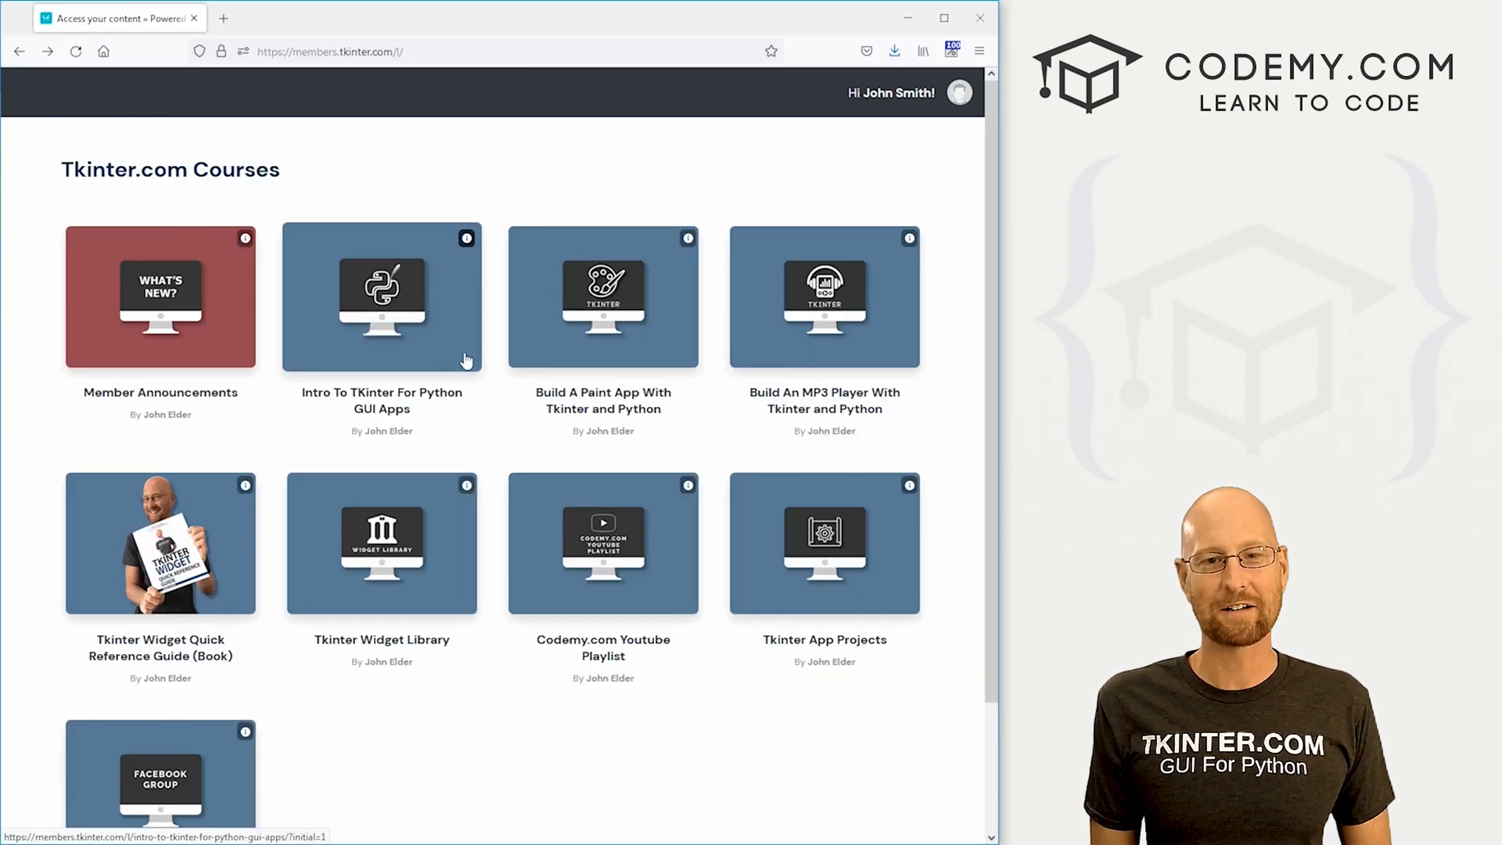
Open the Intro To TKinter For Python GUI Apps course's Introduction lesson
{"action": "left_click", "coordinate": [380, 297]}
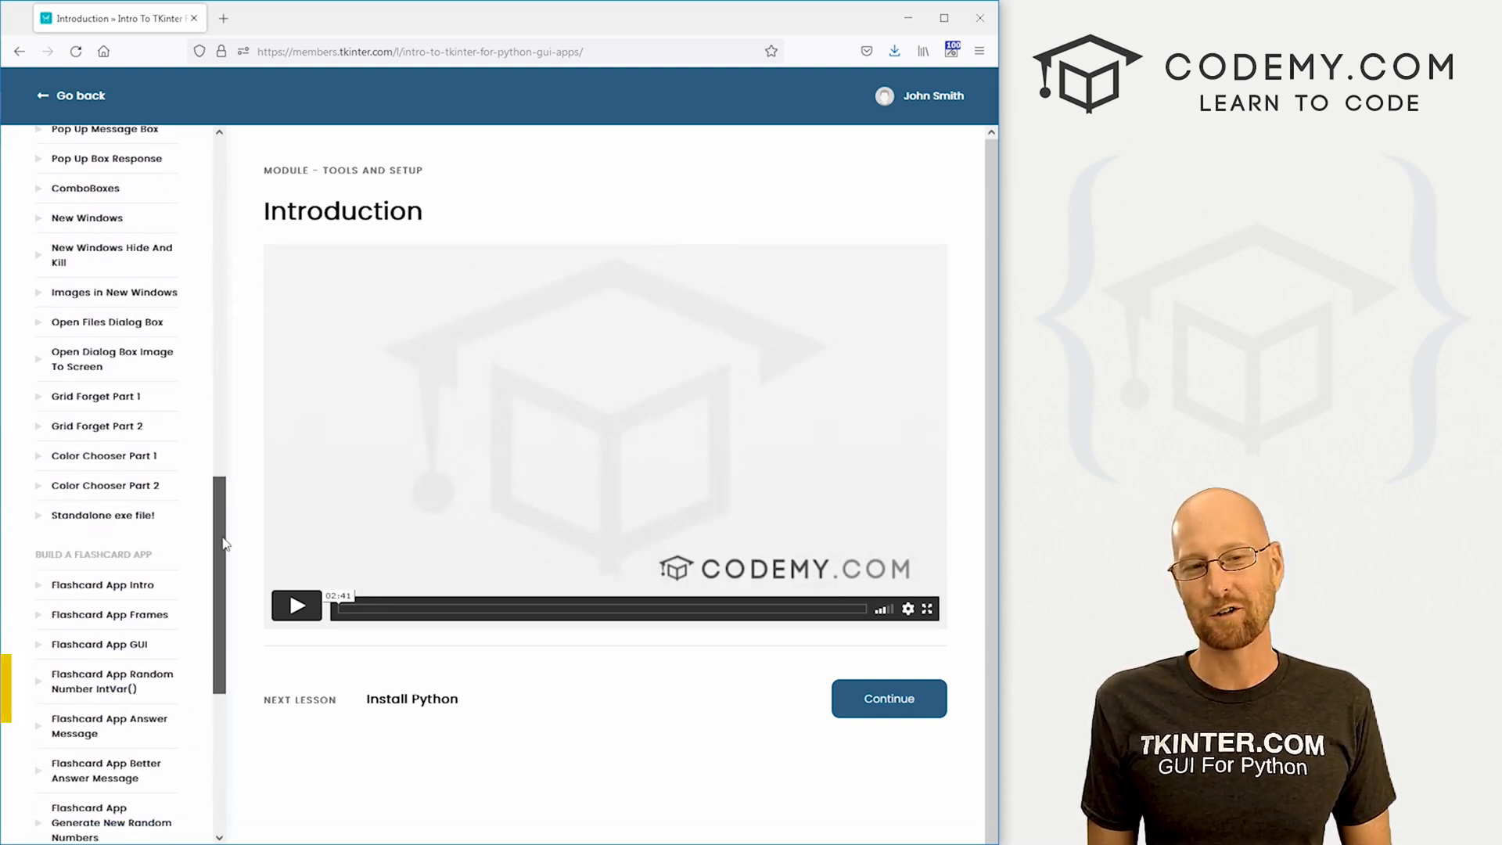
{"action": "left_click", "coordinate": [70, 96]}
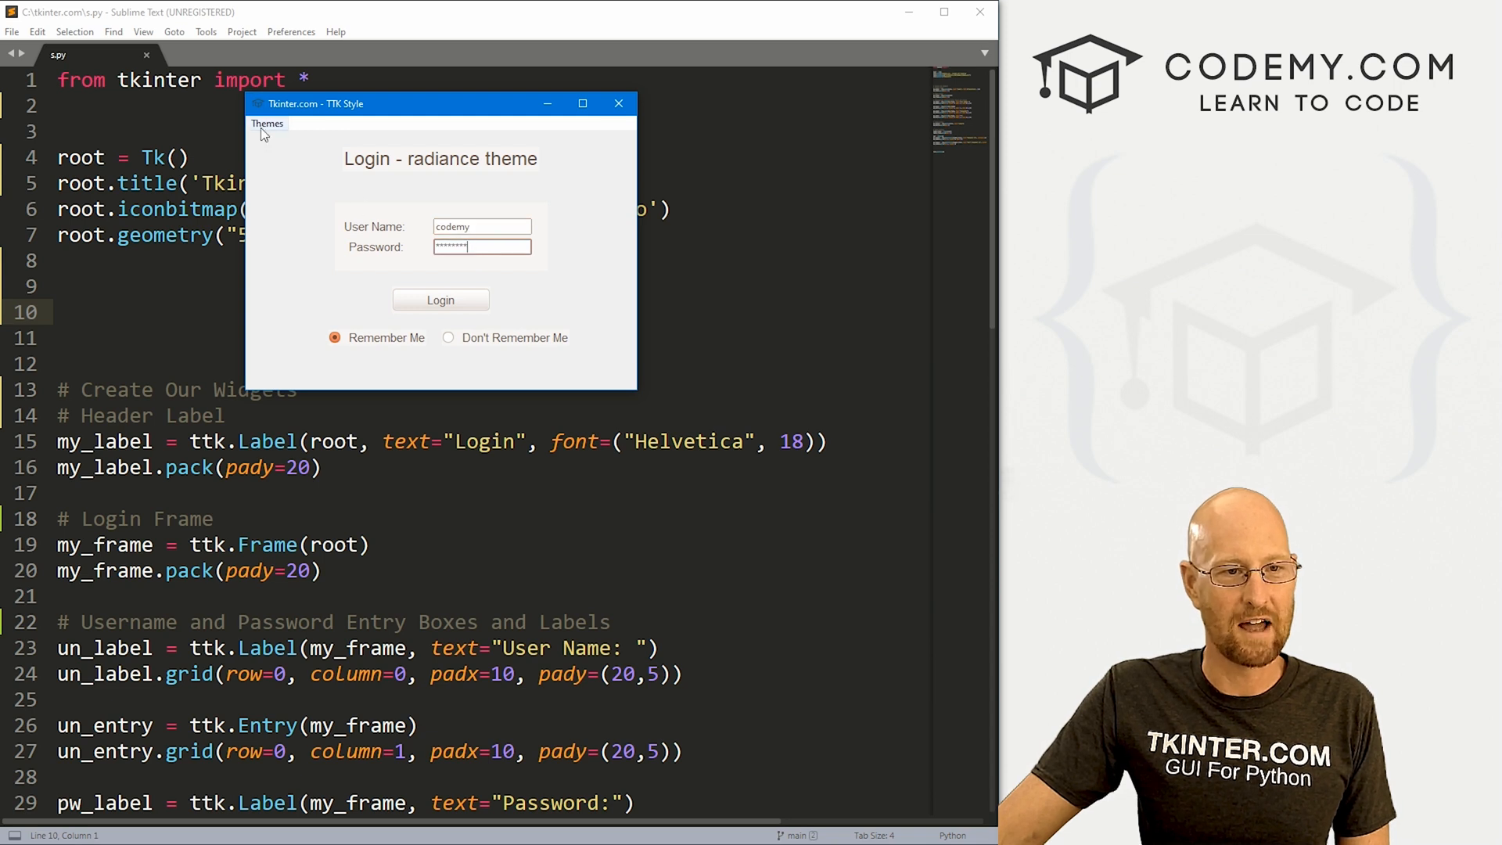
Restyle the login form with the ubuntu, blue, plastik and kroc themes in turn
{"action": "left_click", "coordinate": [268, 122]}
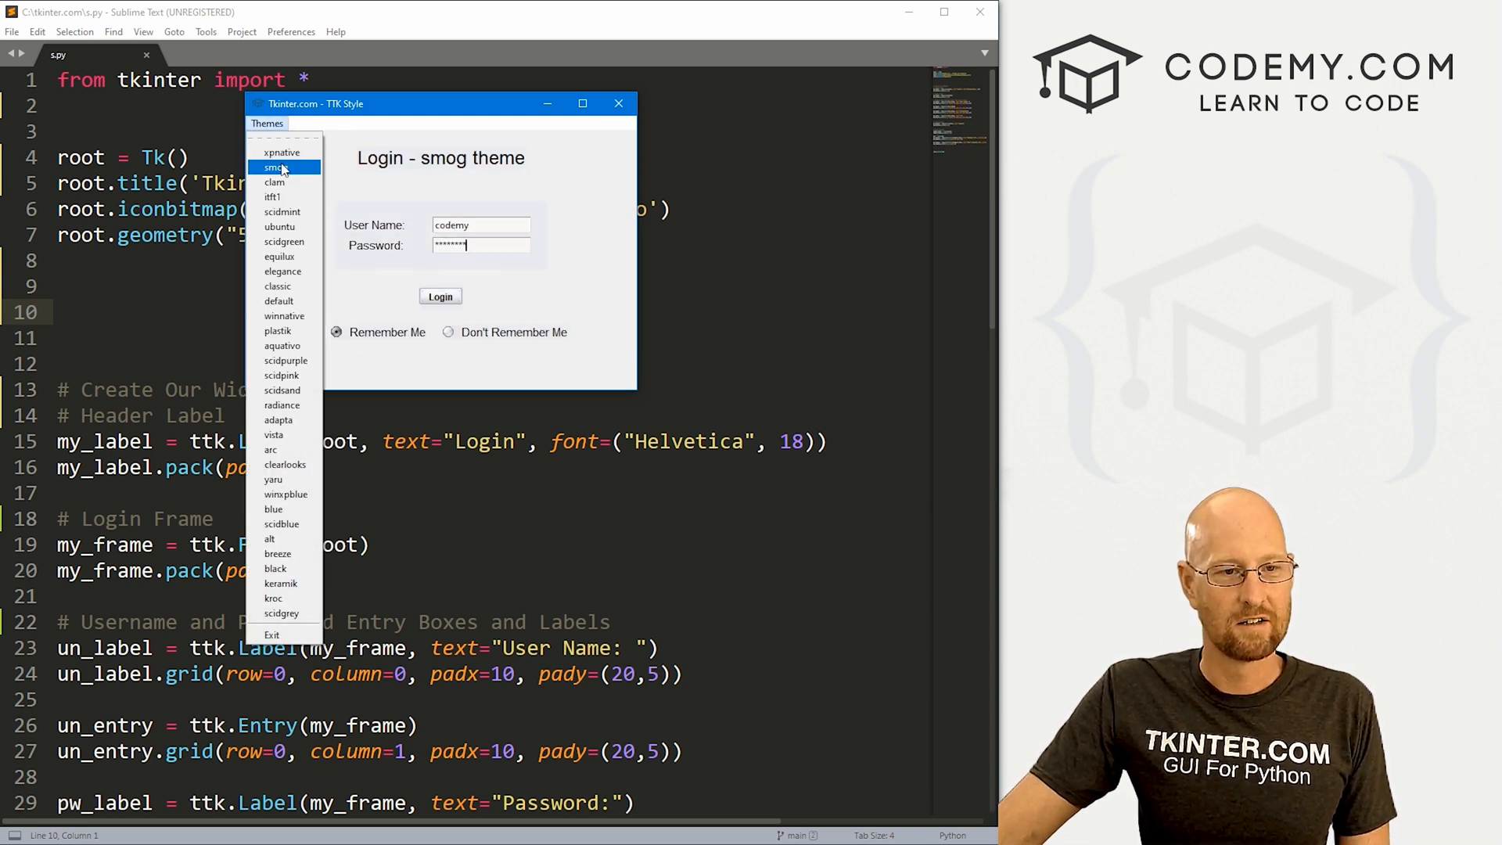
{"action": "left_click", "coordinate": [280, 225]}
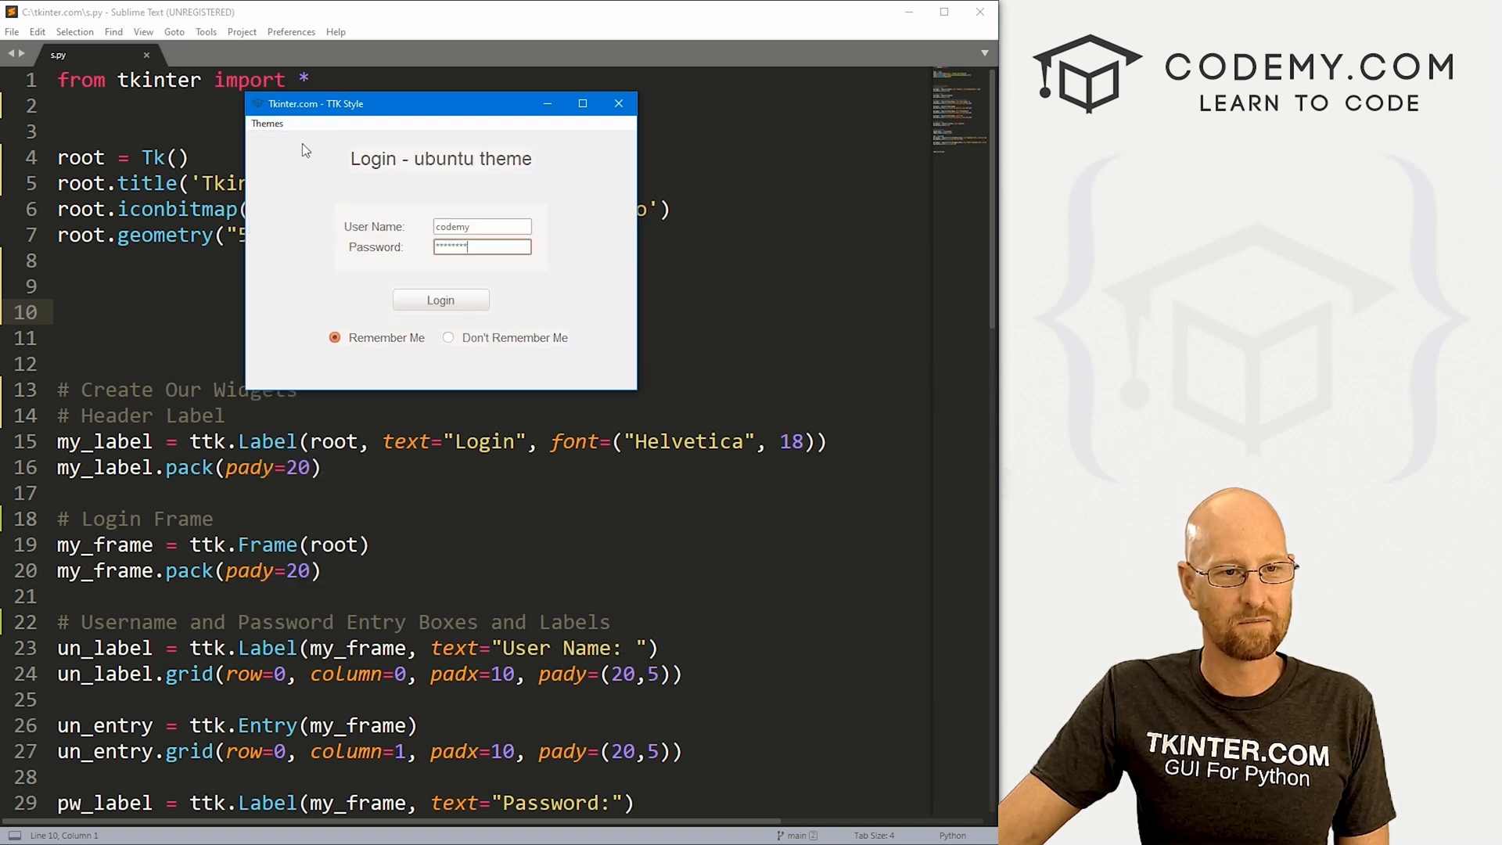
{"action": "left_click", "coordinate": [267, 122]}
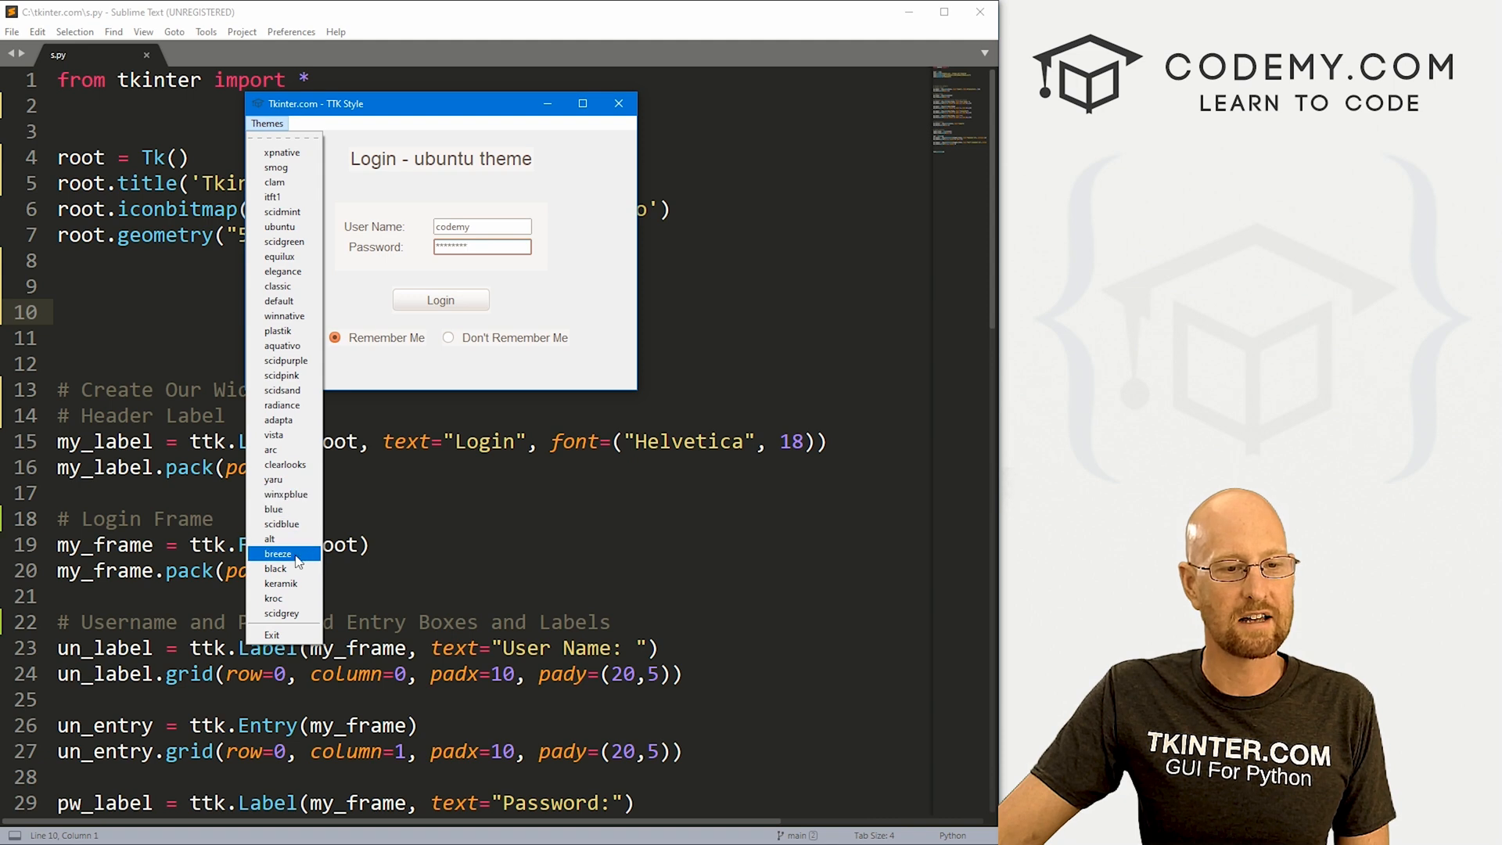
{"action": "left_click", "coordinate": [275, 567]}
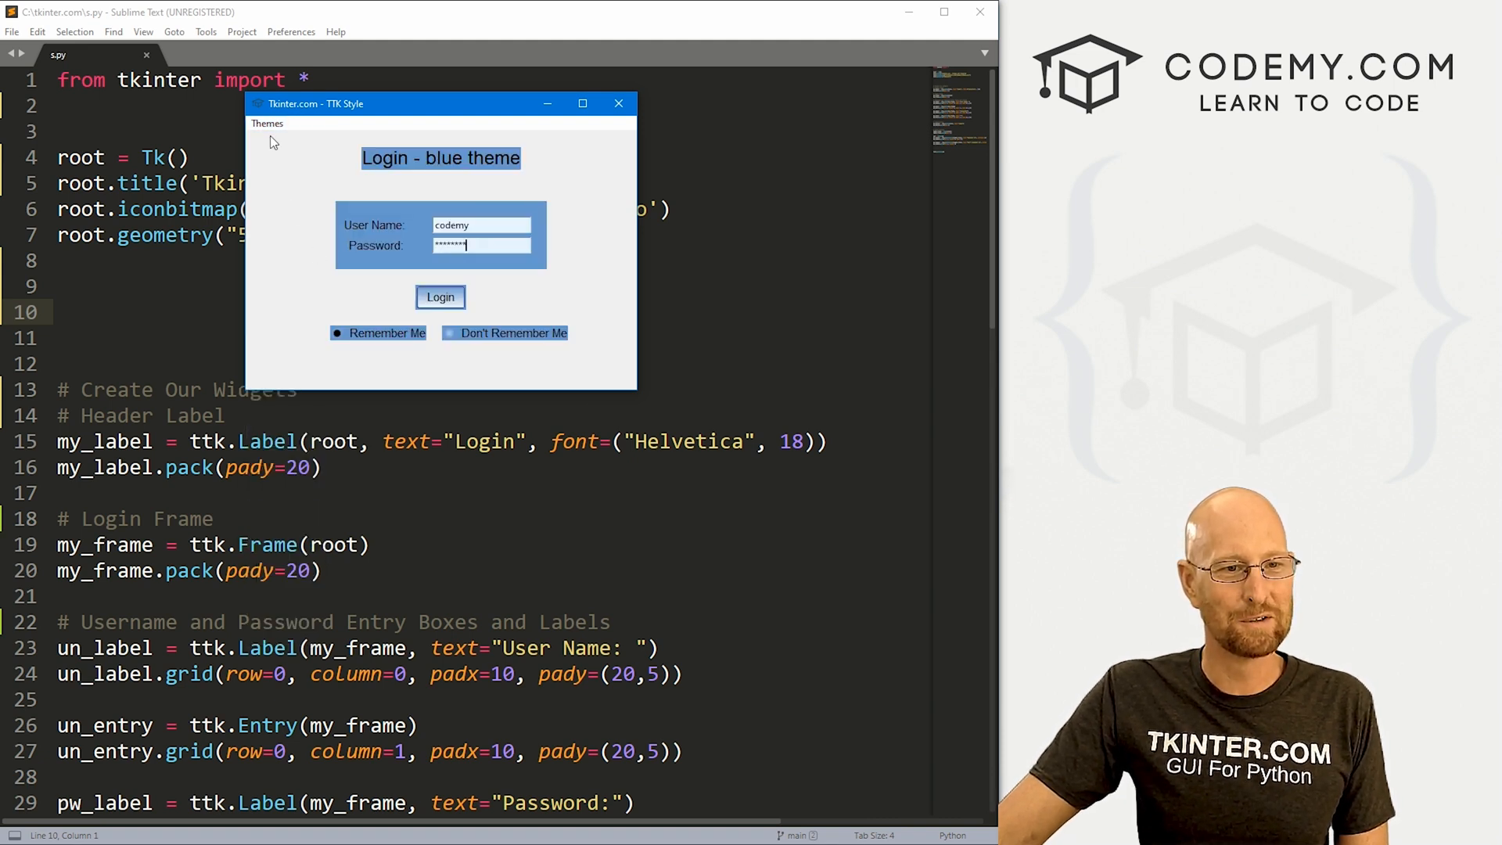
{"action": "left_click", "coordinate": [268, 122]}
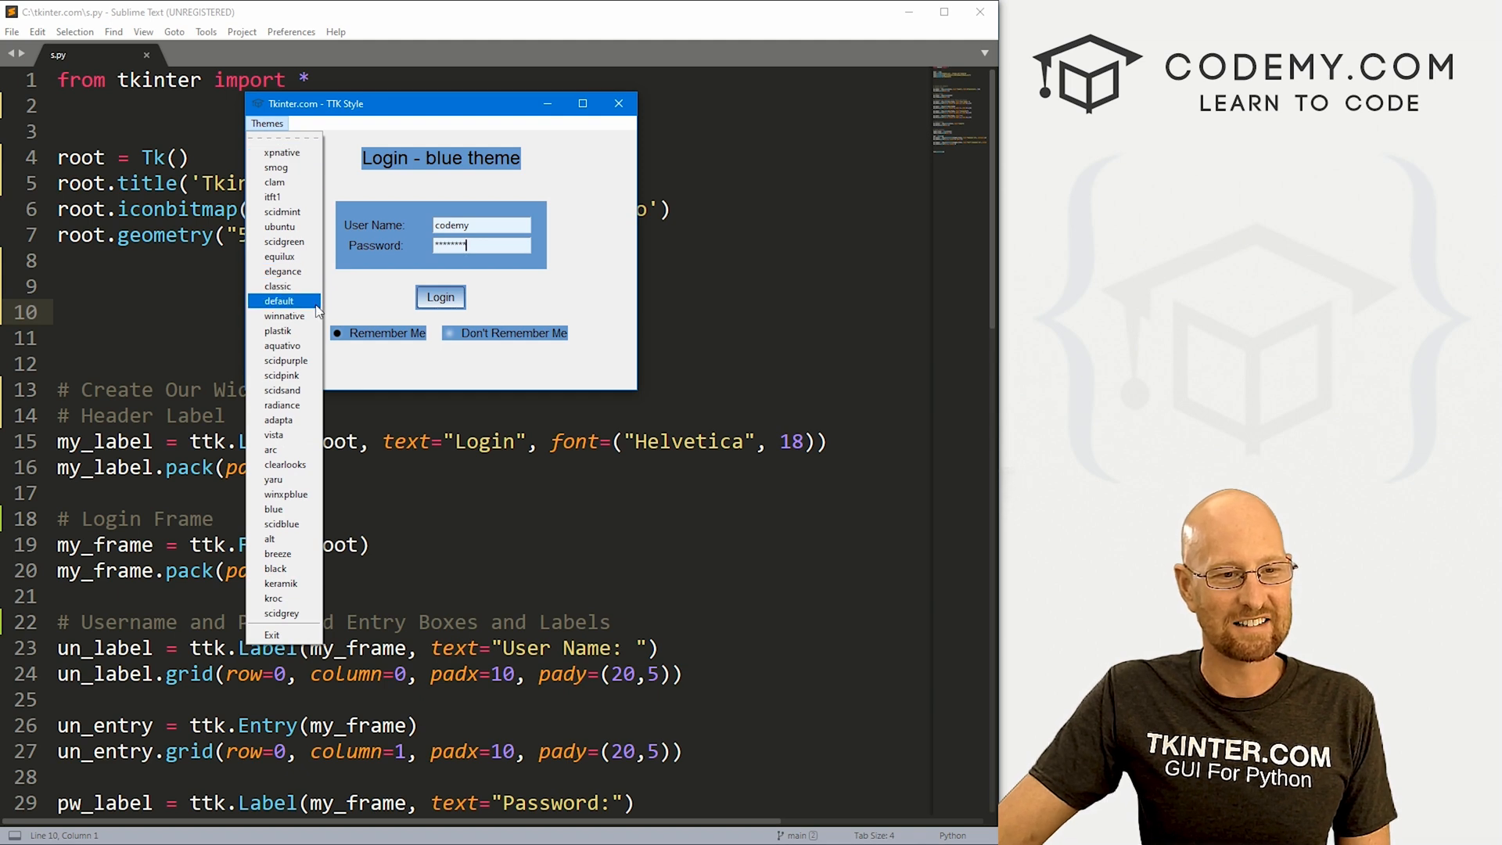
{"action": "left_click", "coordinate": [278, 330]}
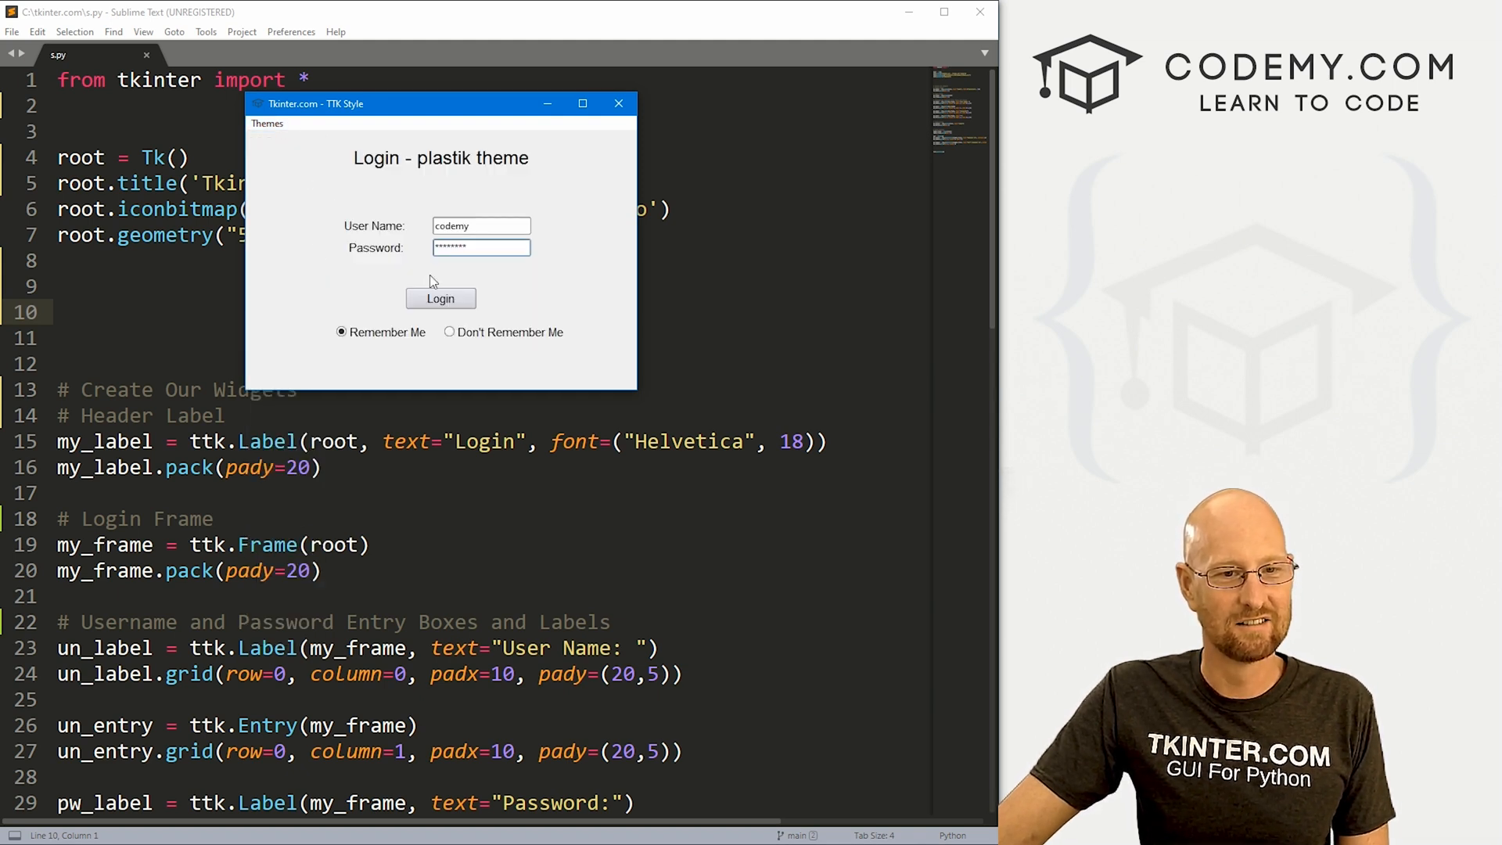
{"action": "left_click", "coordinate": [267, 122]}
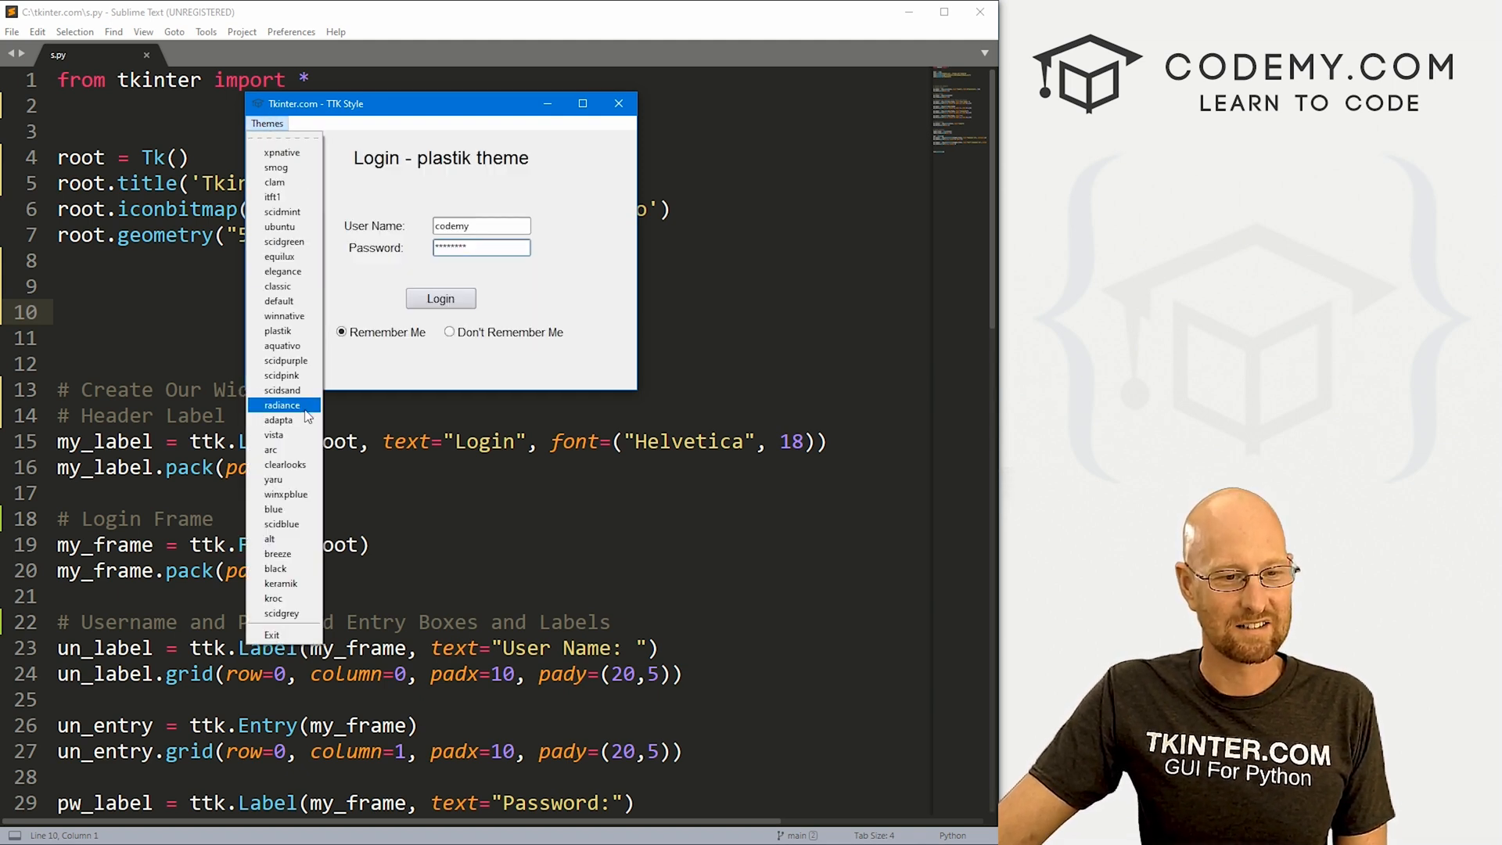
{"action": "left_click", "coordinate": [274, 598]}
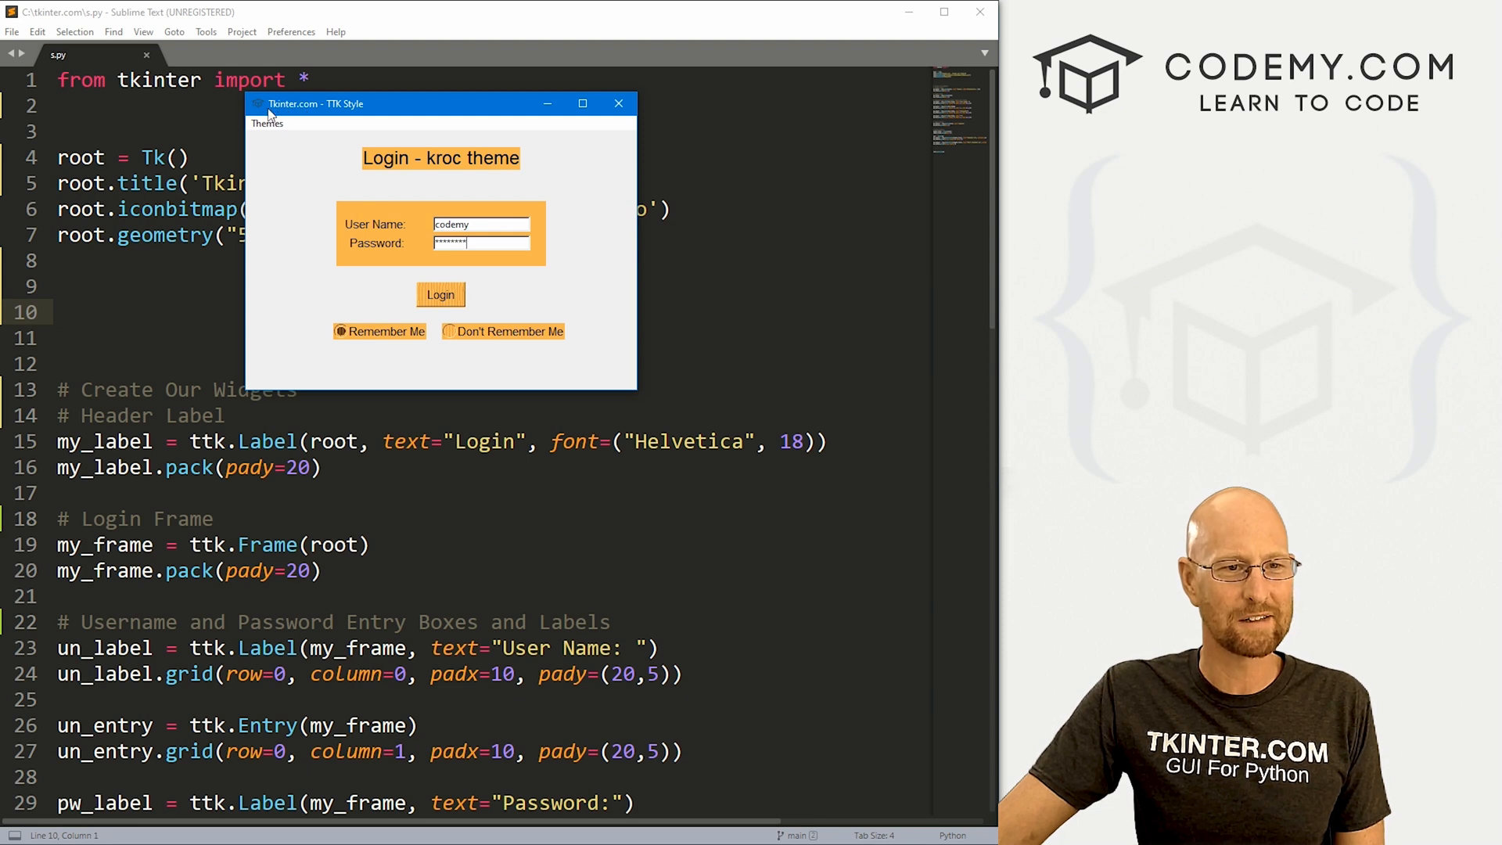
Restyle the form with aquativo, yaru, keramik and finally equilux
{"action": "left_click", "coordinate": [266, 122]}
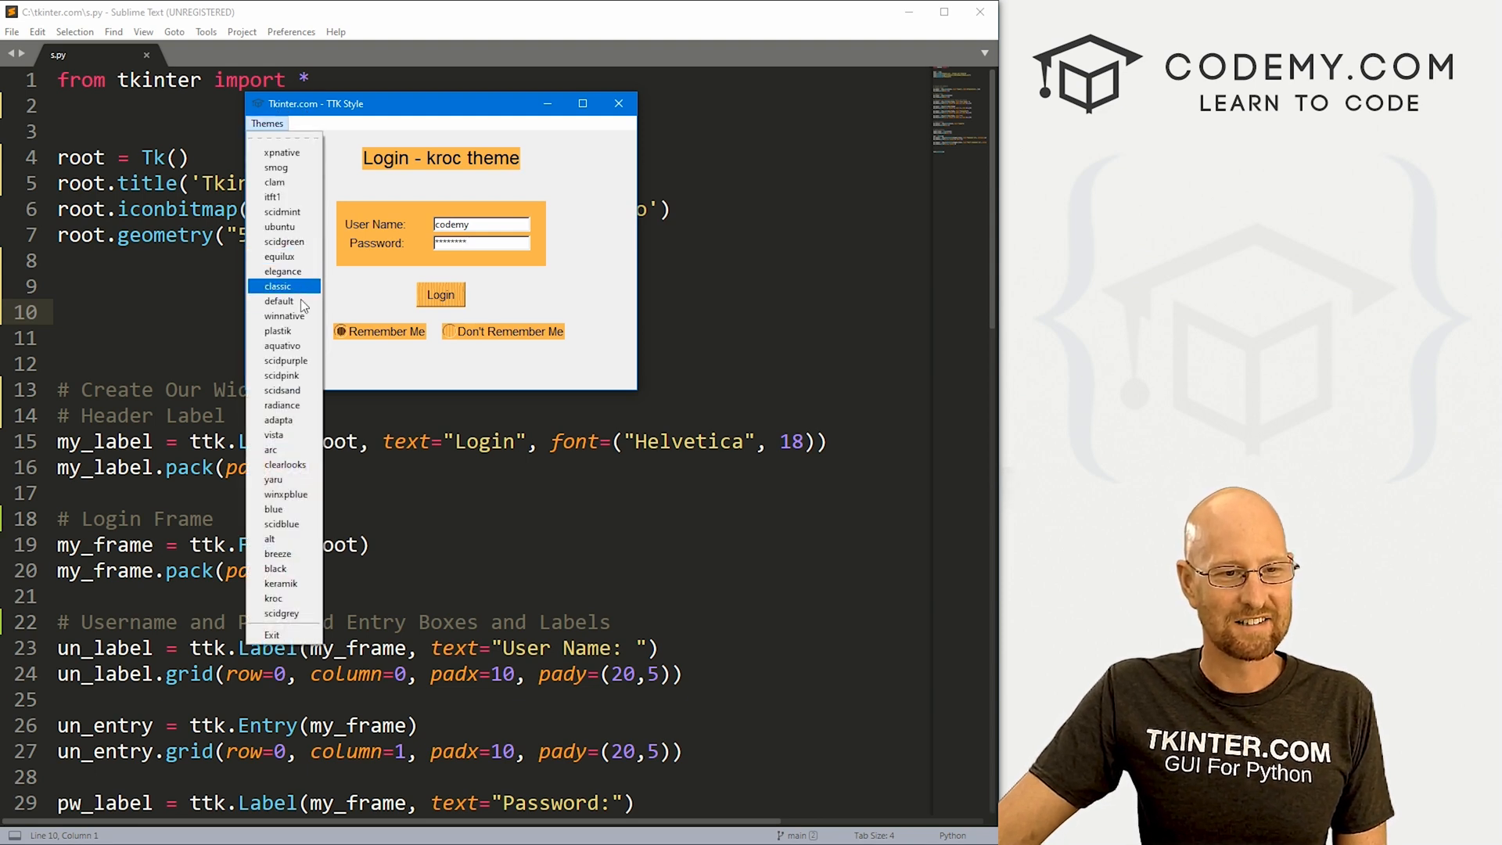
{"action": "left_click", "coordinate": [283, 344]}
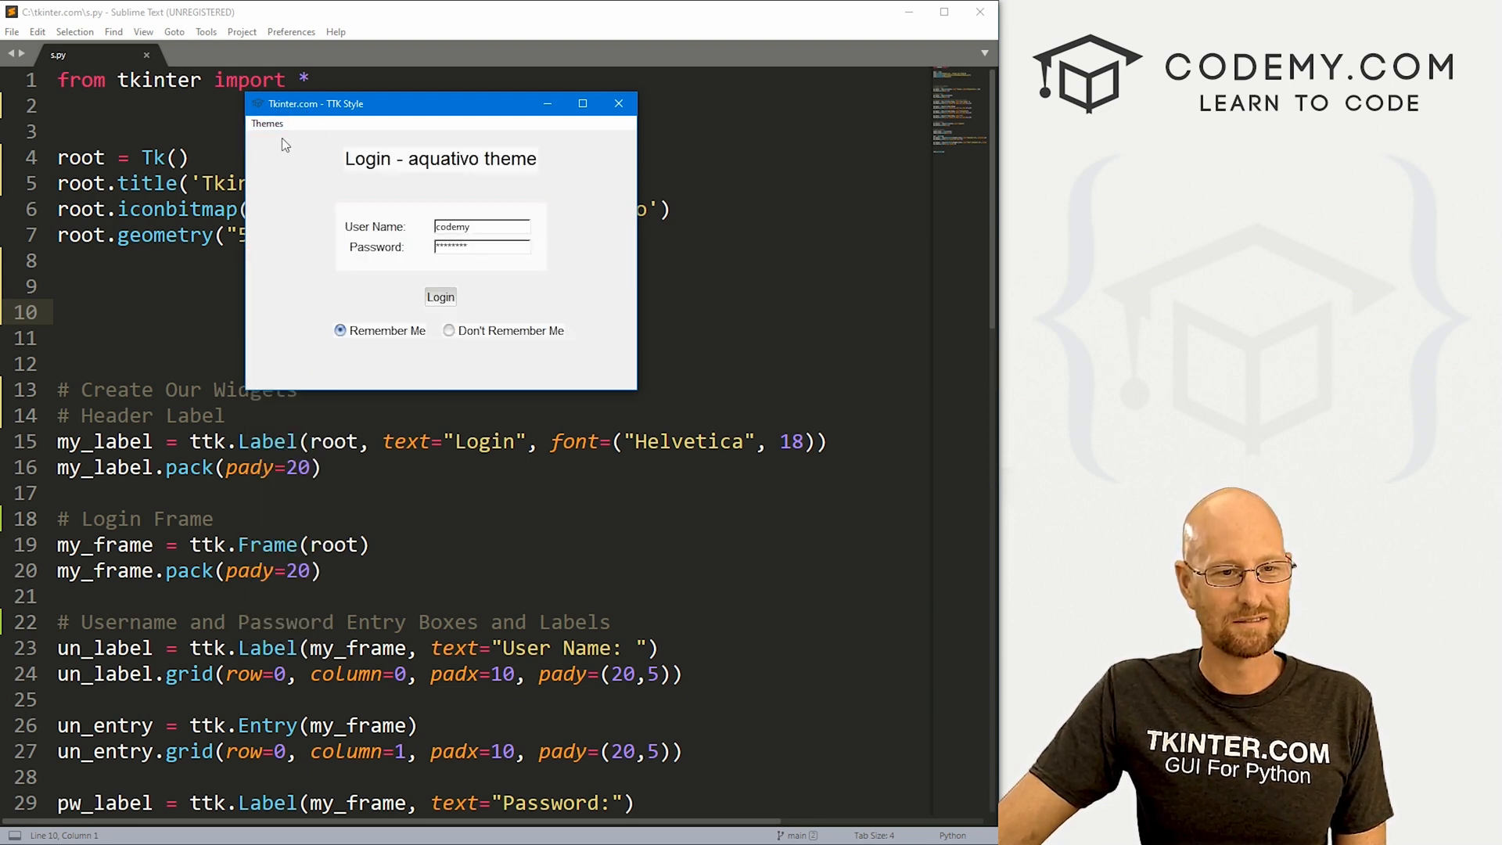
{"action": "left_click", "coordinate": [266, 122]}
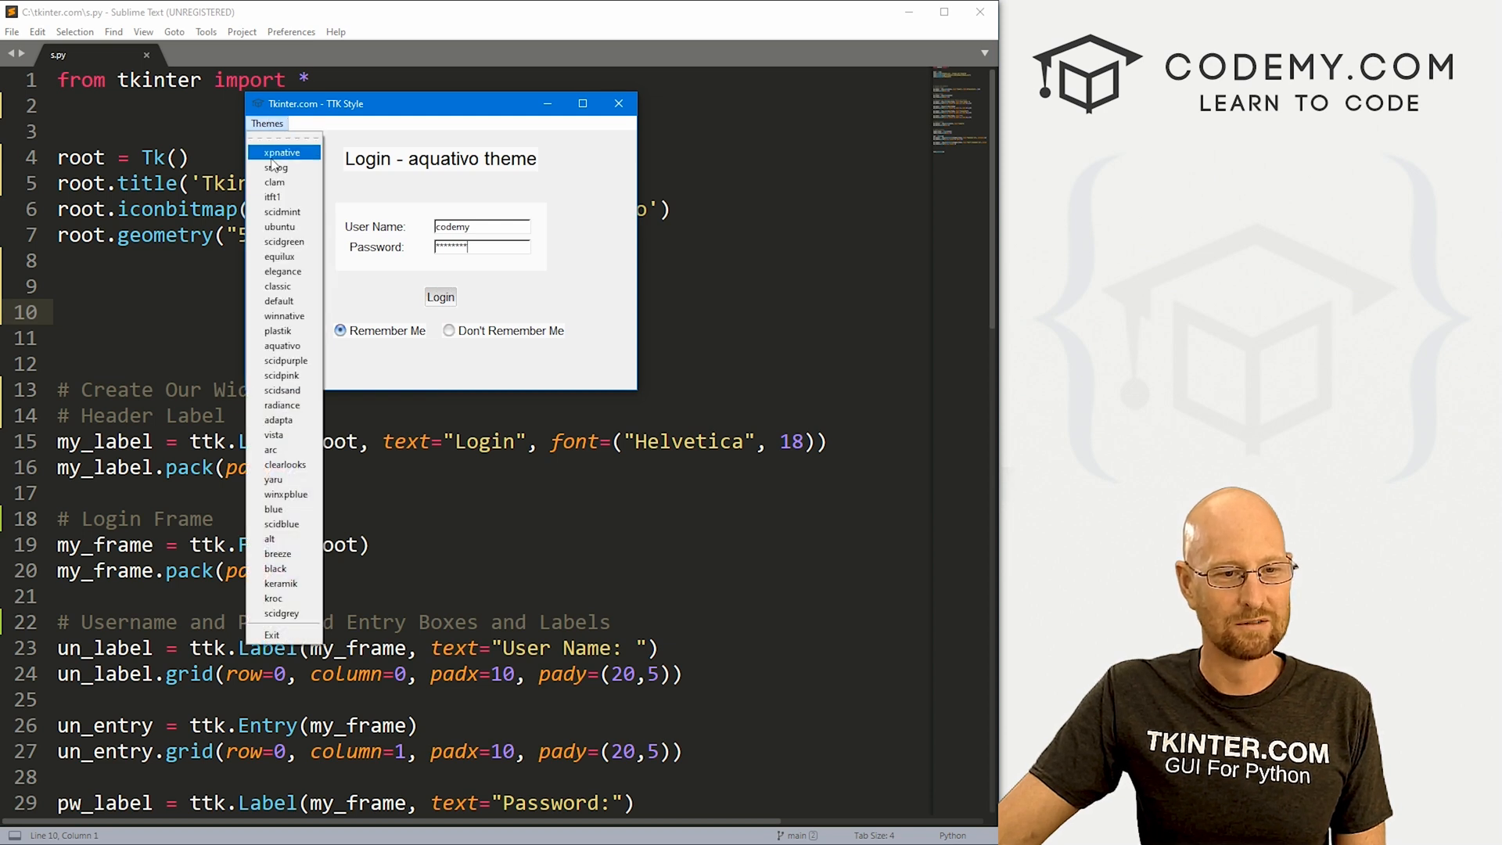
{"action": "mouse_move", "coordinate": [285, 463]}
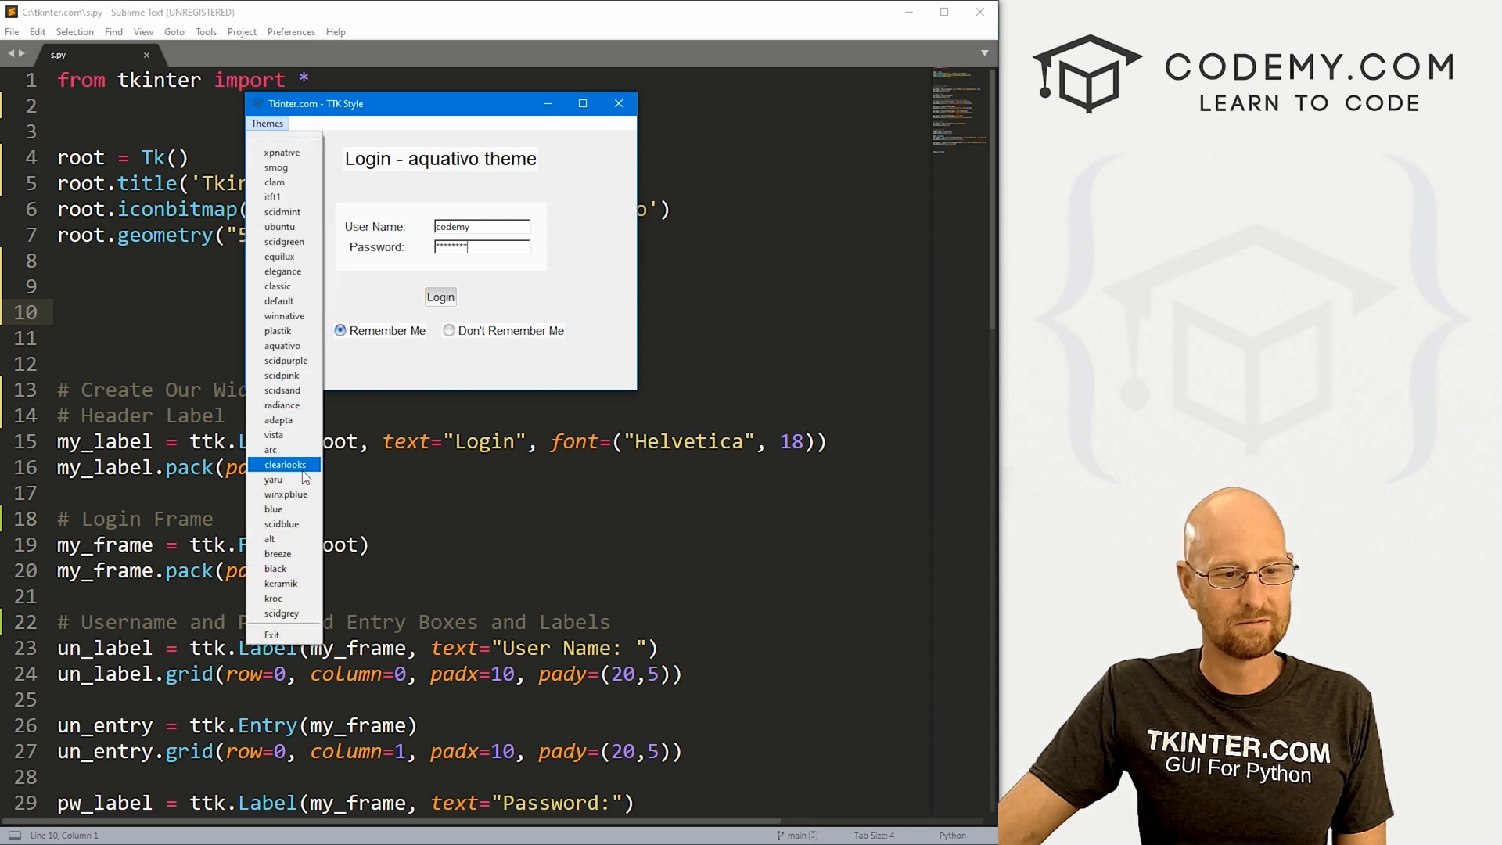
{"action": "left_click", "coordinate": [274, 479]}
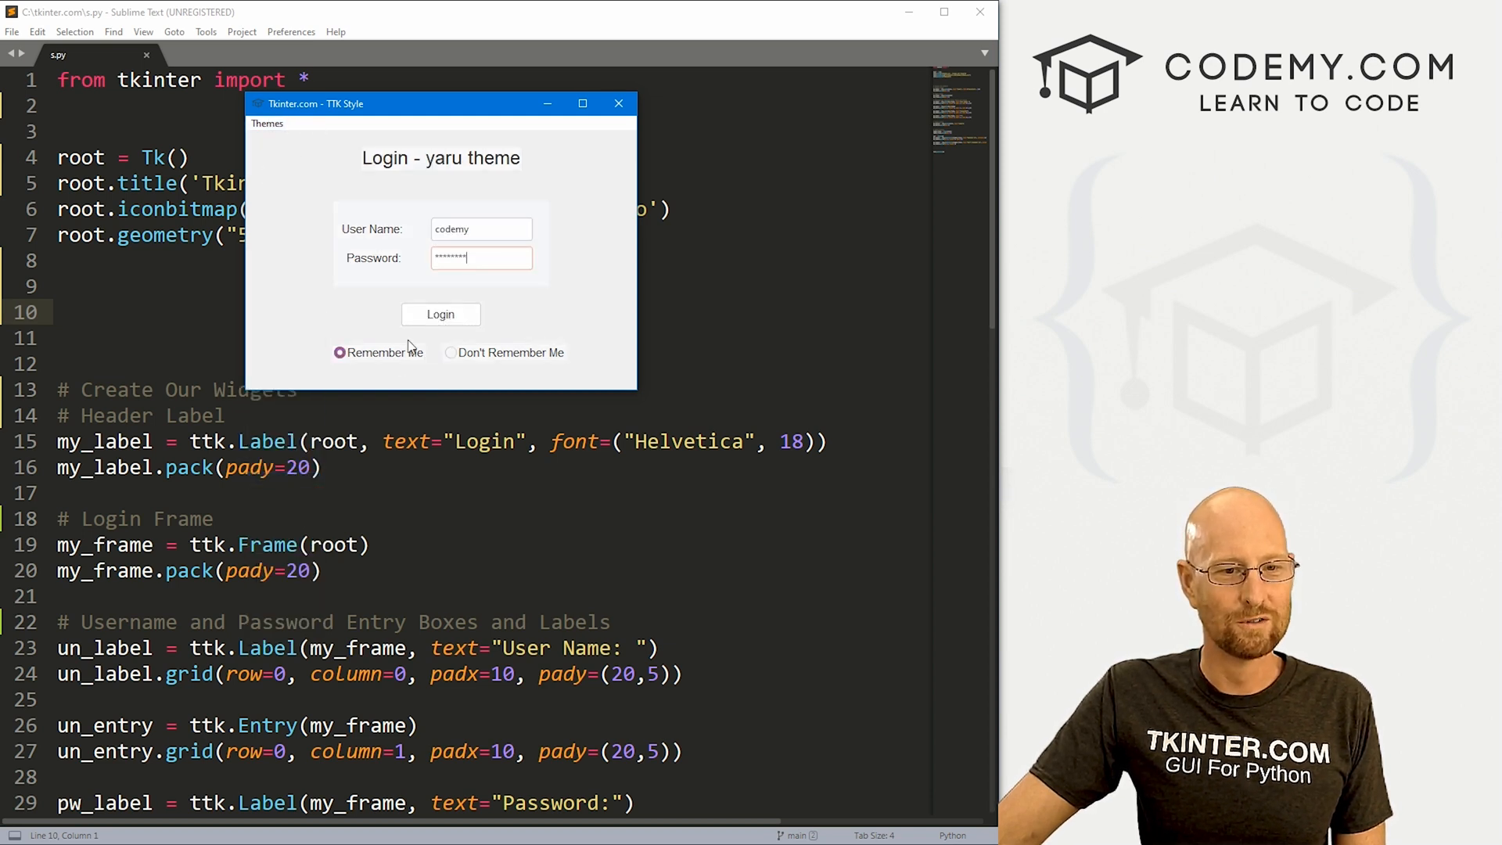
{"action": "left_click", "coordinate": [266, 122]}
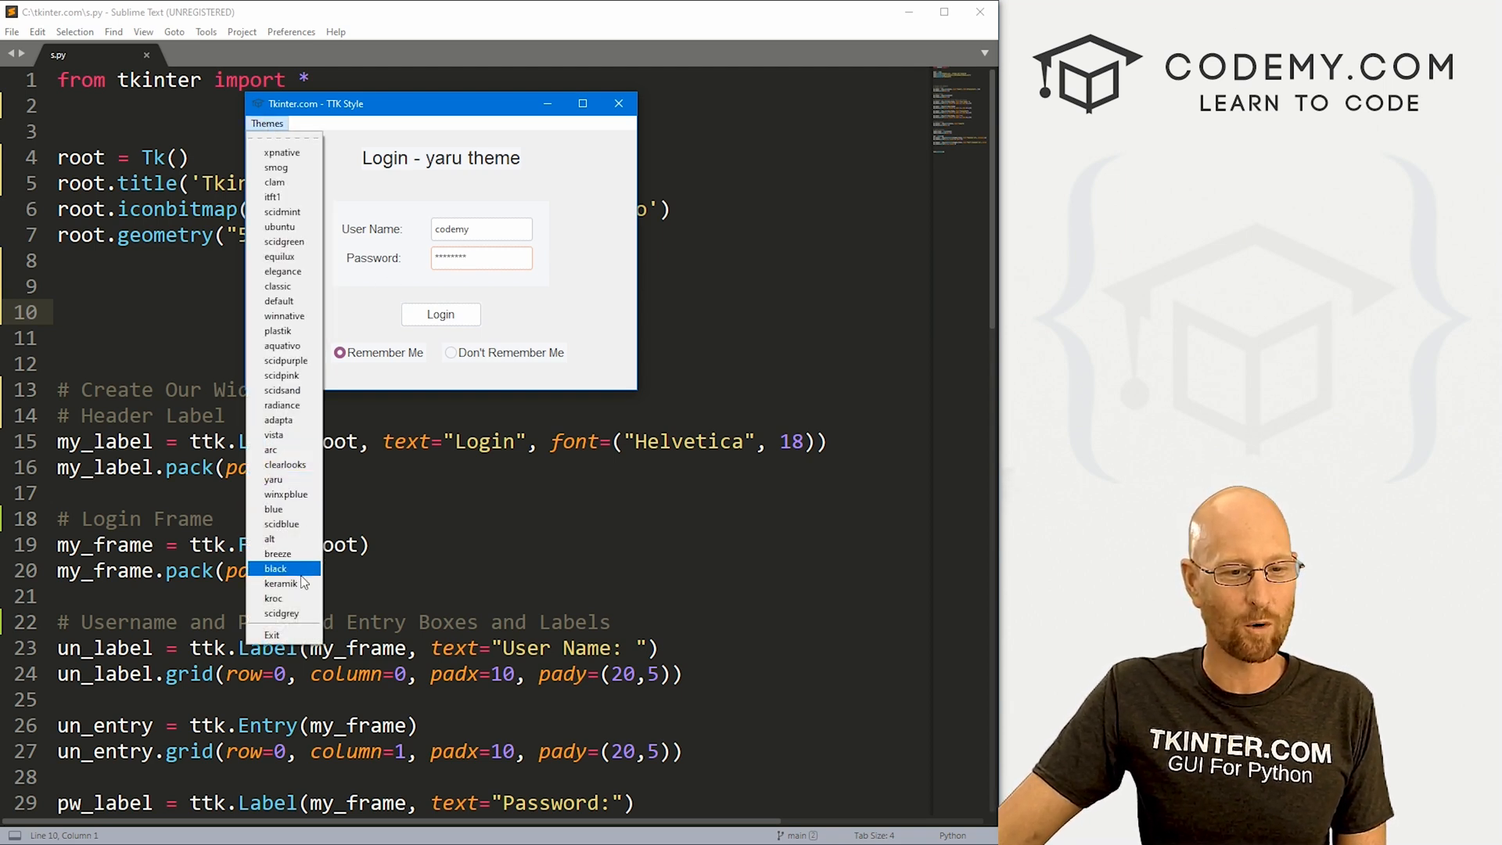
{"action": "left_click", "coordinate": [280, 582]}
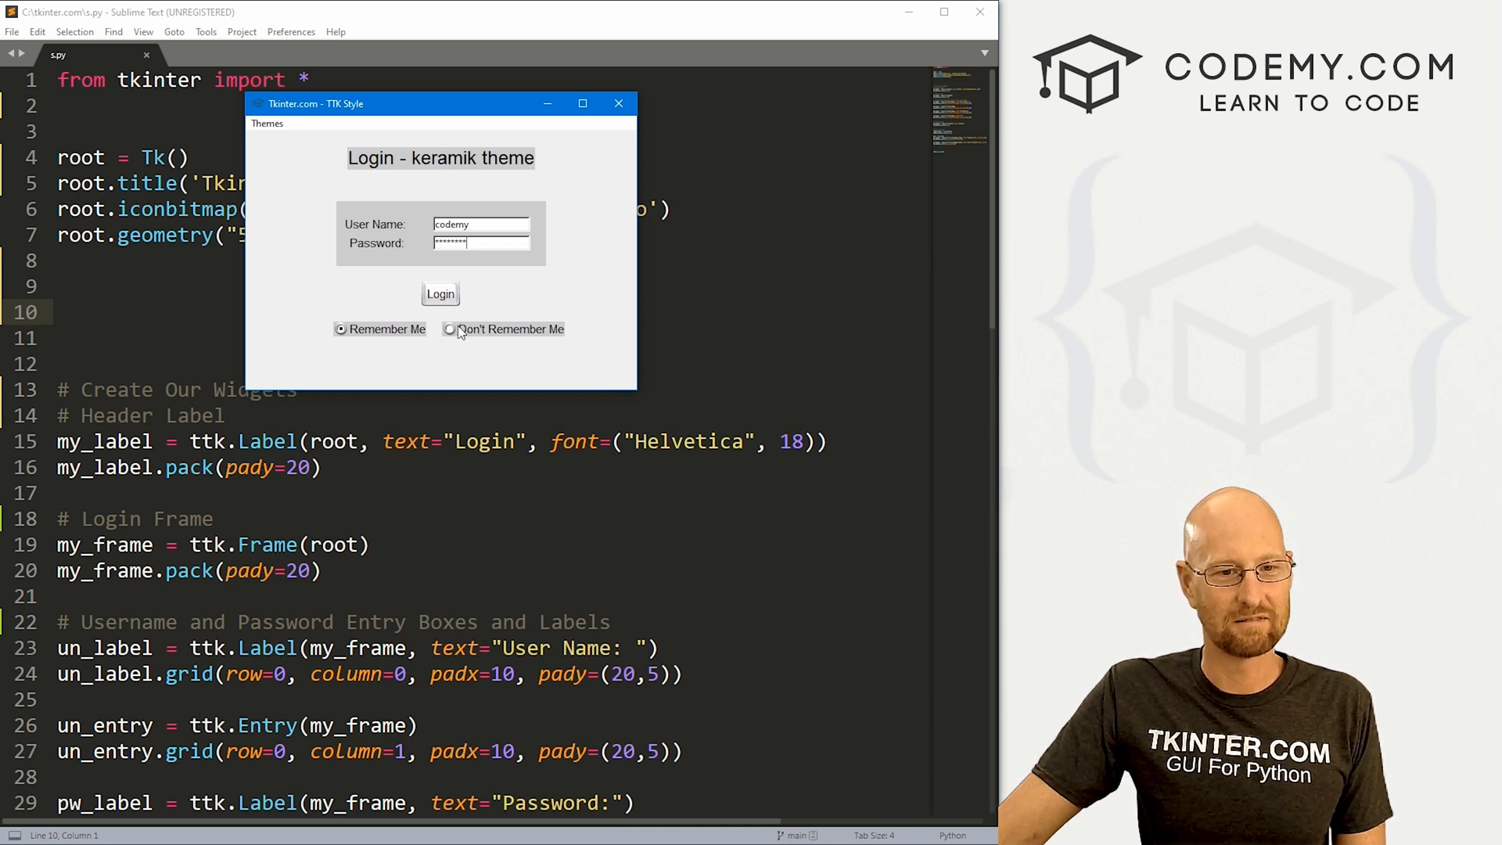
{"action": "left_click", "coordinate": [267, 122]}
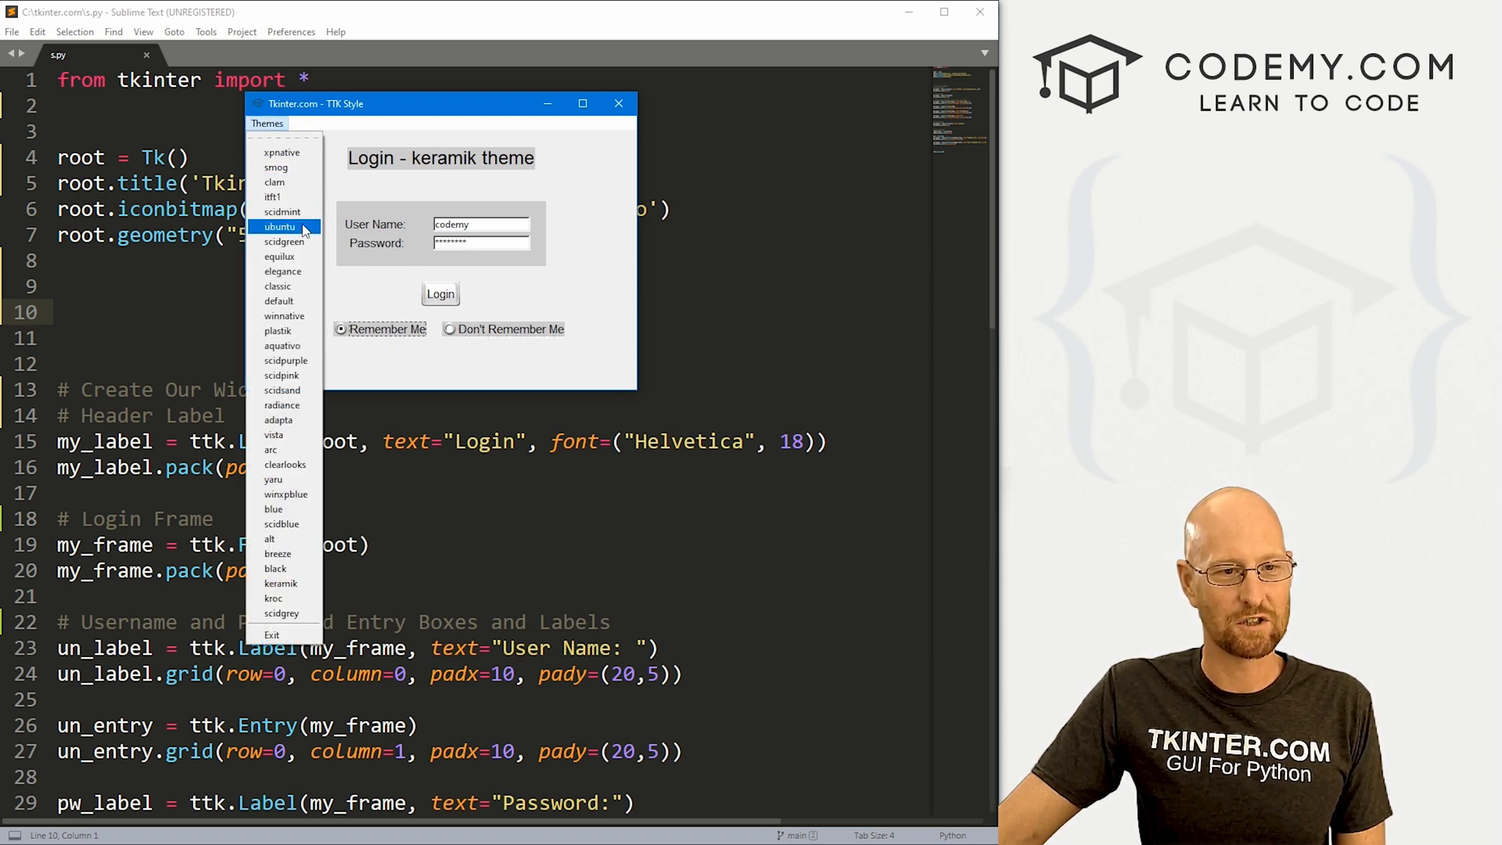
{"action": "left_click", "coordinate": [282, 255]}
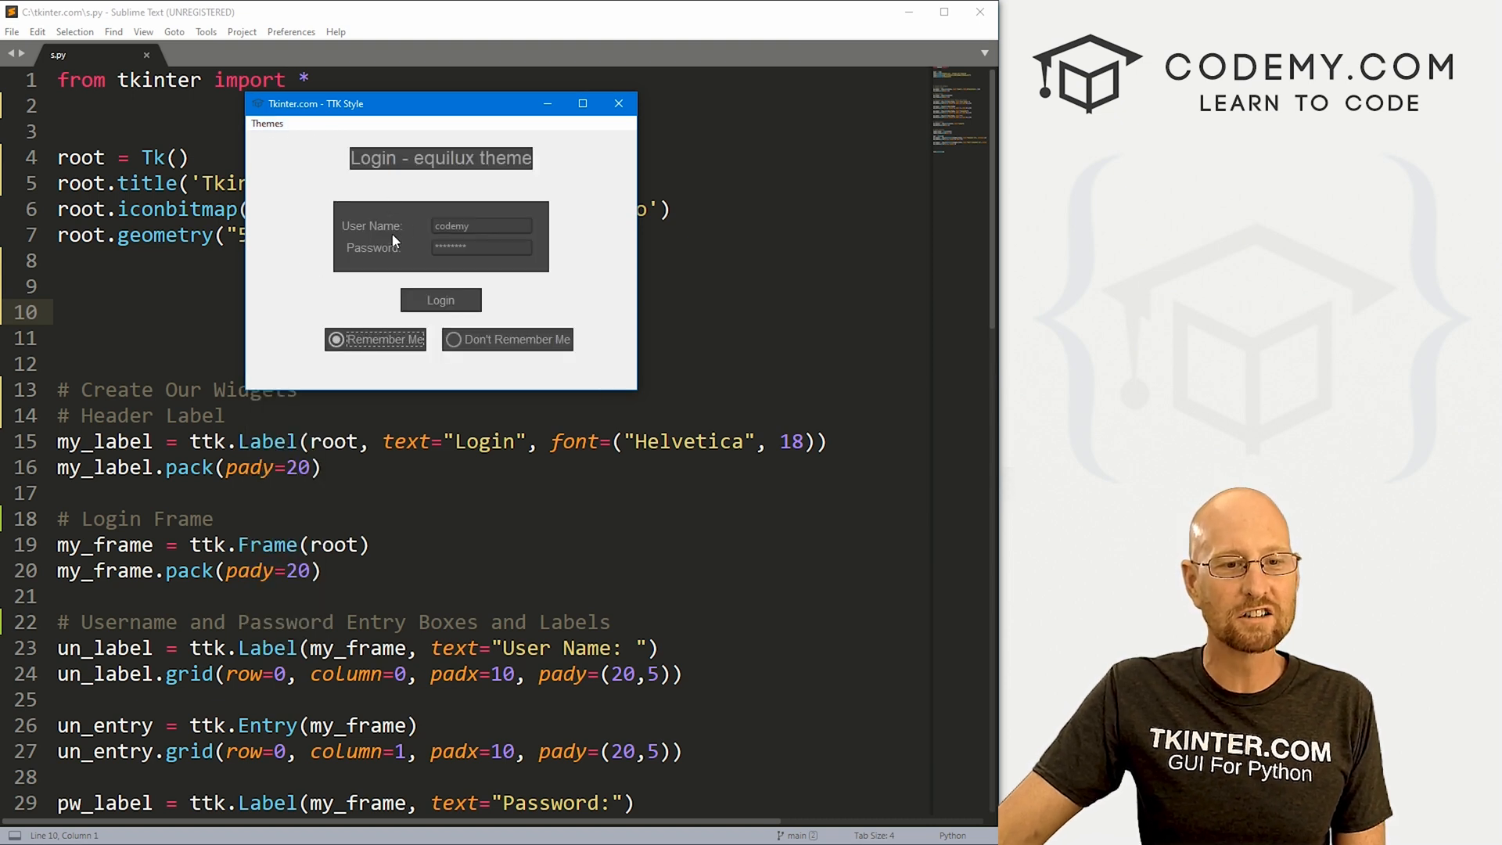
Choose Don't Remember Me and close the login window
{"action": "left_click", "coordinate": [452, 340]}
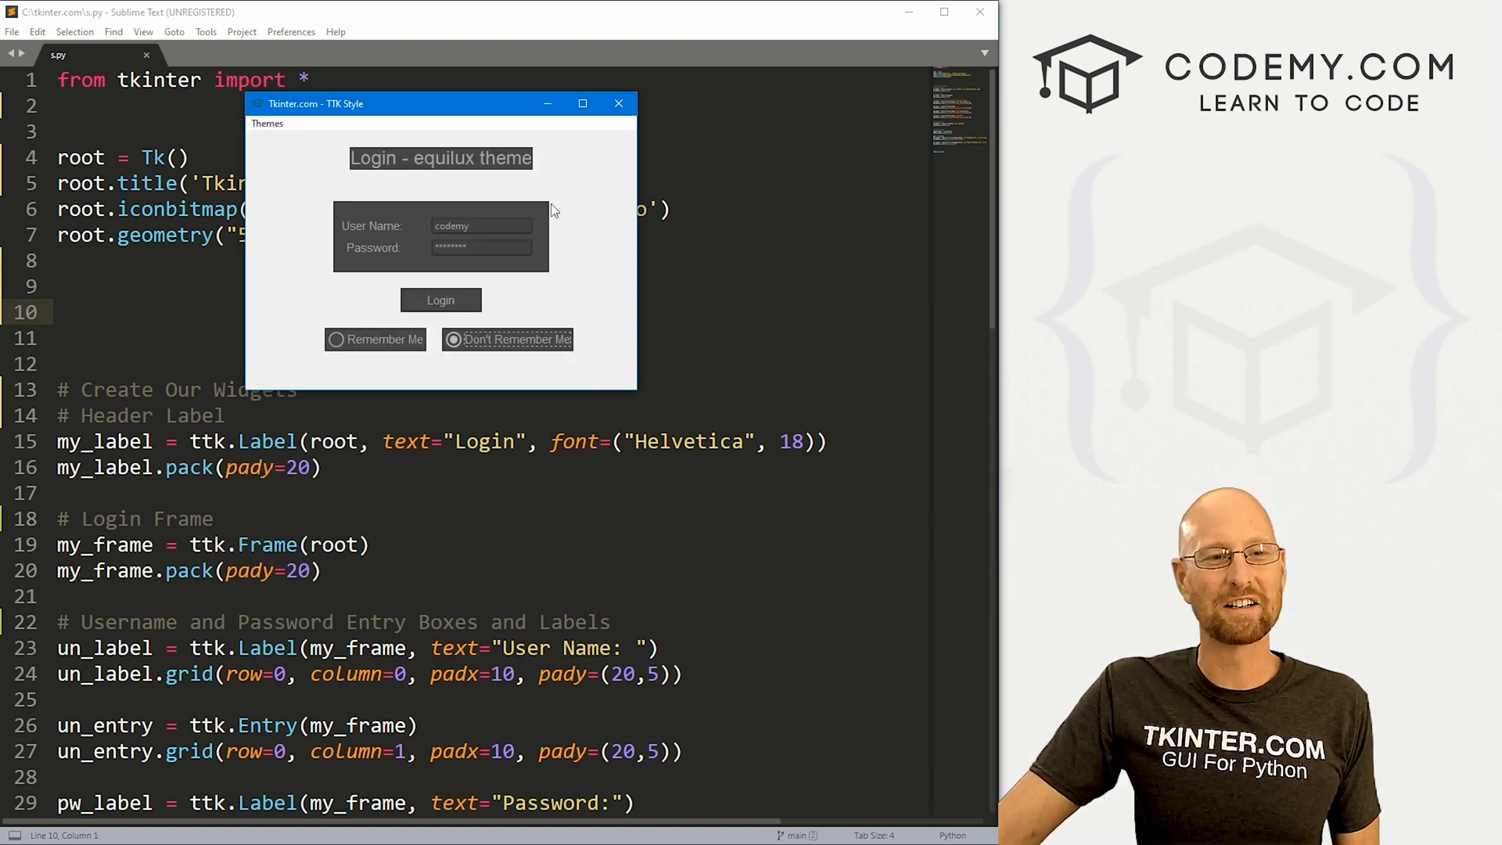
{"action": "left_click", "coordinate": [618, 104]}
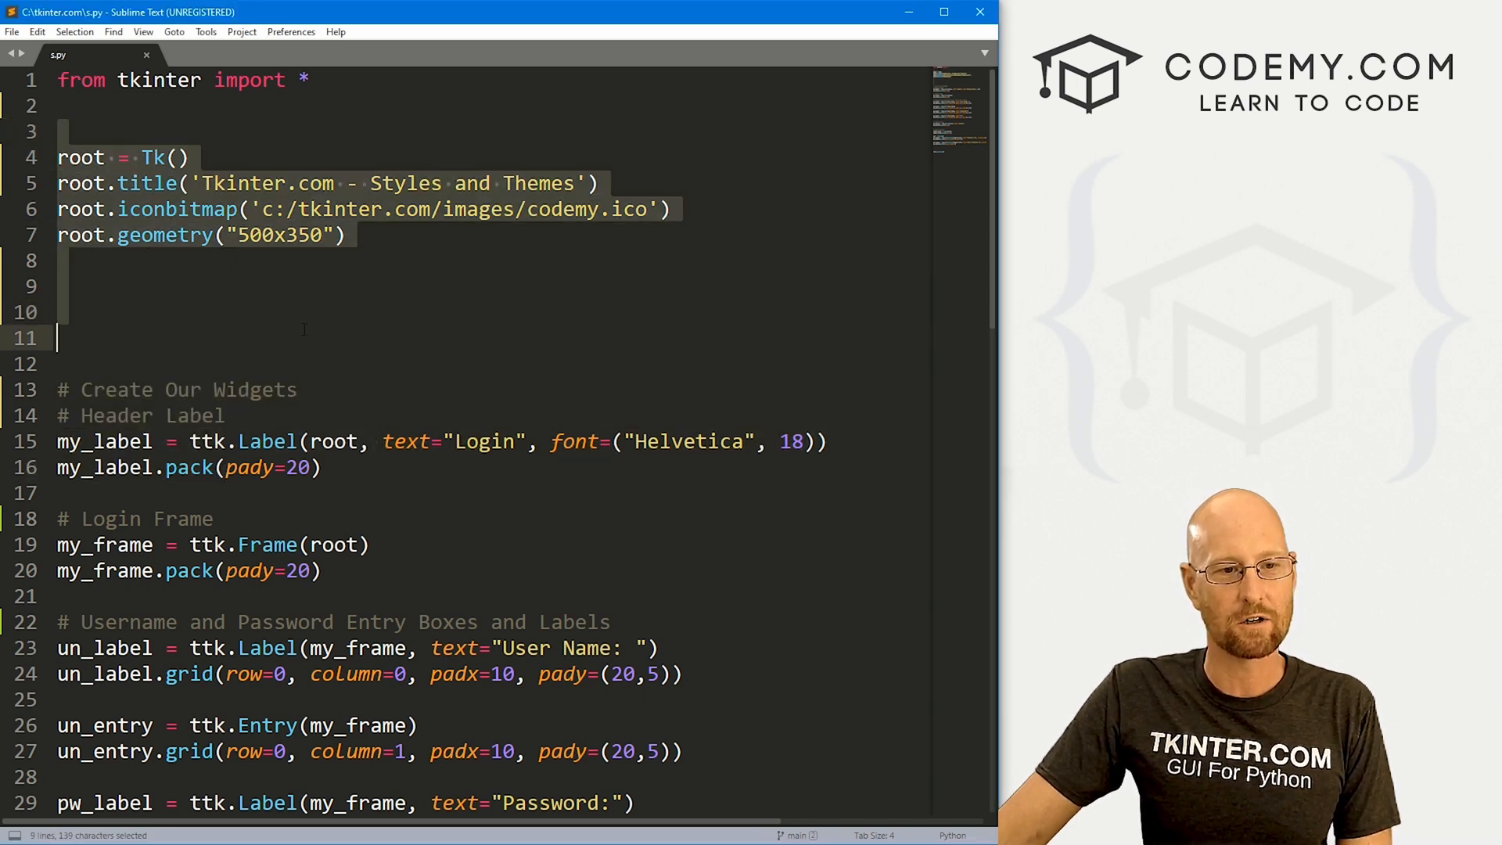
Review the script, marking the username and password widget block
{"action": "scroll", "scroll_direction": "down", "scroll_amount": 3}
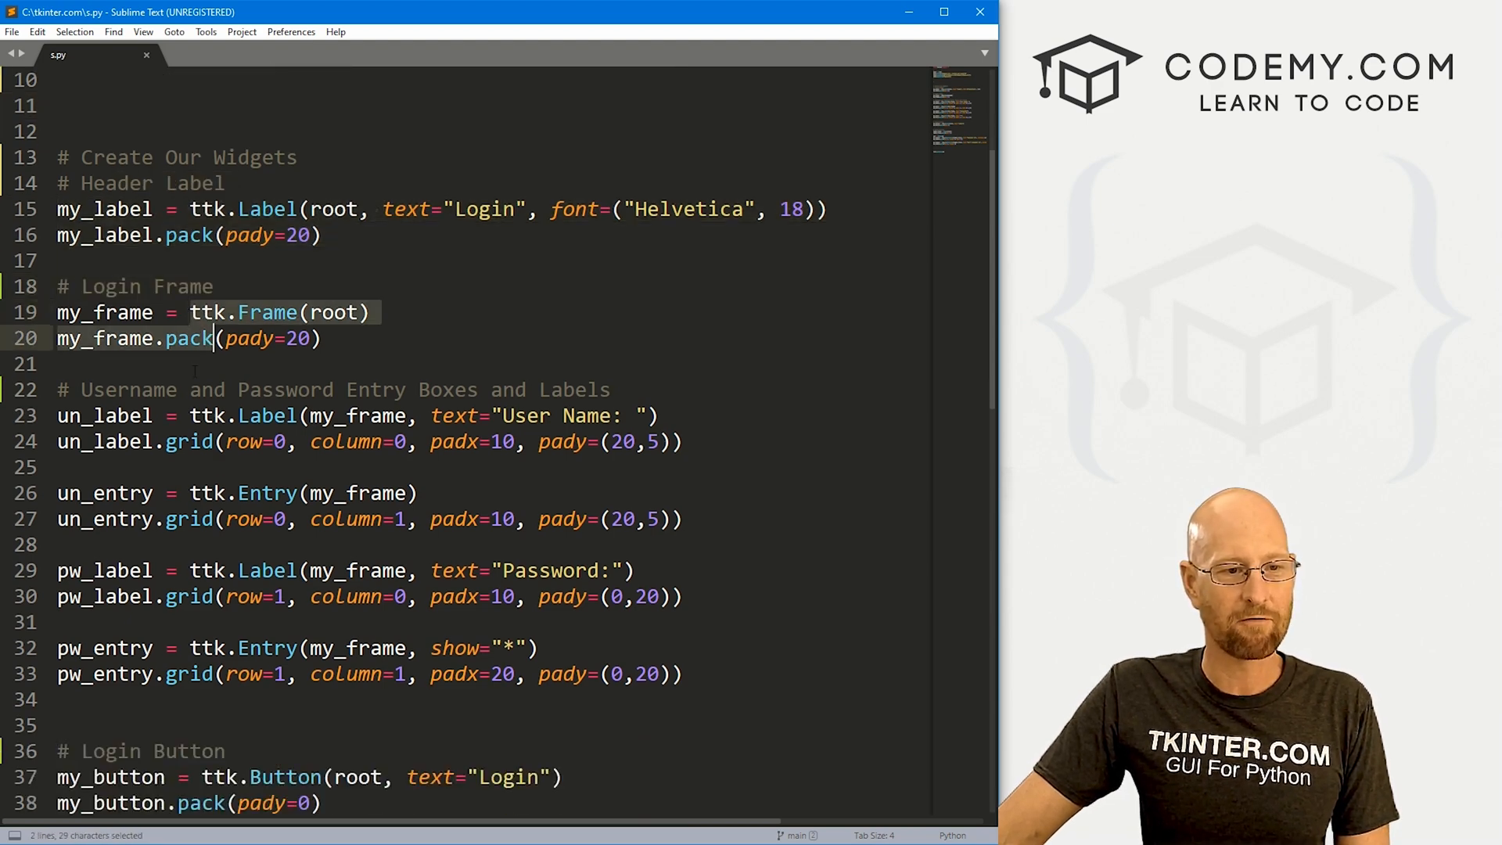
{"action": "left_click_drag", "start_coordinate": [216, 338], "coordinate": [250, 673]}
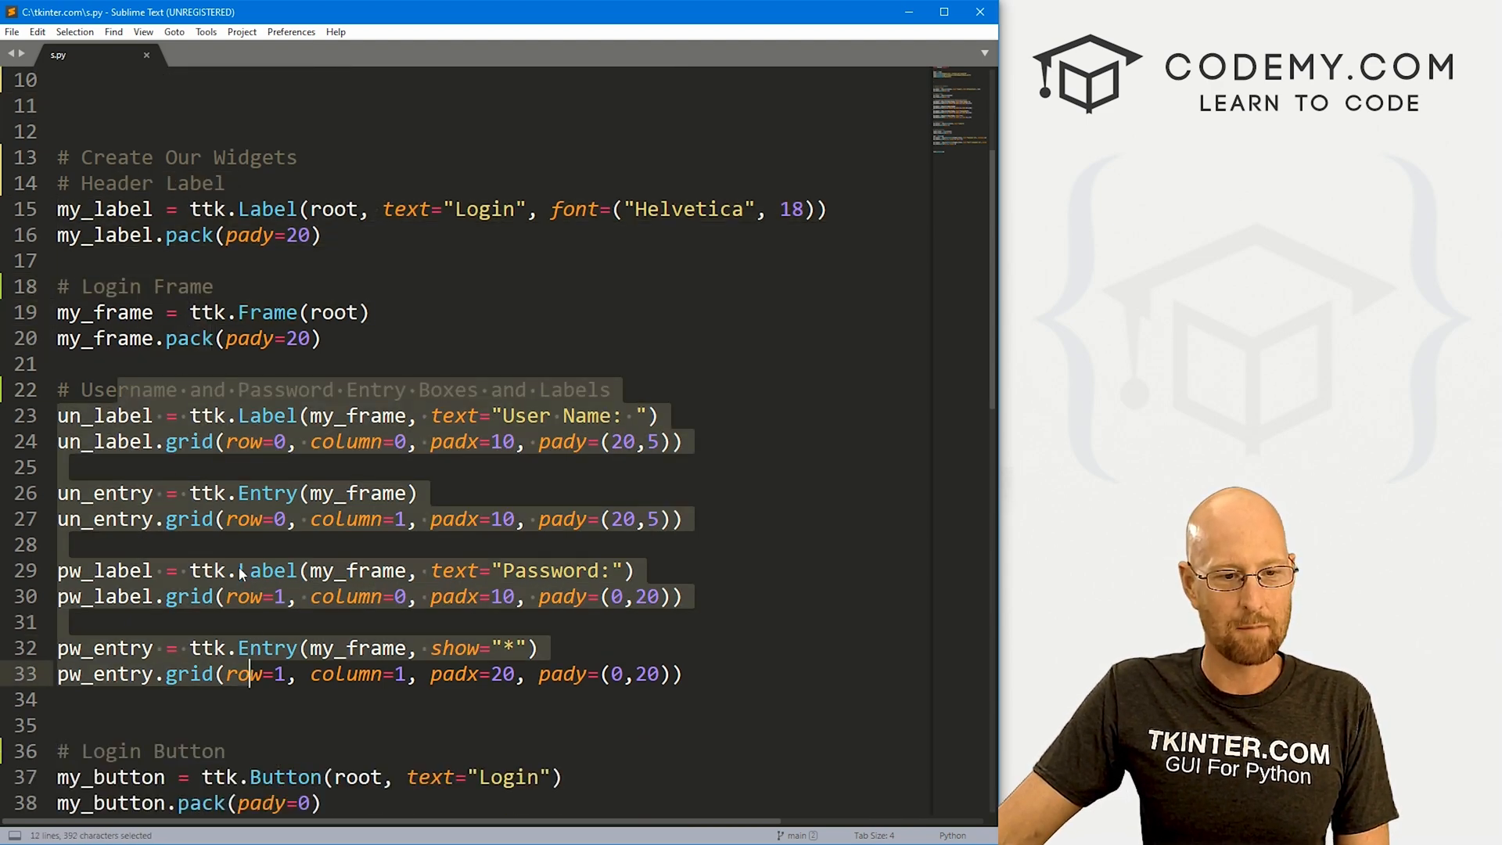
{"action": "scroll", "scroll_direction": "down", "scroll_amount": 3}
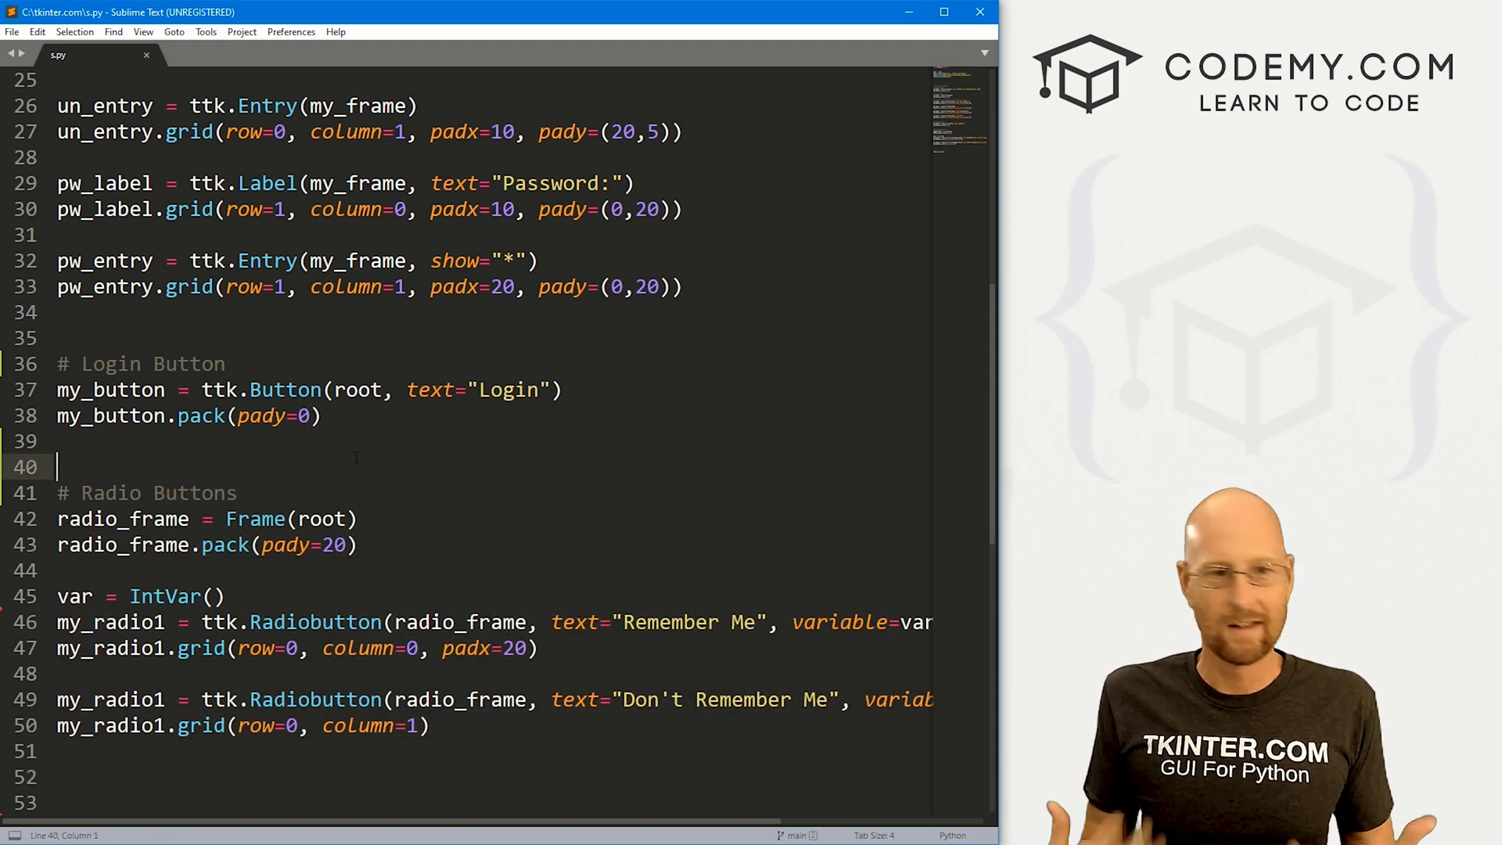
{"action": "scroll", "scroll_direction": "down", "scroll_amount": 3}
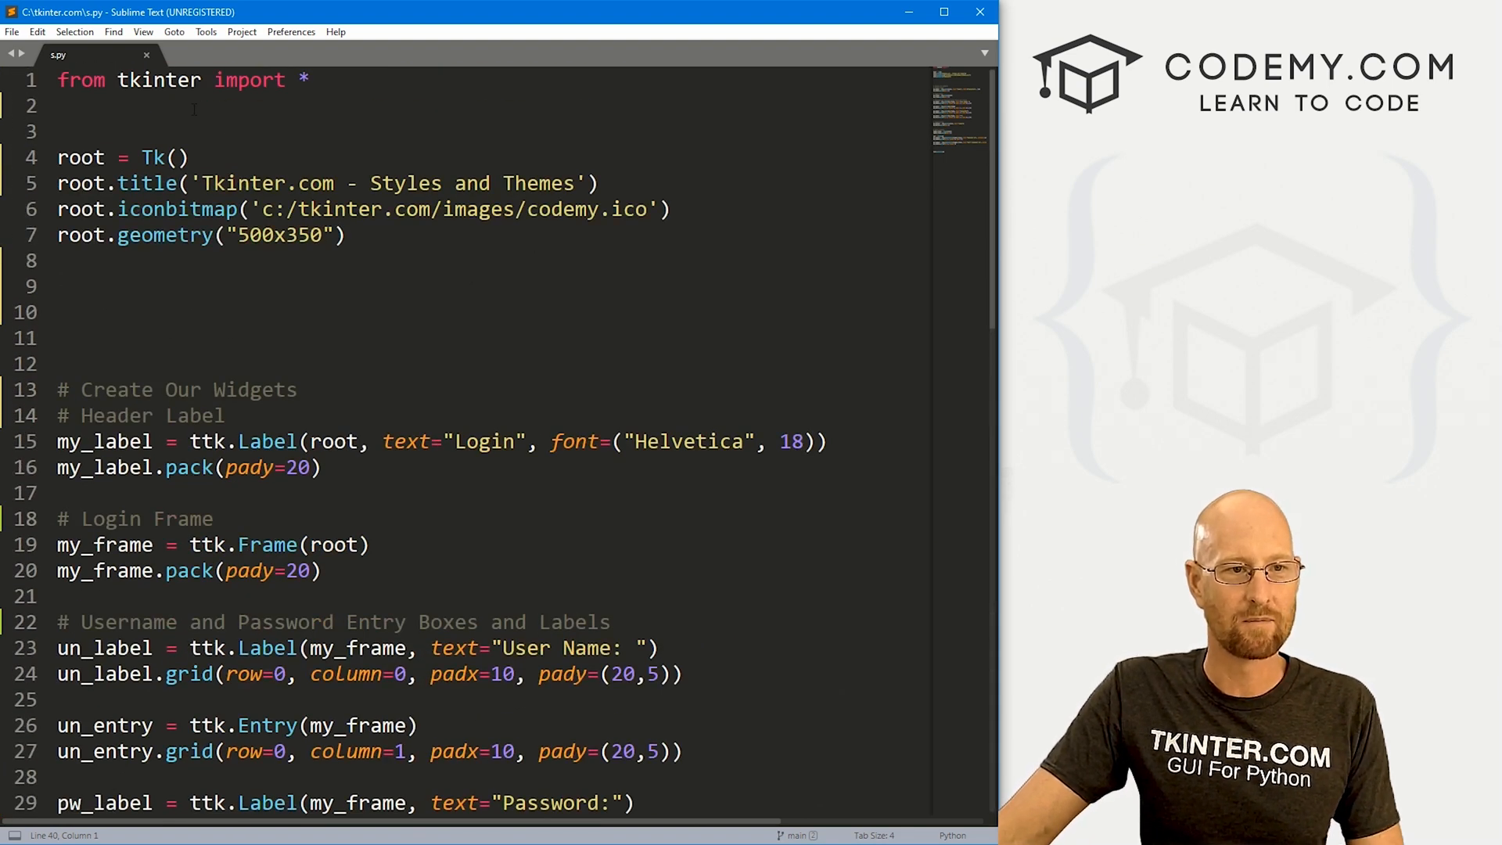
Add 'from tkinter import ttk' as the script's second line
{"action": "type", "text": "from tkinter import ttk"}
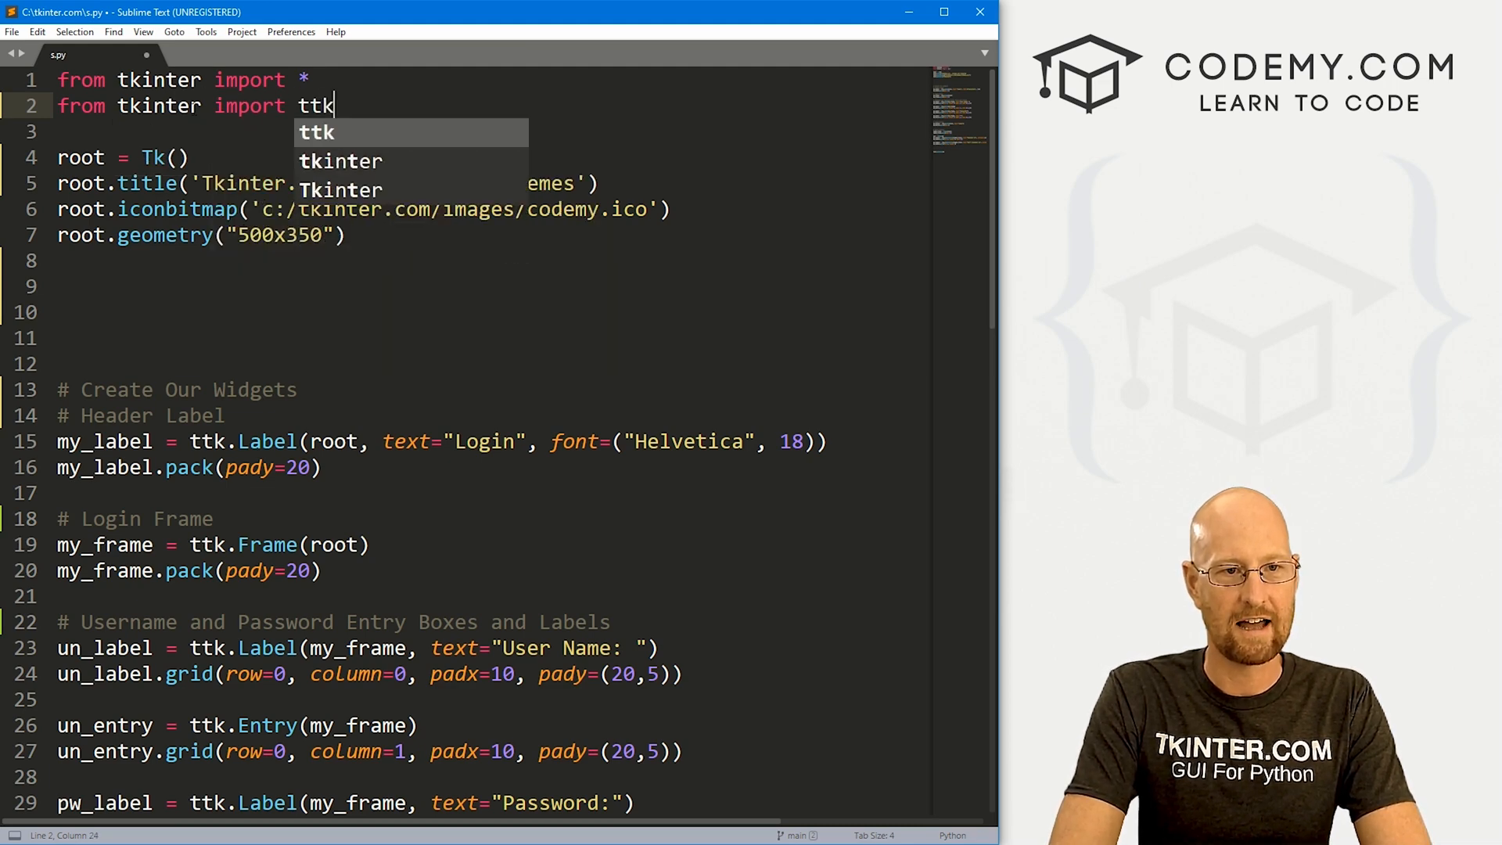
{"action": "scroll", "scroll_direction": "down", "scroll_amount": 3}
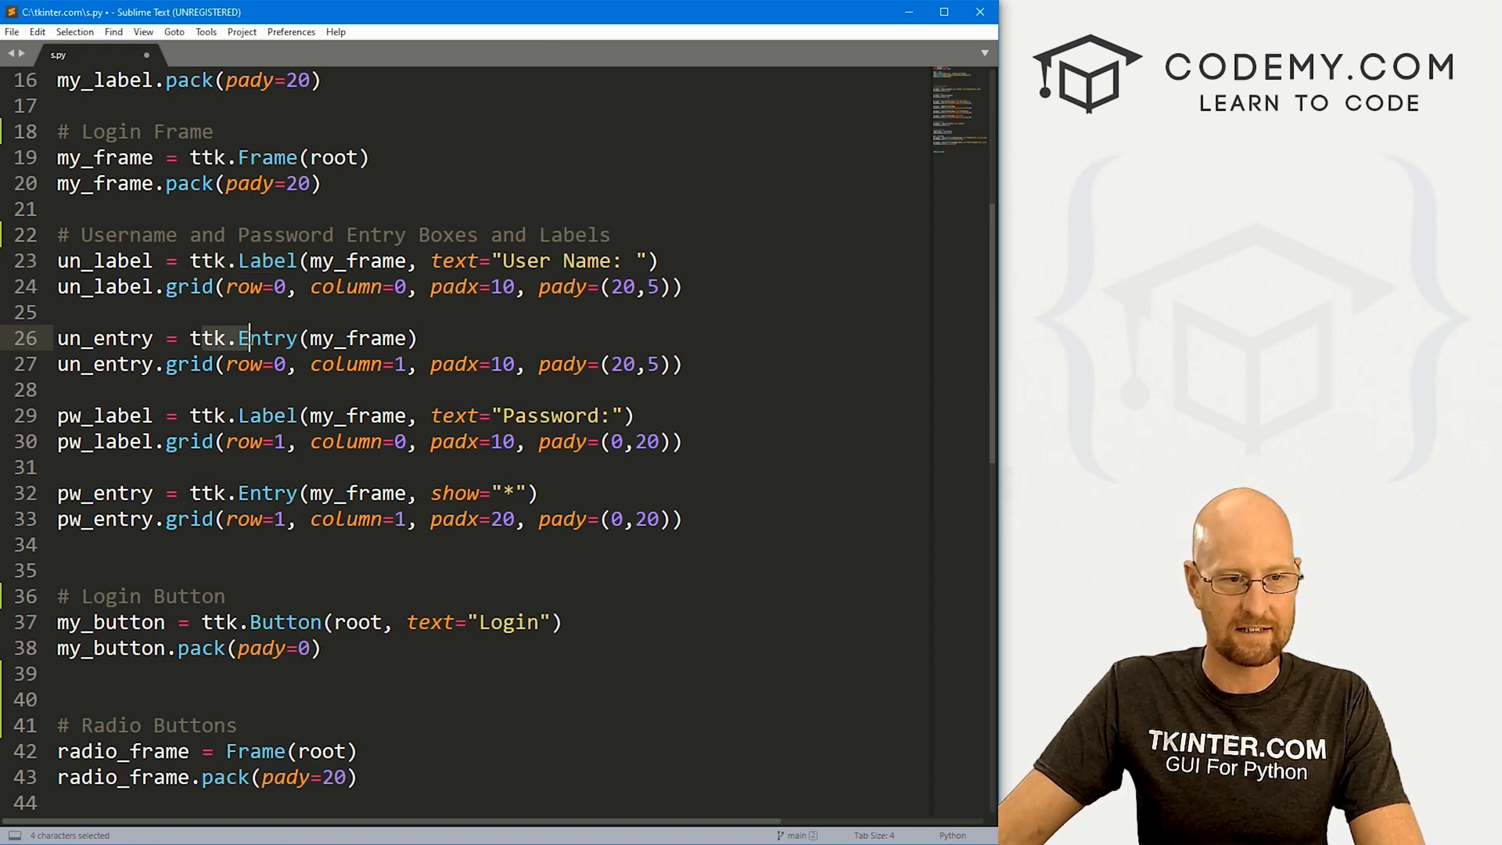
{"action": "scroll", "scroll_direction": "down", "scroll_amount": 3}
{"action": "type", "text": "style = "}
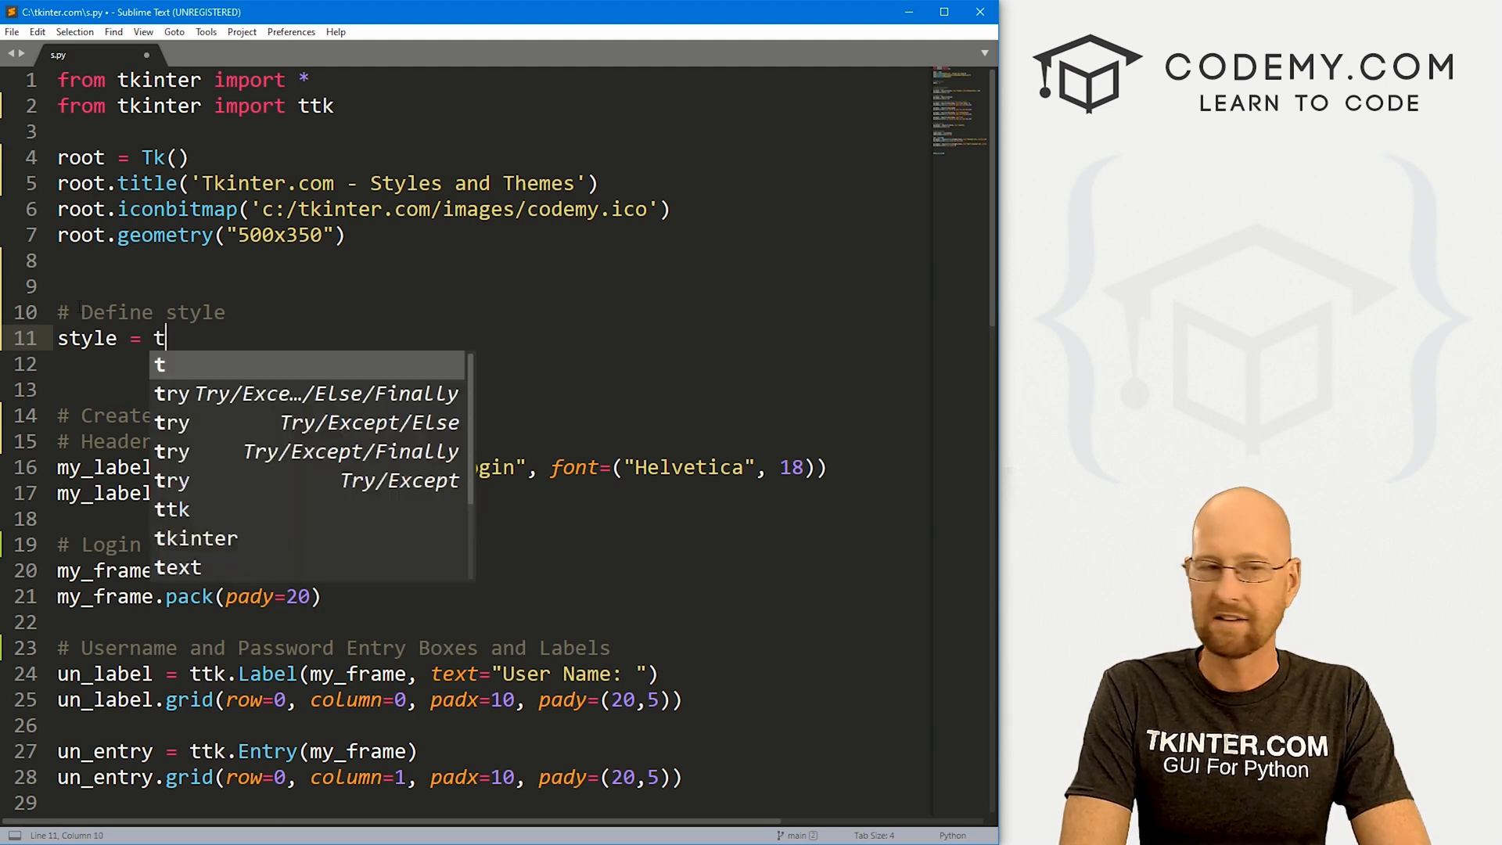
Create style = ttk.Style(root) and call style.theme_use("clam") below it
{"action": "type", "text": "tk.Stye"}
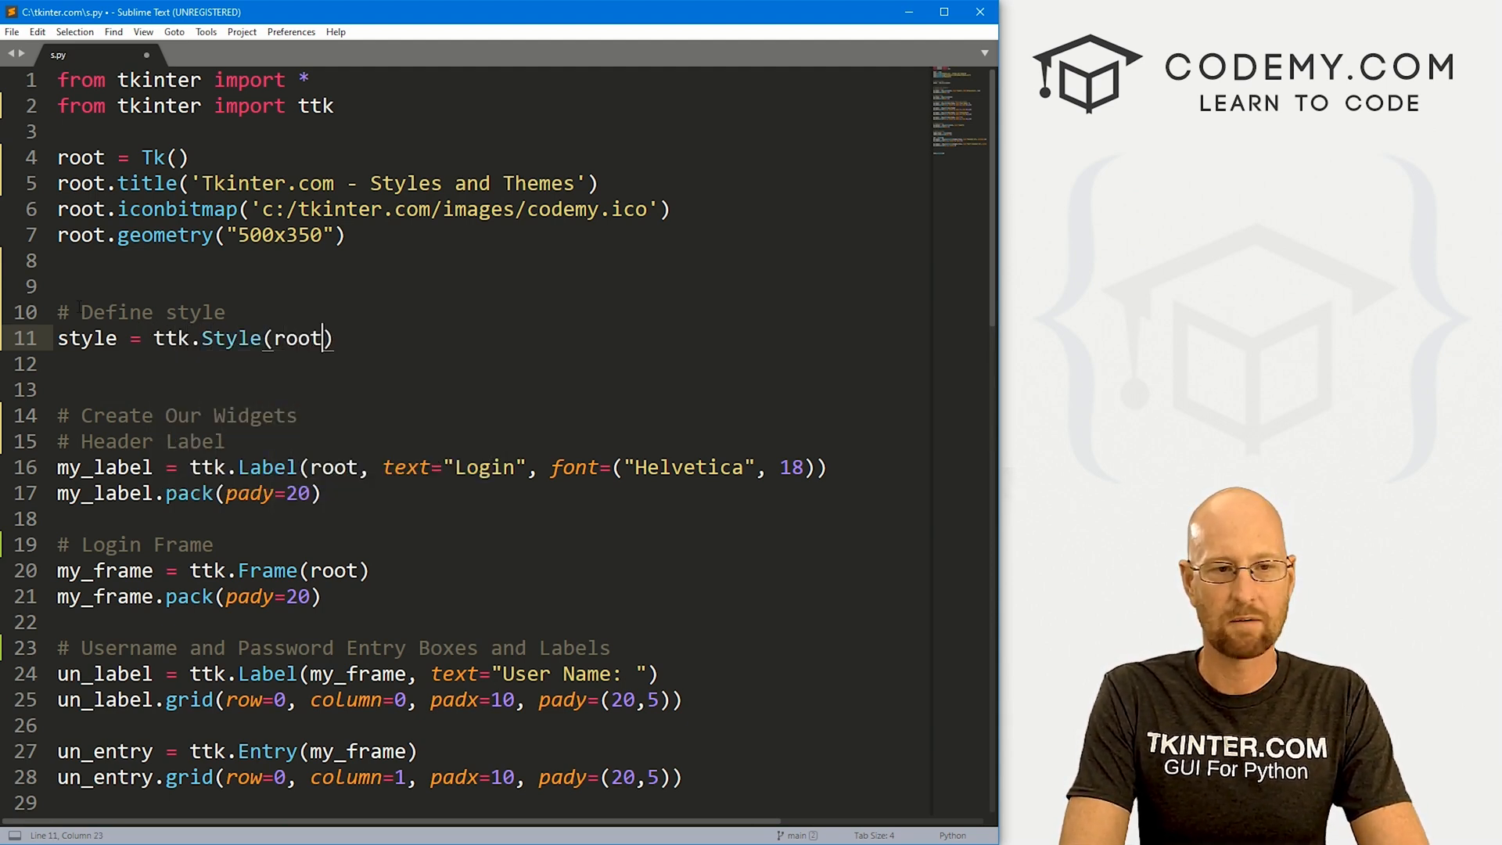
{"action": "type", "text": "s"}
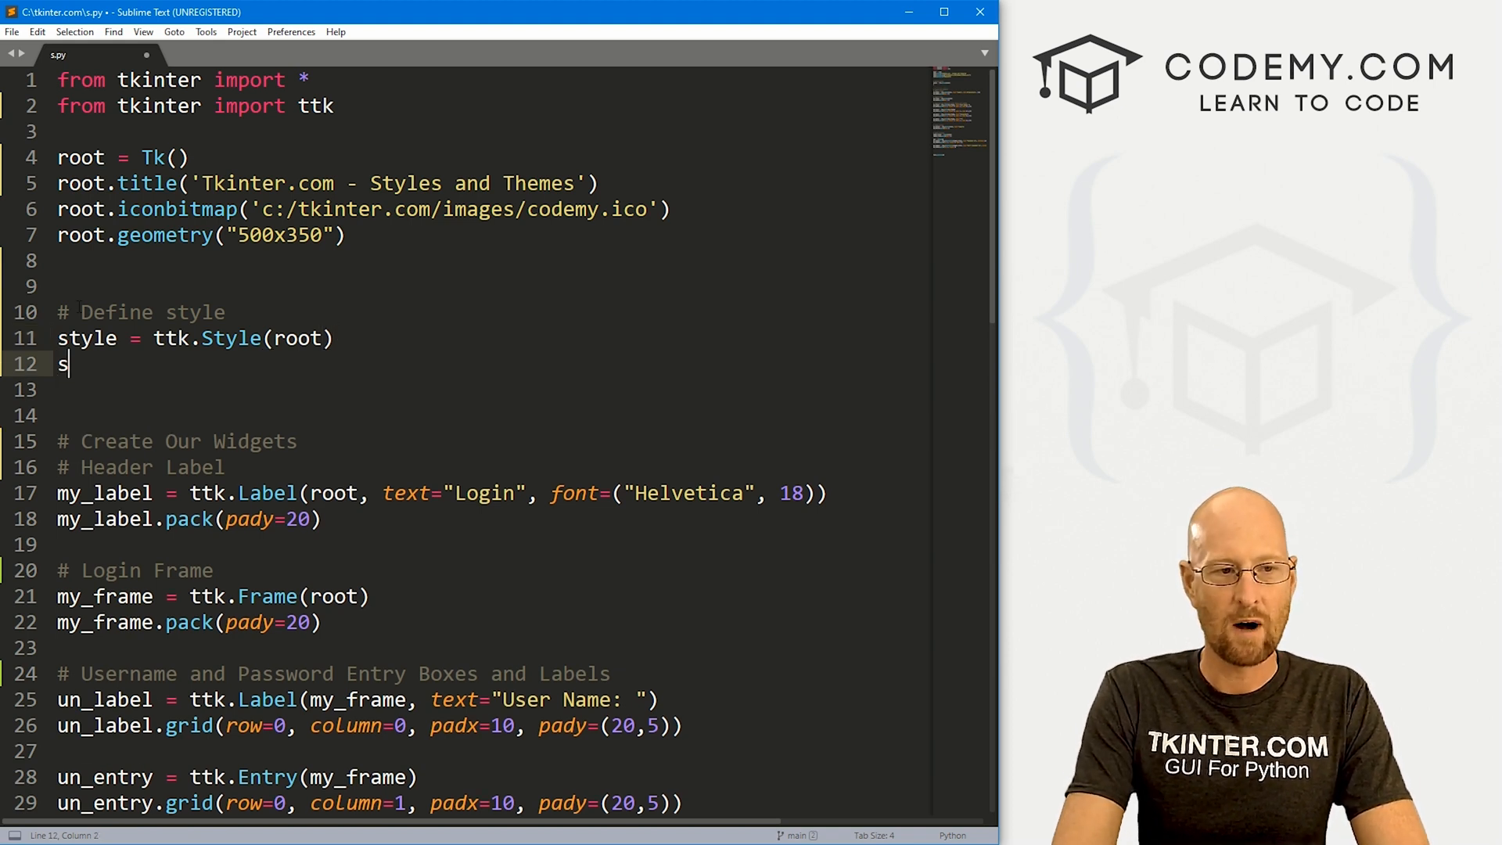
{"action": "type", "text": "tyle."}
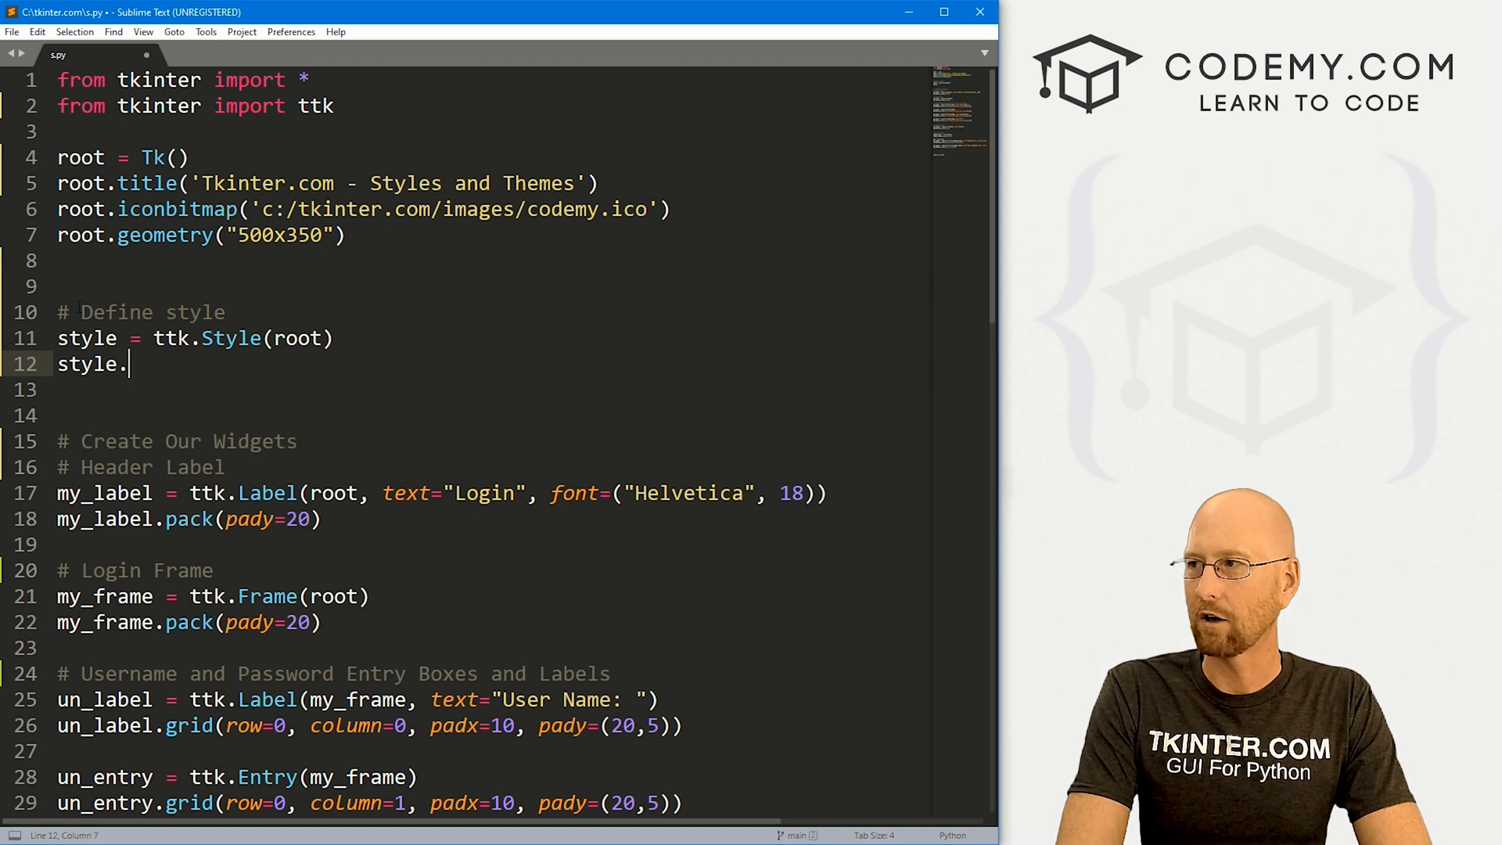
{"action": "type", "text": "theme_use"}
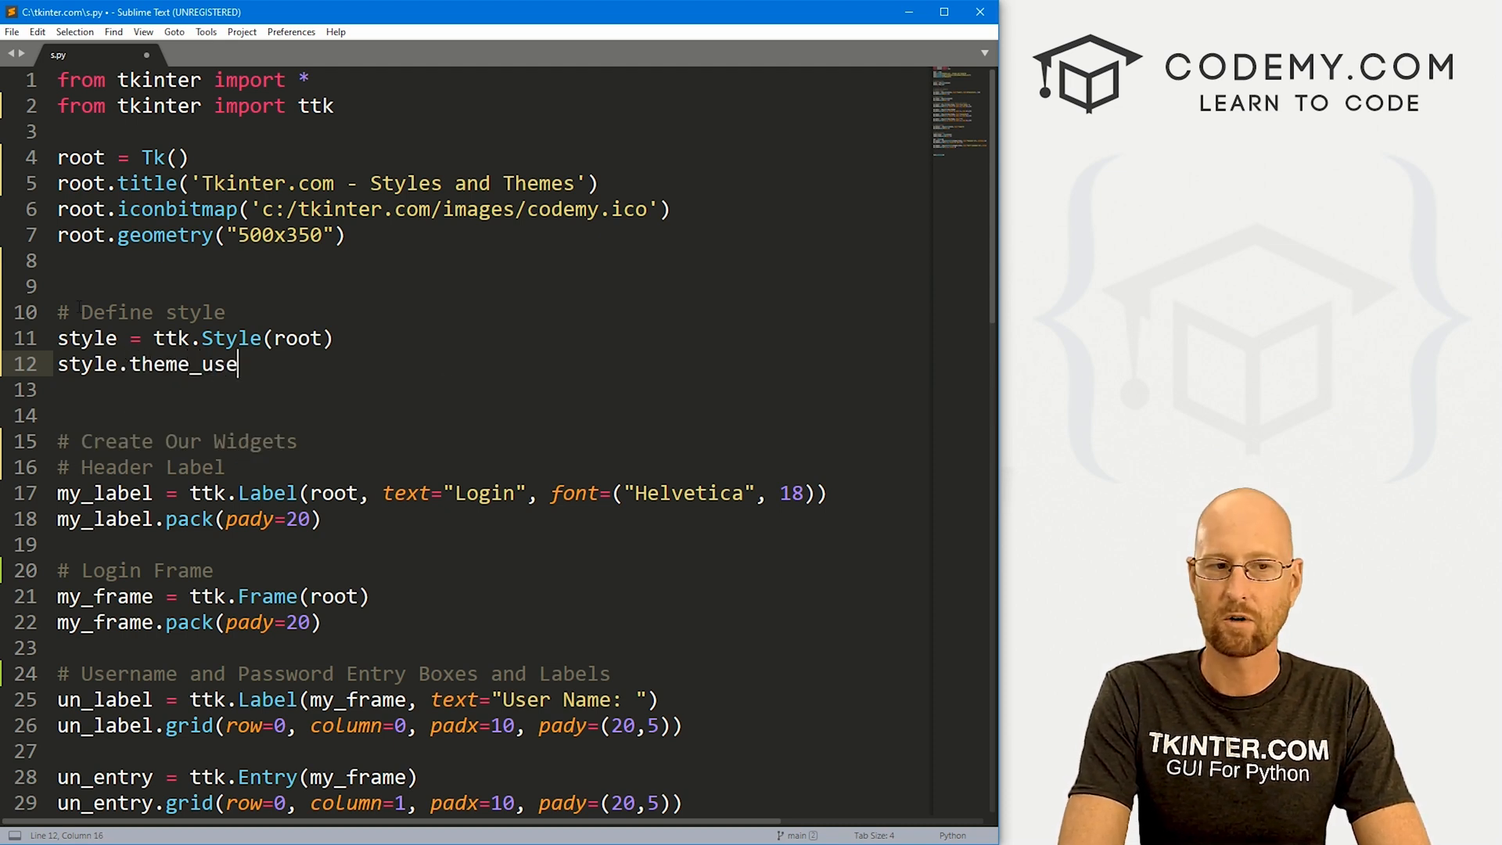
{"action": "type", "text": "(\"\")"}
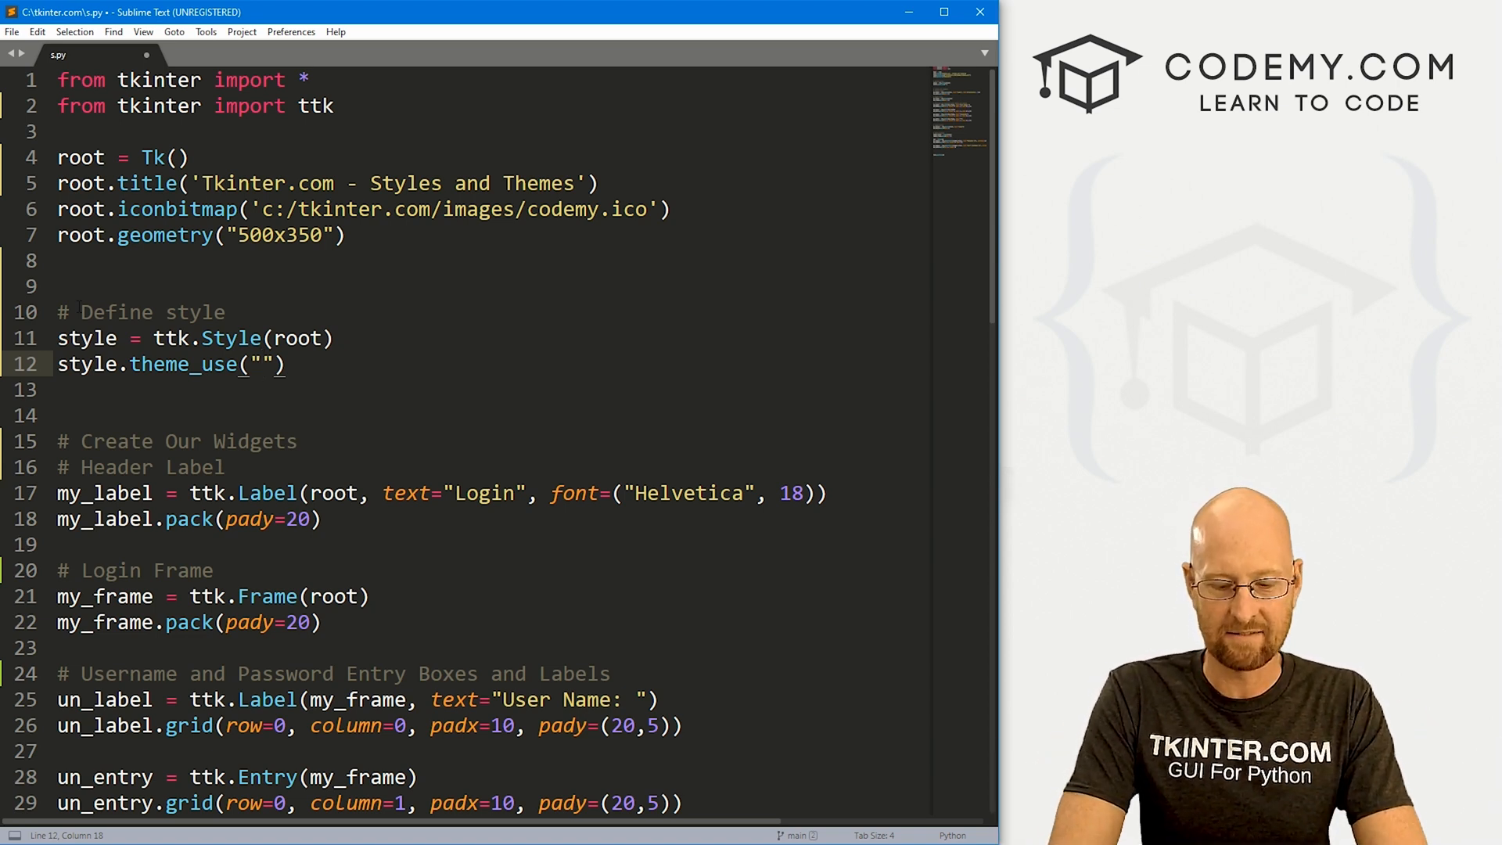
{"action": "type", "text": "clam"}
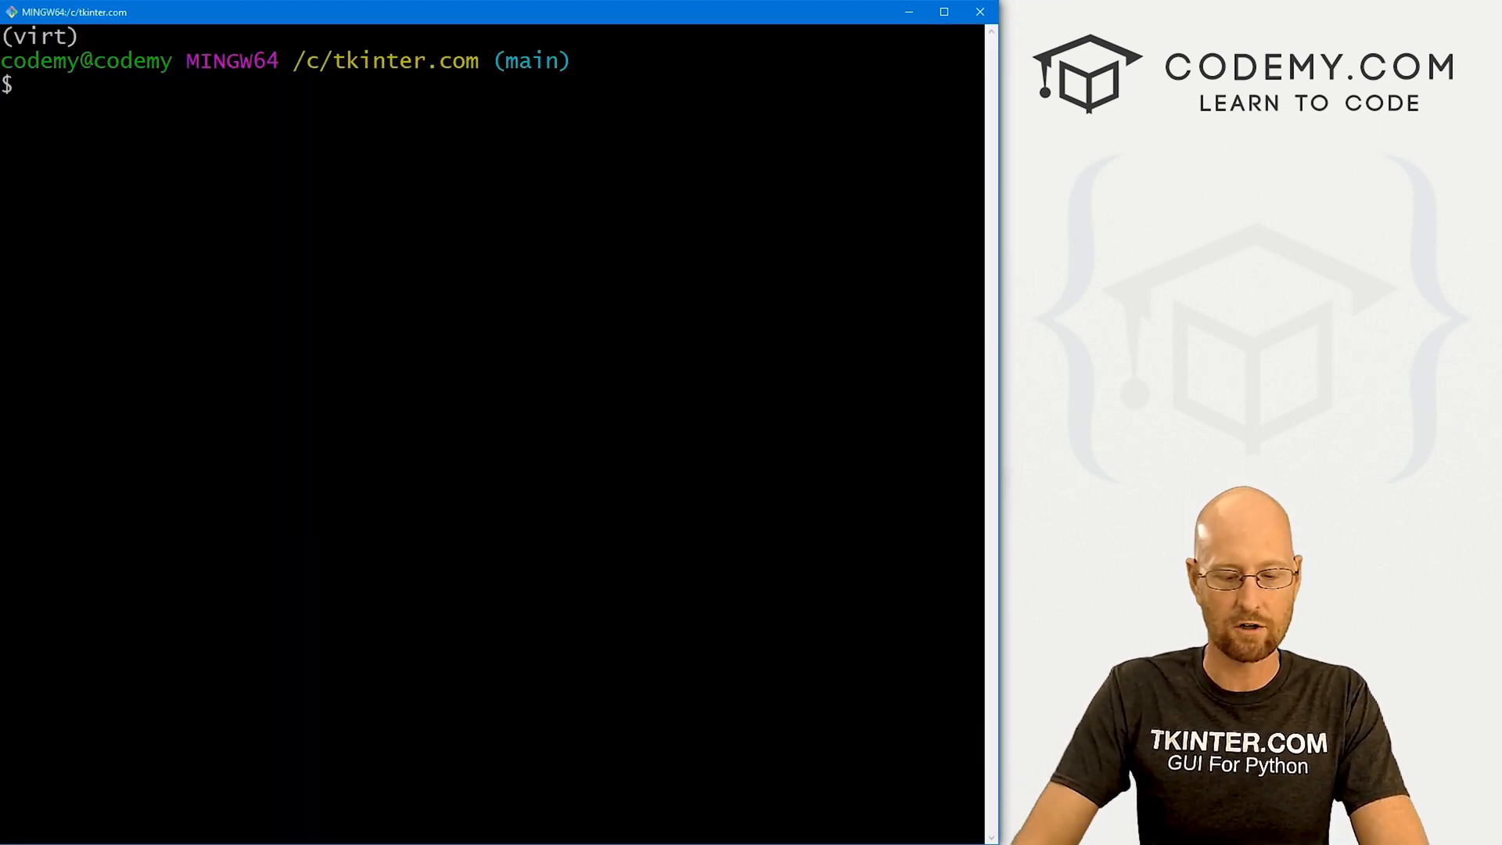
Run python s.py, try Remember Me, then close the login window
{"action": "type", "text": "python s.py"}
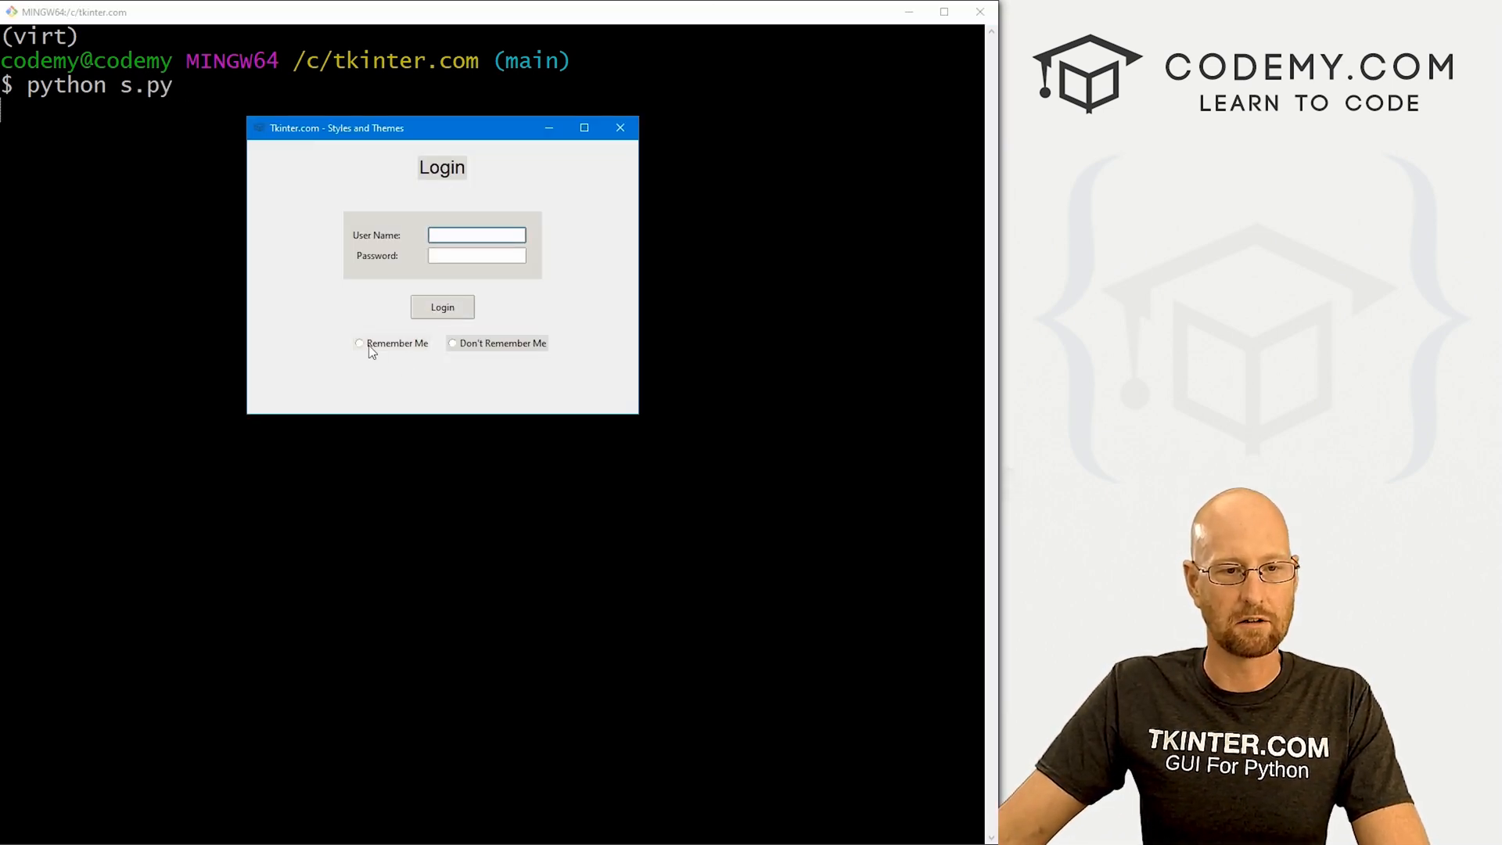
{"action": "left_click", "coordinate": [359, 343]}
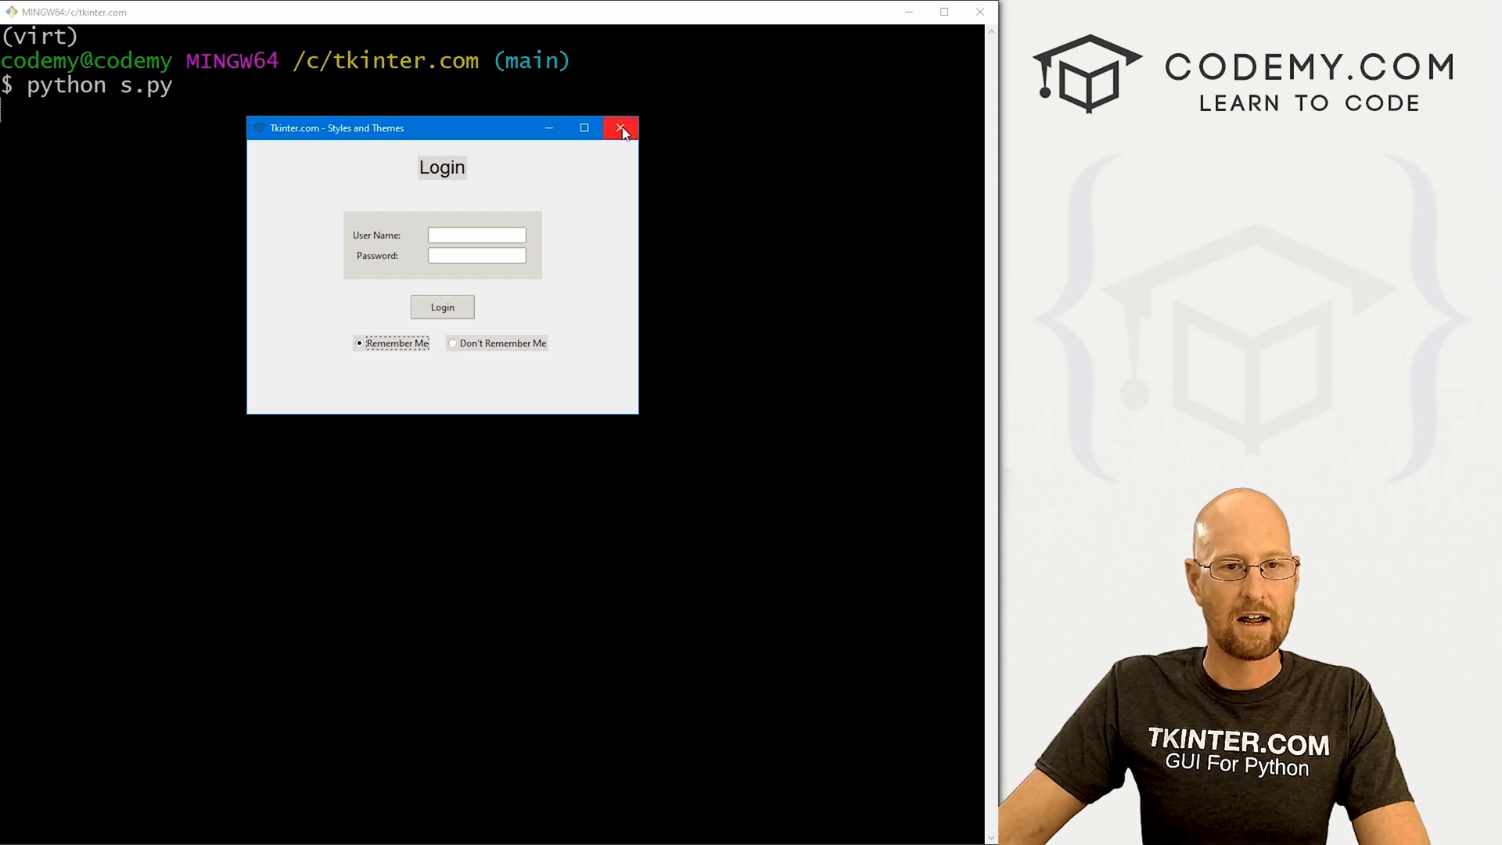
{"action": "left_click", "coordinate": [621, 126]}
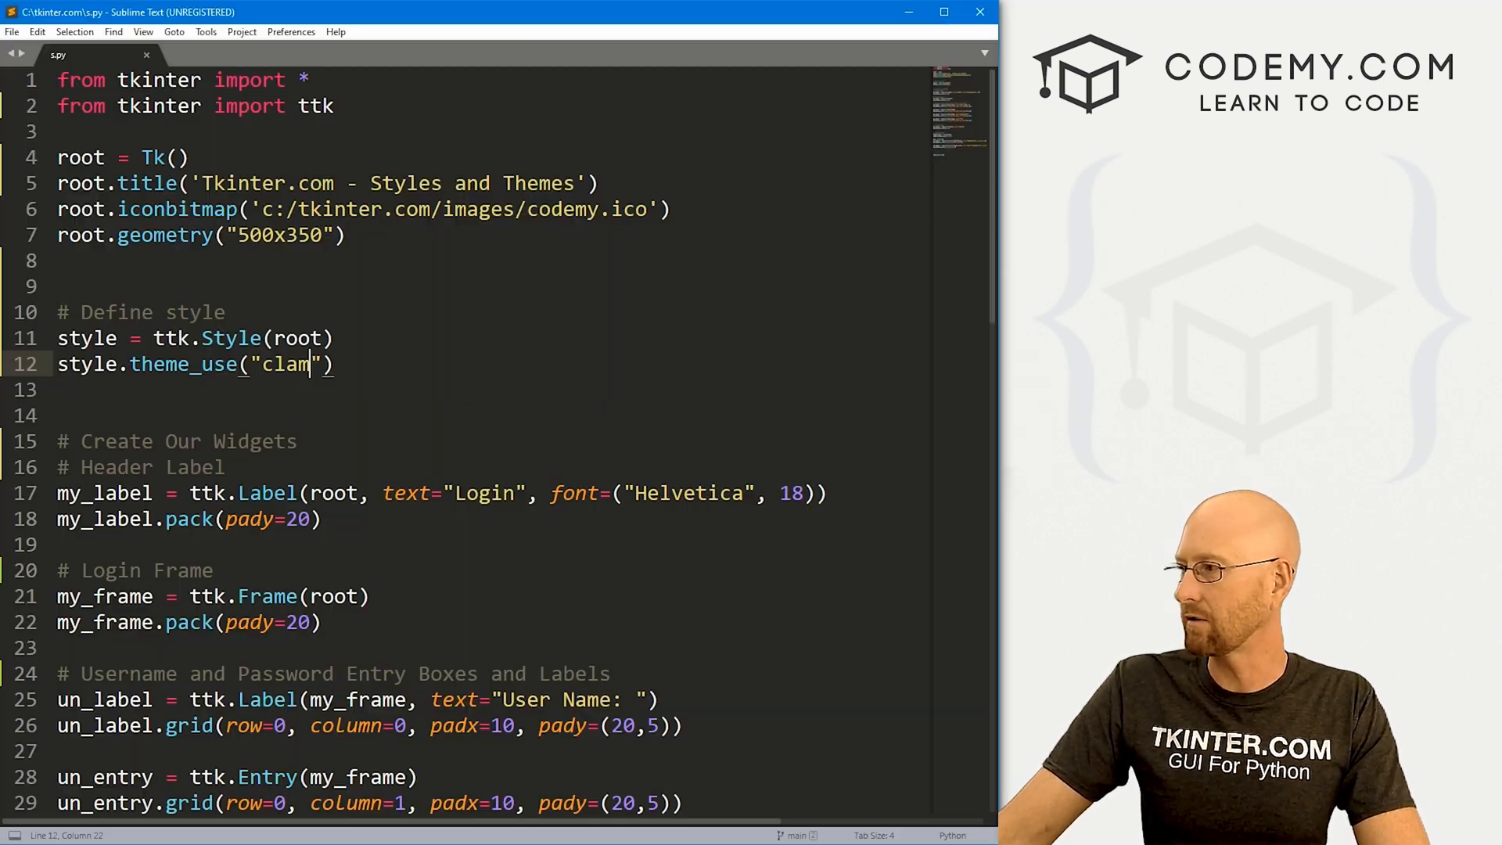
Rerun the clam-themed login form, pick Don't Remember Me and close it
{"action": "double_click", "coordinate": [286, 364]}
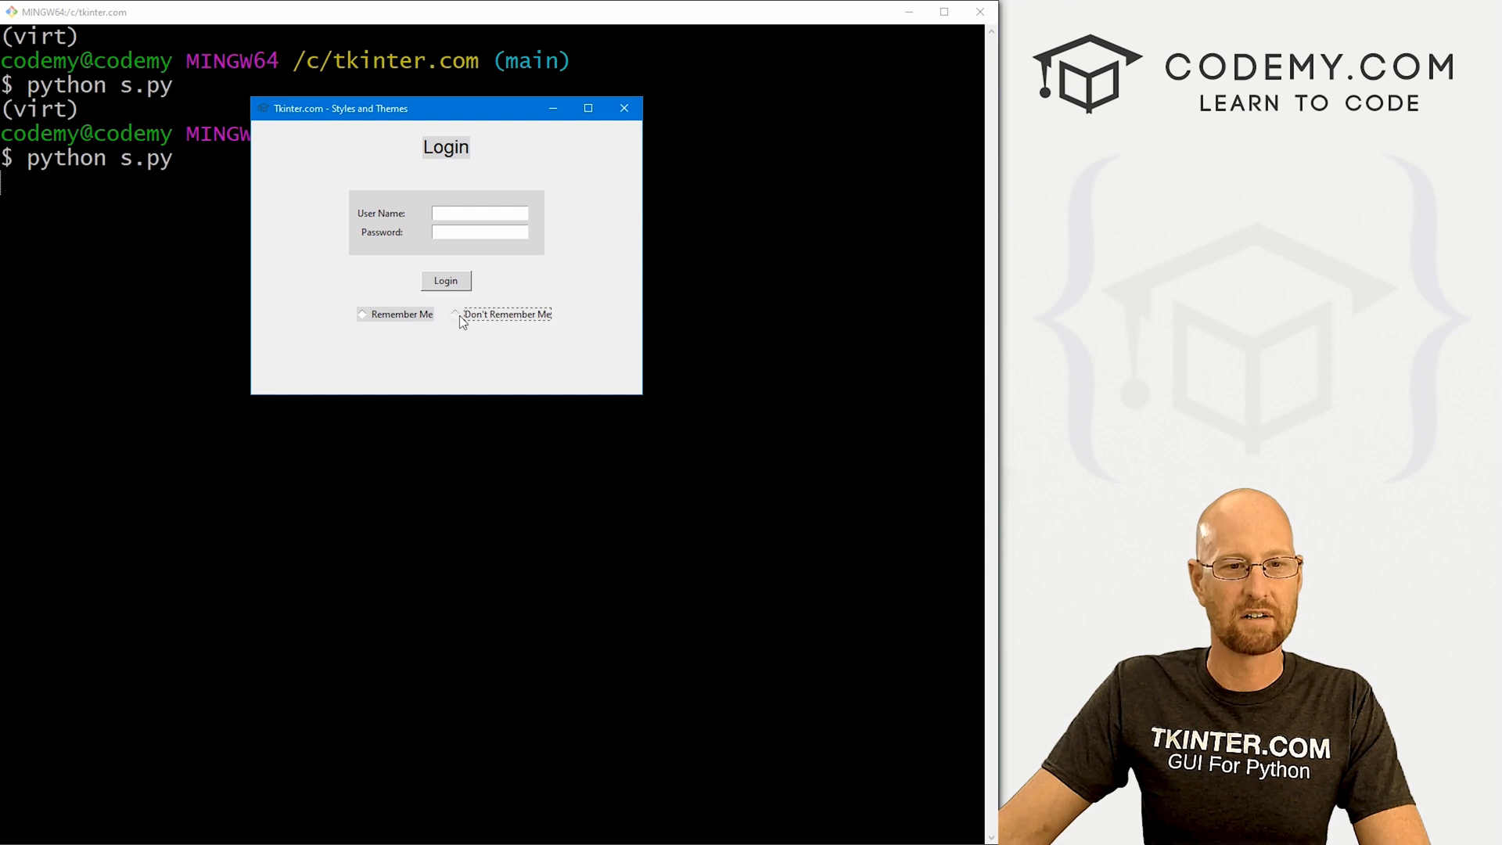
{"action": "left_click", "coordinate": [455, 315]}
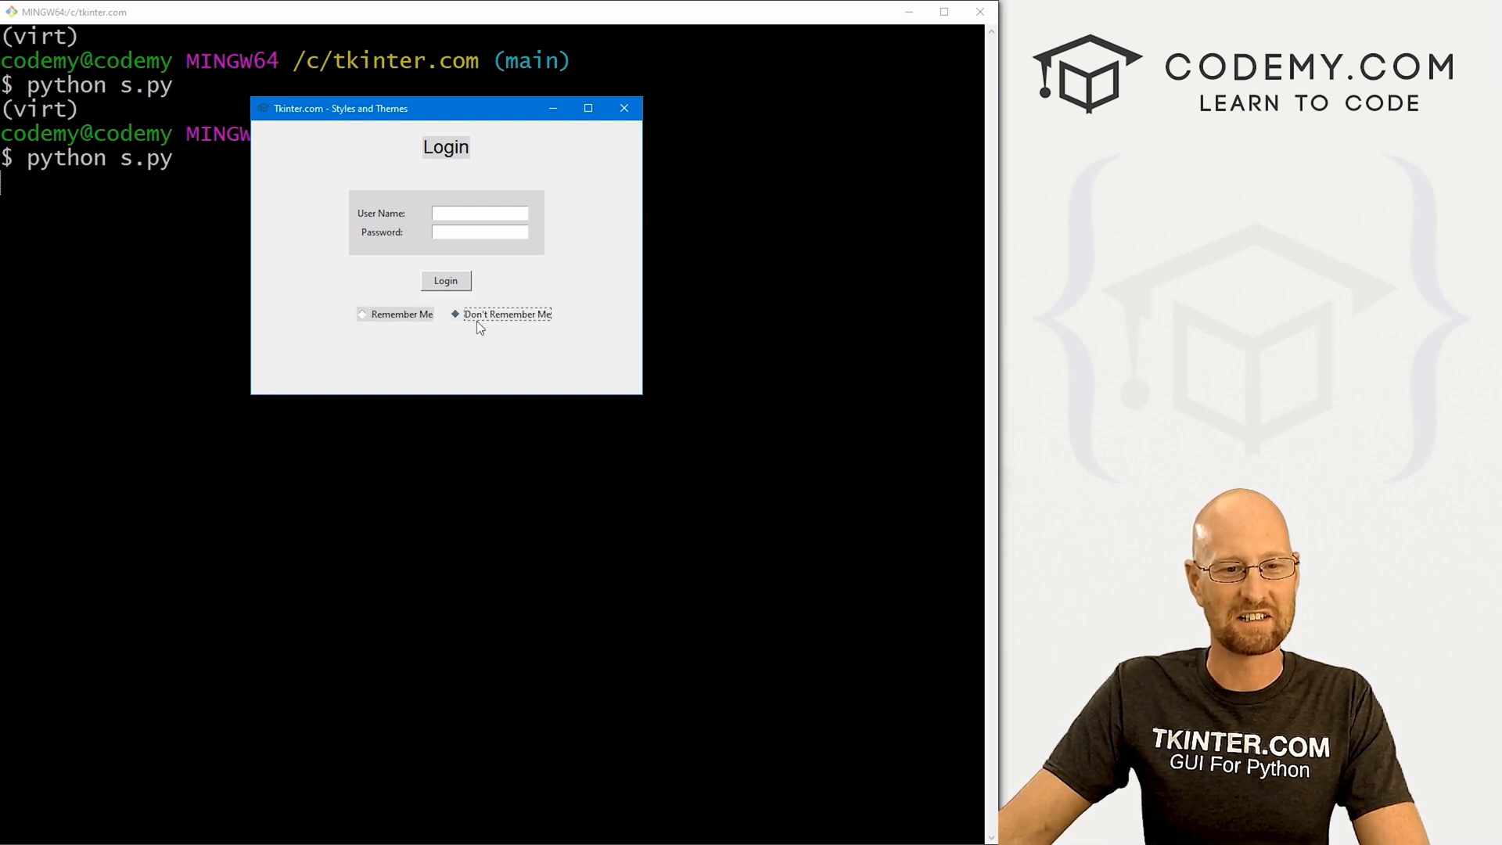
{"action": "left_click", "coordinate": [624, 107]}
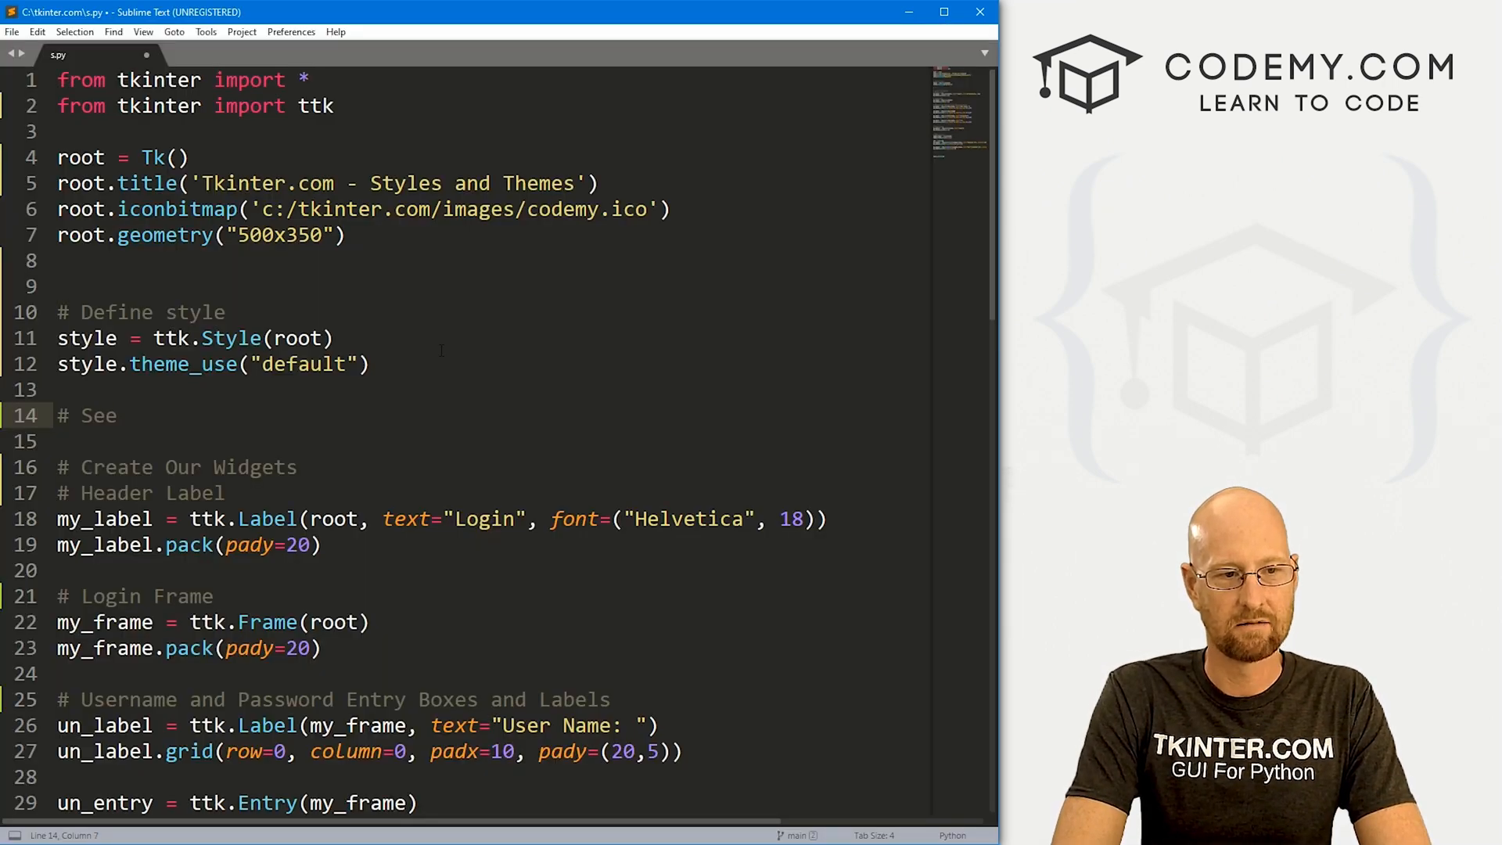
Add '# See included styles' with print(ttk.Style().theme_names()) below it
{"action": "type", "text": "included styles"}
{"action": "type", "text": "print("}
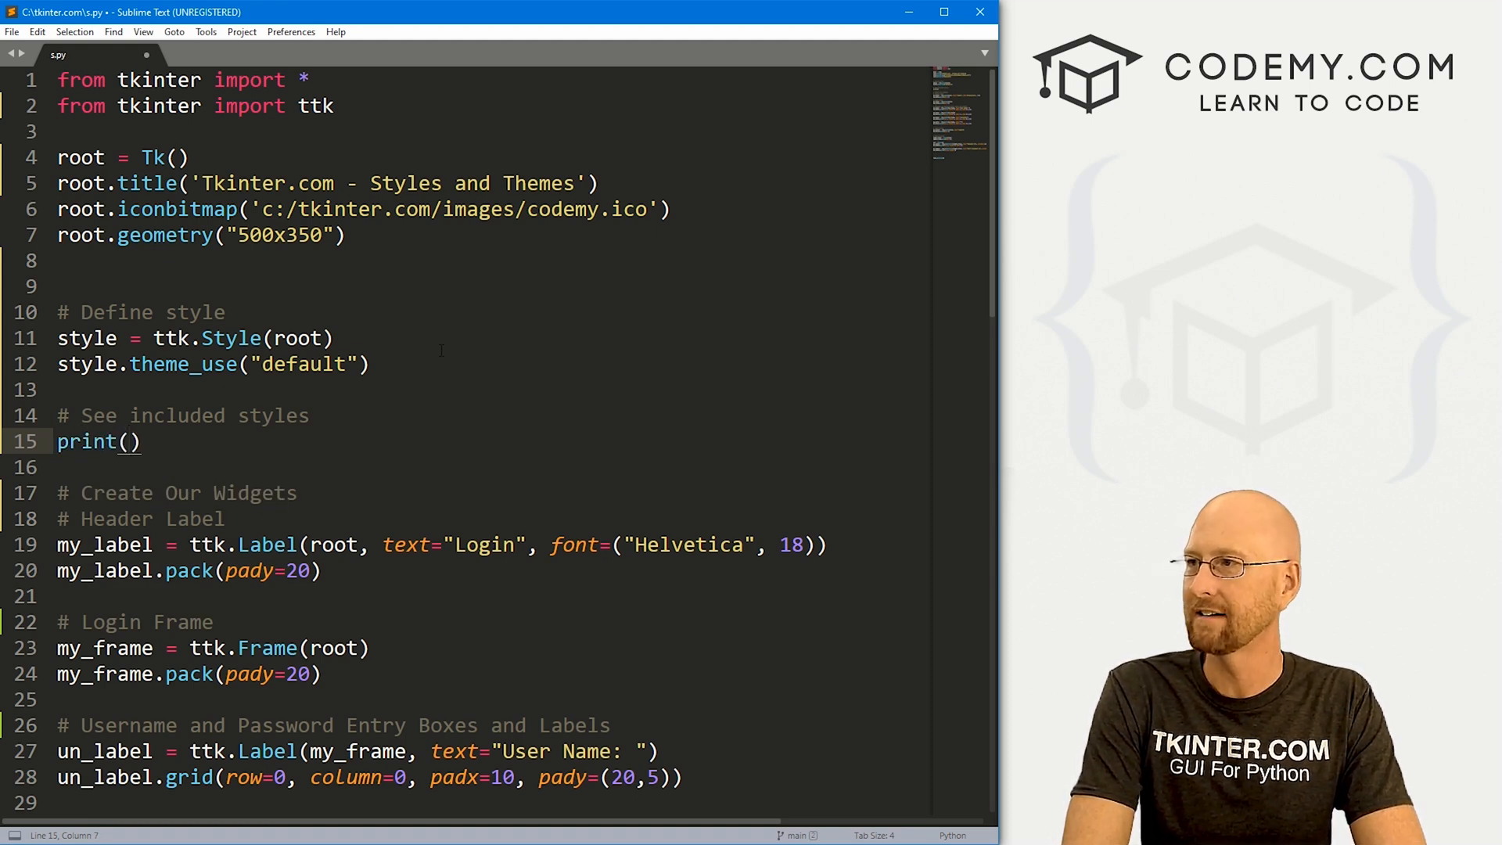
{"action": "type", "text": "ttk"}
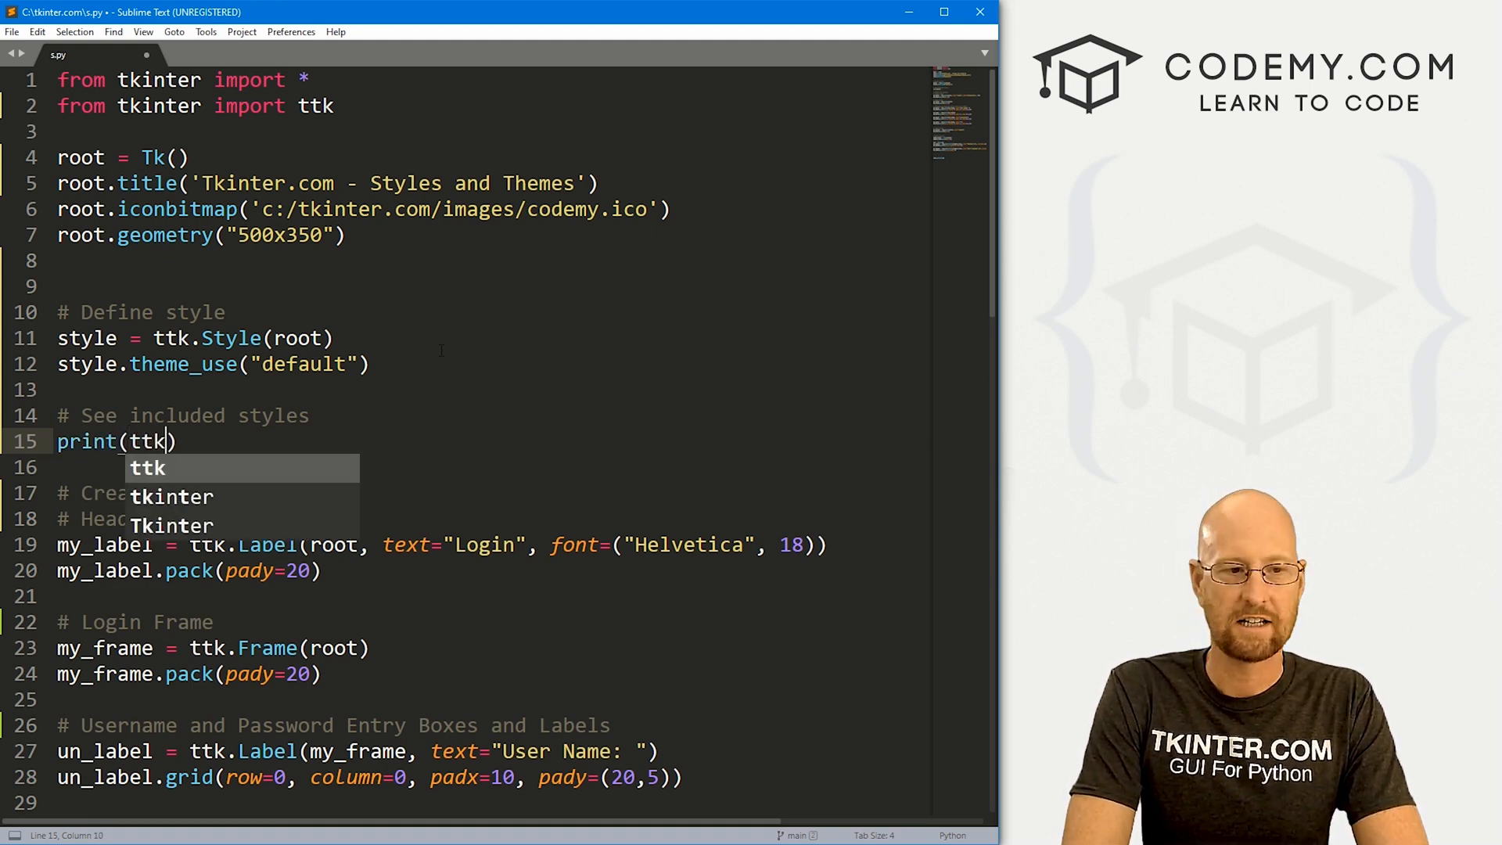
{"action": "type", "text": ".Style()"}
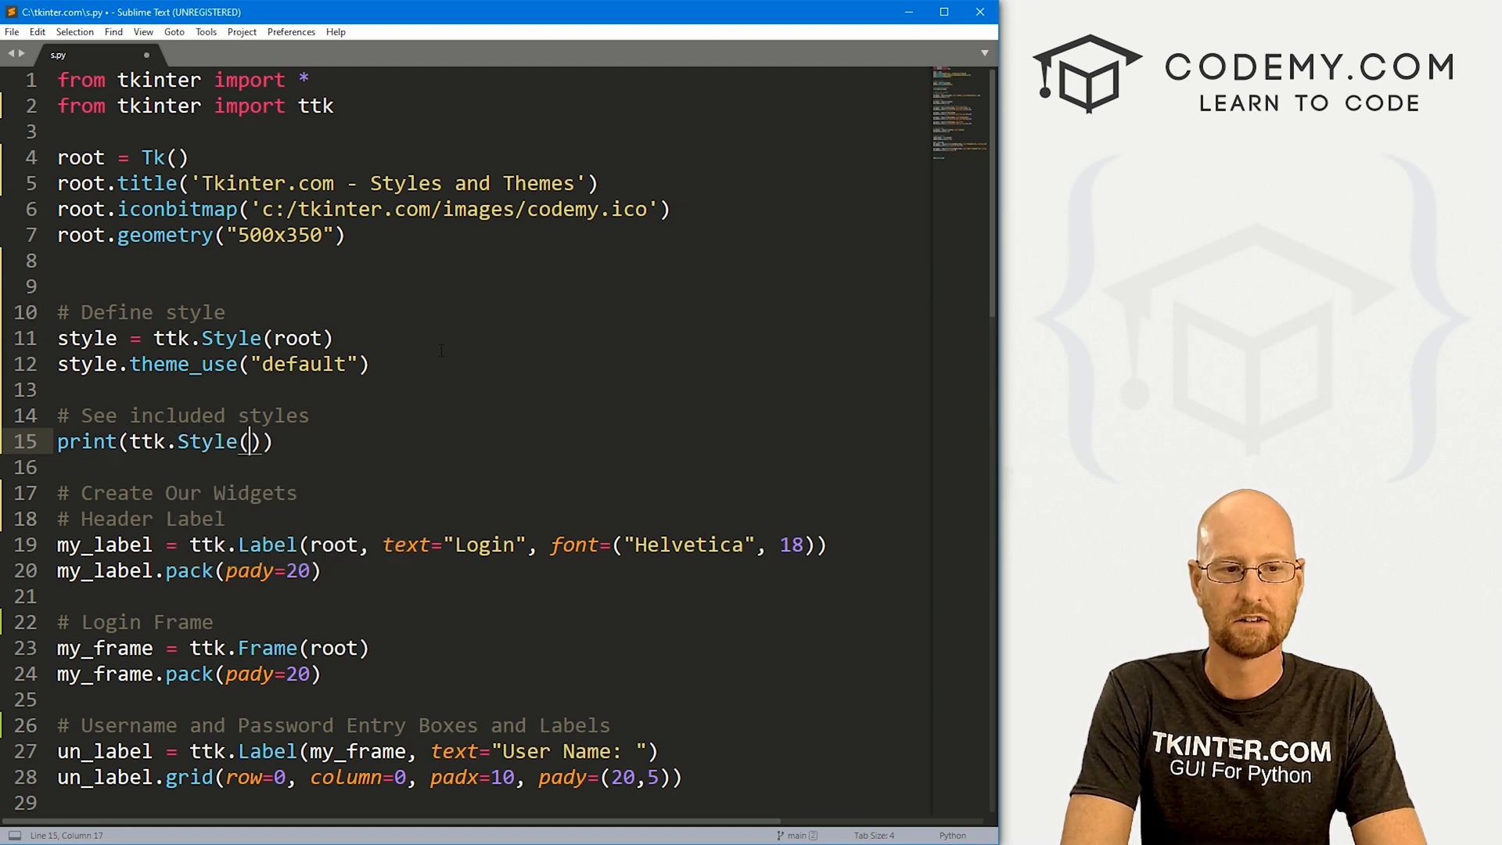
{"action": "type", "text": ".th"}
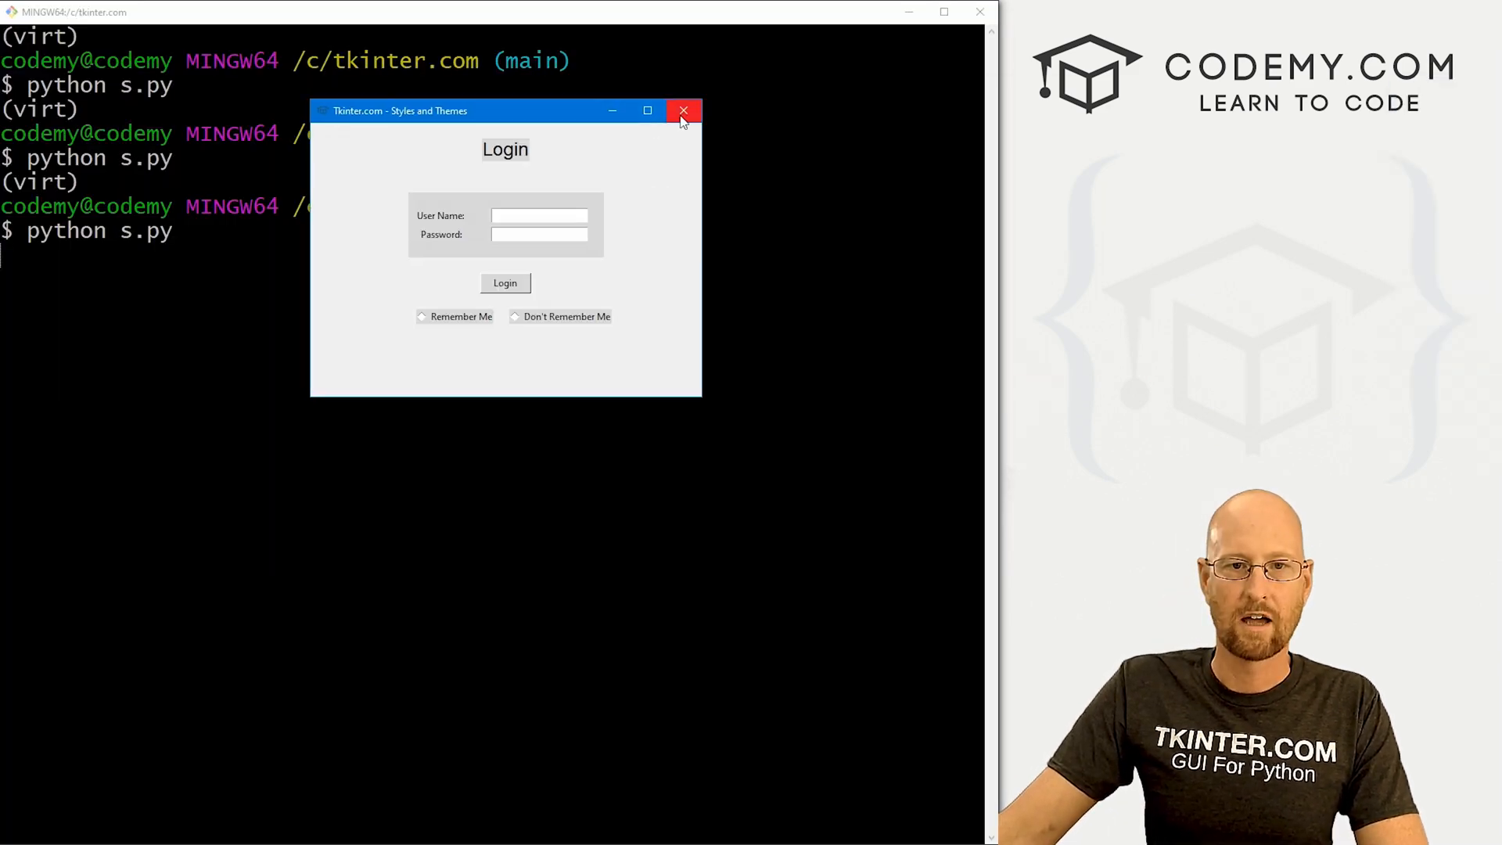
Close the login window and read the printed built-in theme names tuple
{"action": "left_click", "coordinate": [683, 109]}
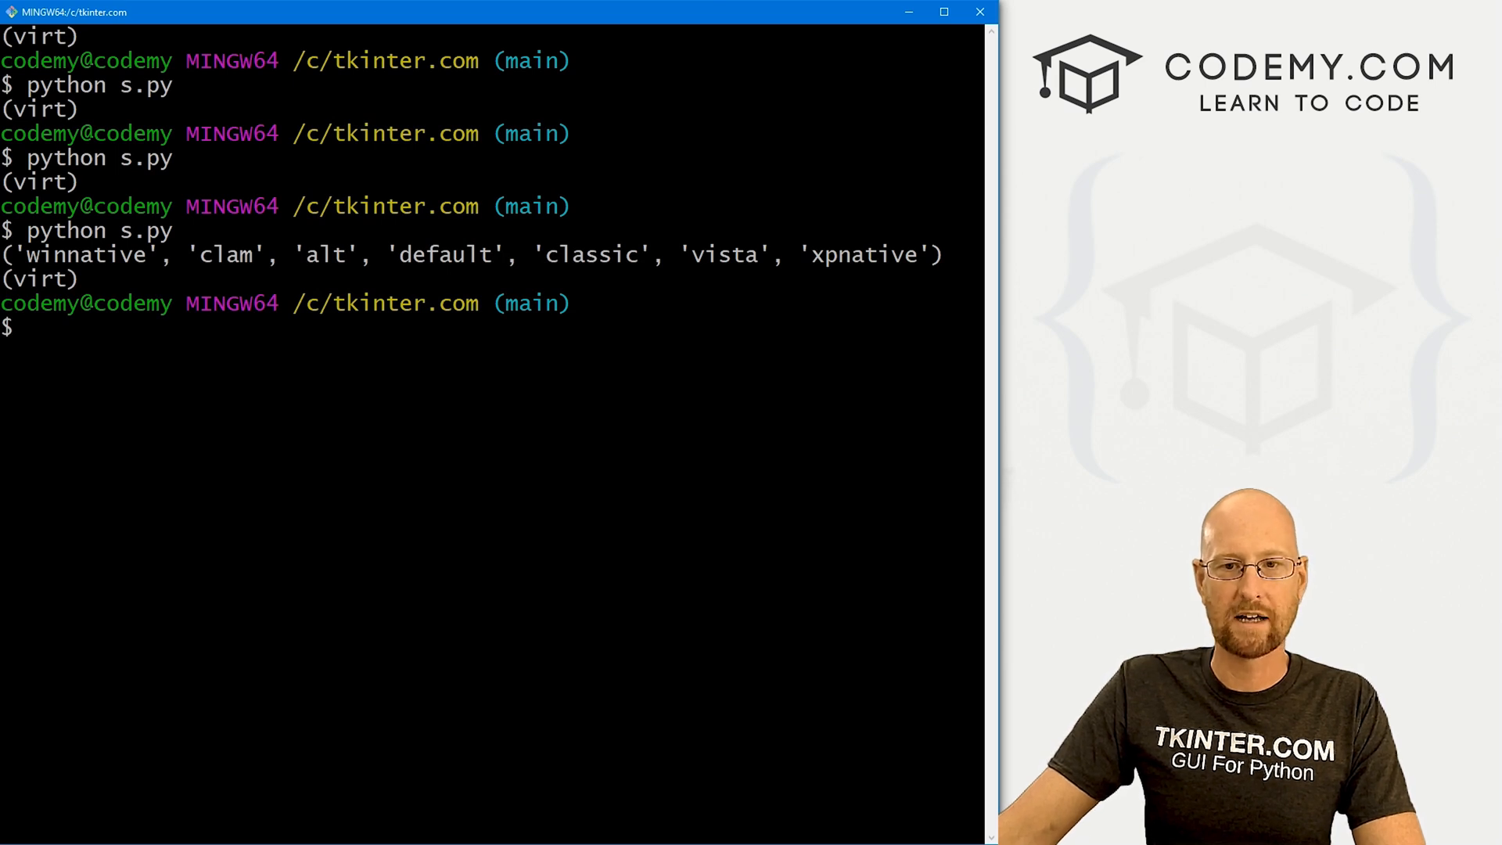
{"action": "left_click_drag", "start_coordinate": [9, 253], "coordinate": [943, 253]}
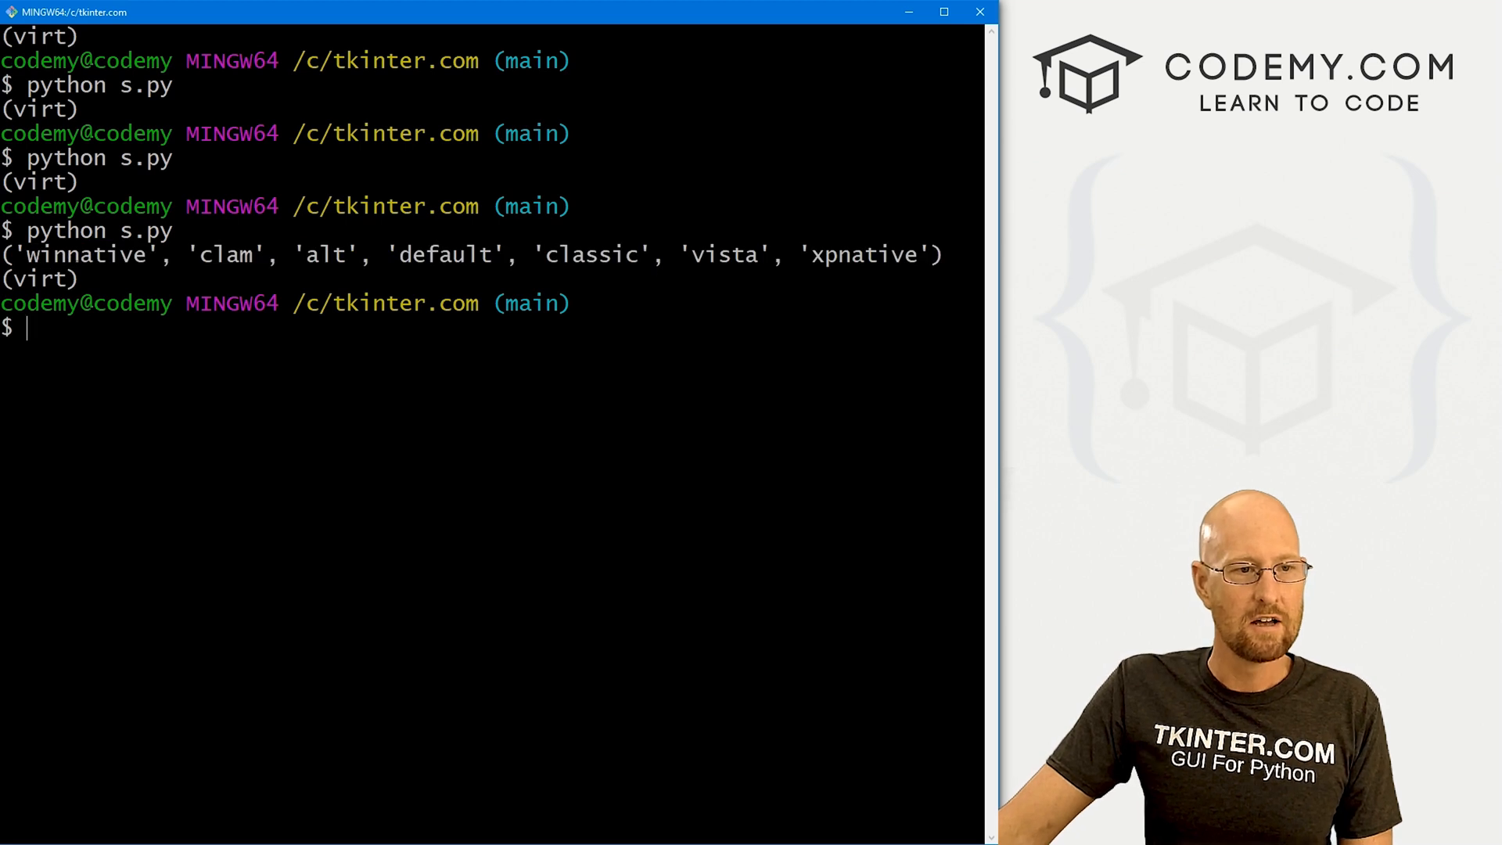
{"action": "double_click", "coordinate": [227, 254]}
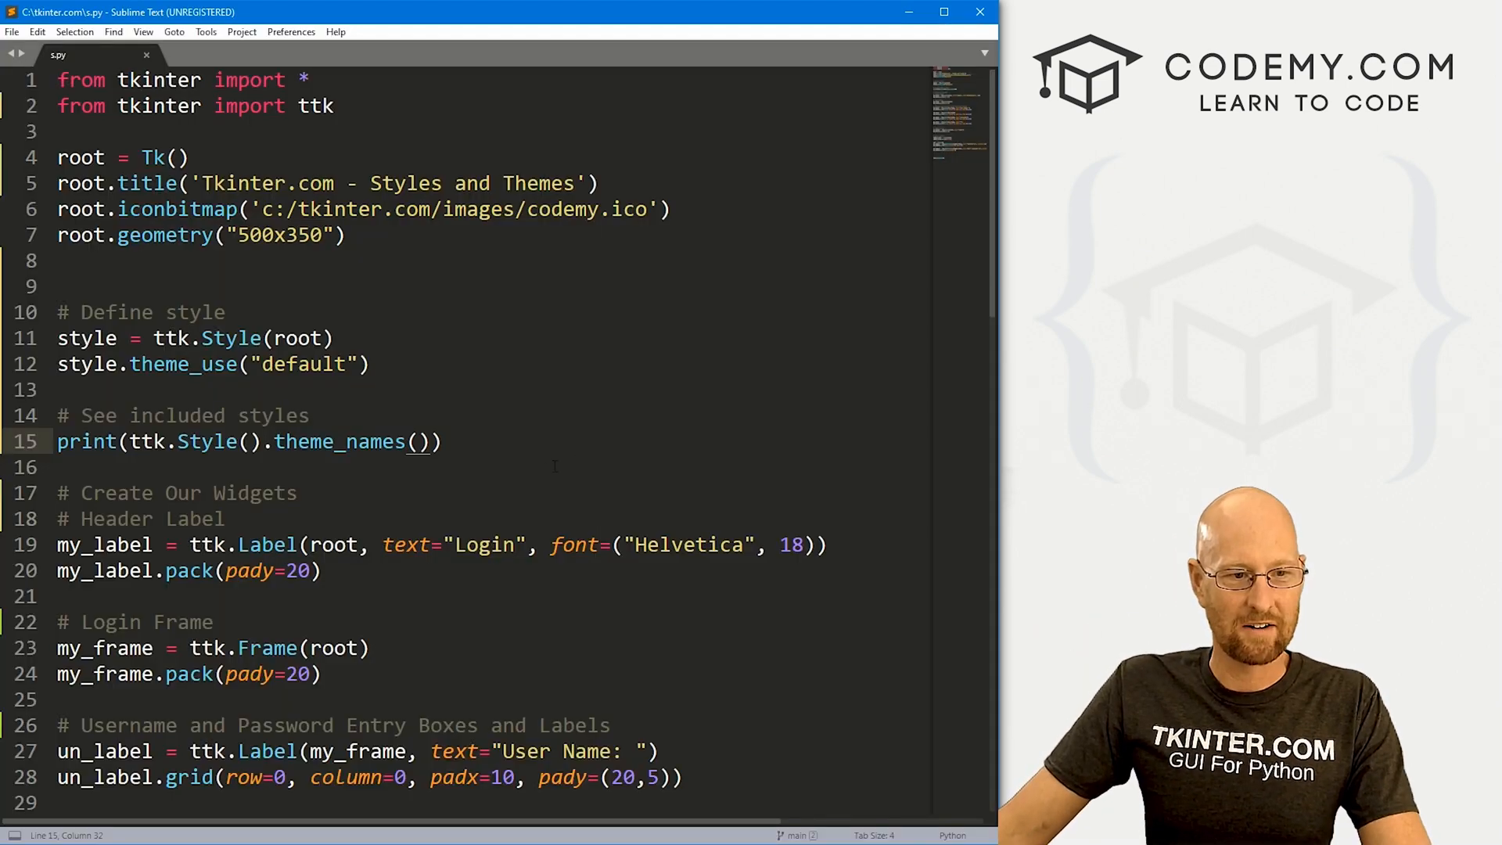
Create my_menu = Menu(root), root.config(menu=my_menu) and theme_menu = Menu(my_menu)
{"action": "type", "text": "# Create a Menu"}
{"action": "type", "text": "root."}
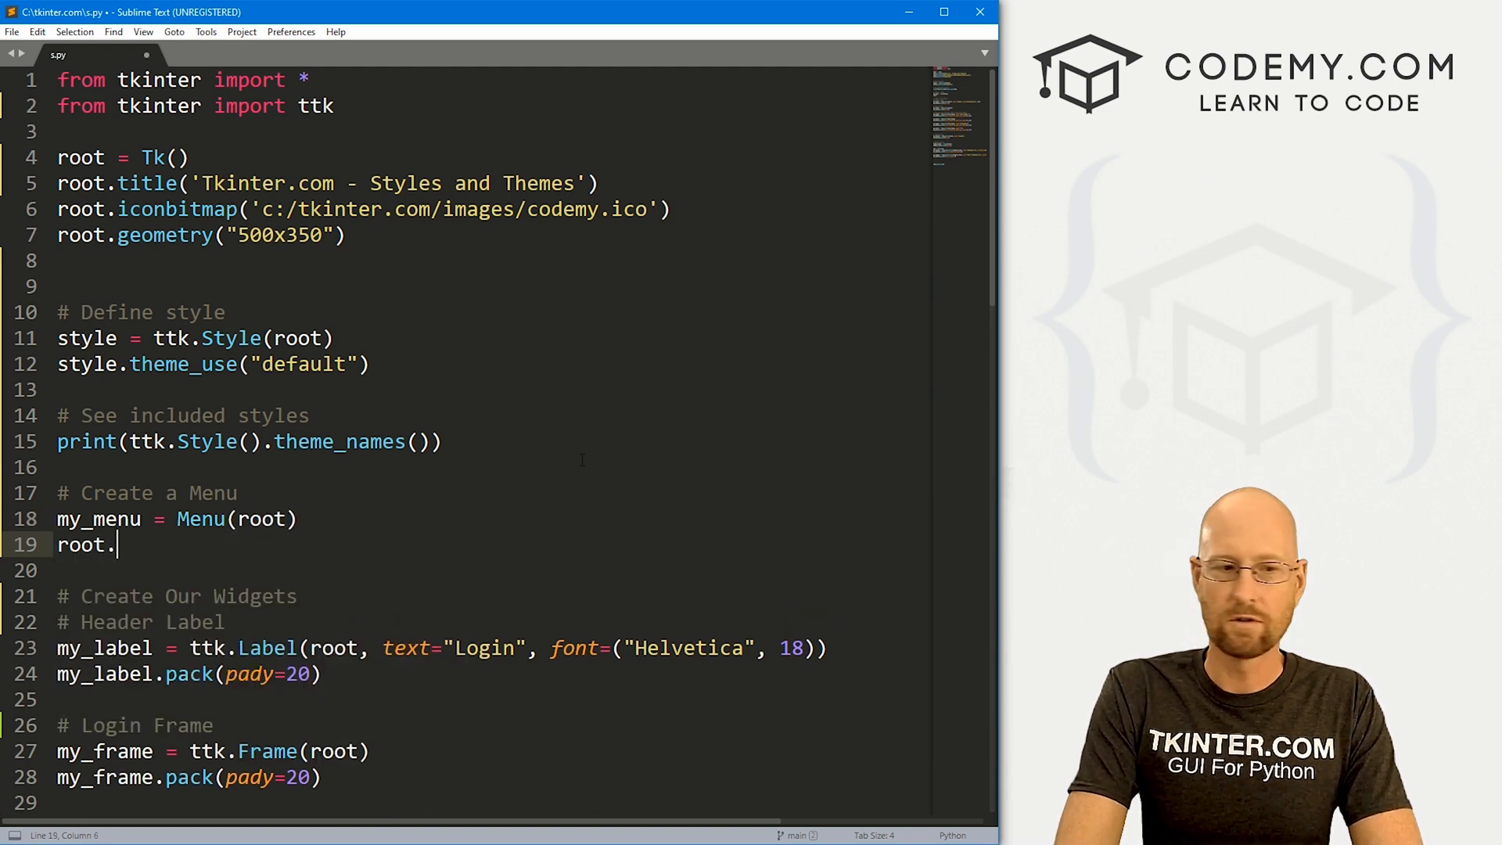
{"action": "type", "text": "config(m"}
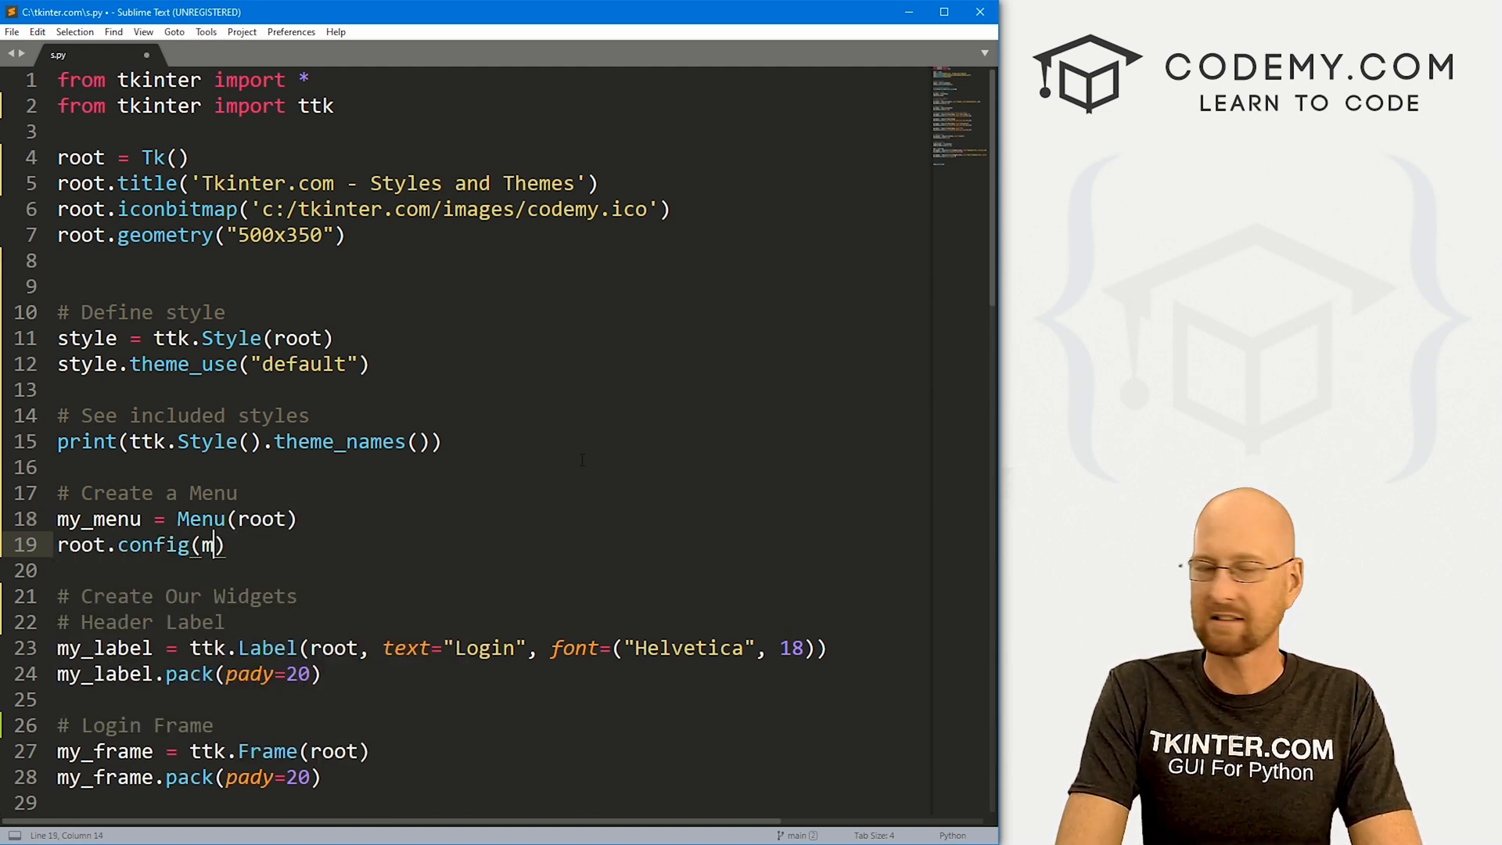
{"action": "type", "text": "enu=m"}
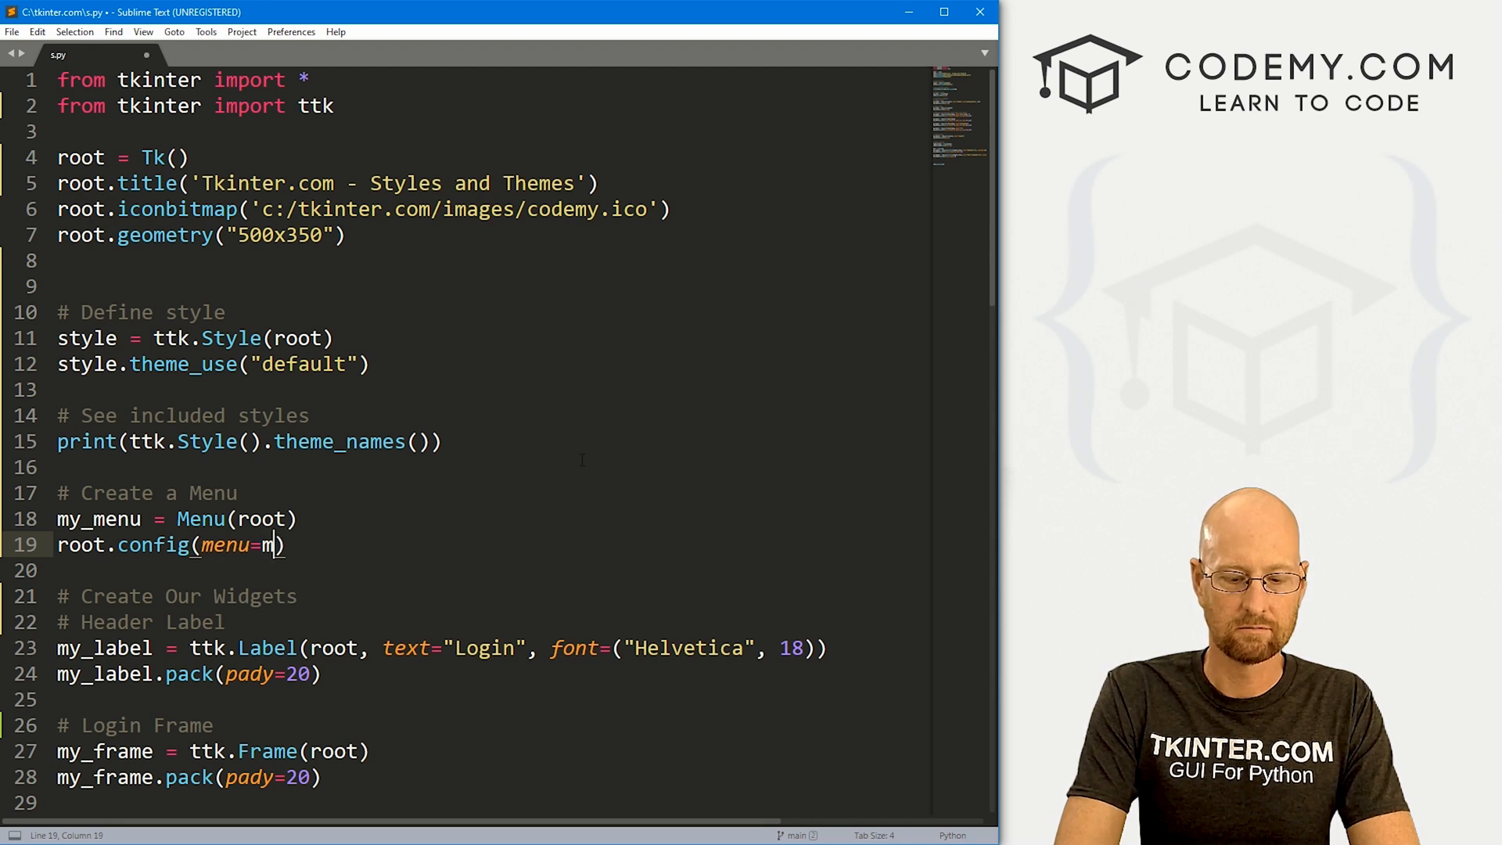
{"action": "type", "text": "y_menu"}
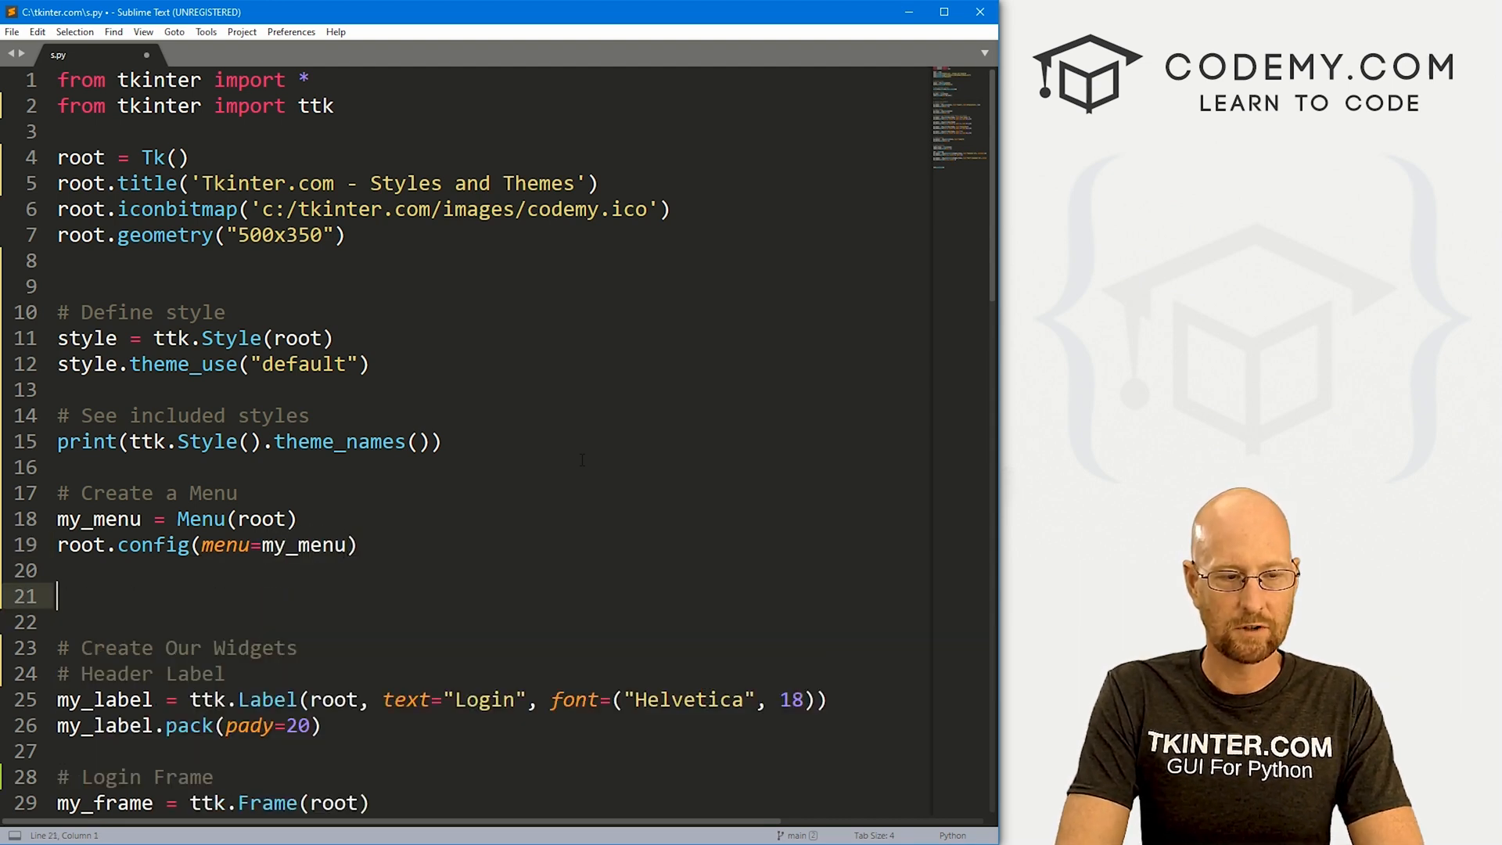
{"action": "type", "text": "theme"}
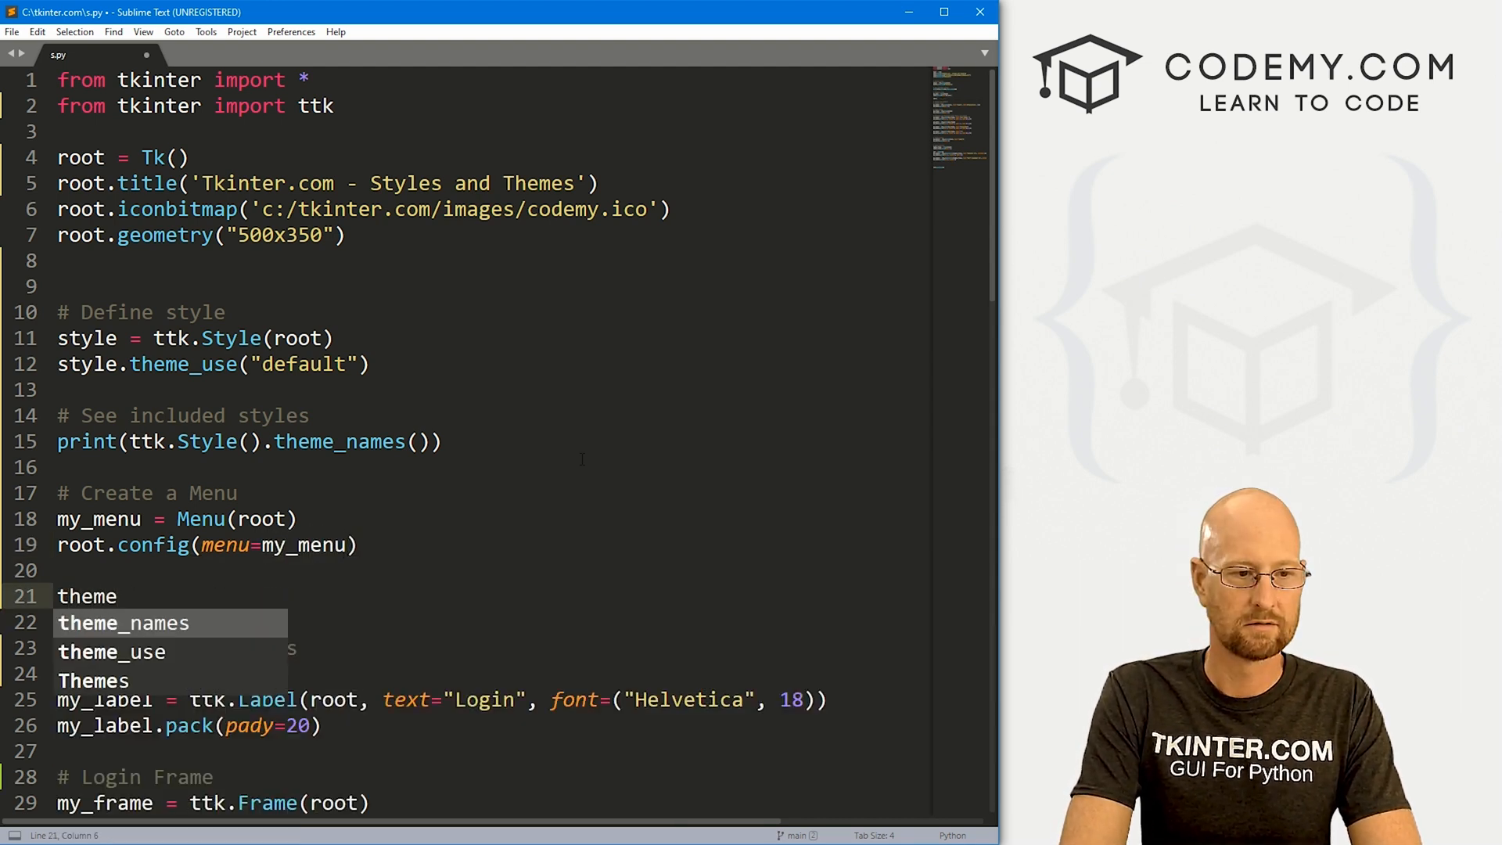
{"action": "type", "text": "_menu ="}
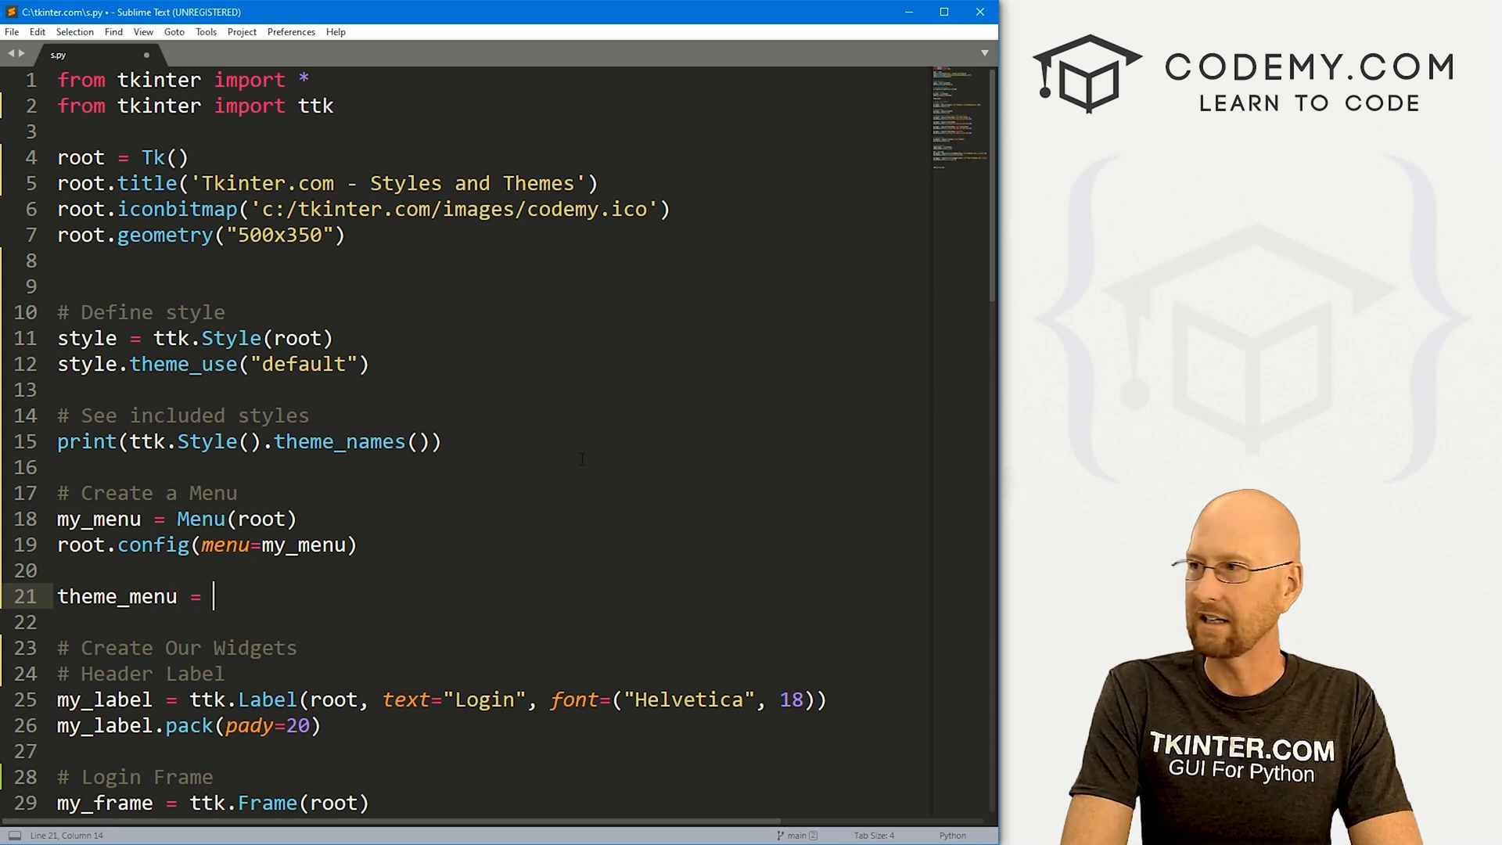
{"action": "type", "text": "Menu()"}
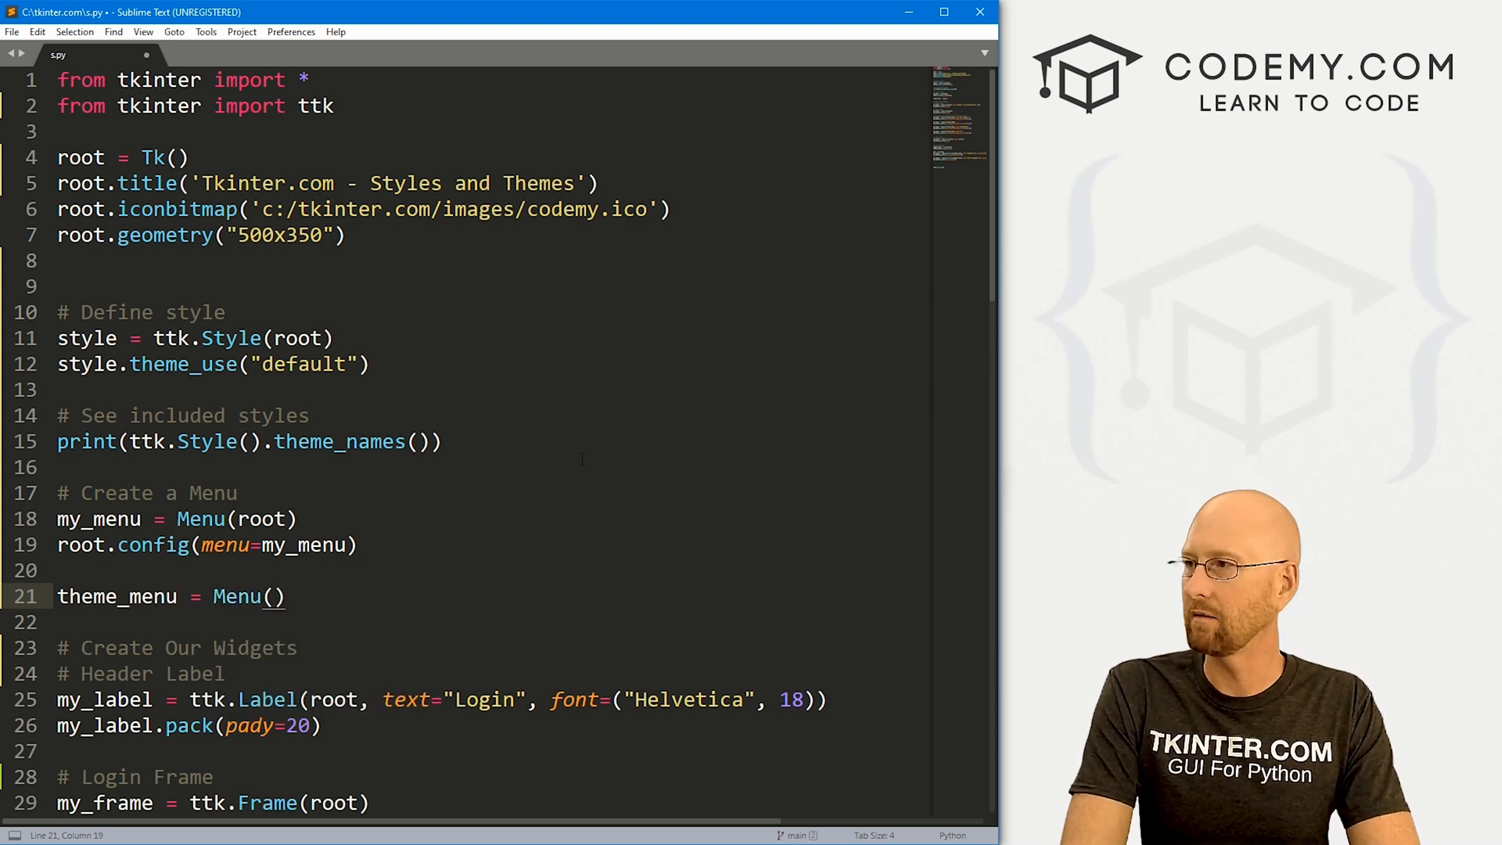
{"action": "type", "text": "my_menu"}
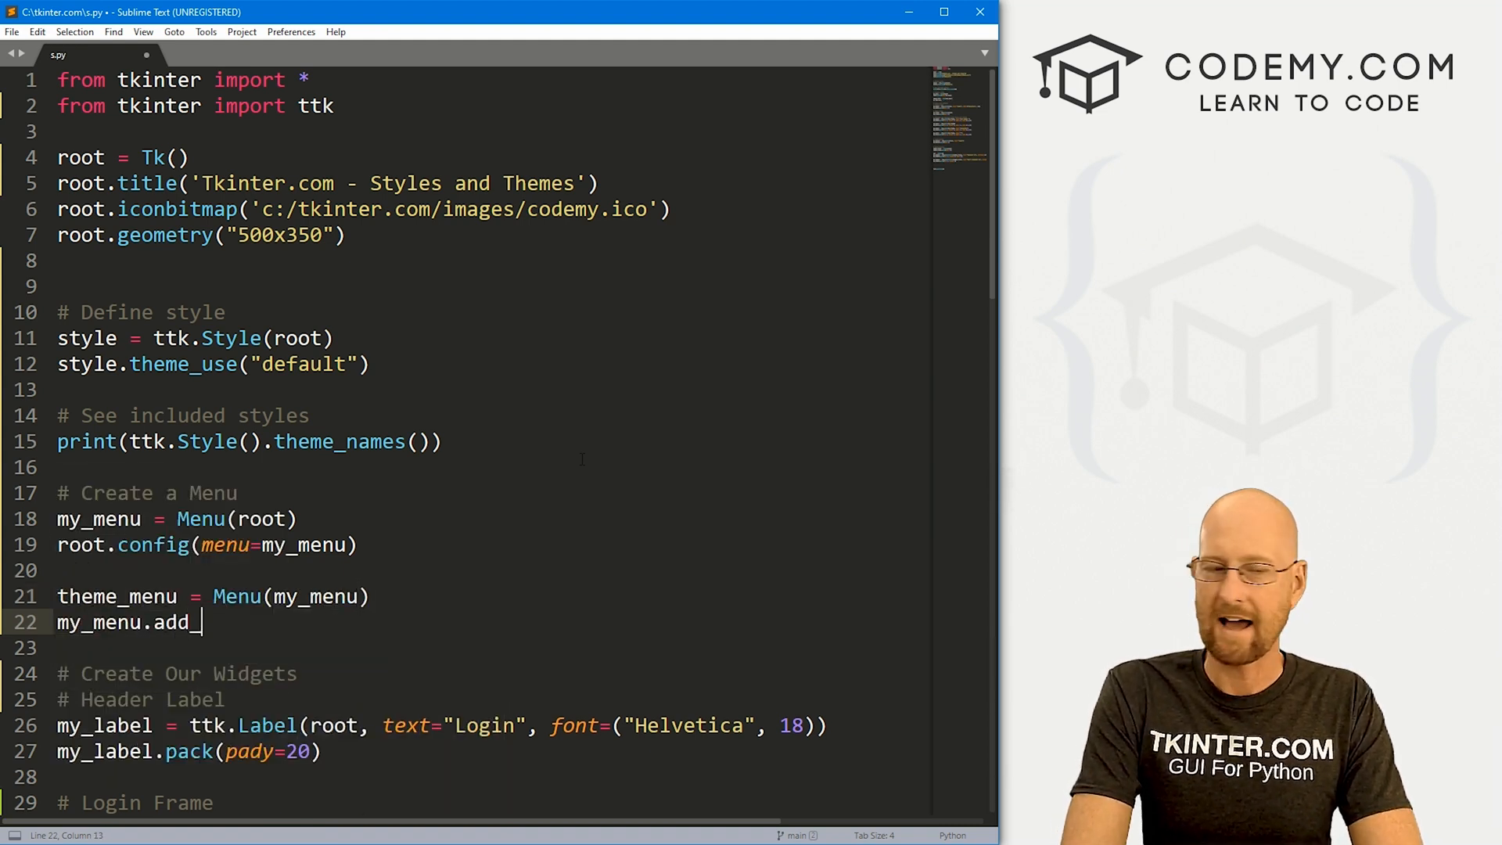
Add a cascade labelled "Themes" to my_menu for the theme menu
{"action": "type", "text": "cascade(label=\""}
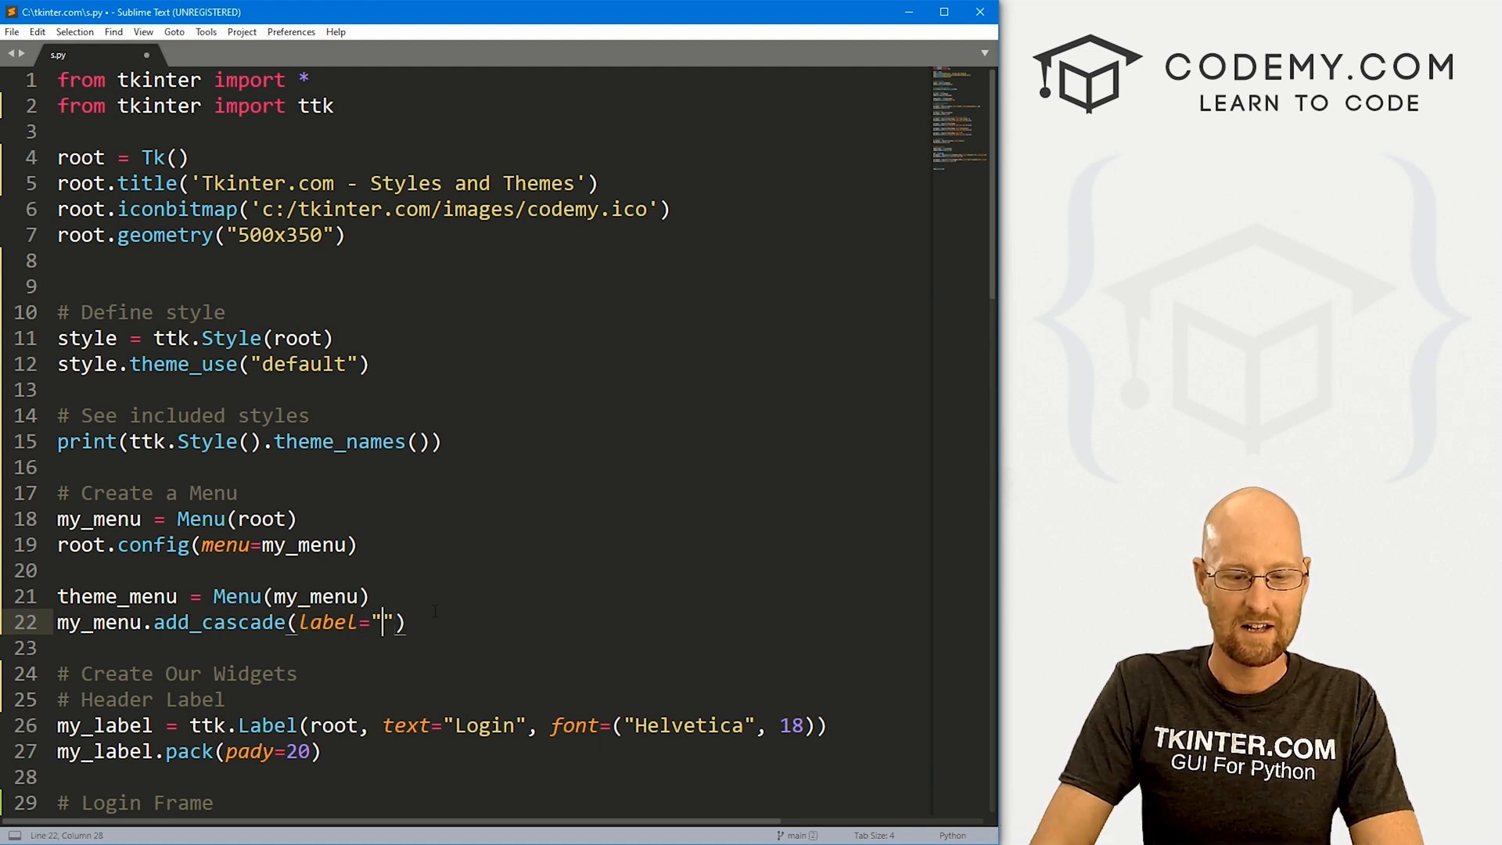
{"action": "type", "text": "Themes\", menu=file_"}
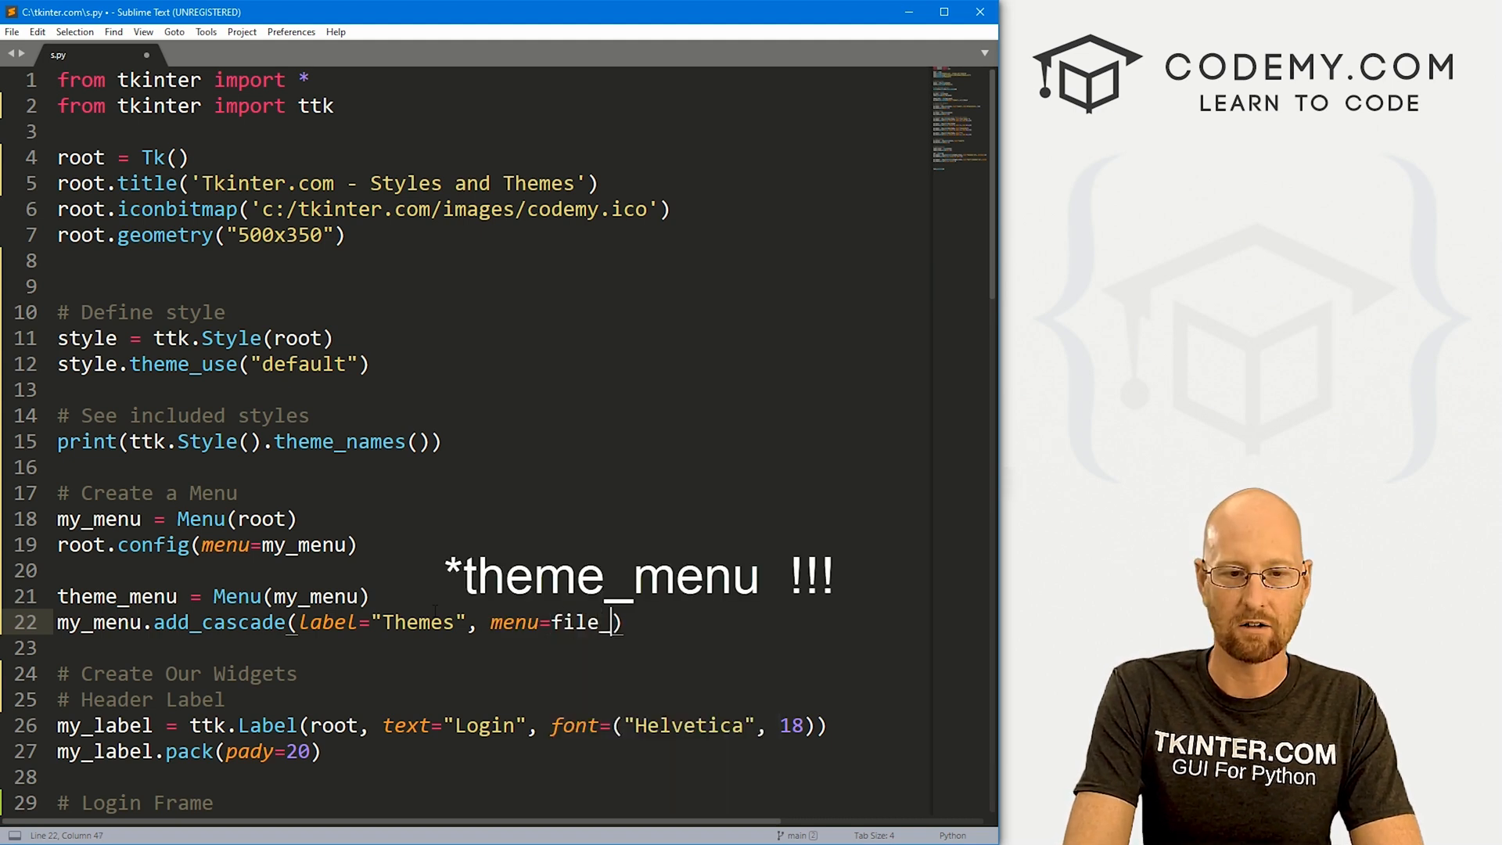
{"action": "type", "text": "menu)"}
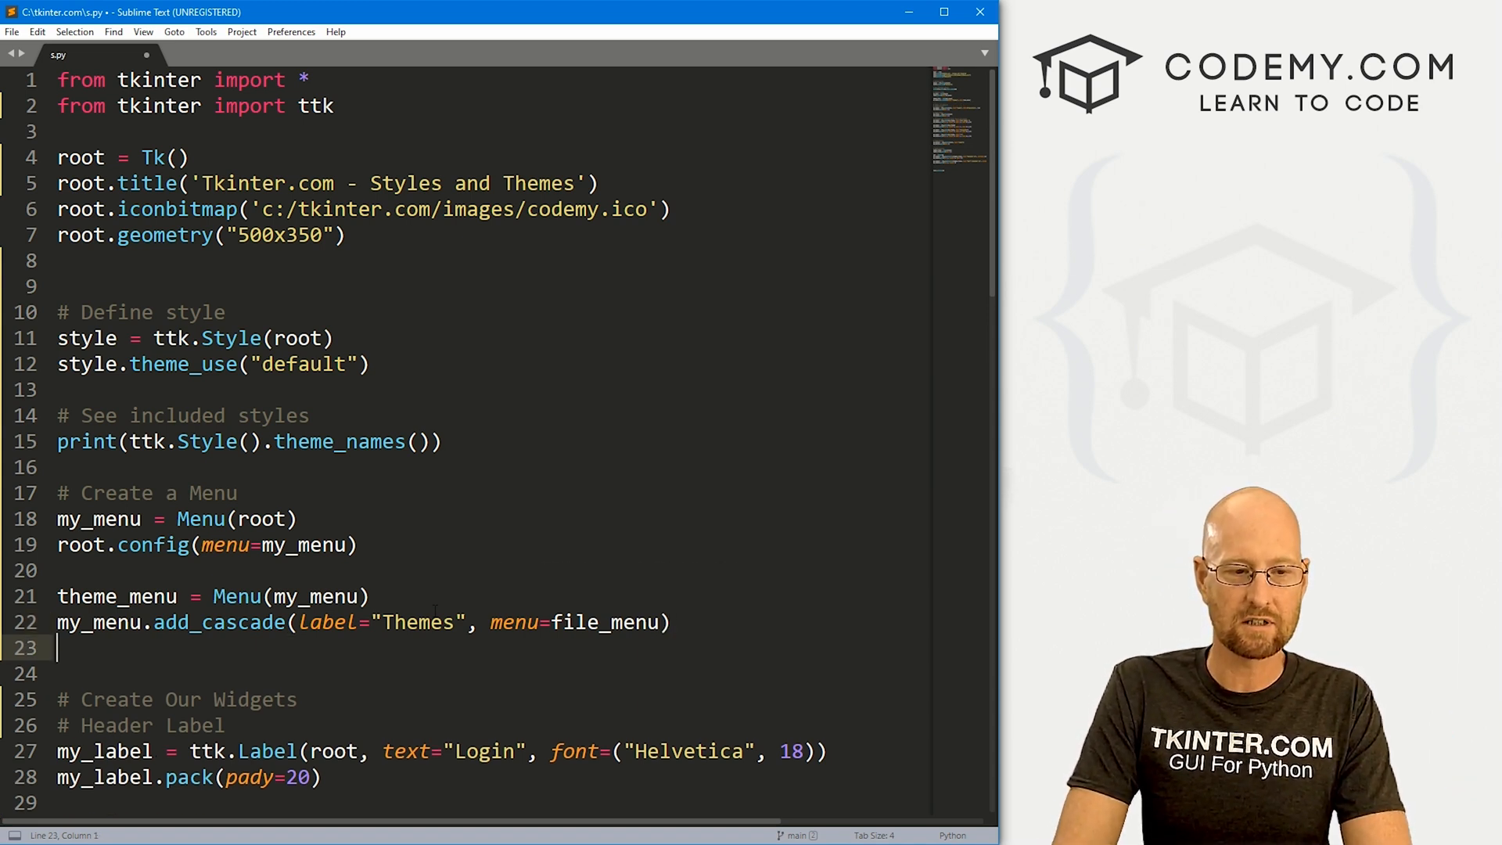
{"action": "double_click", "coordinate": [419, 623]}
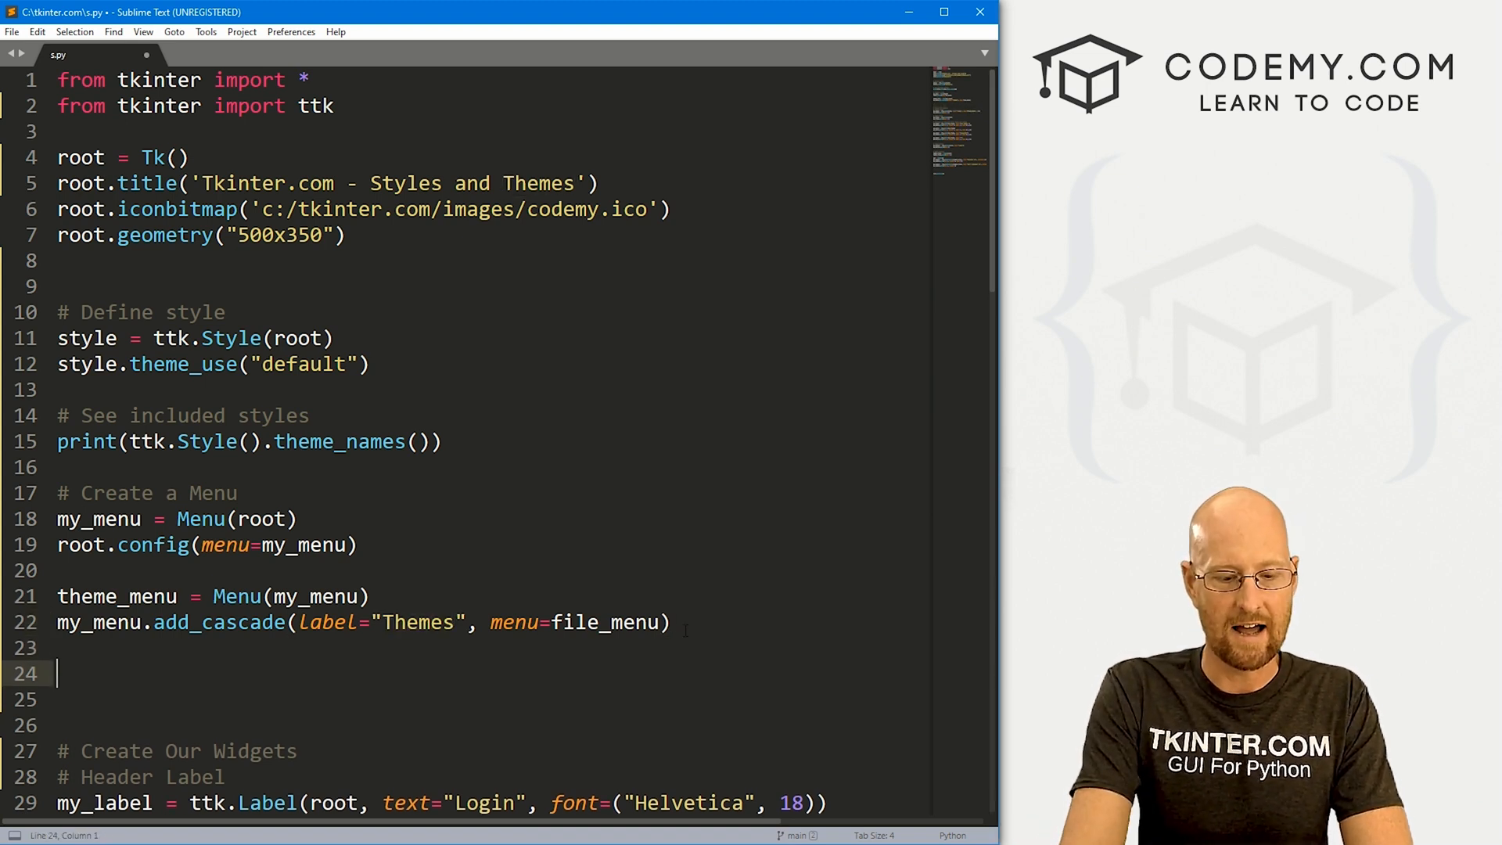
Store theme names in our_themes and start a for loop over them
{"action": "type", "text": "# Sub menu"}
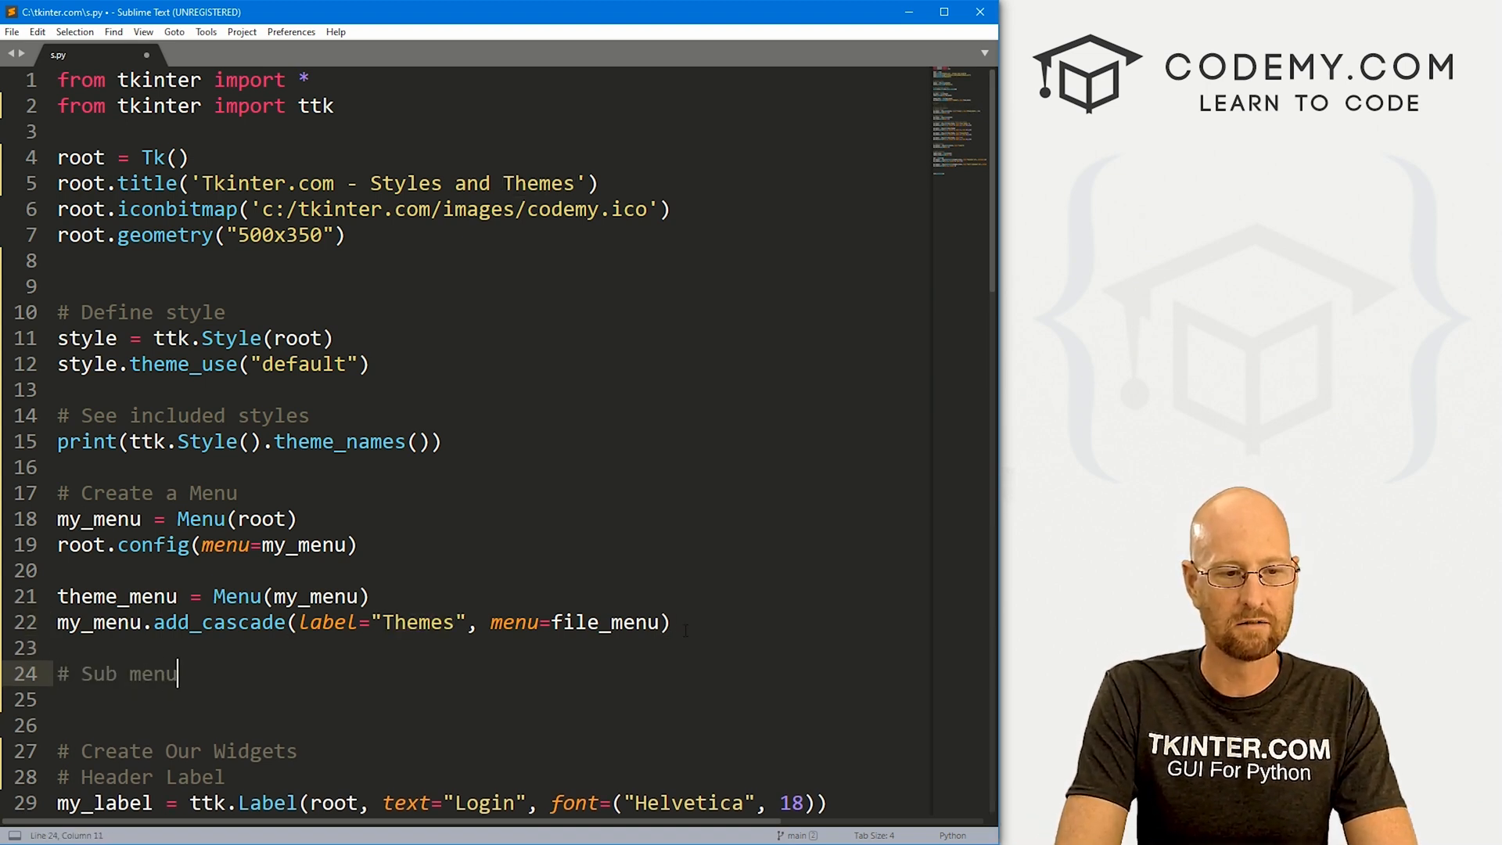
{"action": "key", "text": "enter"}
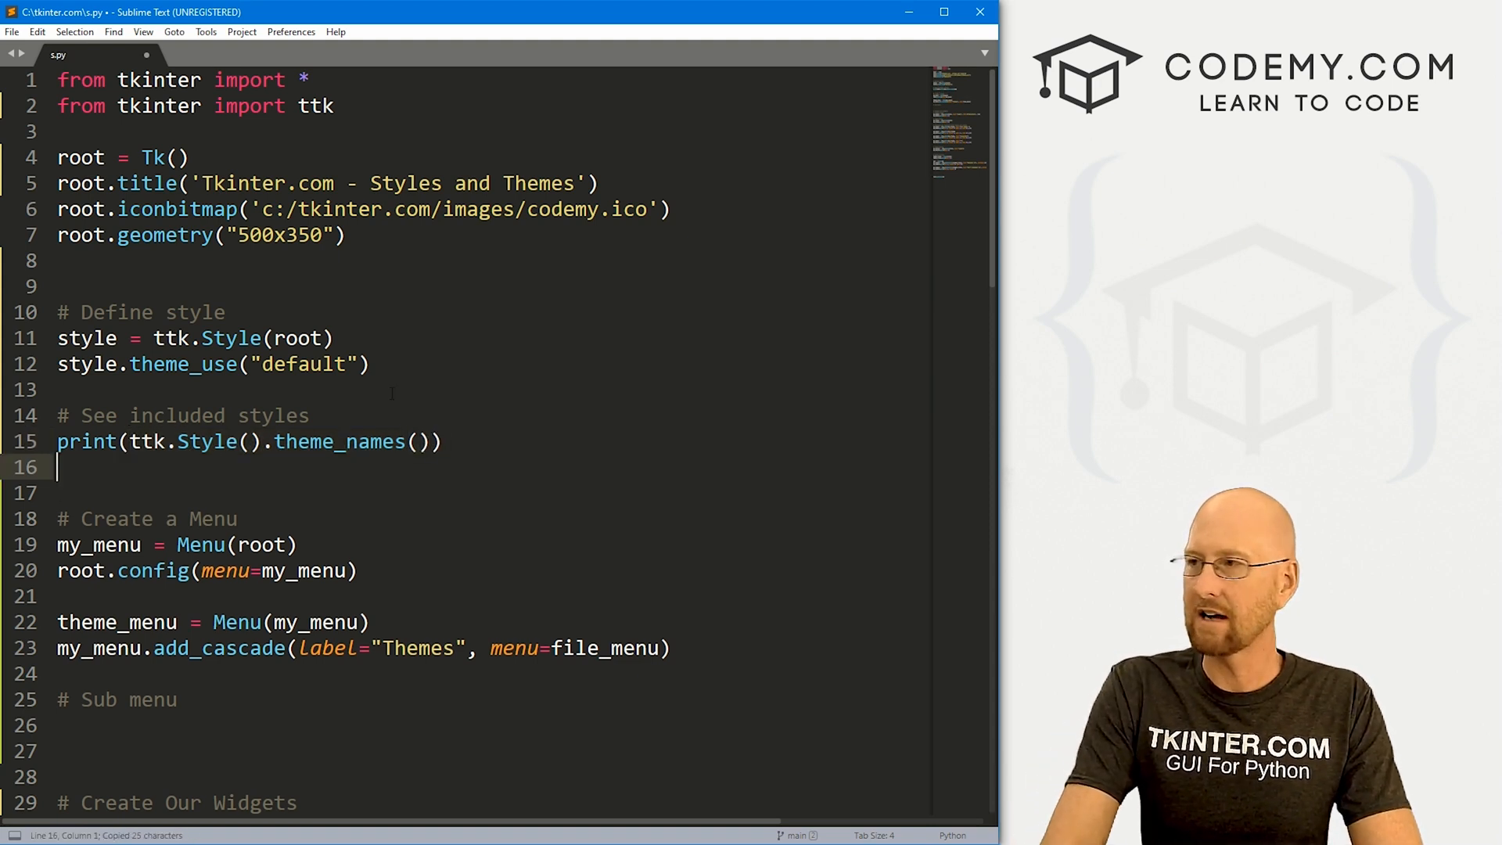
{"action": "type", "text": "our_teh"}
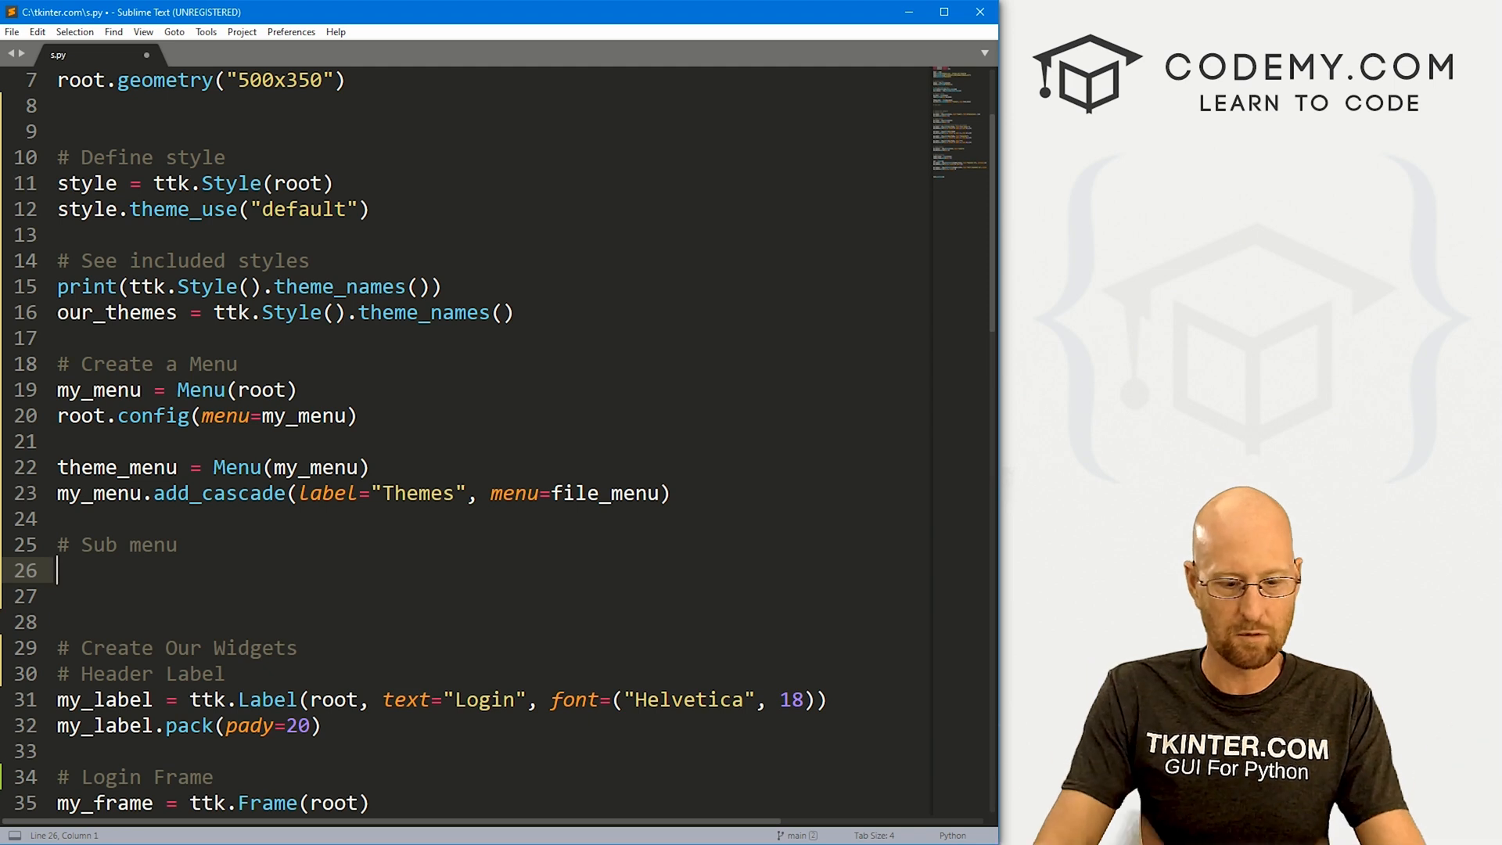
{"action": "type", "text": "for"}
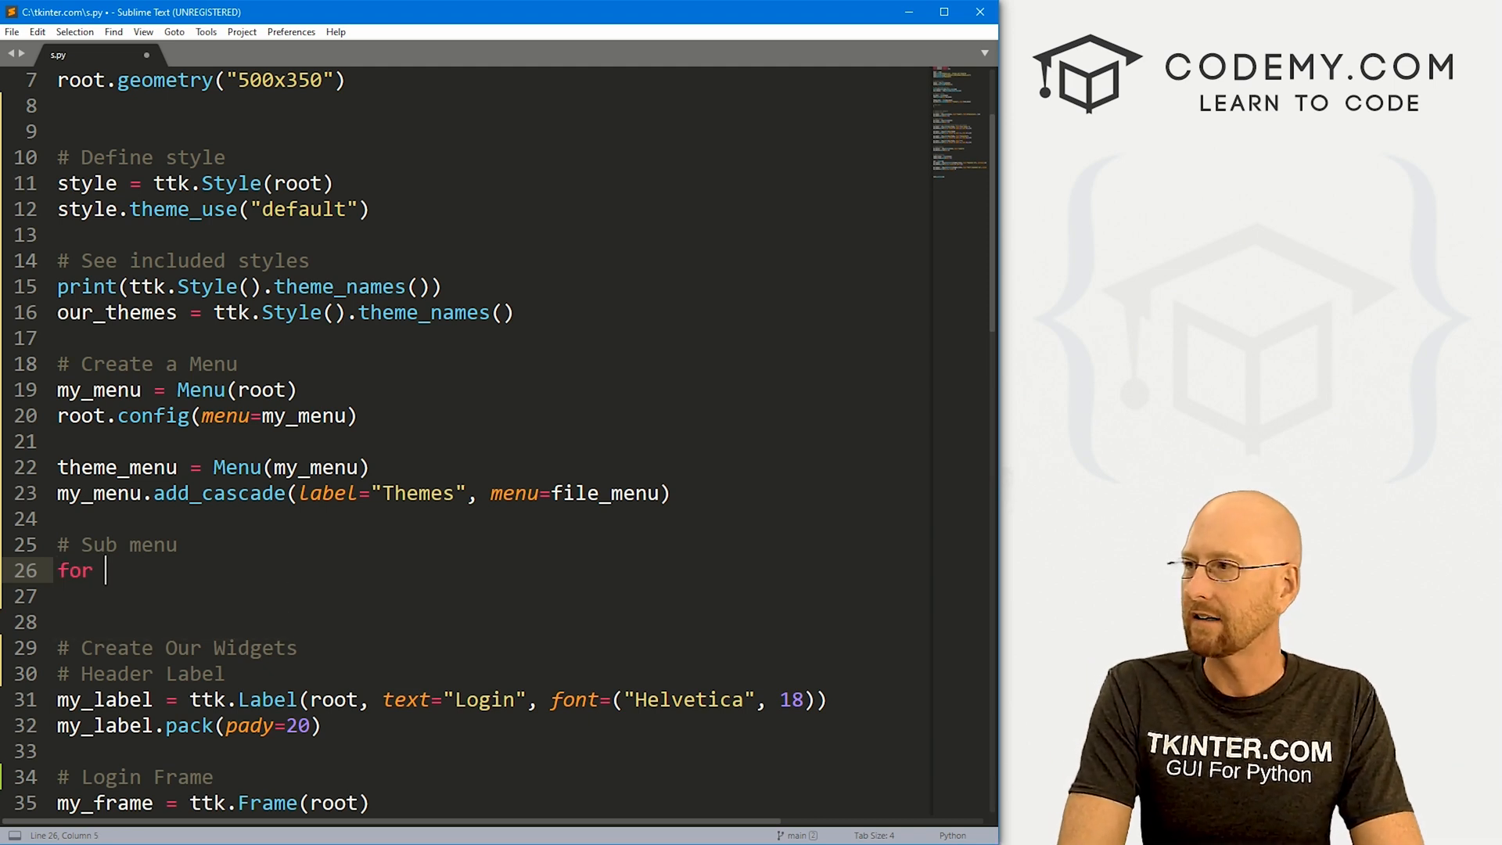
{"action": "type", "text": "t in our"}
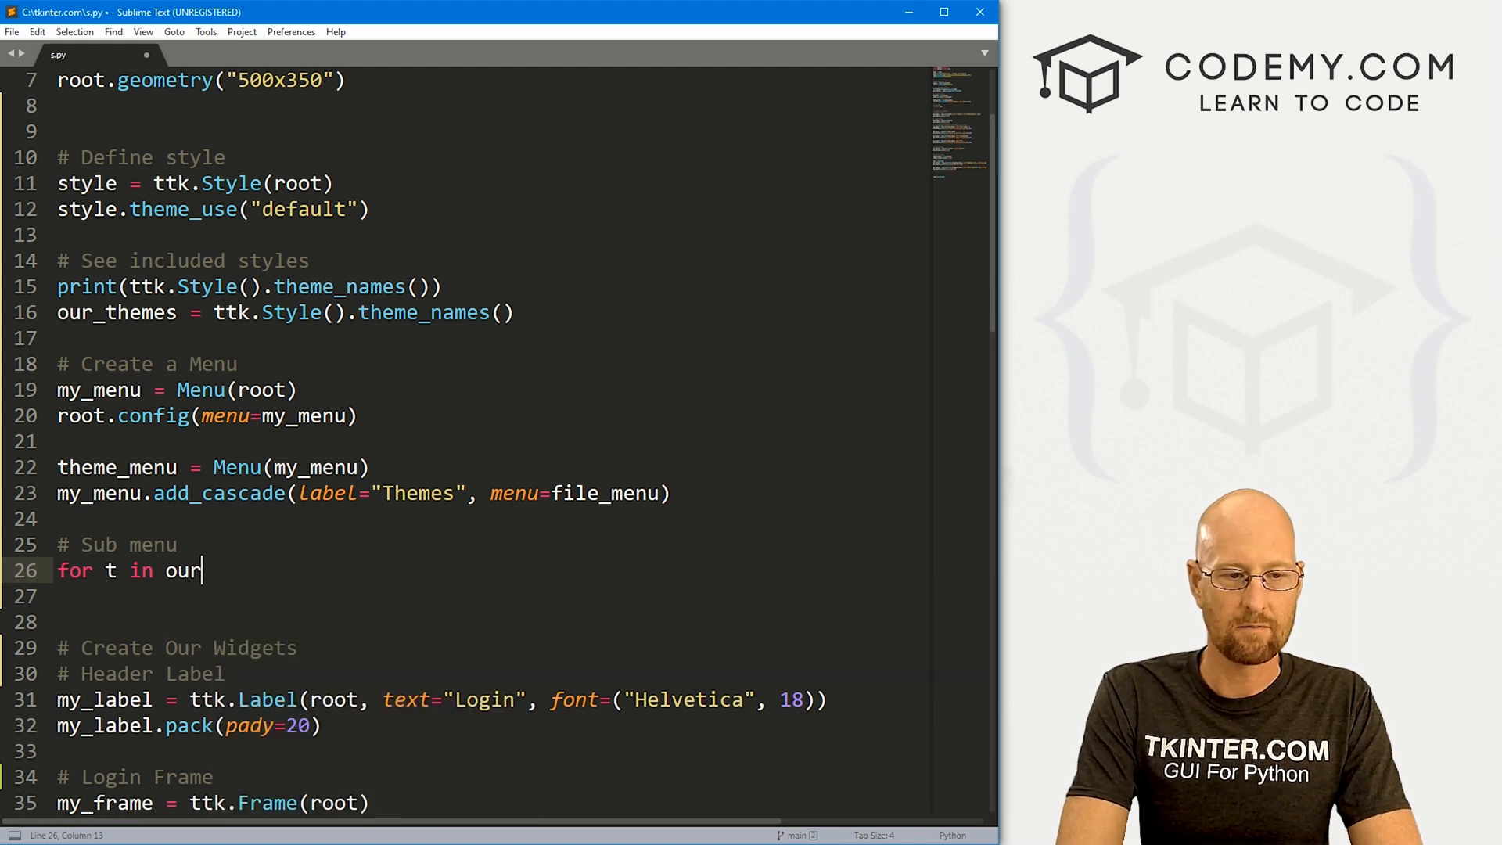
{"action": "type", "text": "_themes:"}
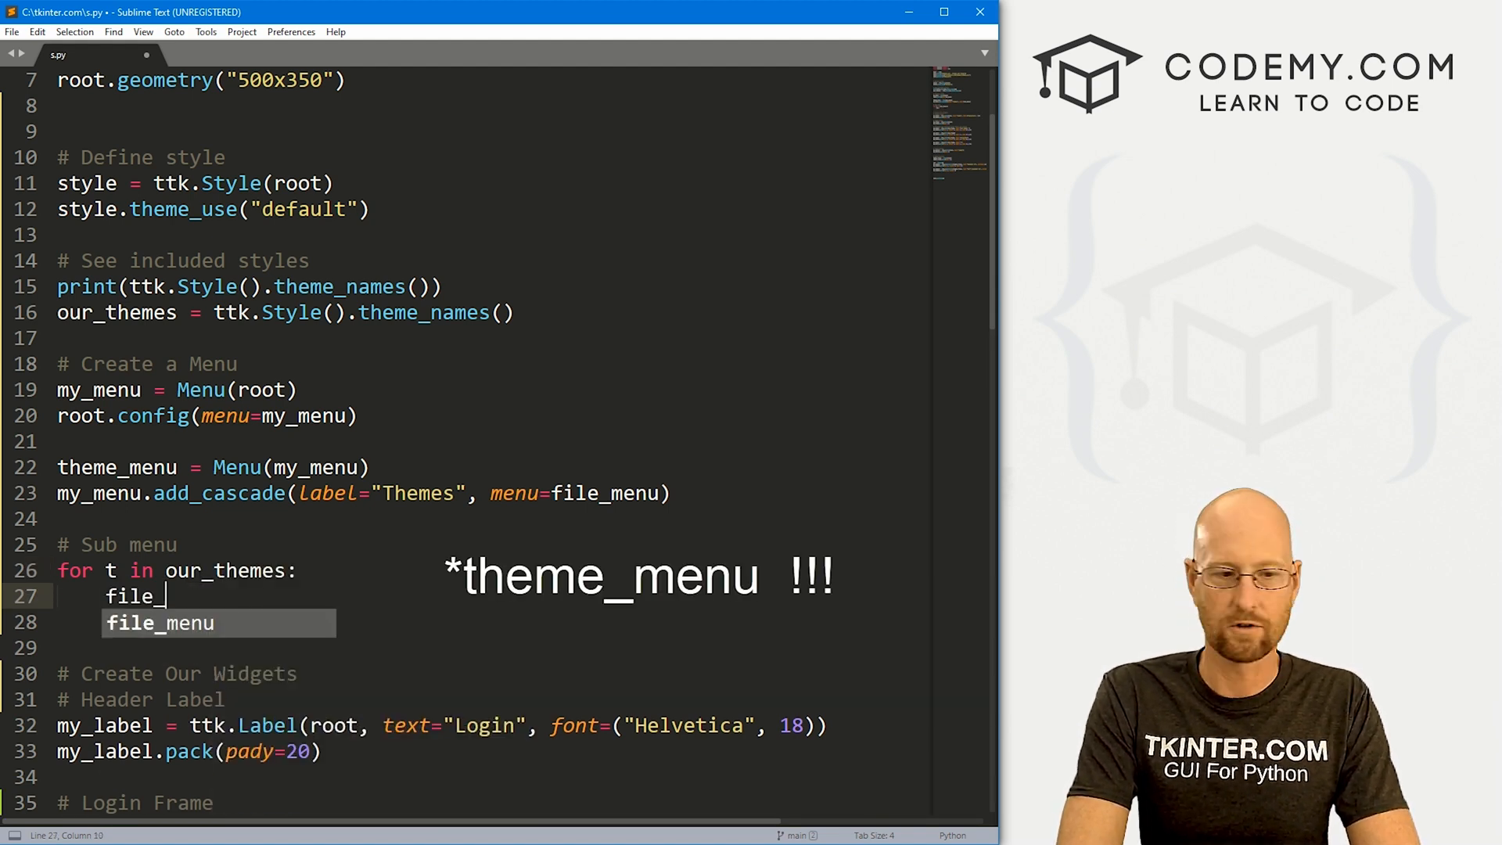
Inside the loop add file_menu.add_command(label=t, command=changer(t))
{"action": "key", "text": "Tab"}
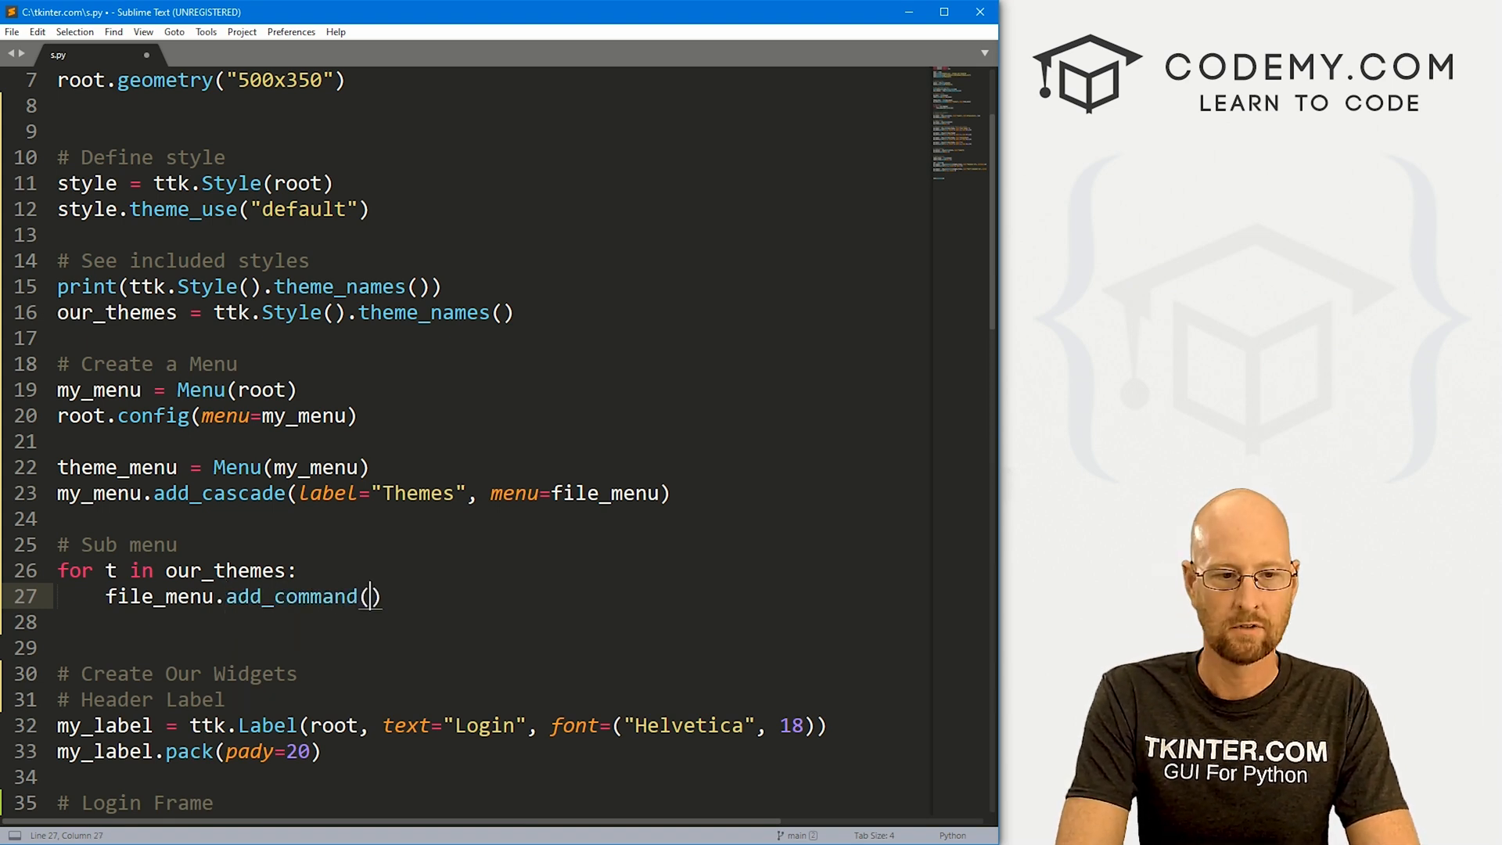
{"action": "type", "text": "Label=t, command"}
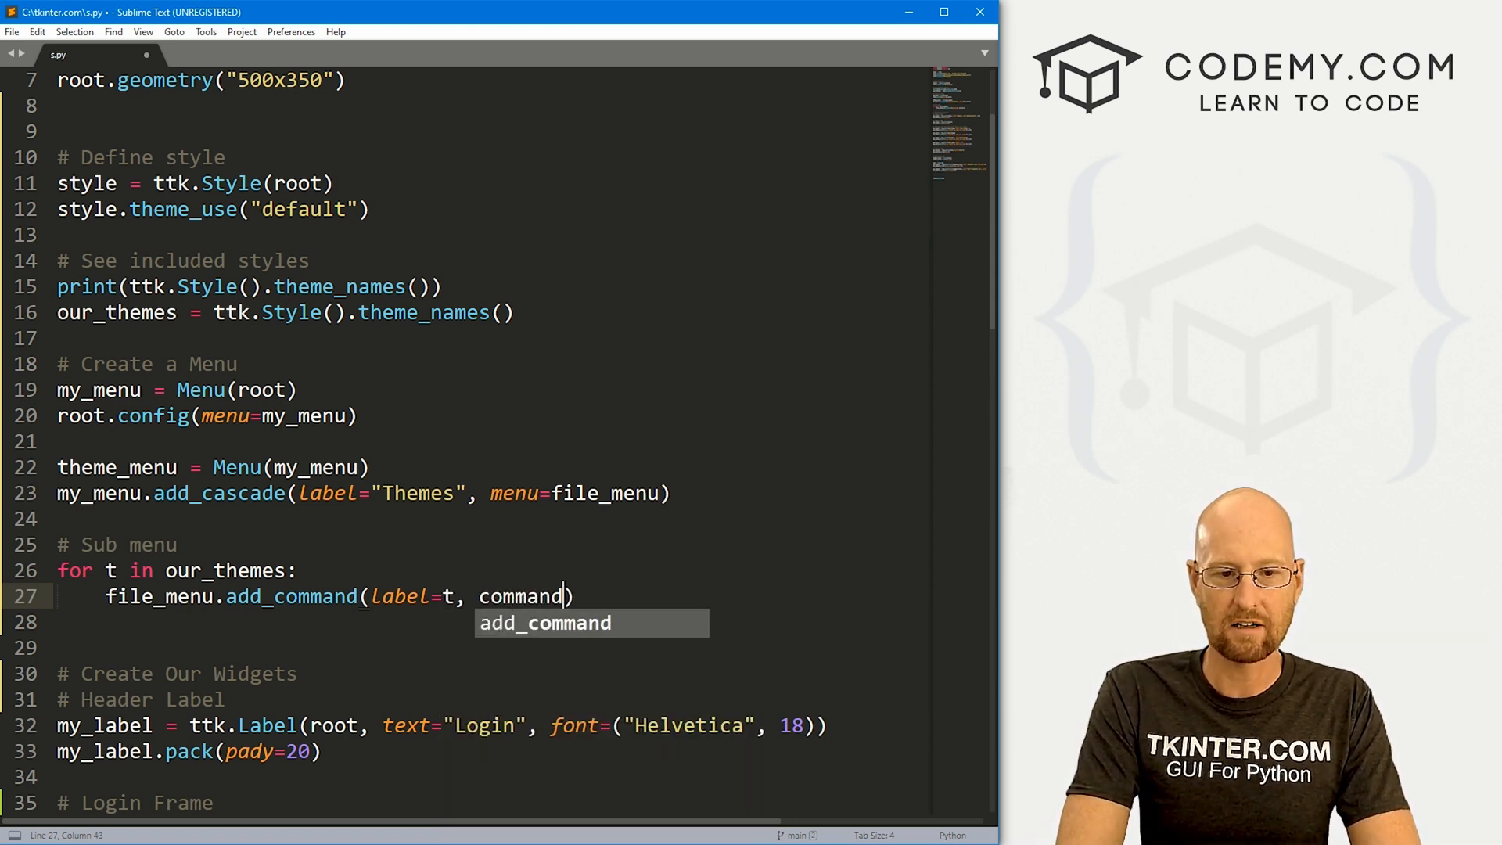
{"action": "type", "text": "="}
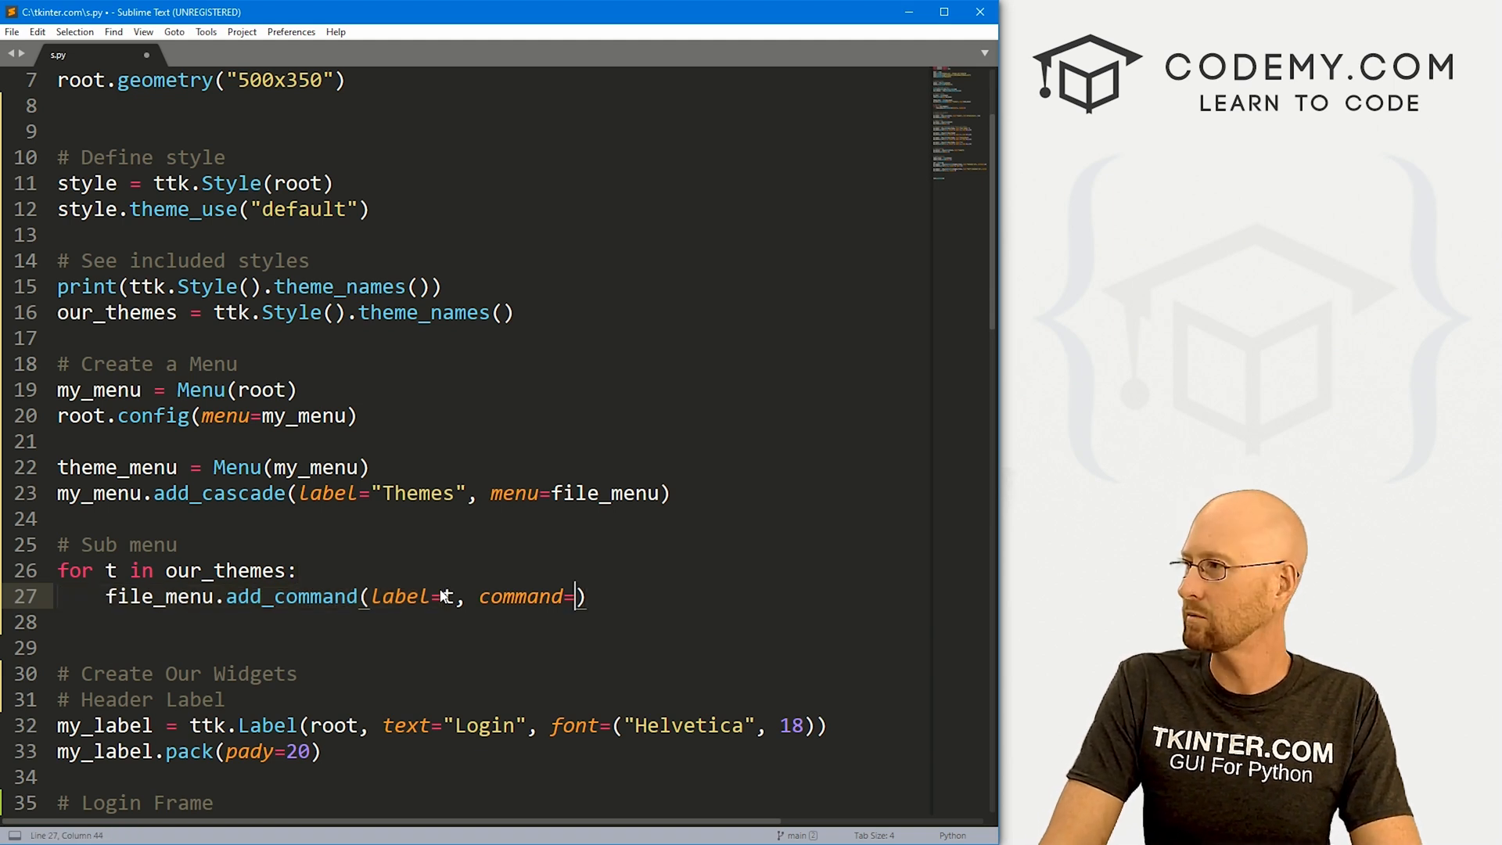
{"action": "type", "text": "cha"}
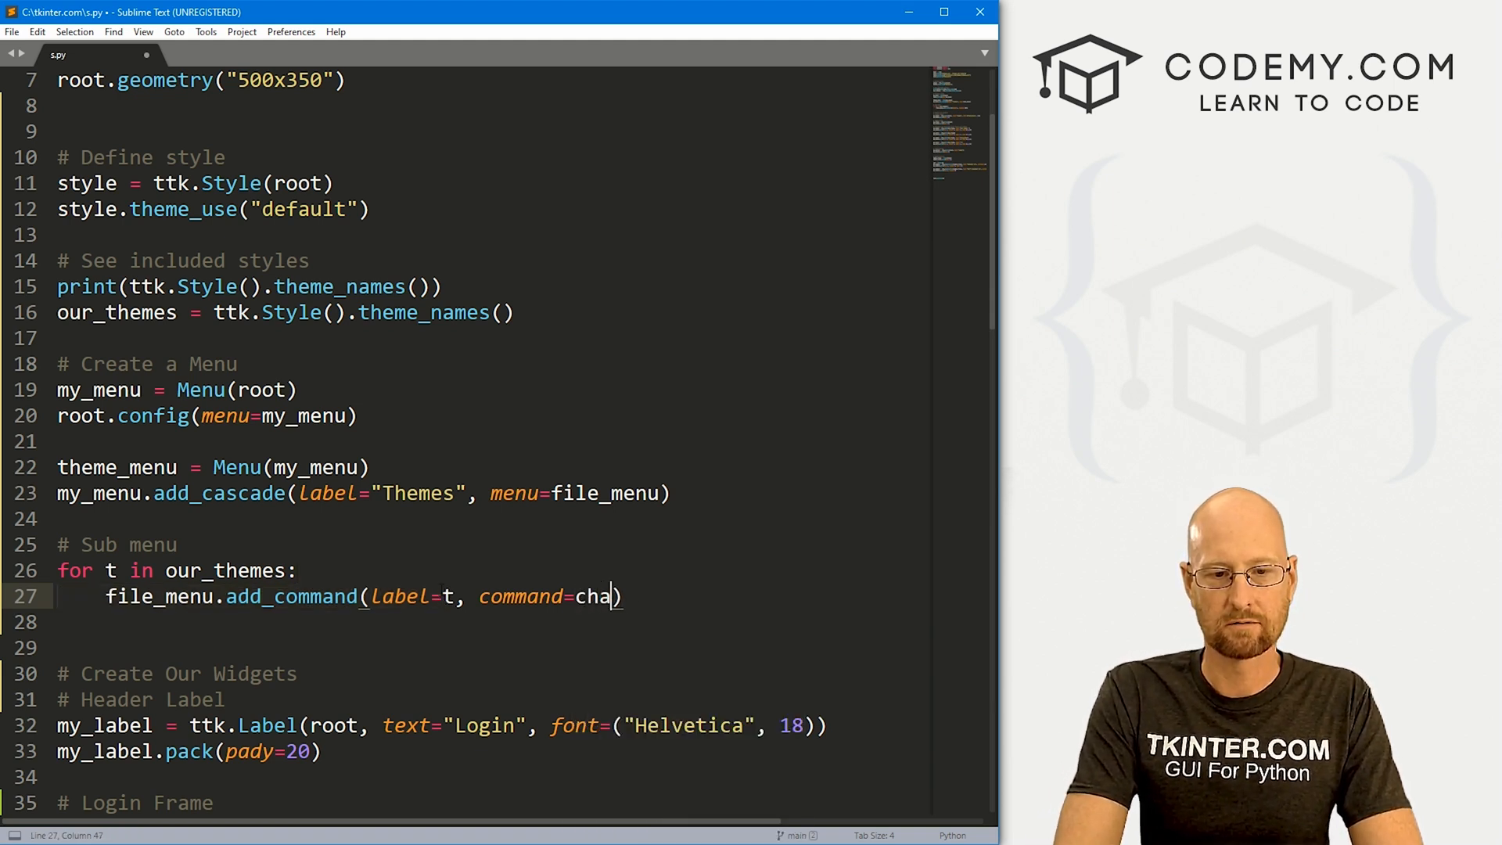
{"action": "type", "text": "nger()"}
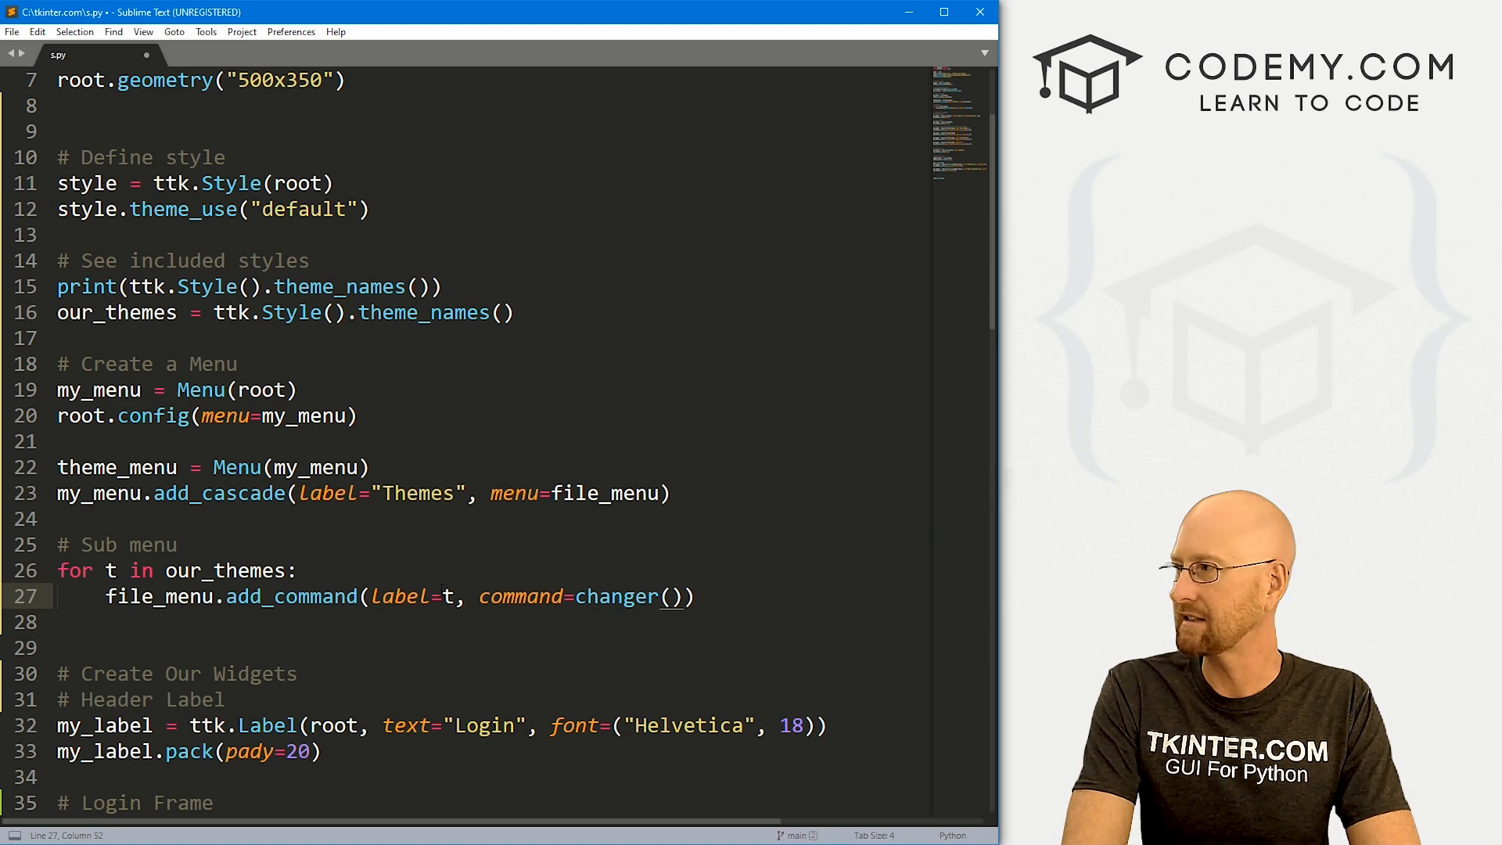
{"action": "type", "text": "t"}
{"action": "type", "text": "# Change s"}
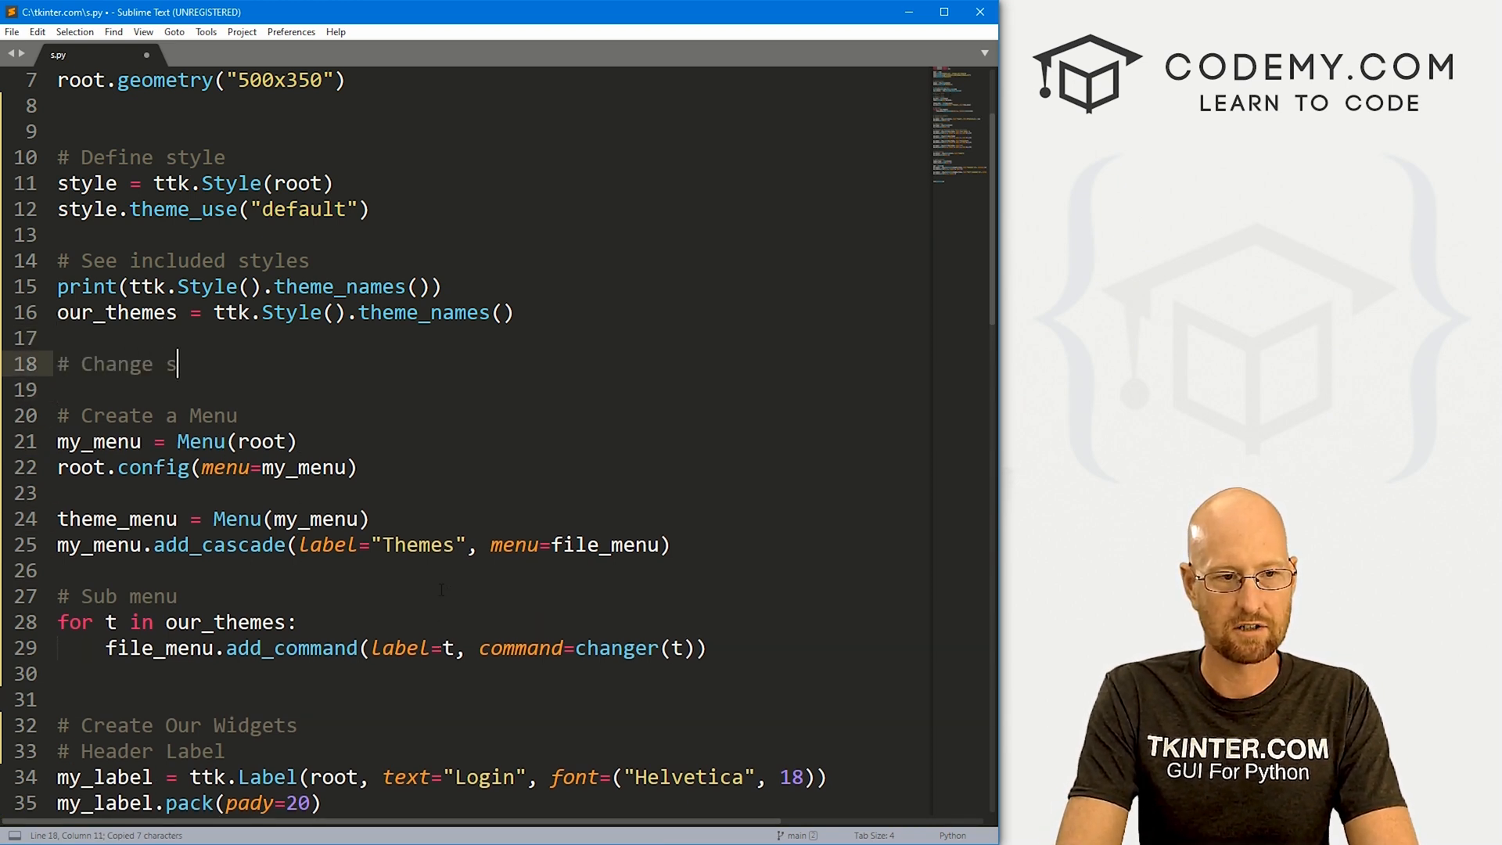
Add a '# Change style' changer(theme) stub and make add_command call lambda: changer(t)
{"action": "type", "text": "tyle"}
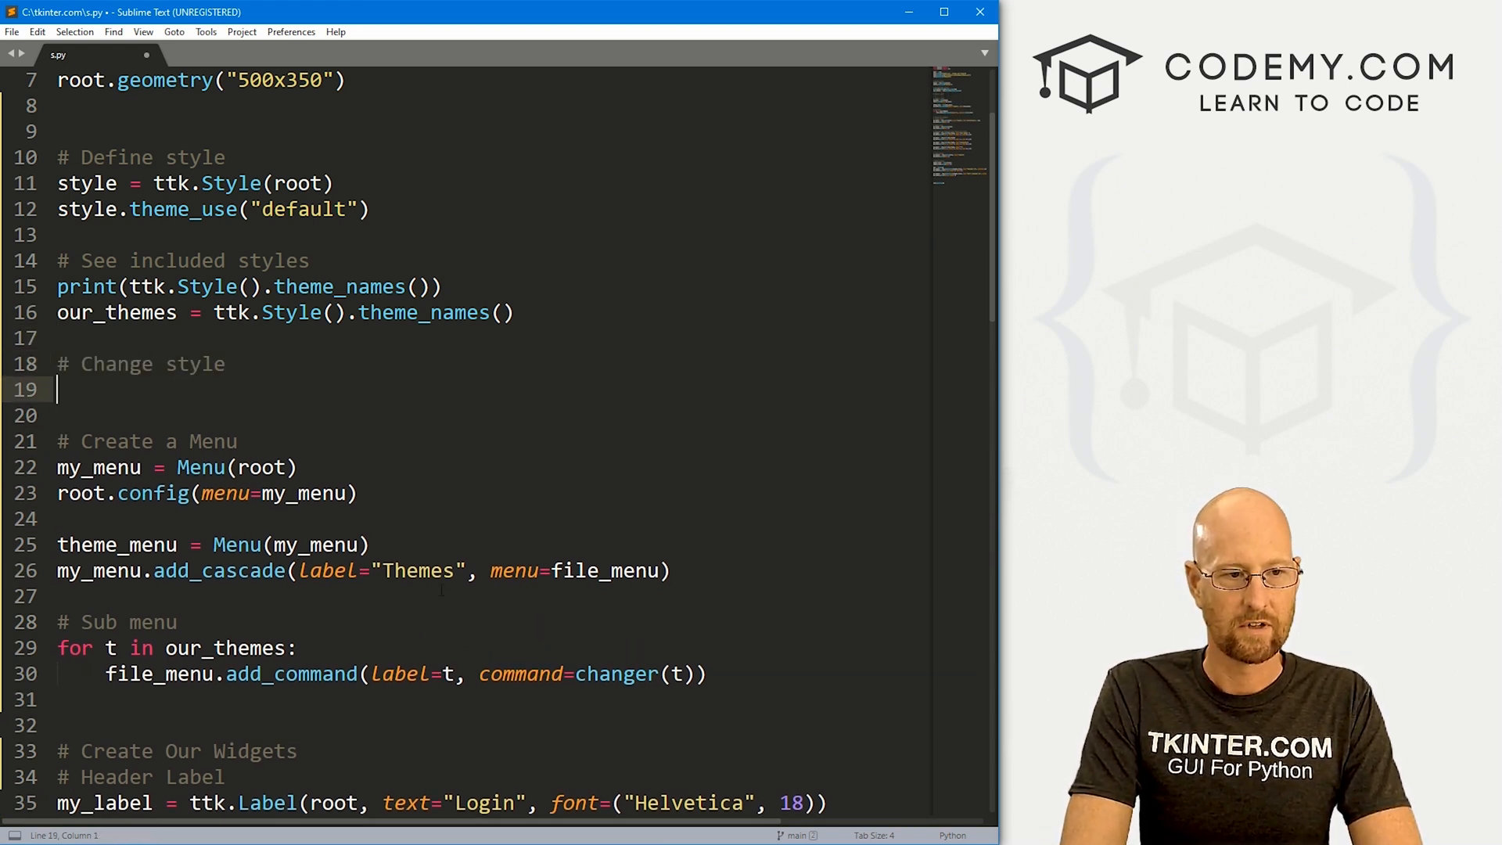
{"action": "type", "text": "def changer()"}
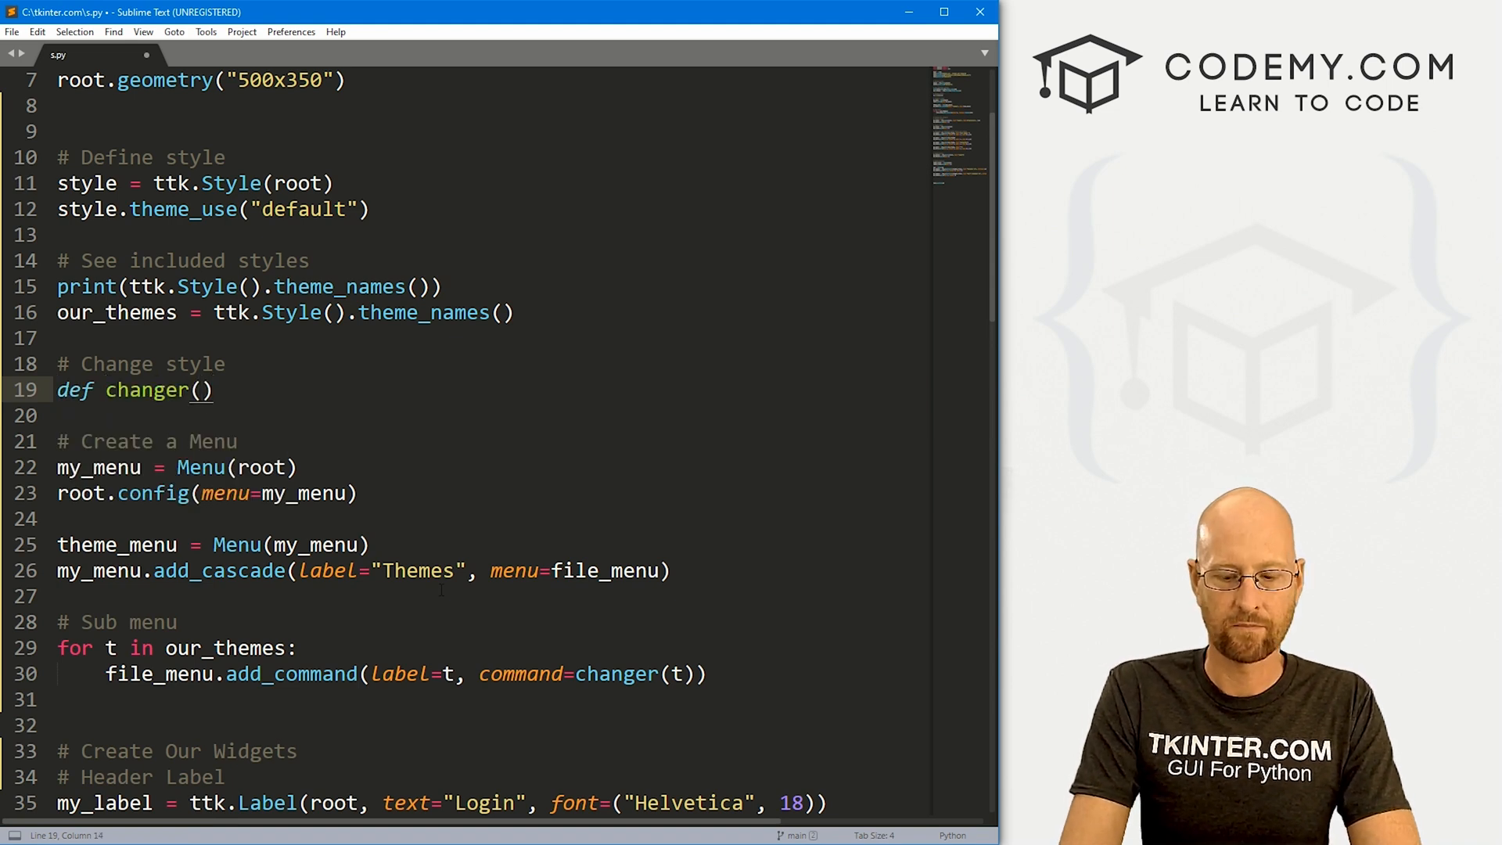
{"action": "type", "text": ":"}
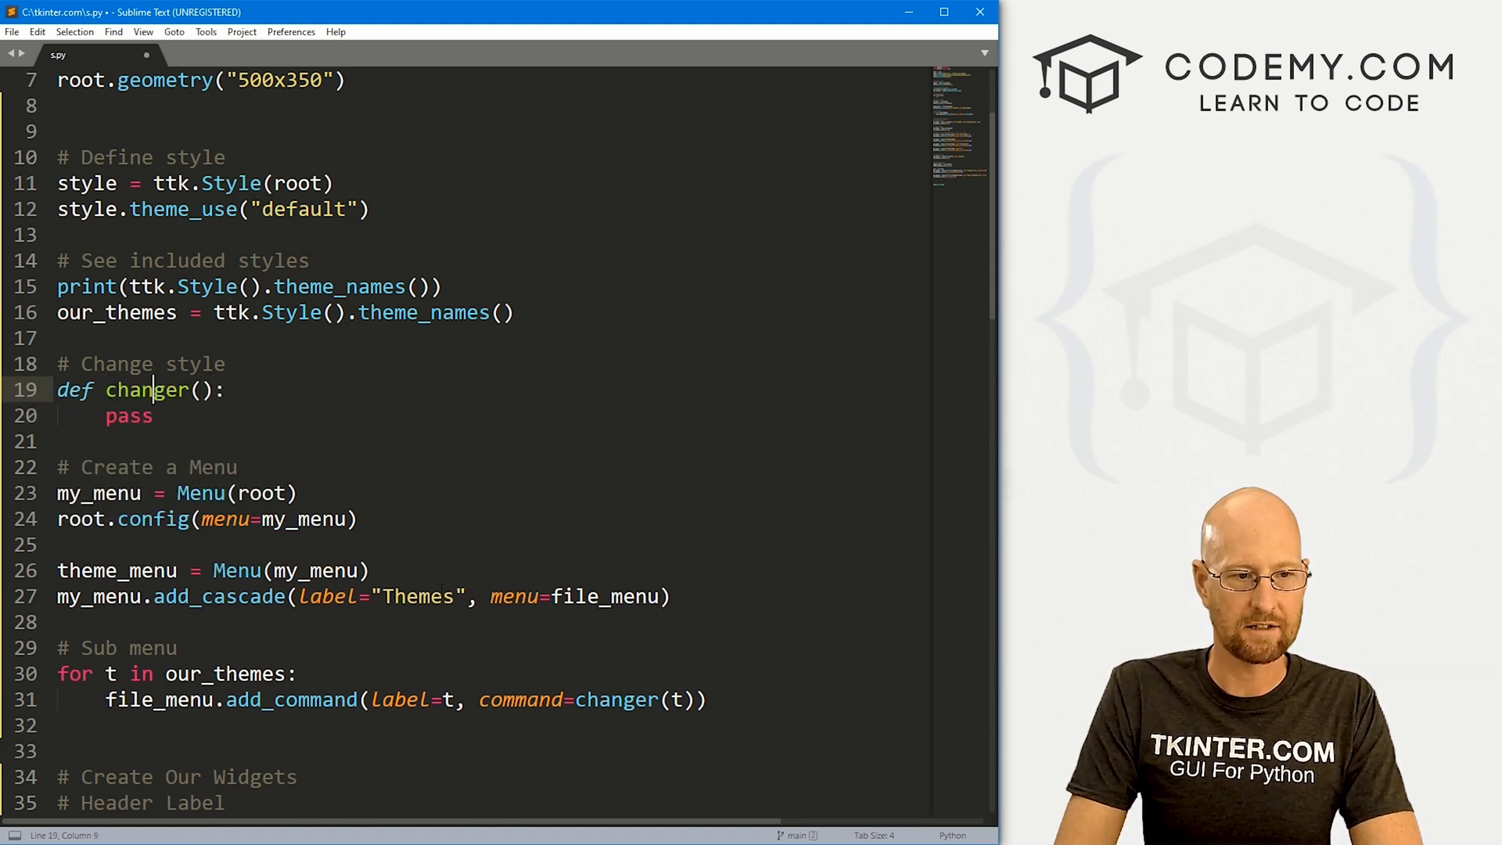
{"action": "type", "text": "theme"}
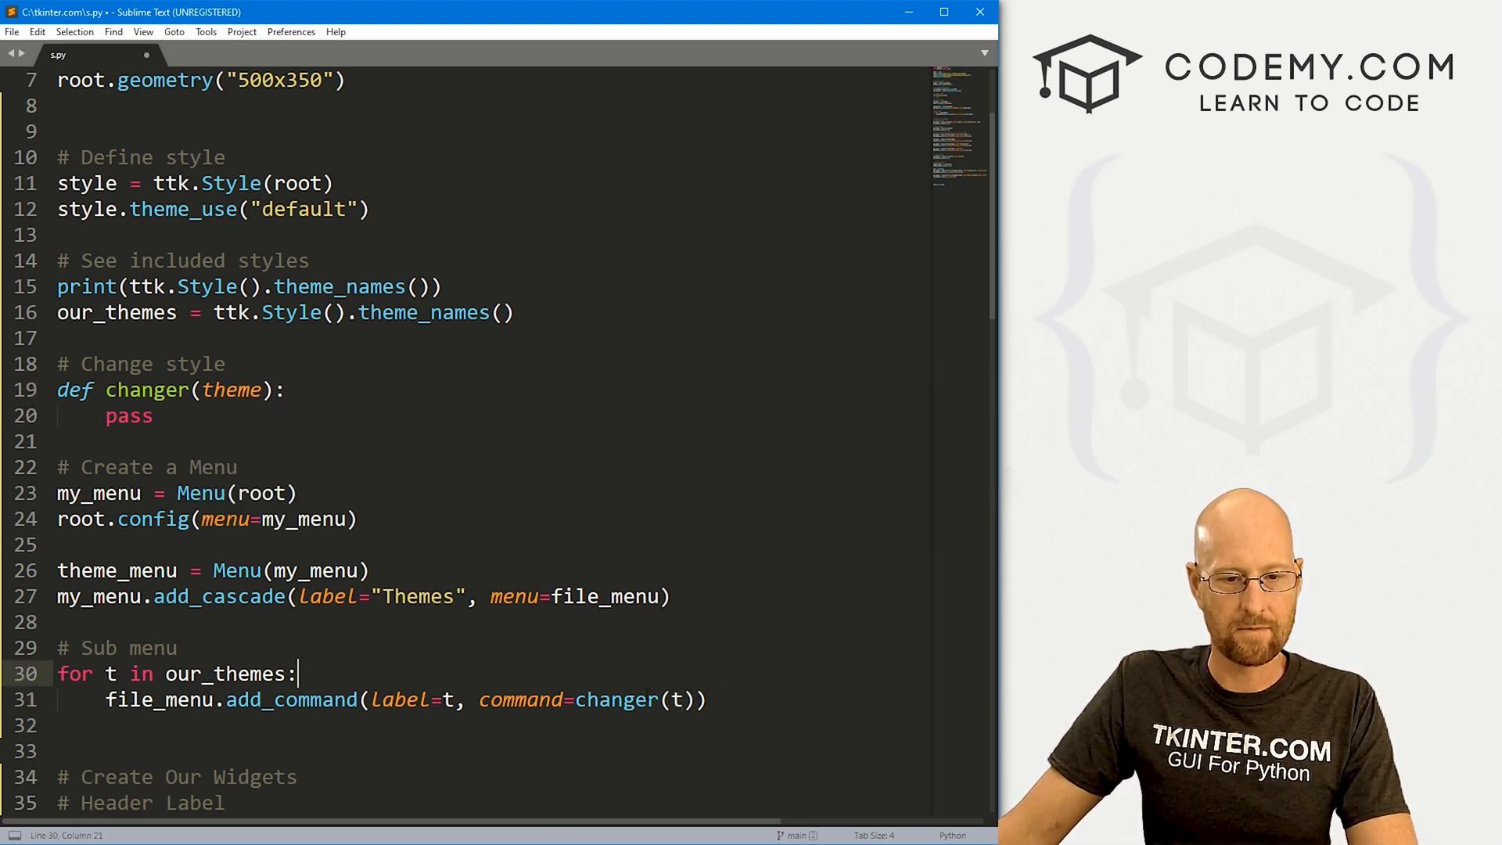
{"action": "mouse_move", "coordinate": [600, 596]}
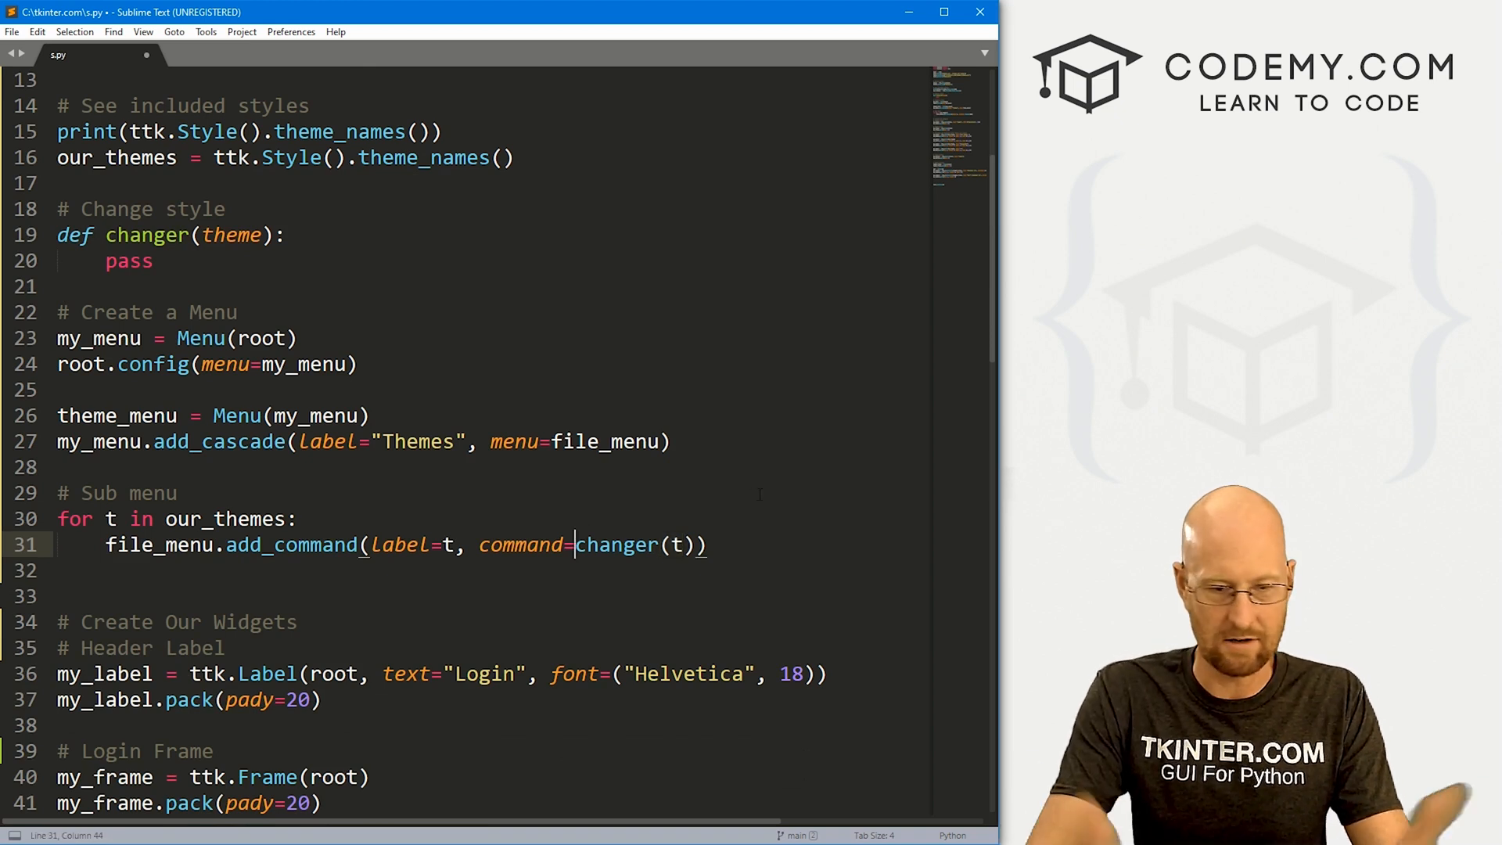
{"action": "type", "text": "lambda:"}
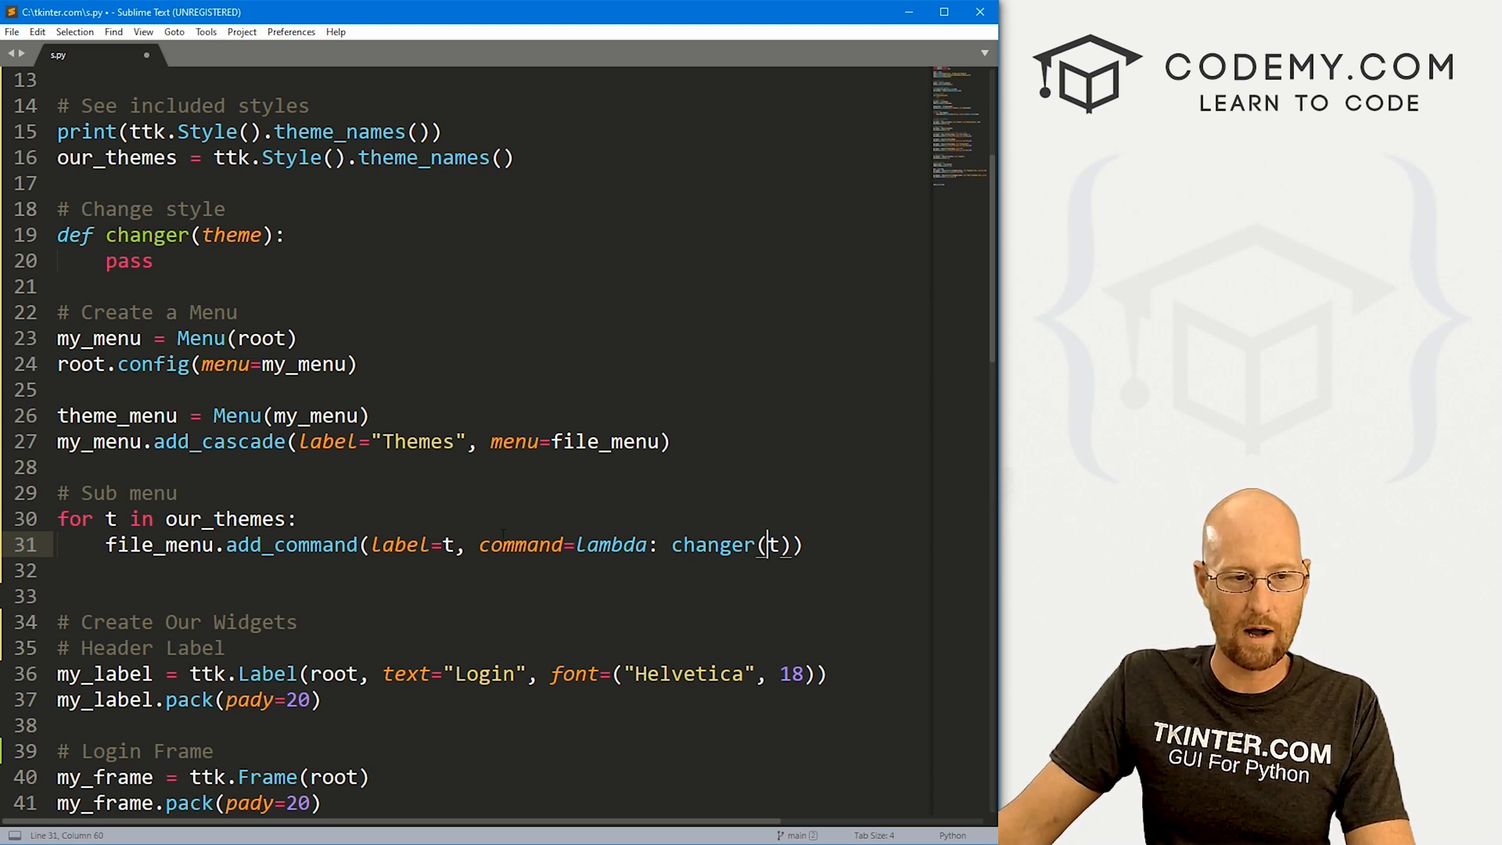
Save, then rename file_menu to theme_menu in the add_command and add_cascade lines
{"action": "key", "text": "ctrl+s"}
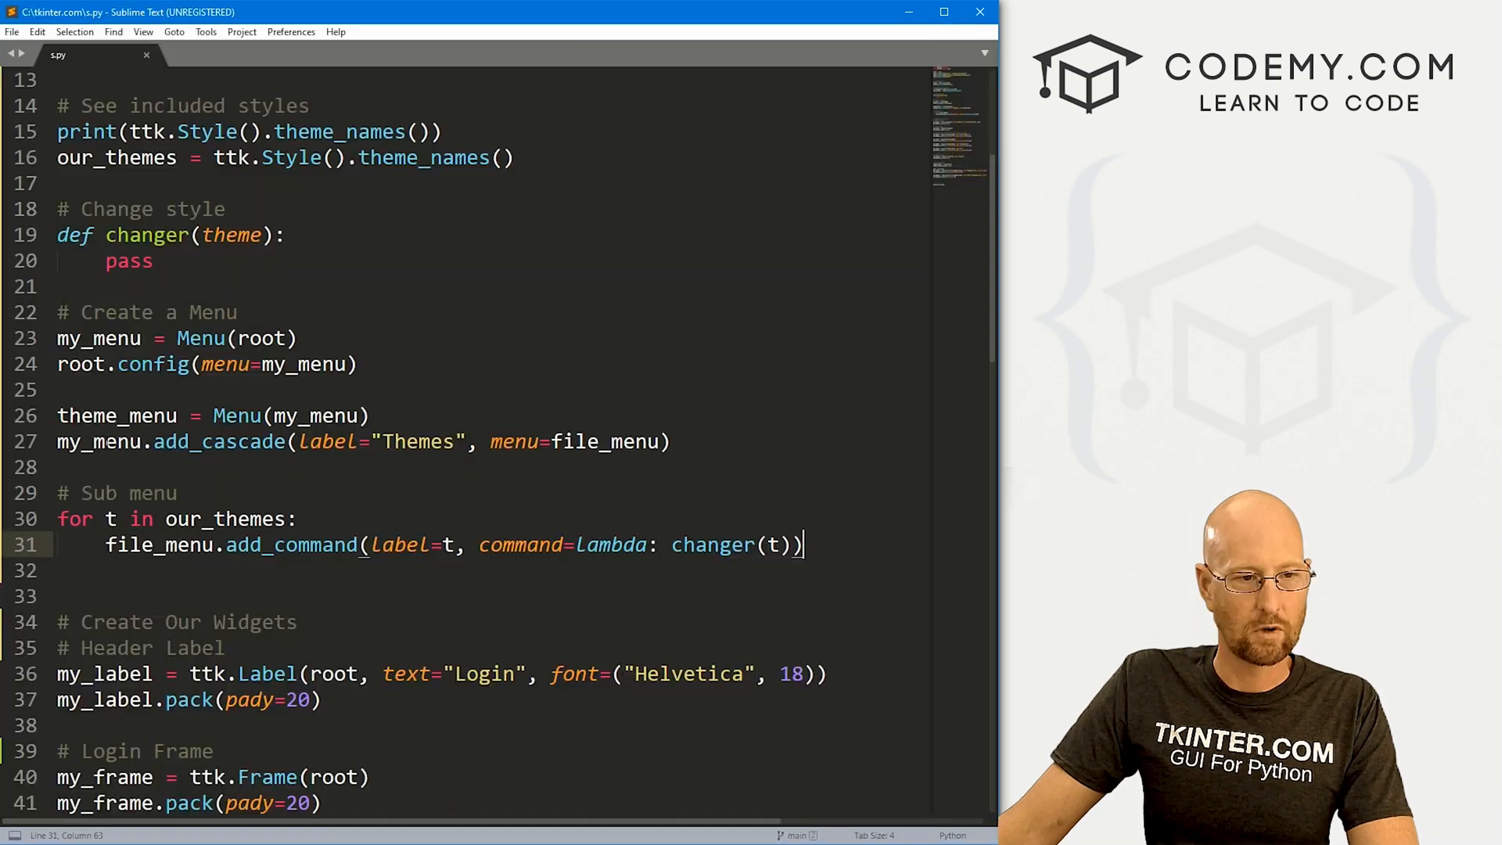
{"action": "double_click", "coordinate": [86, 416]}
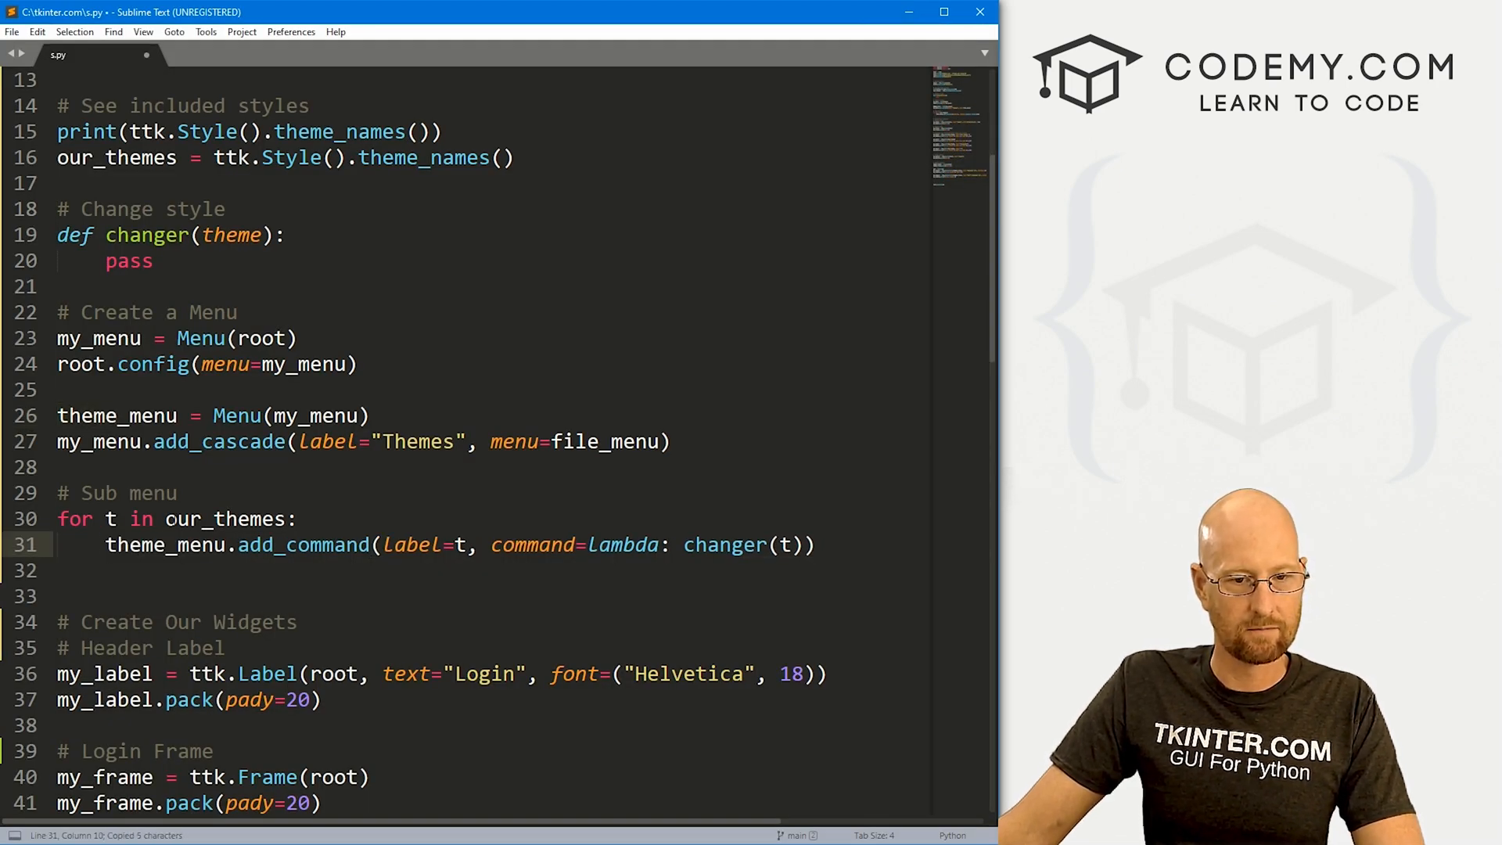
{"action": "double_click", "coordinate": [572, 441]}
{"action": "type", "text": "c"}
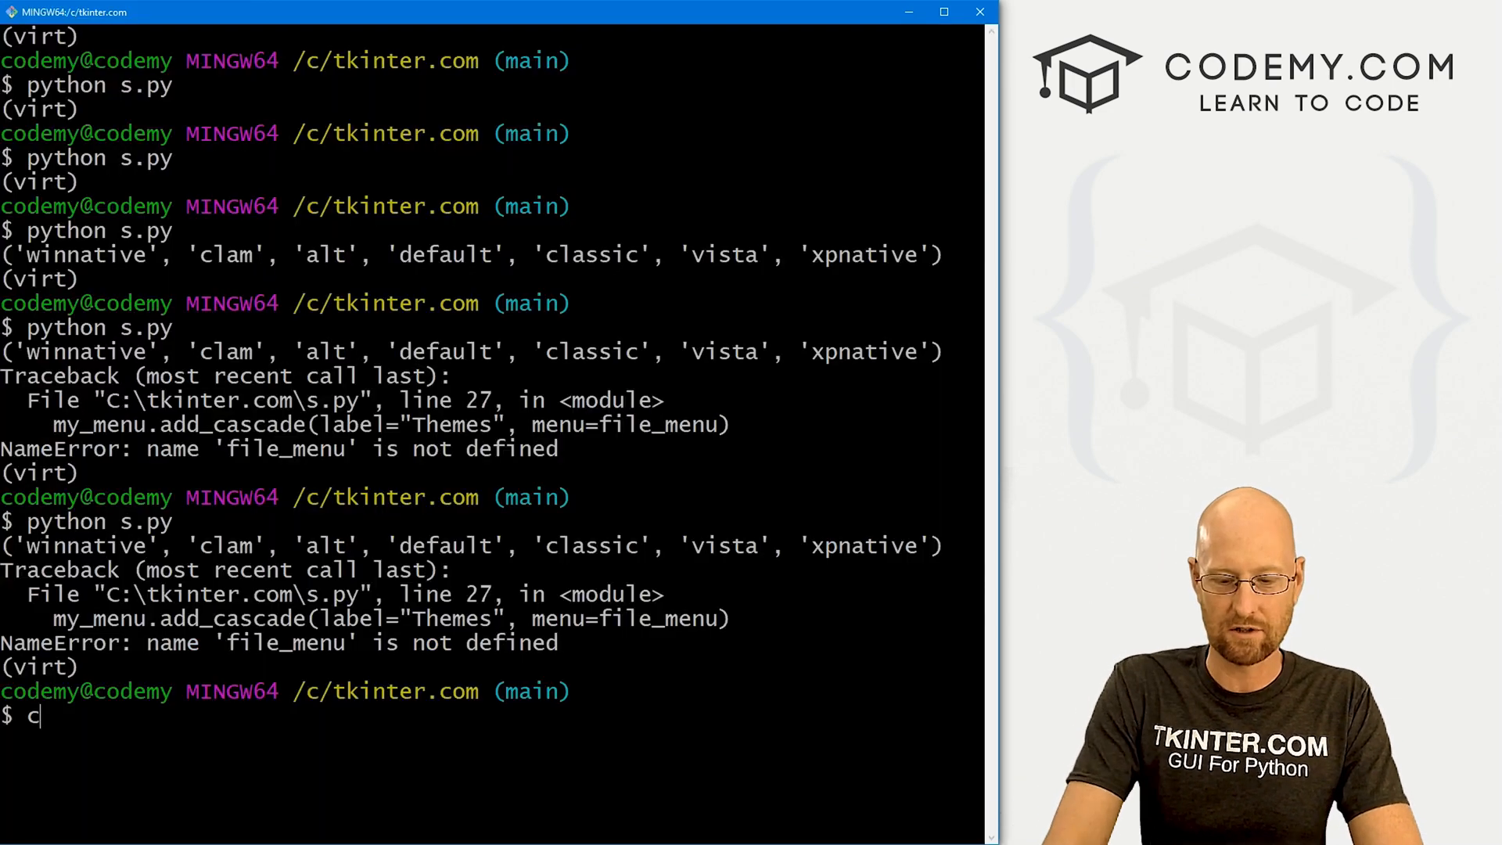
Run python s.py, then add tearoff=0 to the Themes menu and save the script
{"action": "type", "text": "python s.py"}
{"action": "key", "text": "Enter"}
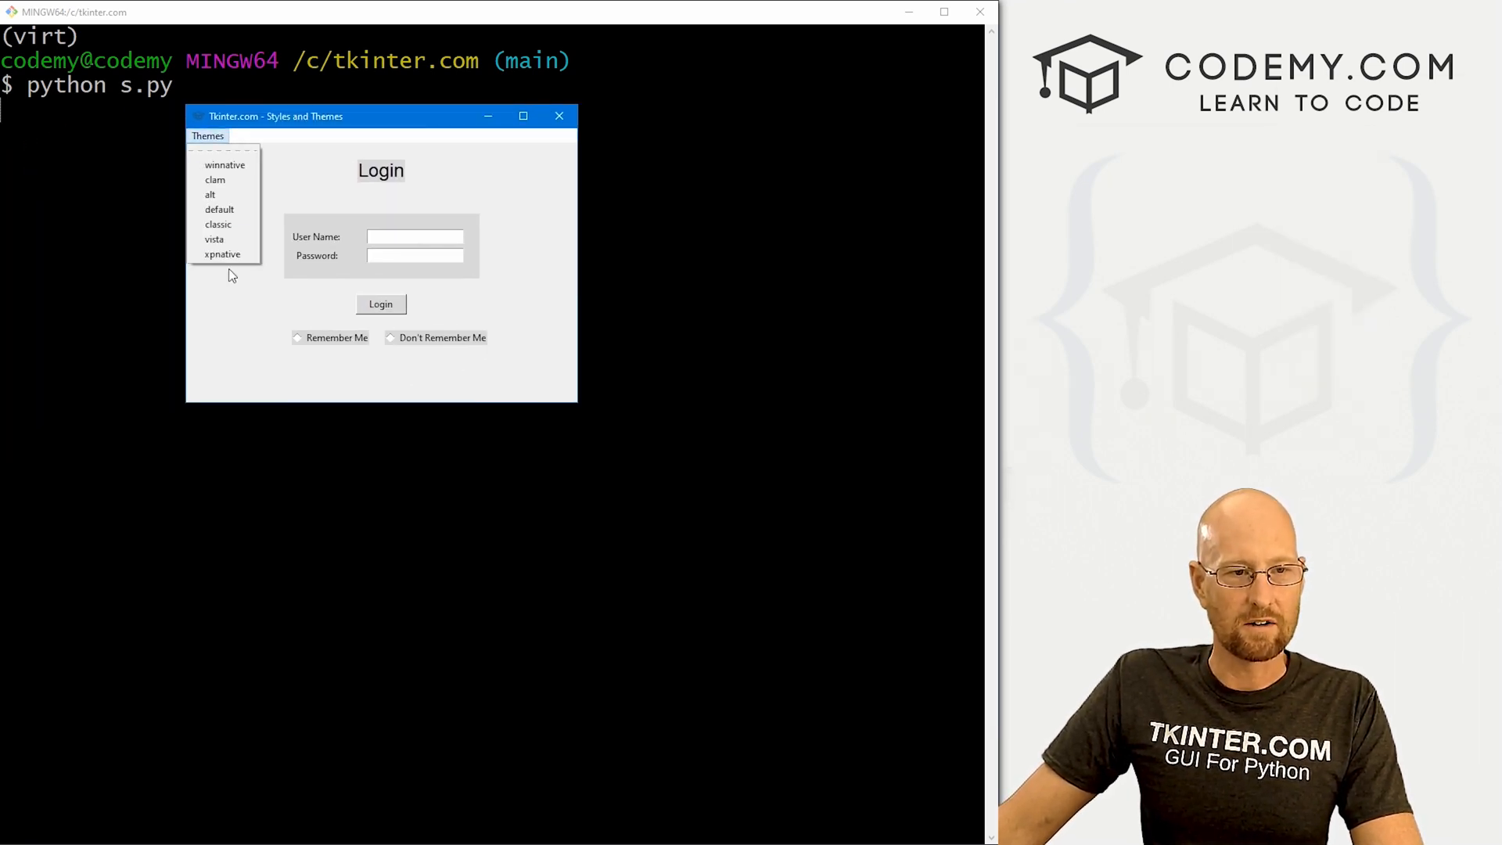
{"action": "mouse_move", "coordinate": [219, 224]}
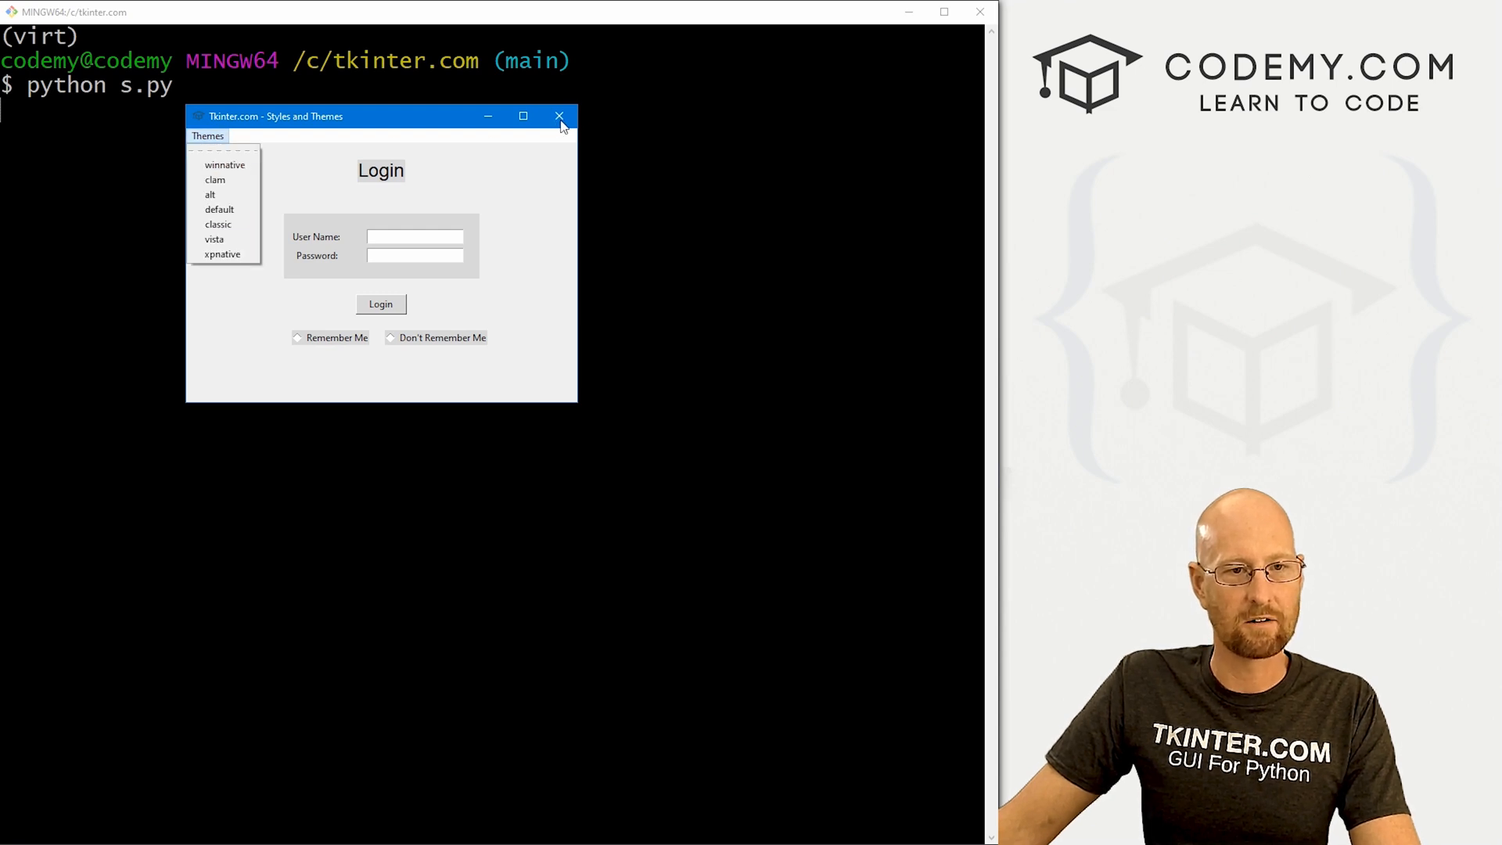
{"action": "type", "text": "theme_menu = Menu(my_menu, t"}
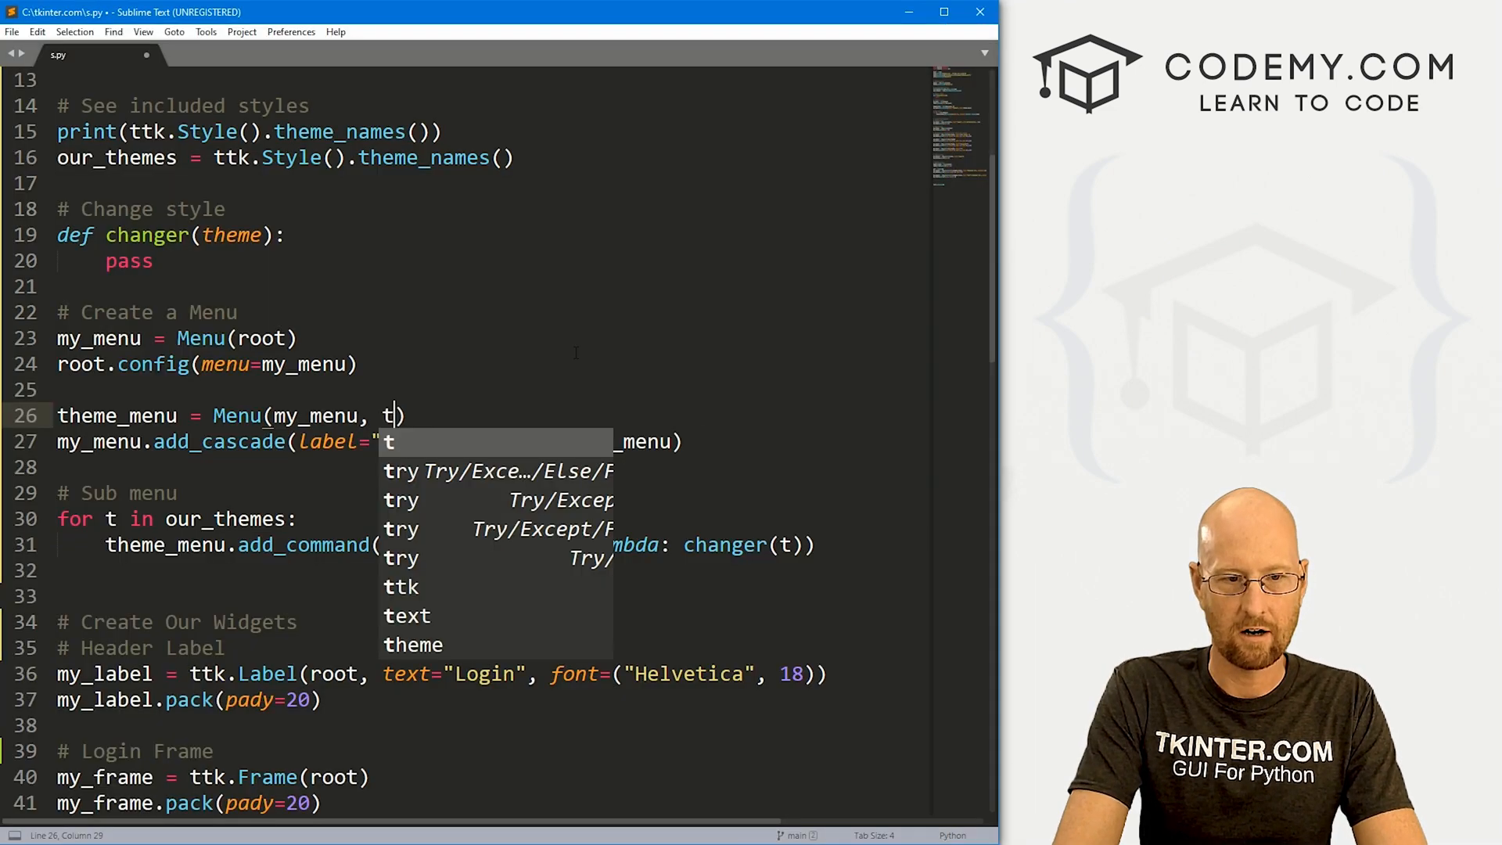
{"action": "type", "text": "earoff=0"}
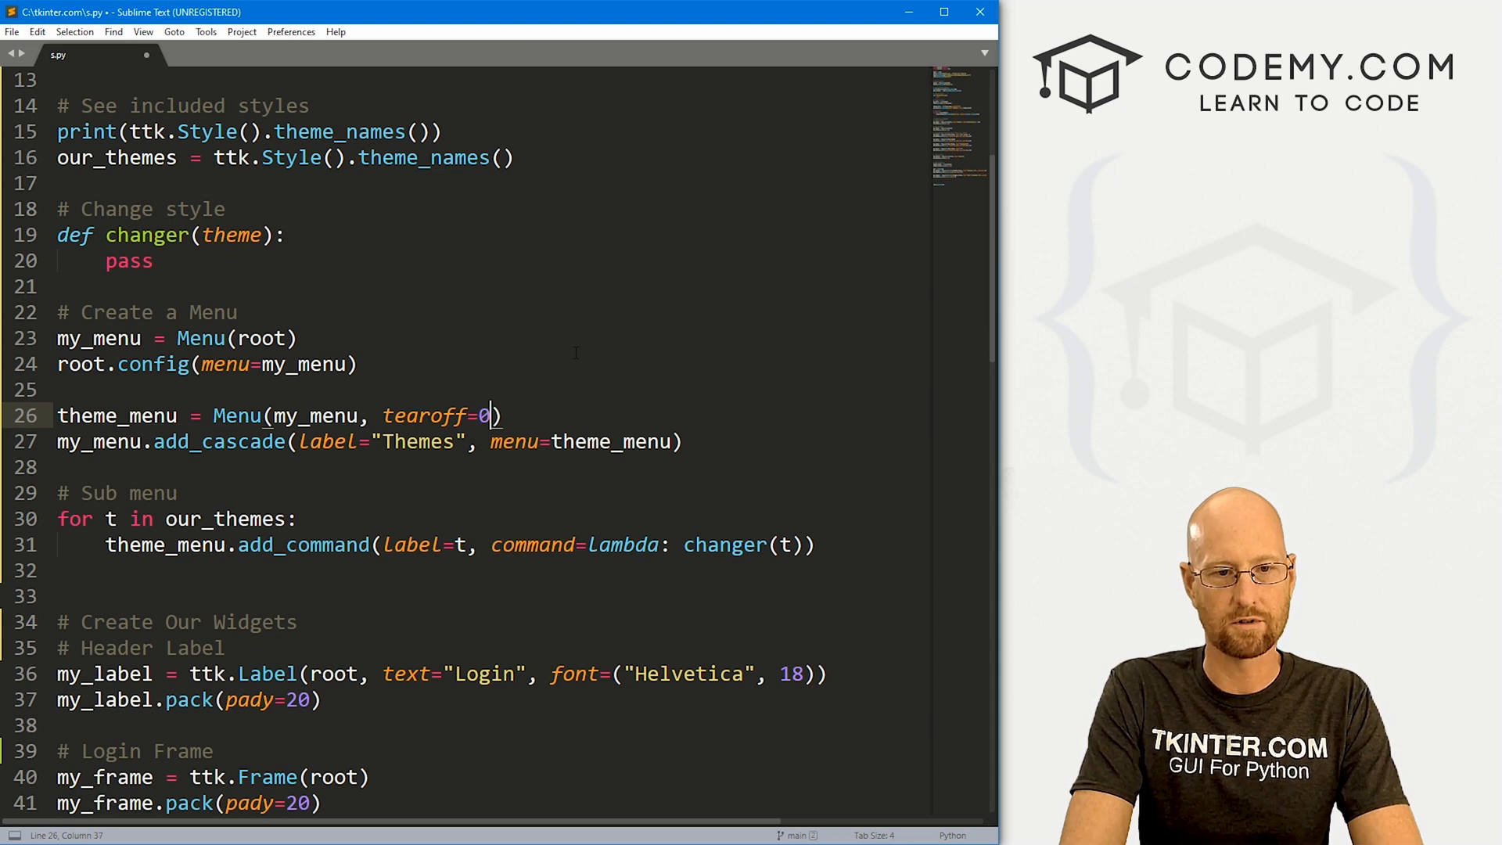
{"action": "key", "text": "ctrl+s"}
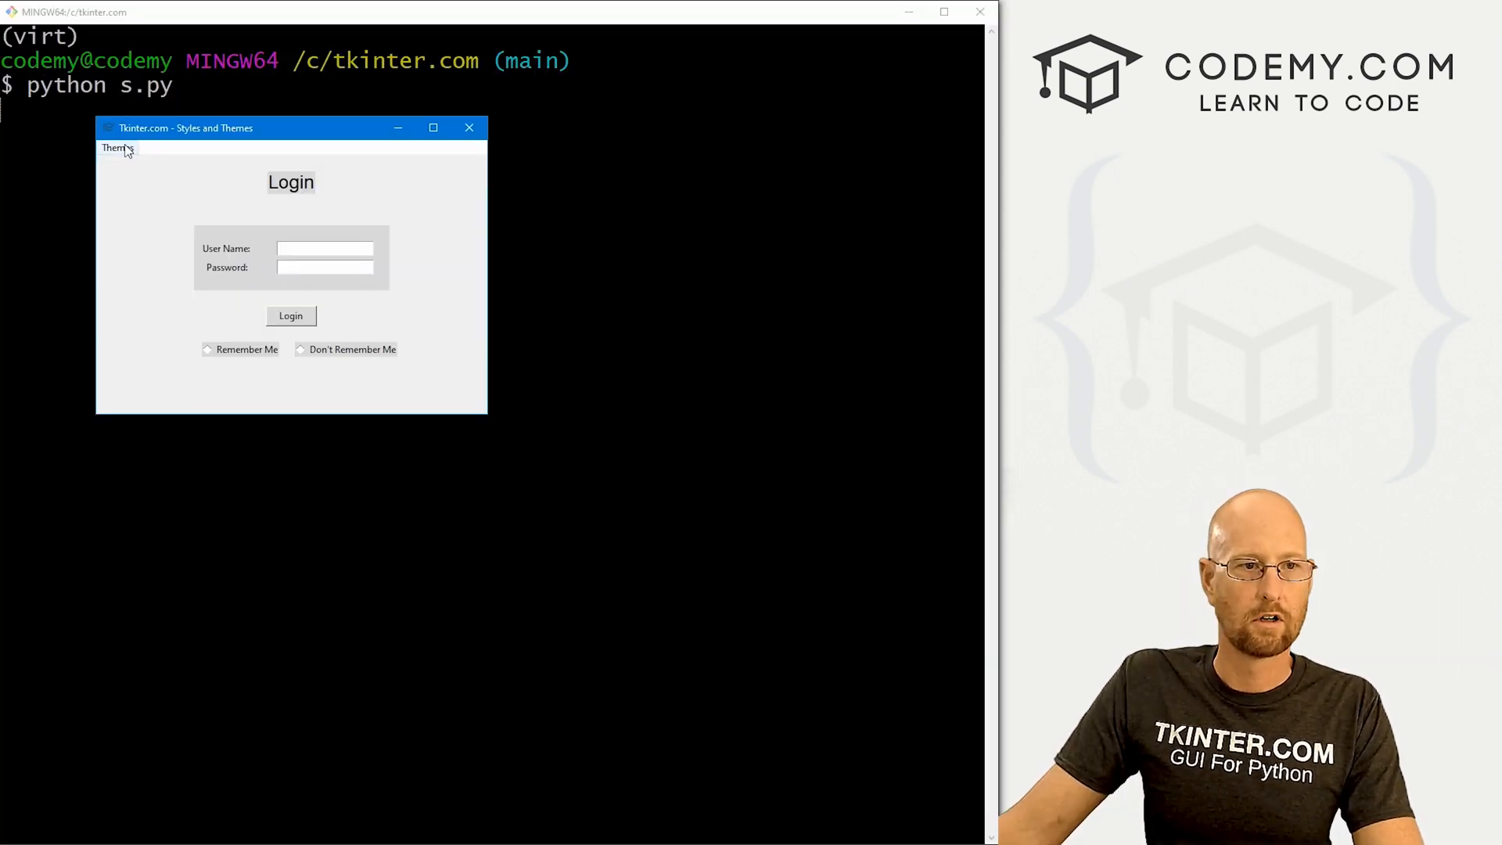
View the Themes menu's seven entries, then close the login window
{"action": "left_click", "coordinate": [118, 147]}
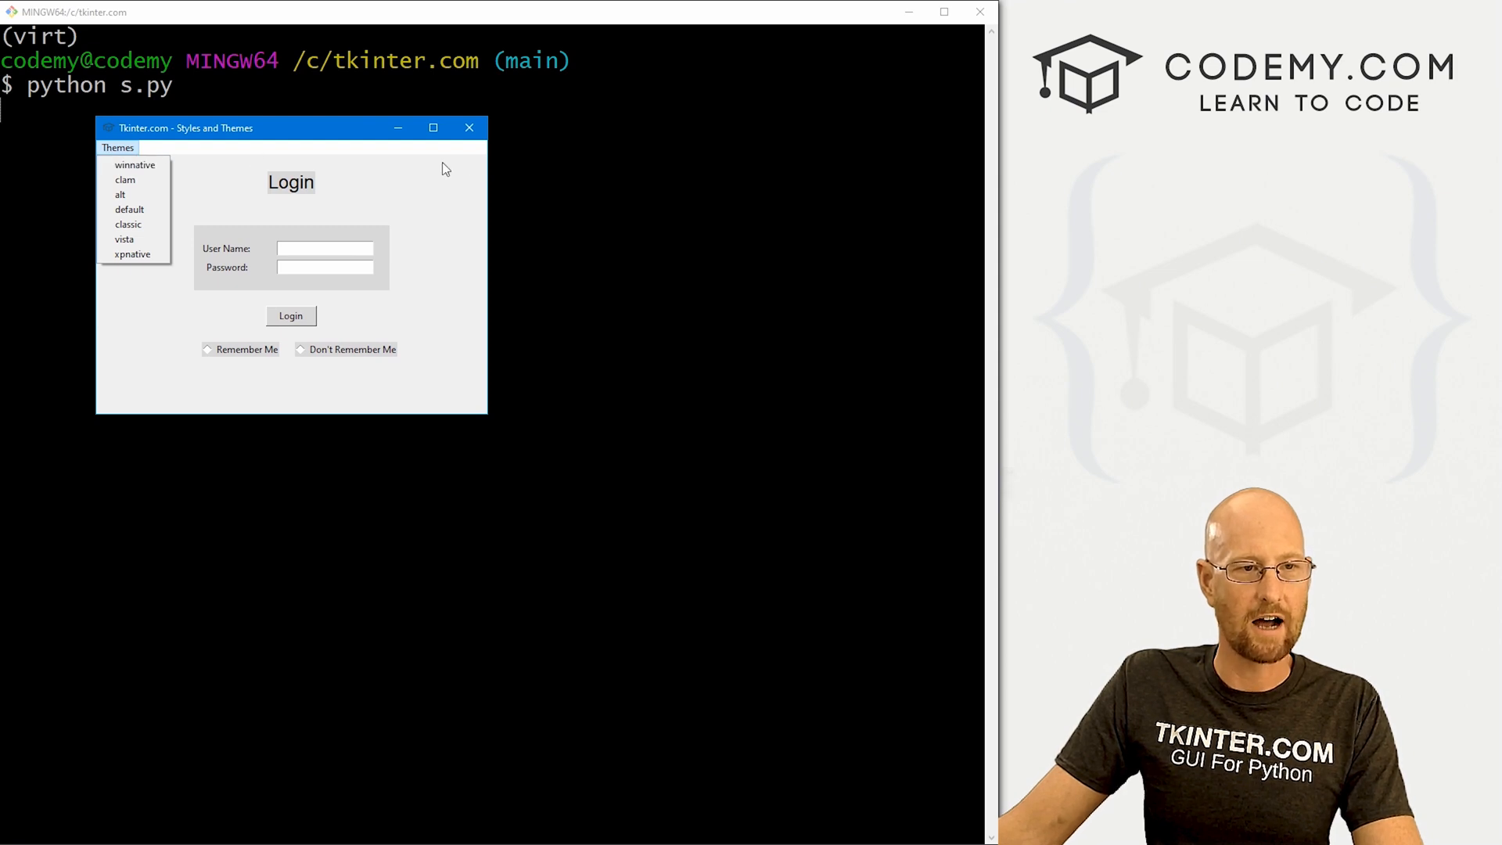
{"action": "left_click", "coordinate": [120, 194]}
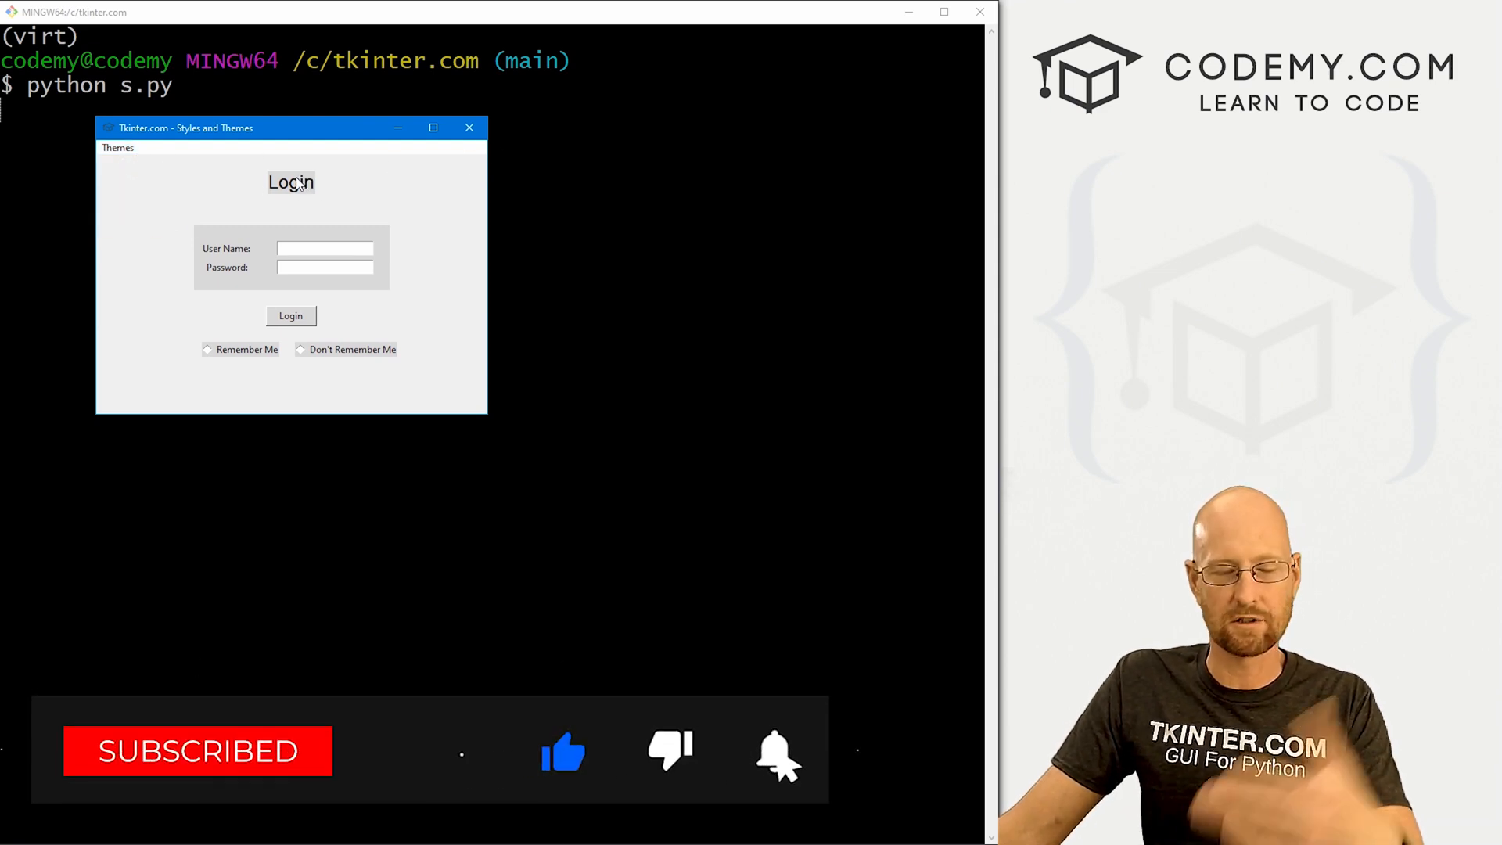
{"action": "left_click", "coordinate": [468, 127]}
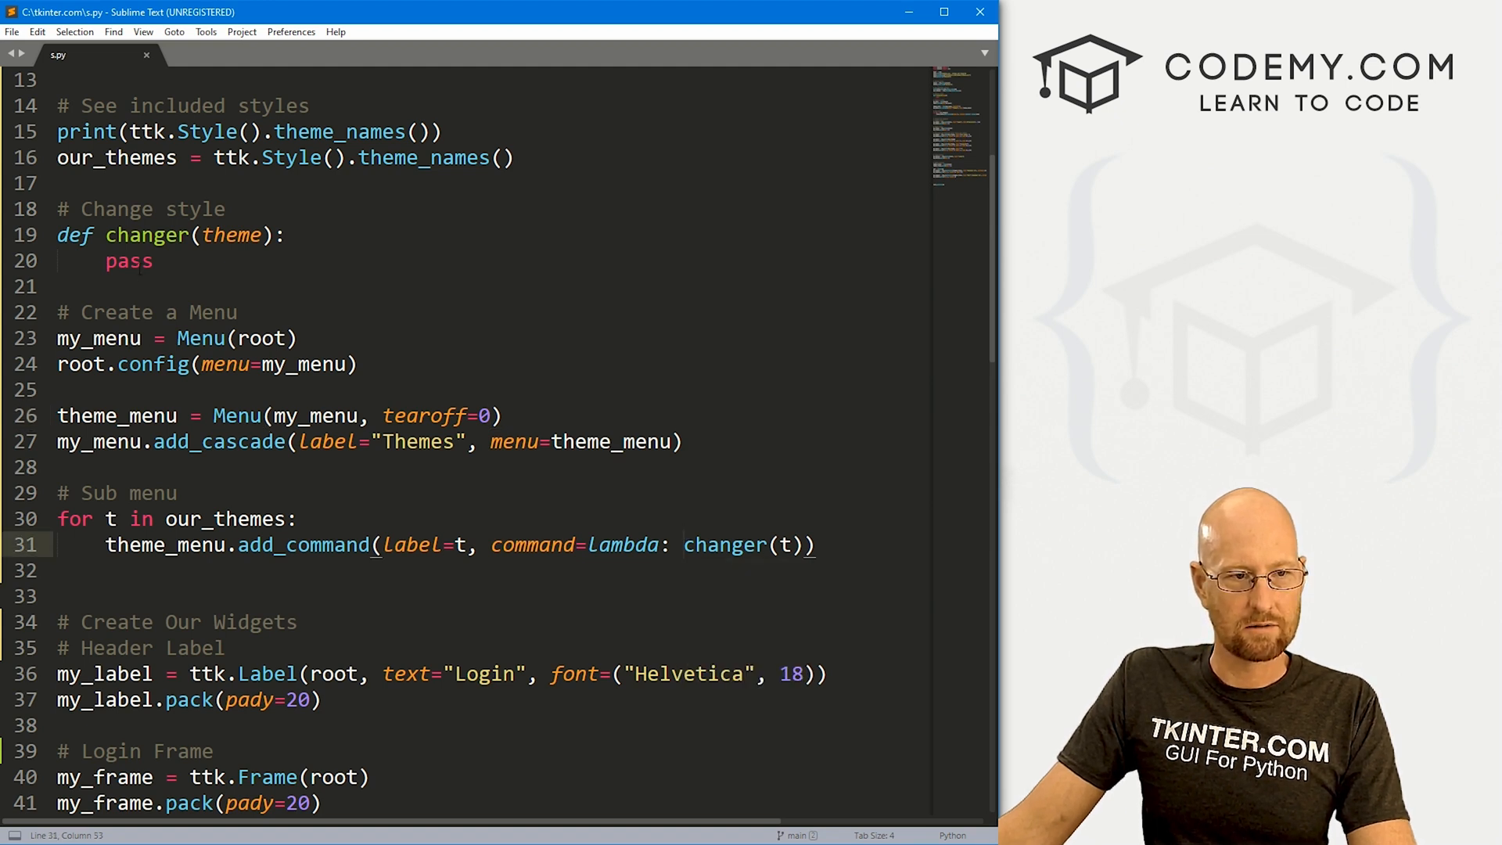
Replace pass in changer with my_label.config(text=f'Login - {theme}')
{"action": "double_click", "coordinate": [126, 262]}
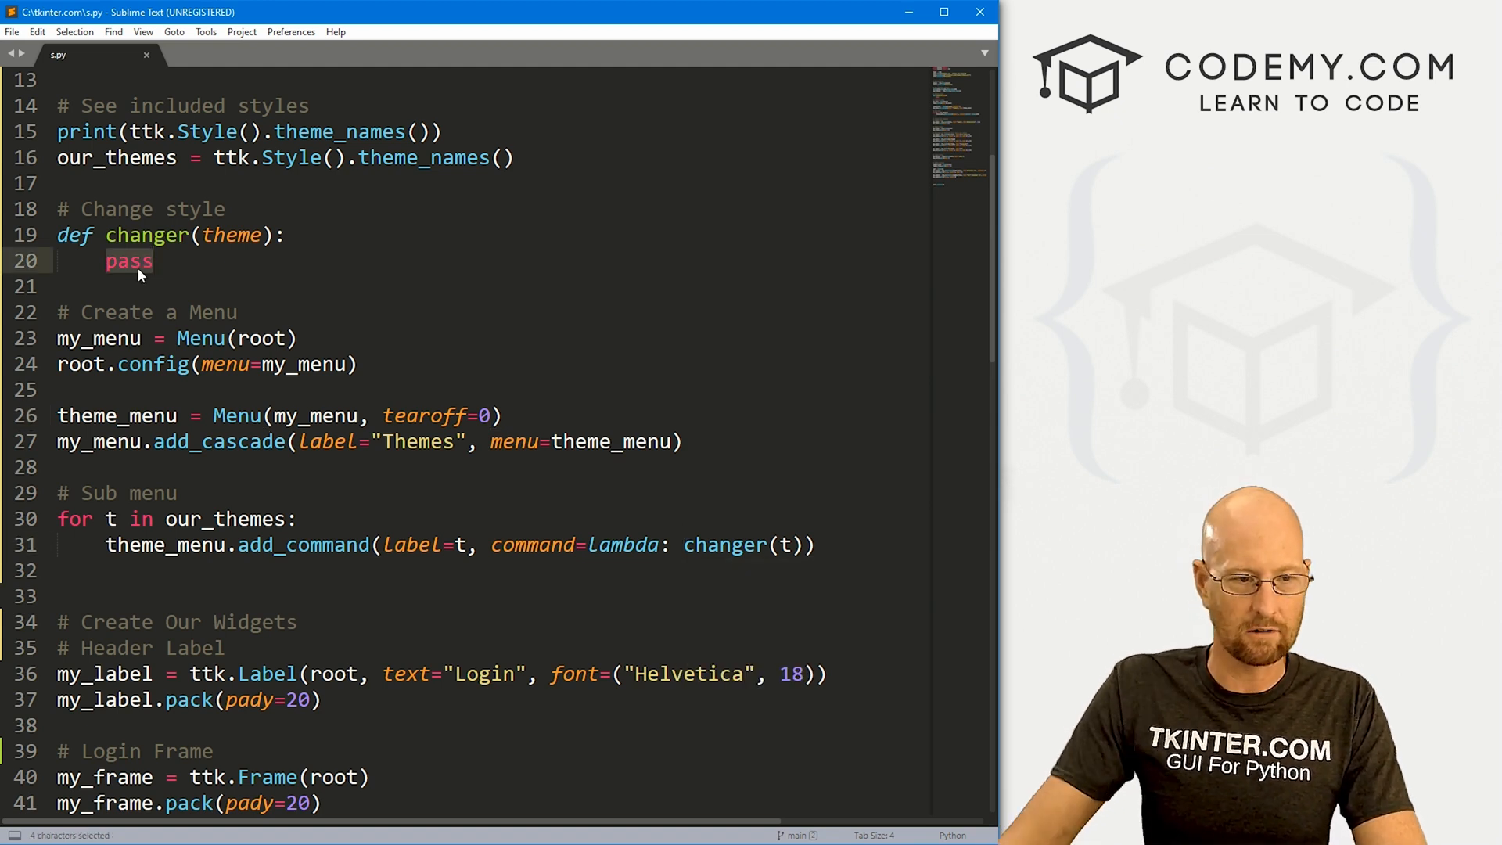
{"action": "type", "text": "my_labe"}
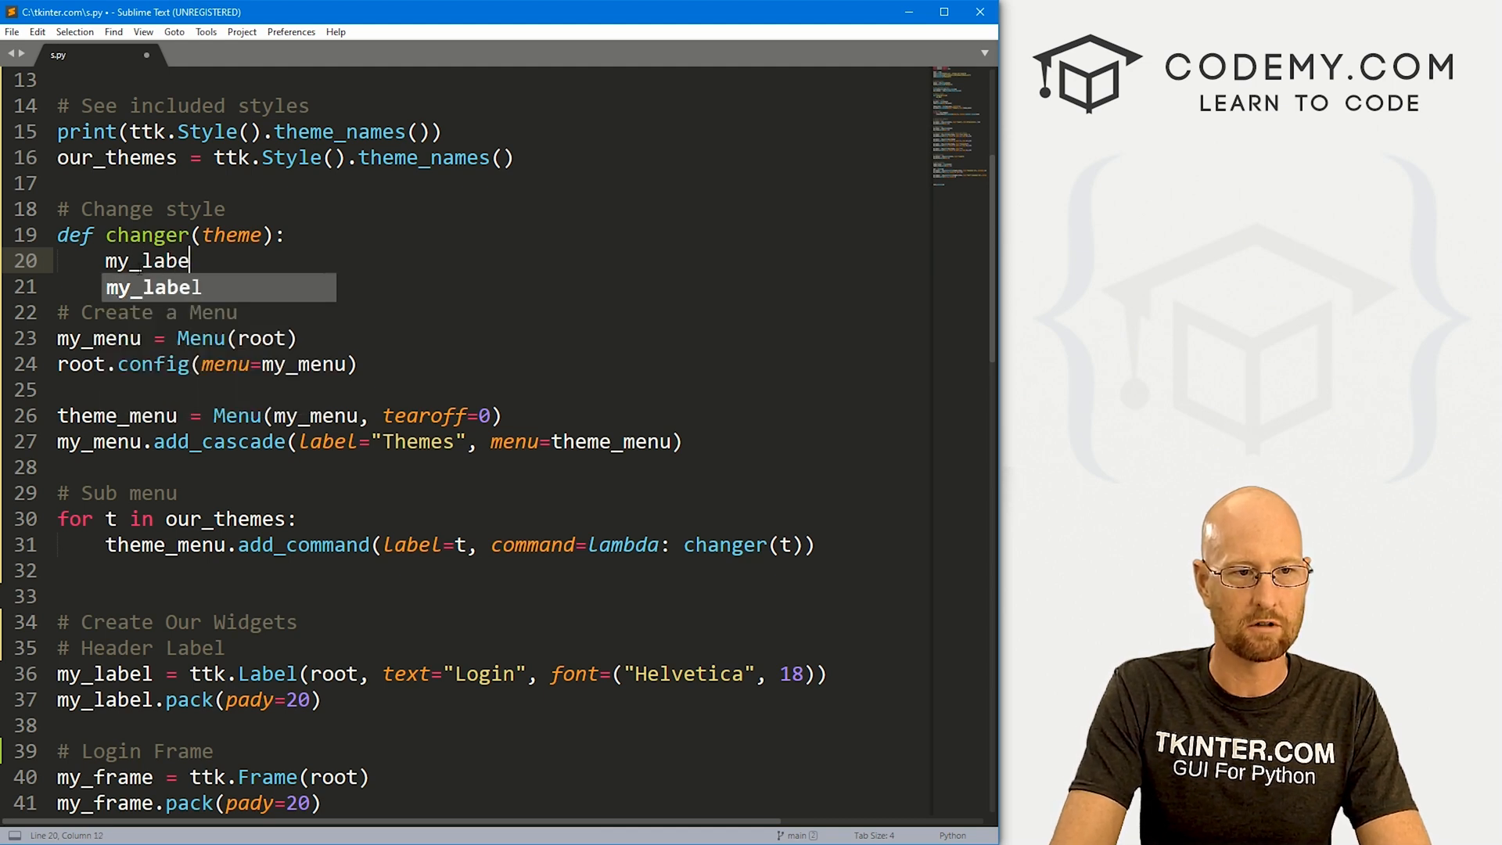
{"action": "type", "text": "l.conf"}
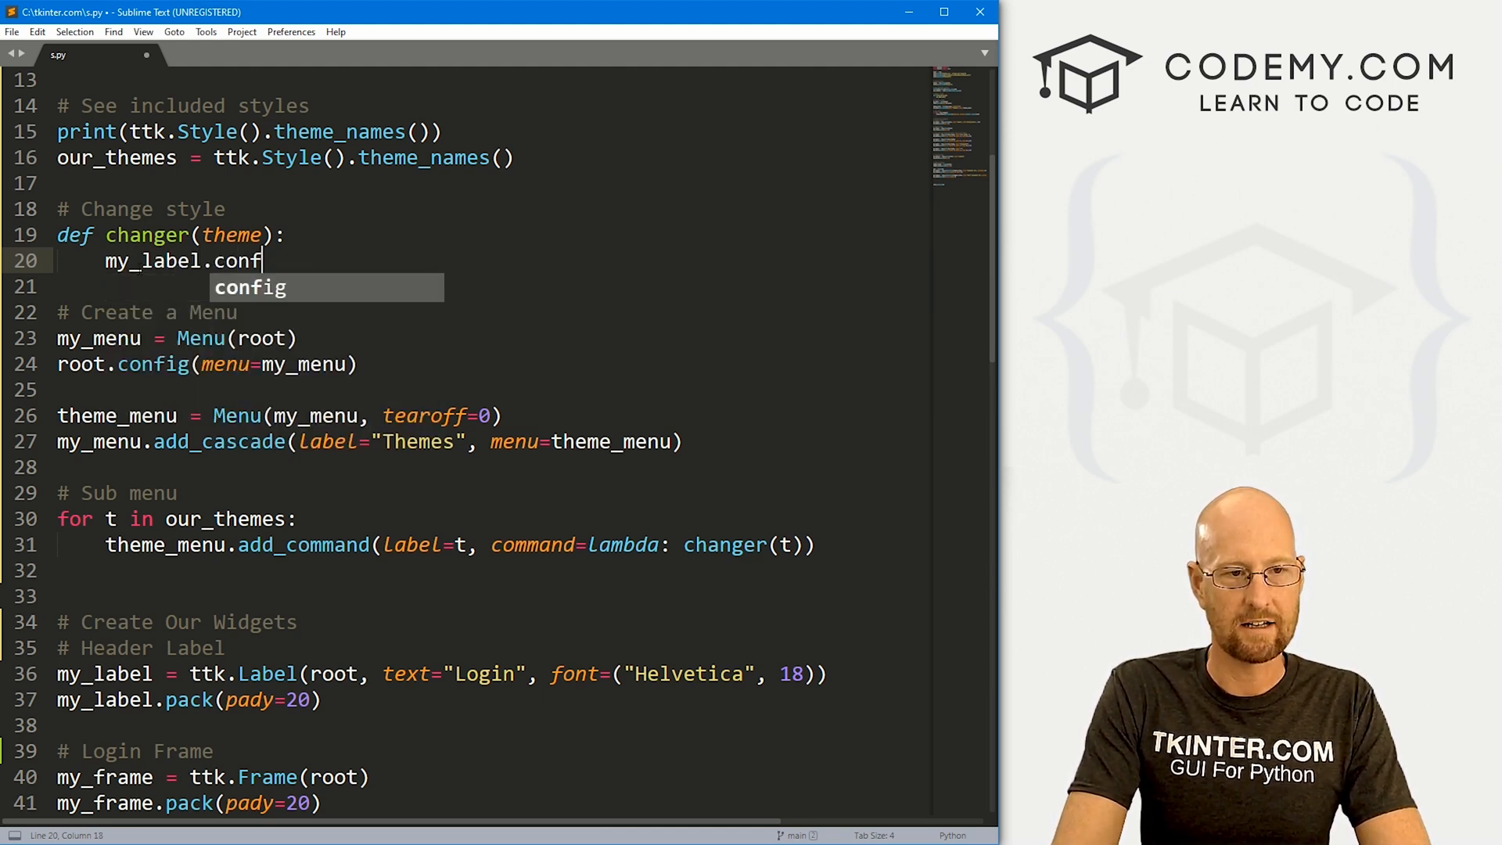
{"action": "type", "text": "ig(tex"}
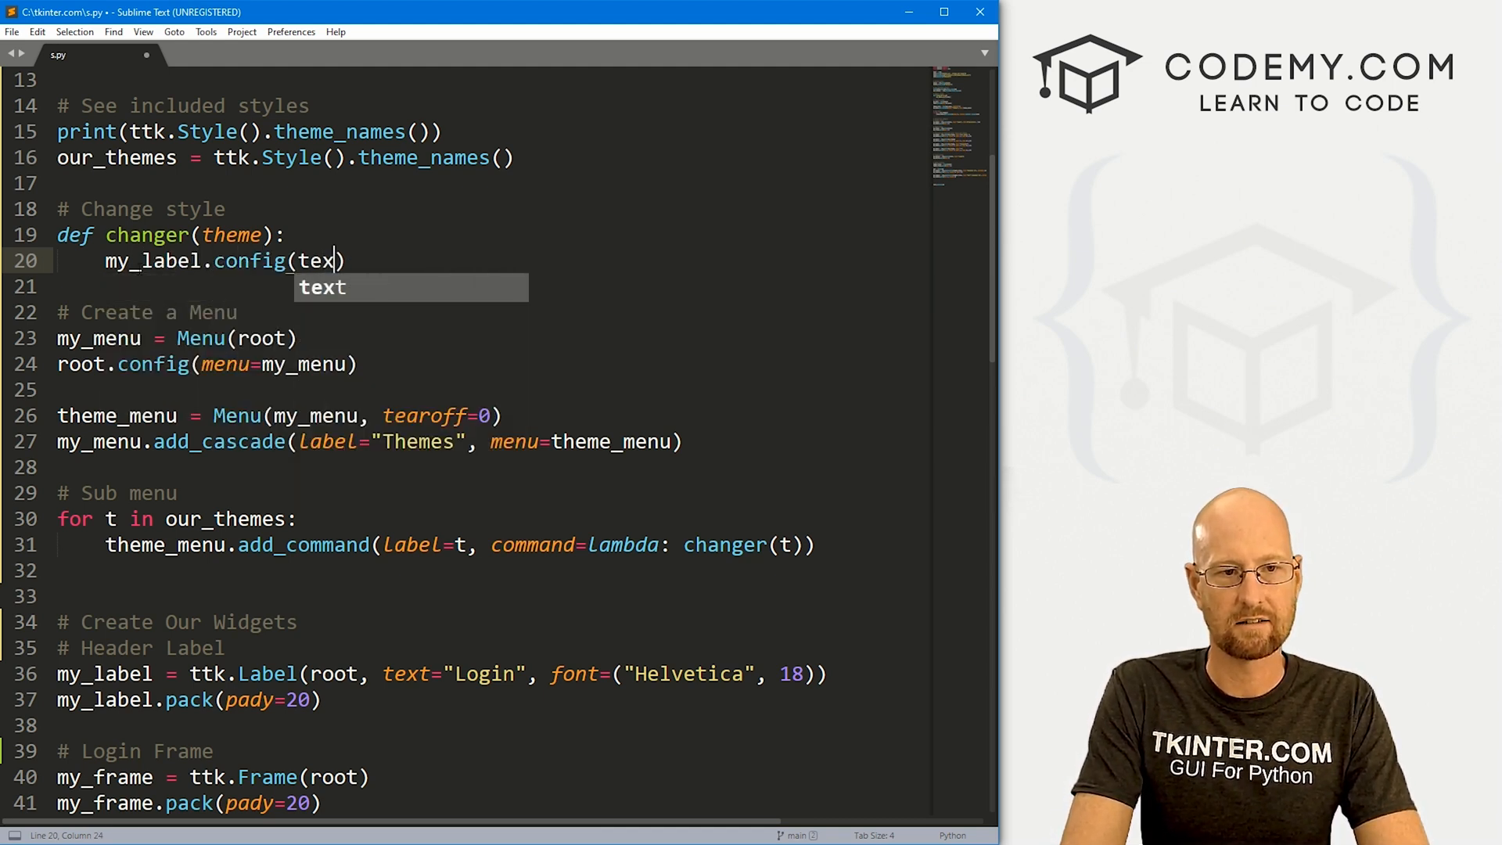
{"action": "type", "text": "=f''"}
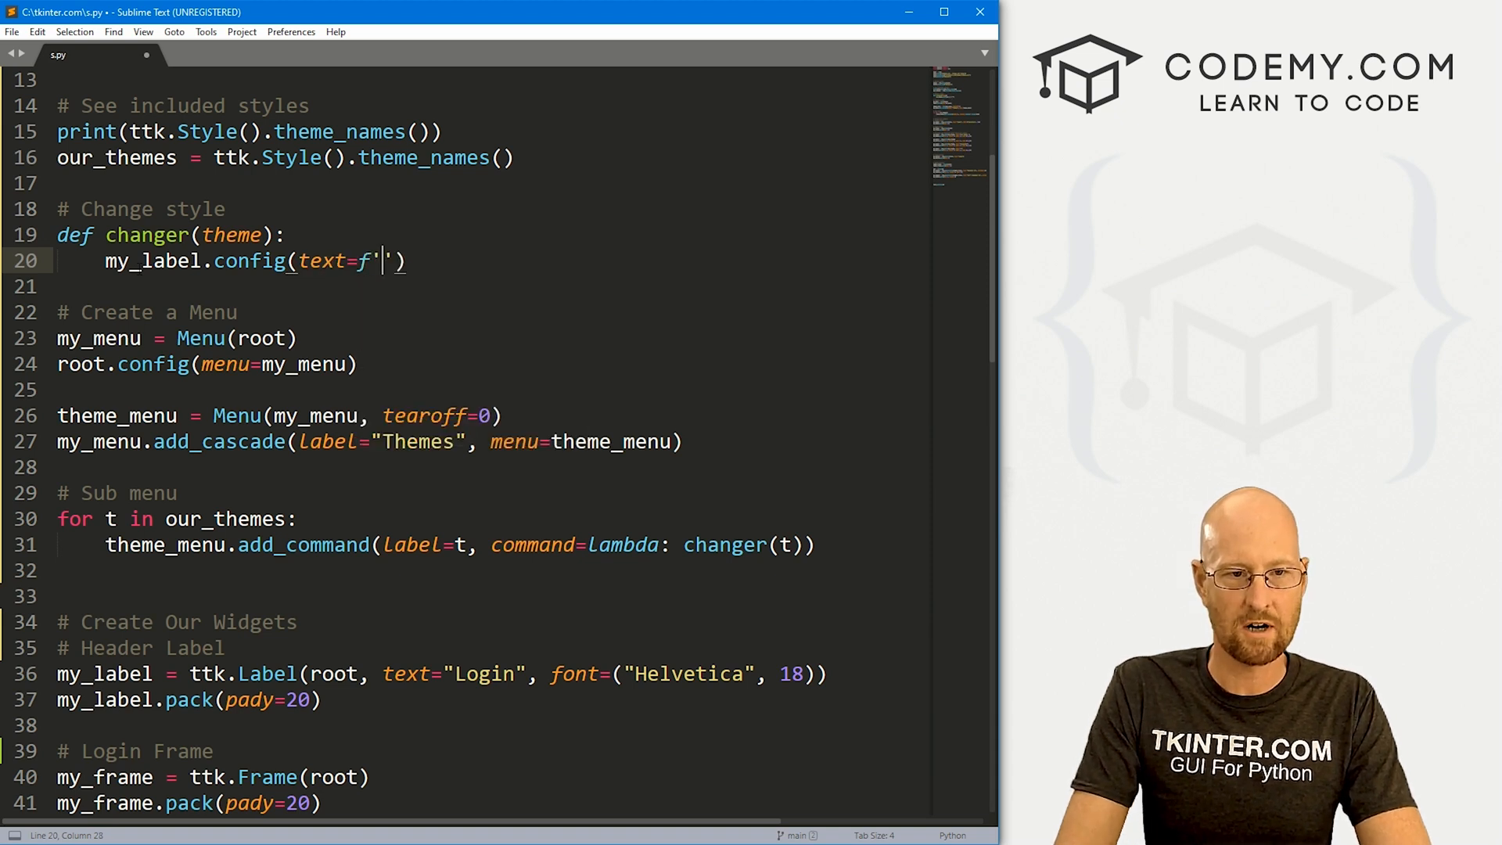
{"action": "type", "text": "Login -"}
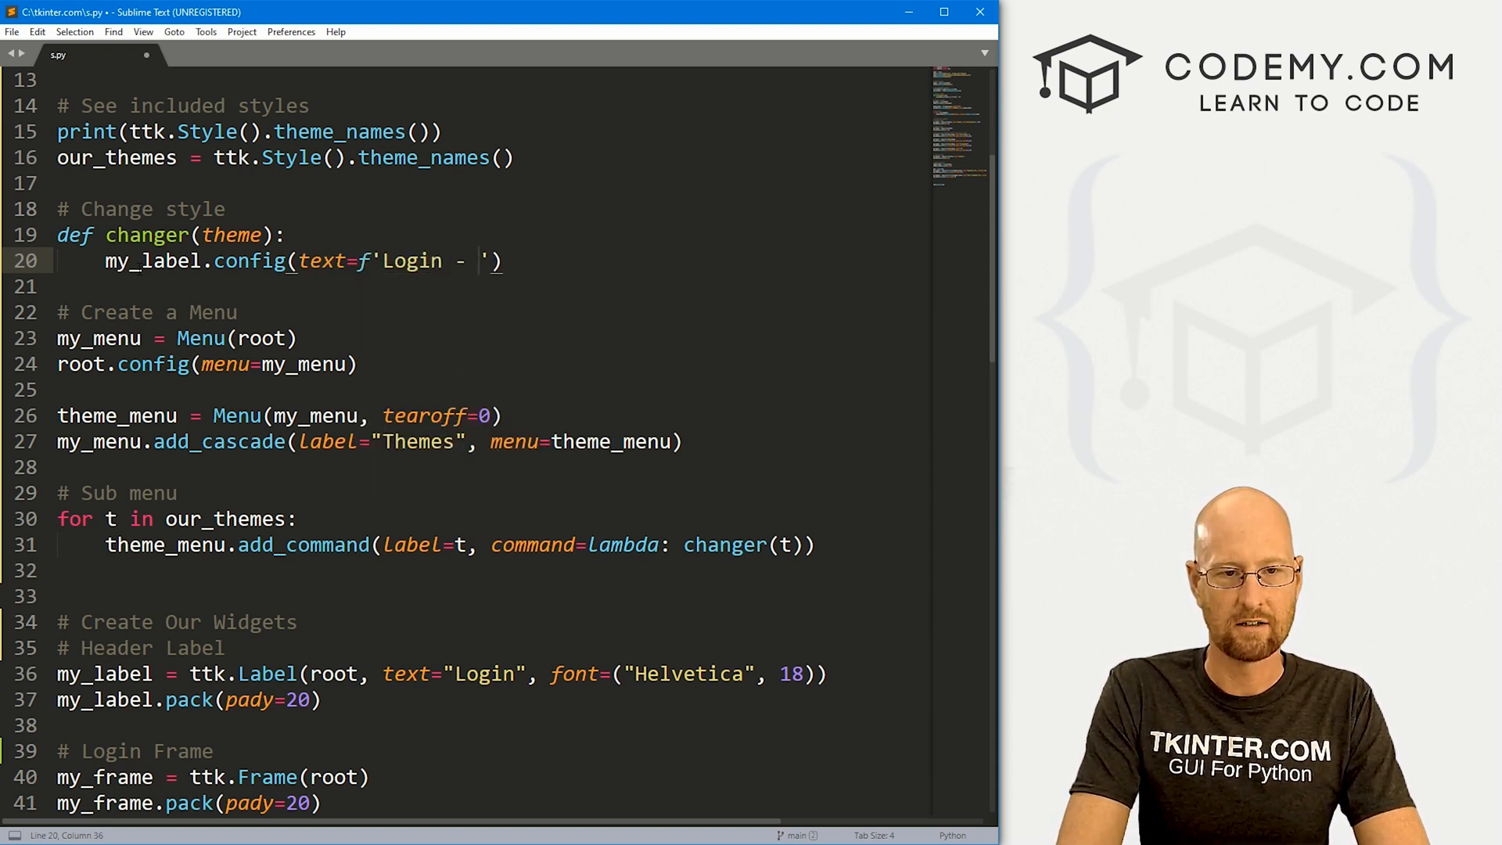
{"action": "type", "text": "{}"}
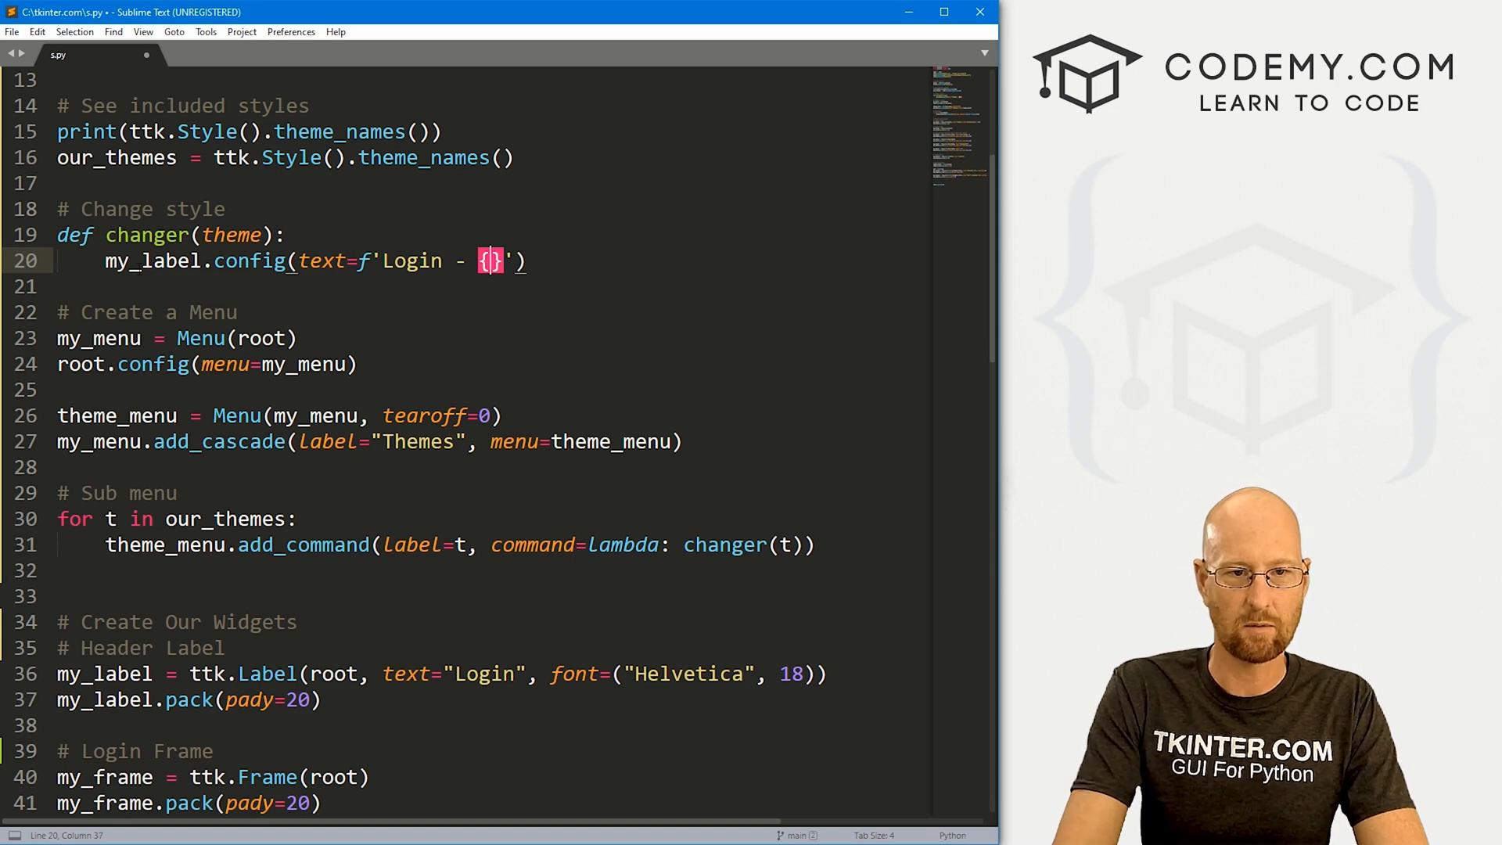
{"action": "type", "text": "theme"}
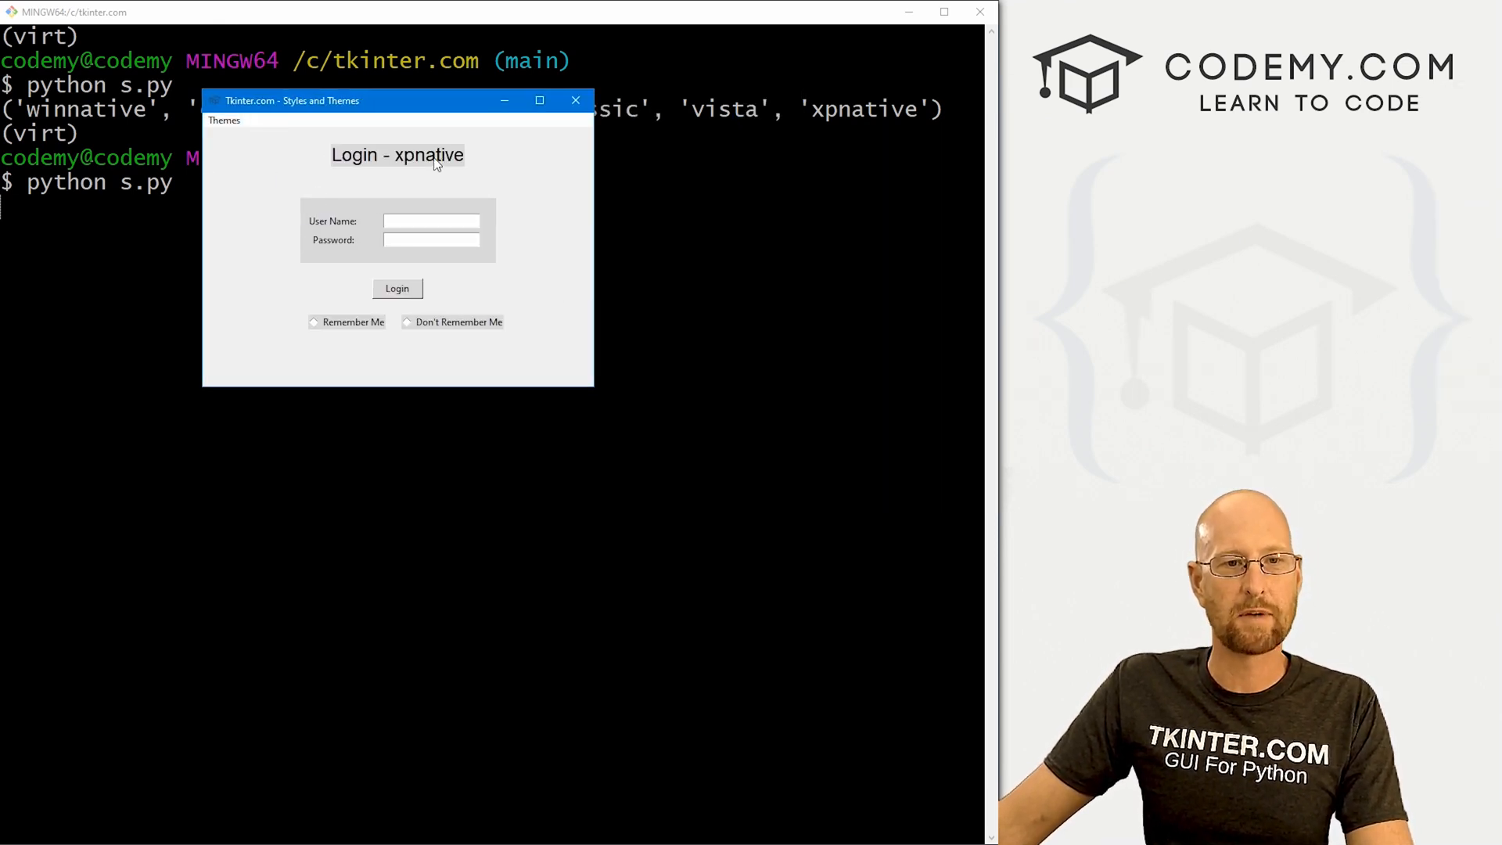
Pick a theme from the running app's Themes menu; the header still shows xpnative
{"action": "left_click", "coordinate": [224, 121]}
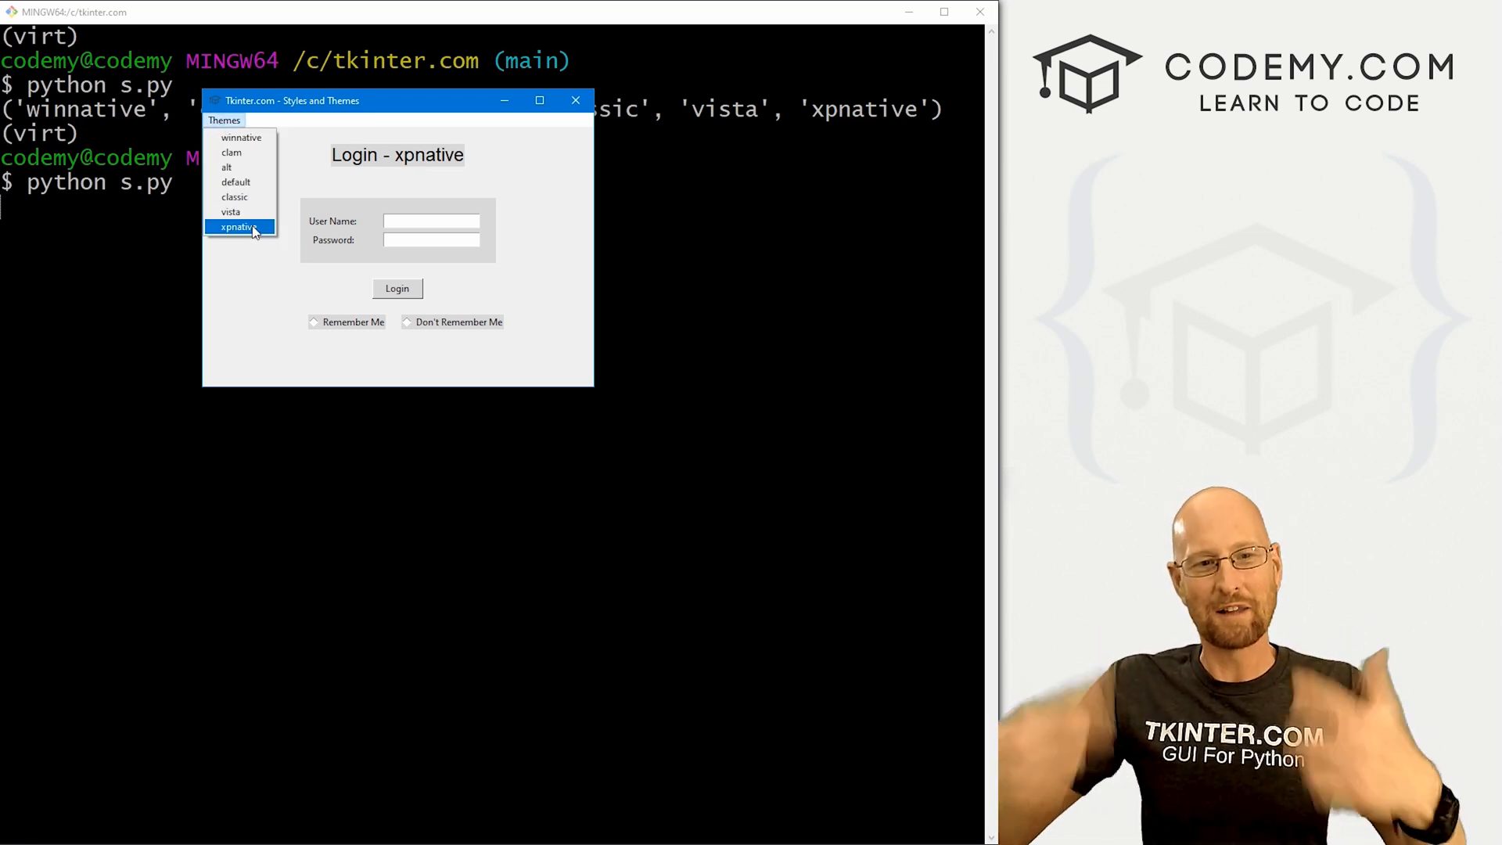
{"action": "left_click", "coordinate": [236, 182]}
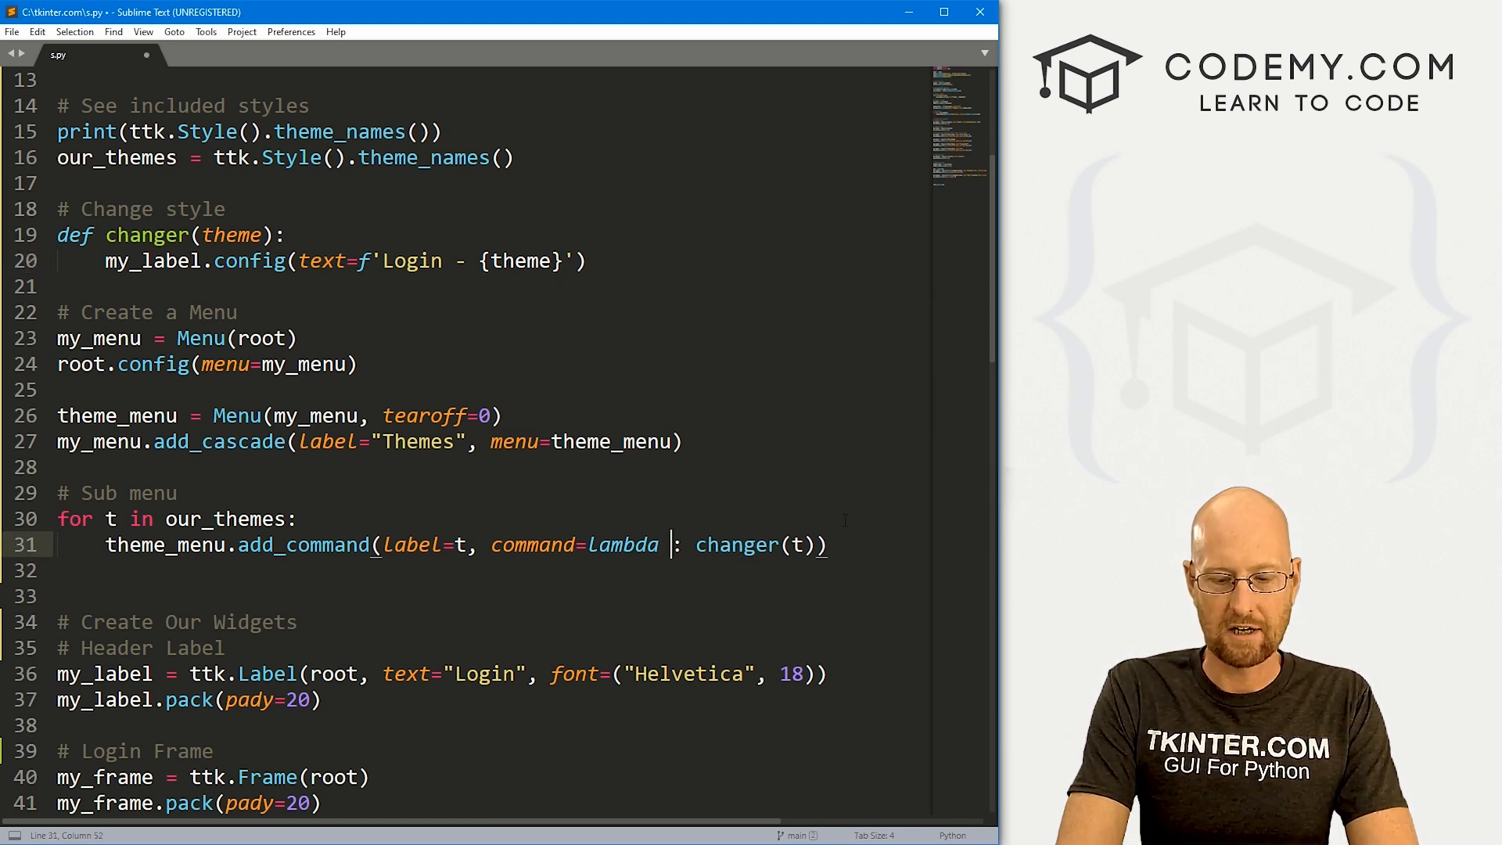
Change the add_command lambda to lambda t=t: changer(t)
{"action": "type", "text": "t=t"}
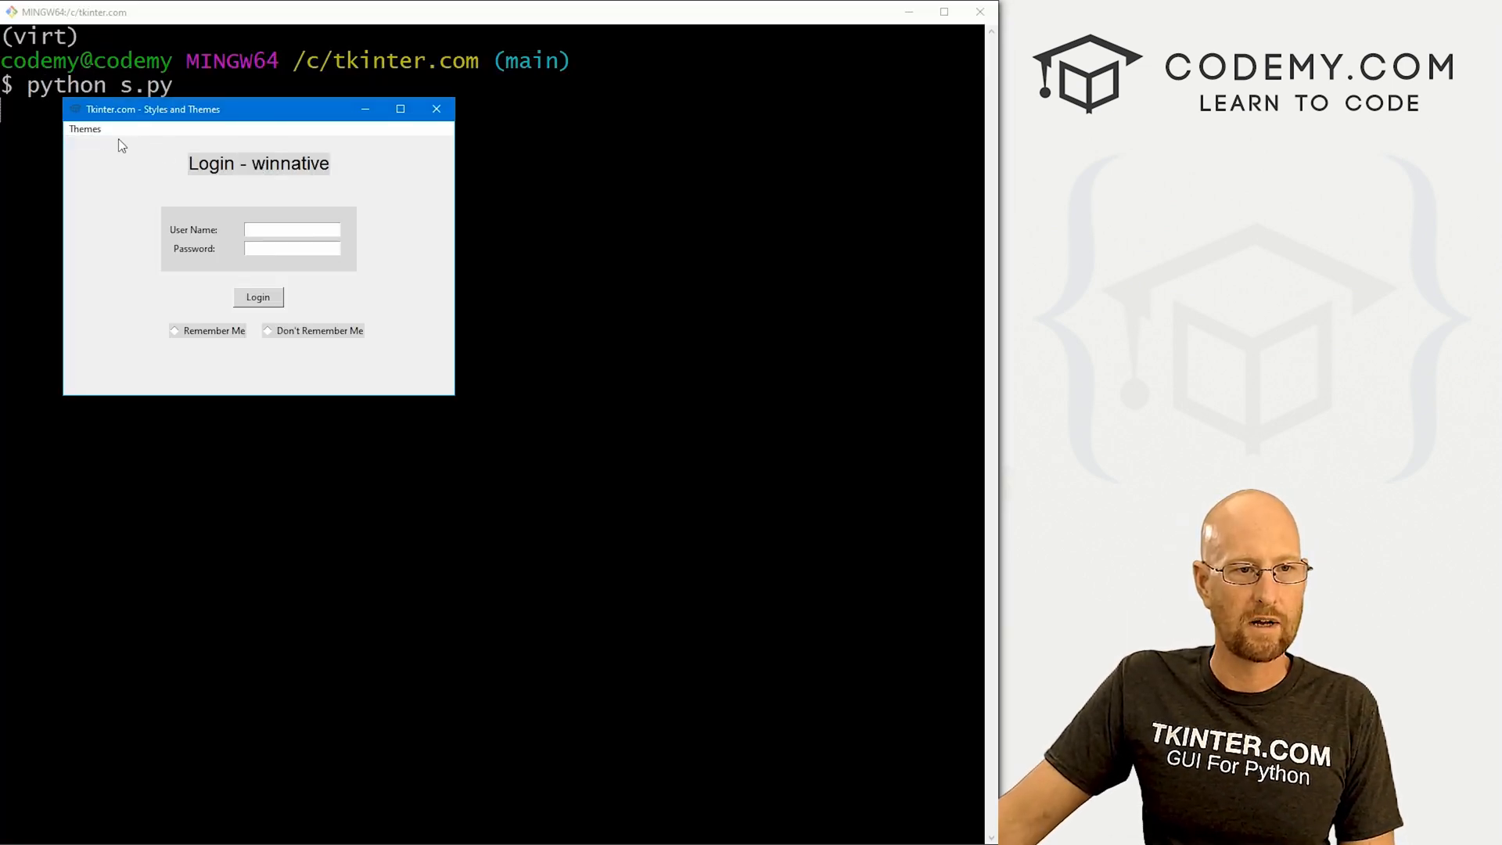
Pick themes in the relaunched app and confirm the header now shows alt then vista
{"action": "left_click", "coordinate": [85, 128]}
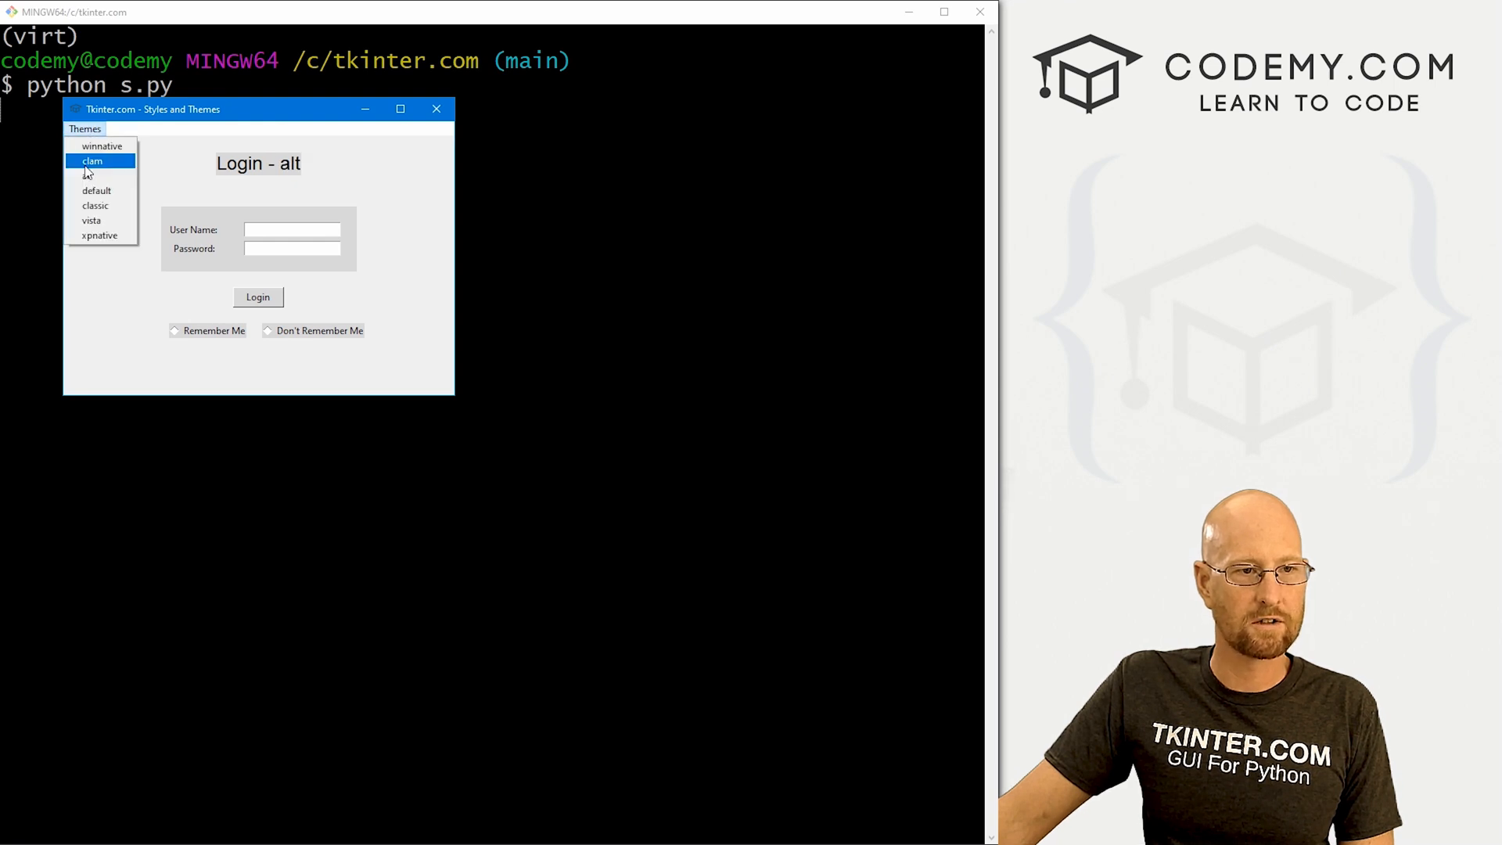
{"action": "left_click", "coordinate": [96, 189]}
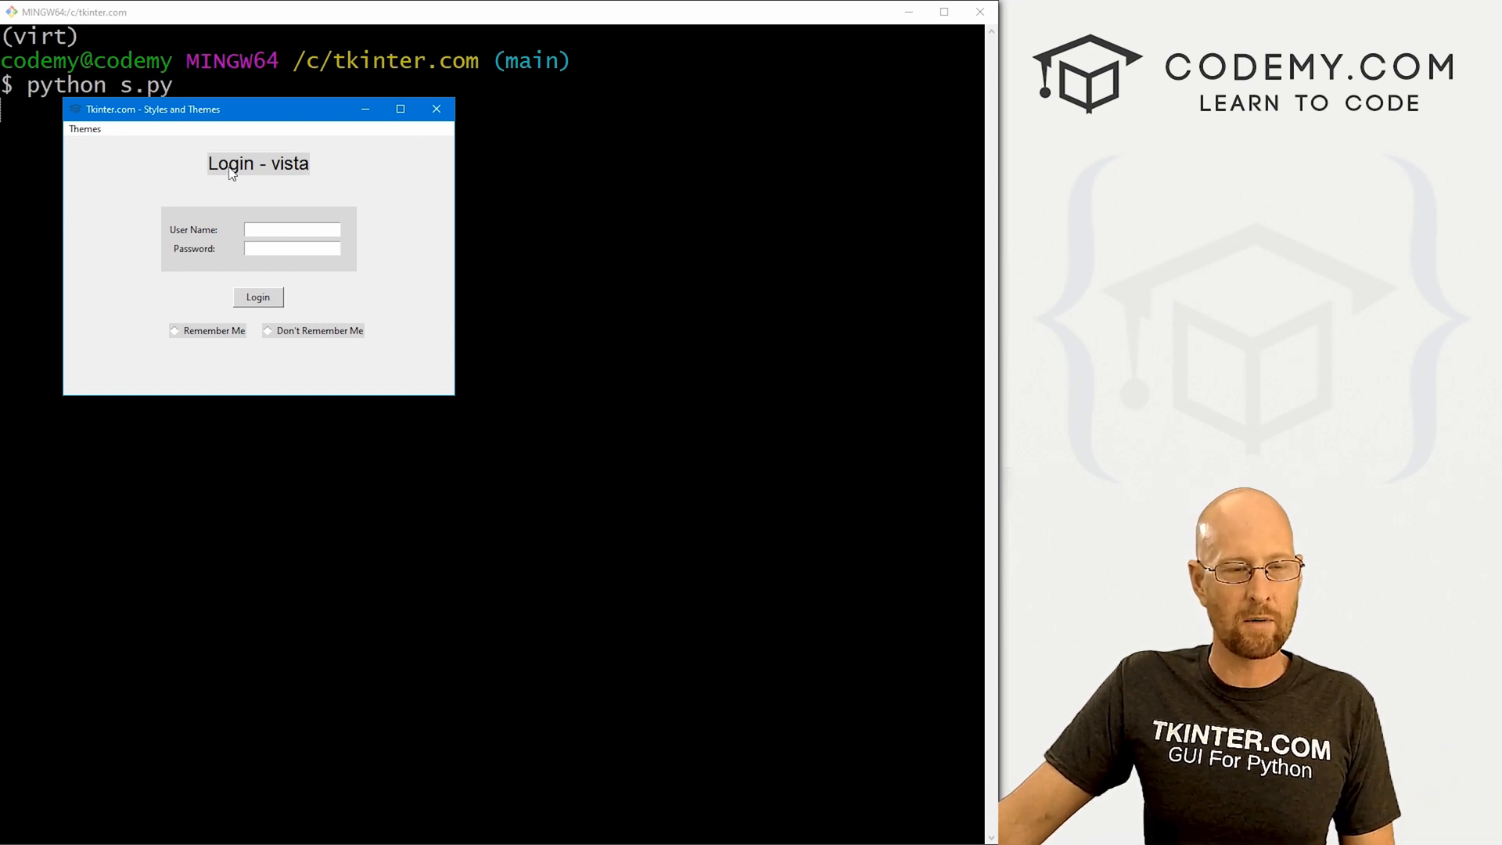
{"action": "left_click", "coordinate": [436, 108]}
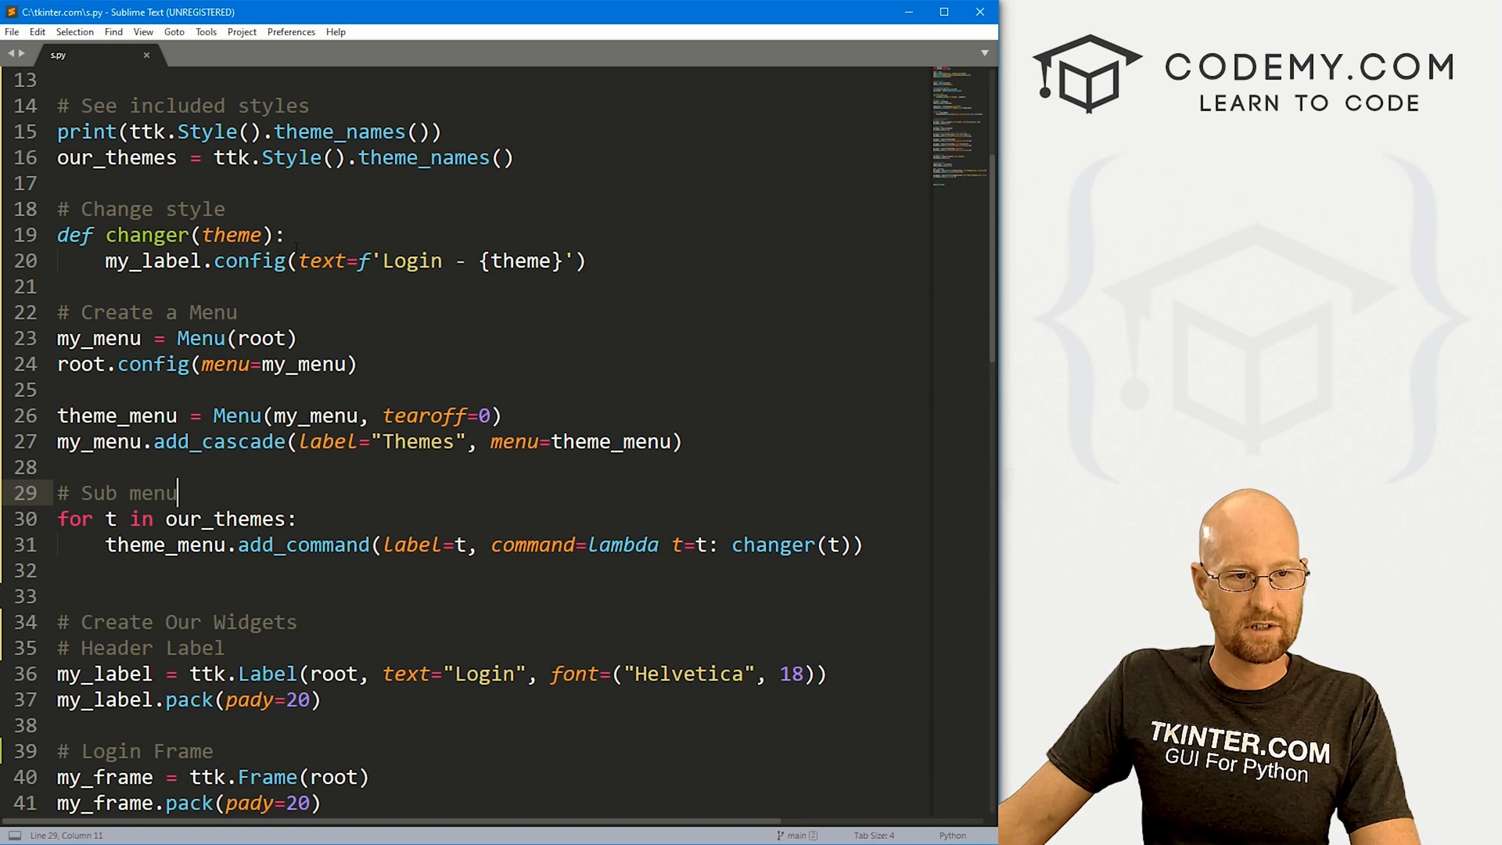
Add style.theme_use(theme) to changer and append ' Theme' to the header f-string
{"action": "type", "text": "# Change"}
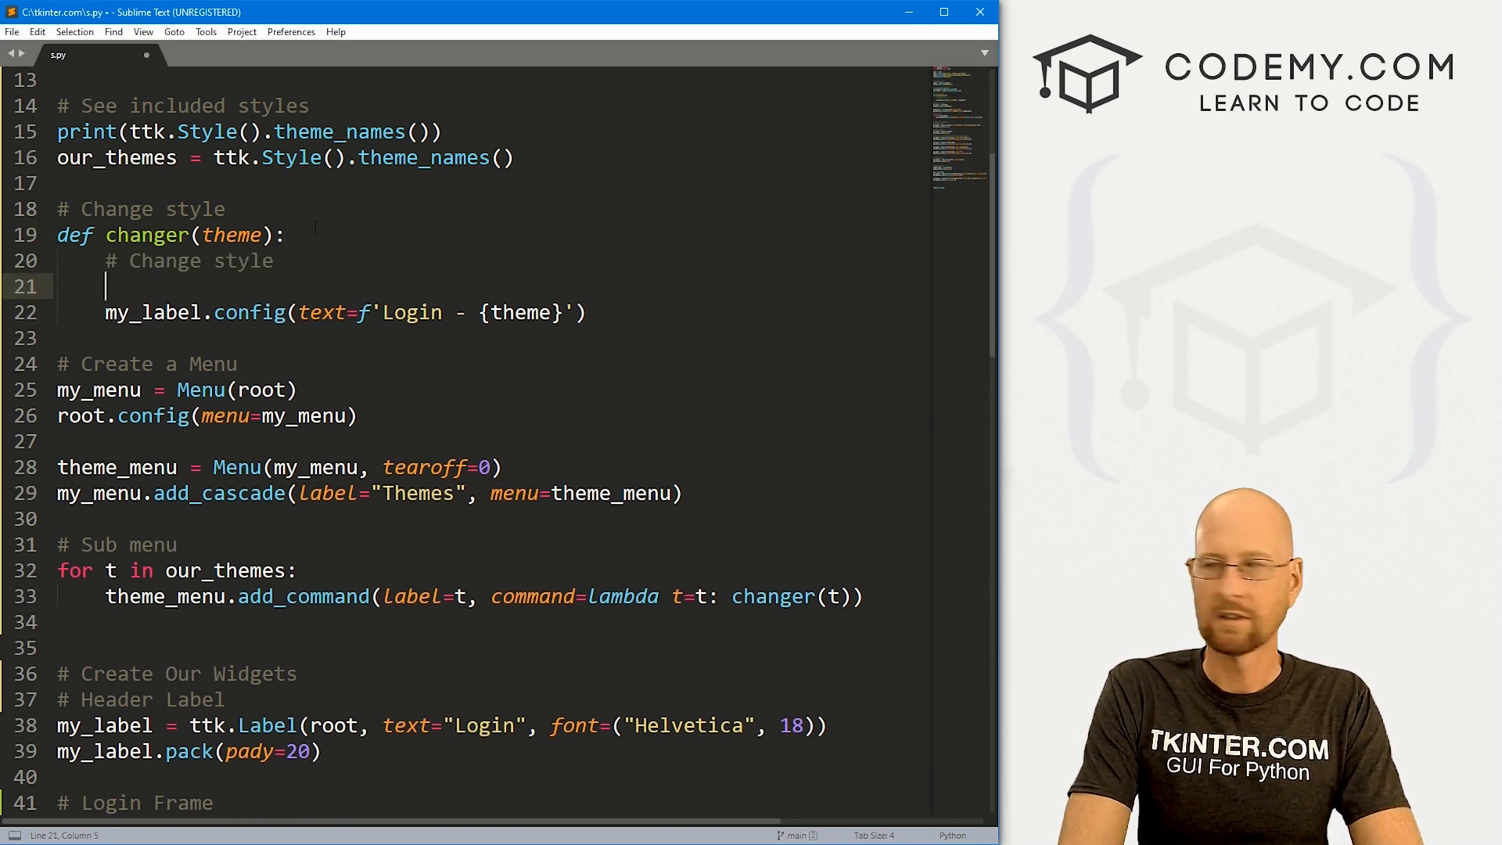
{"action": "type", "text": "style."}
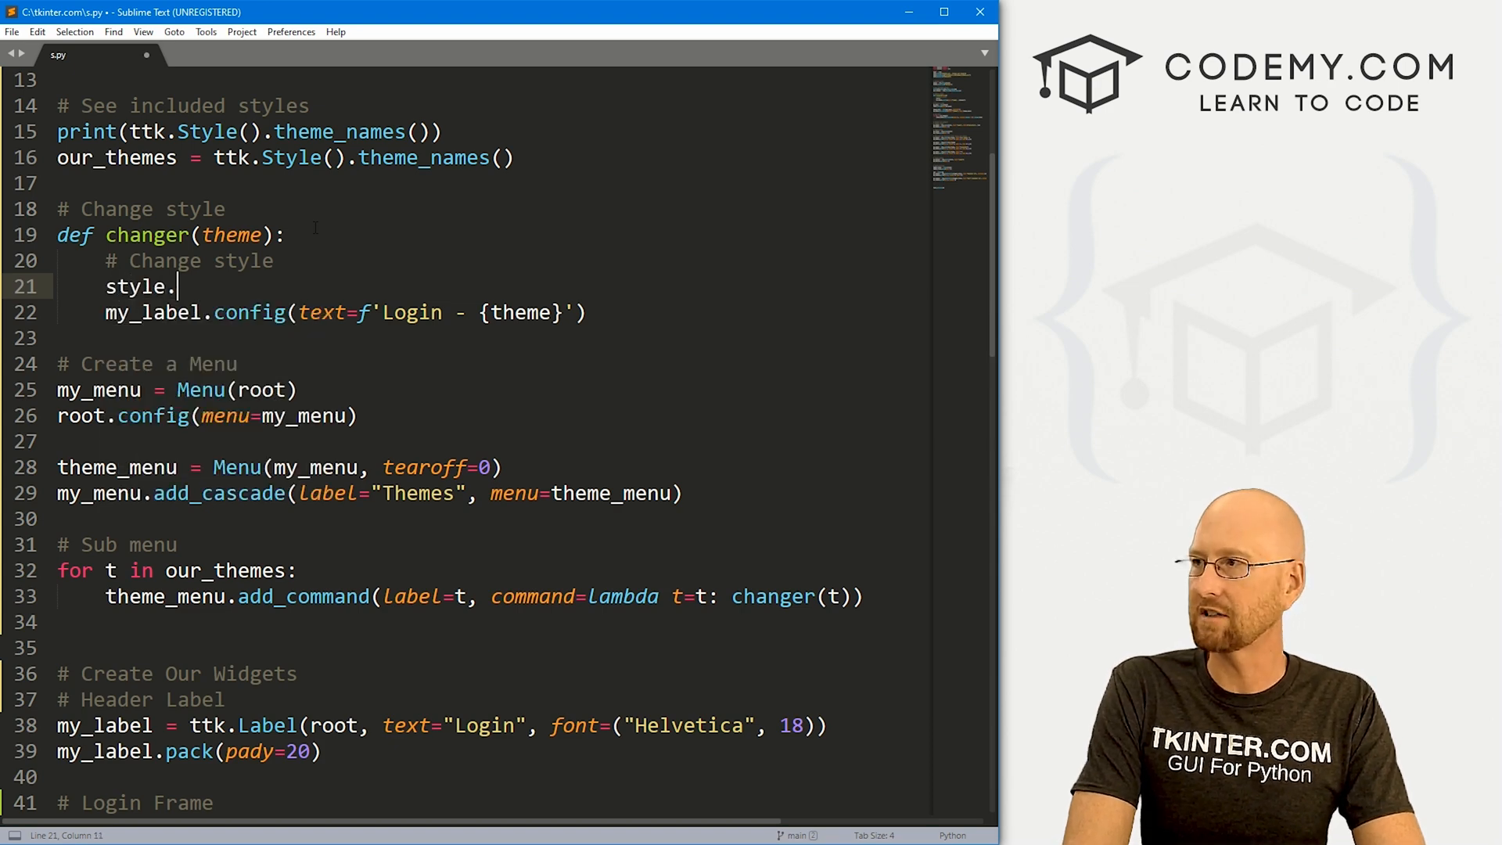
{"action": "type", "text": "theme_use()"}
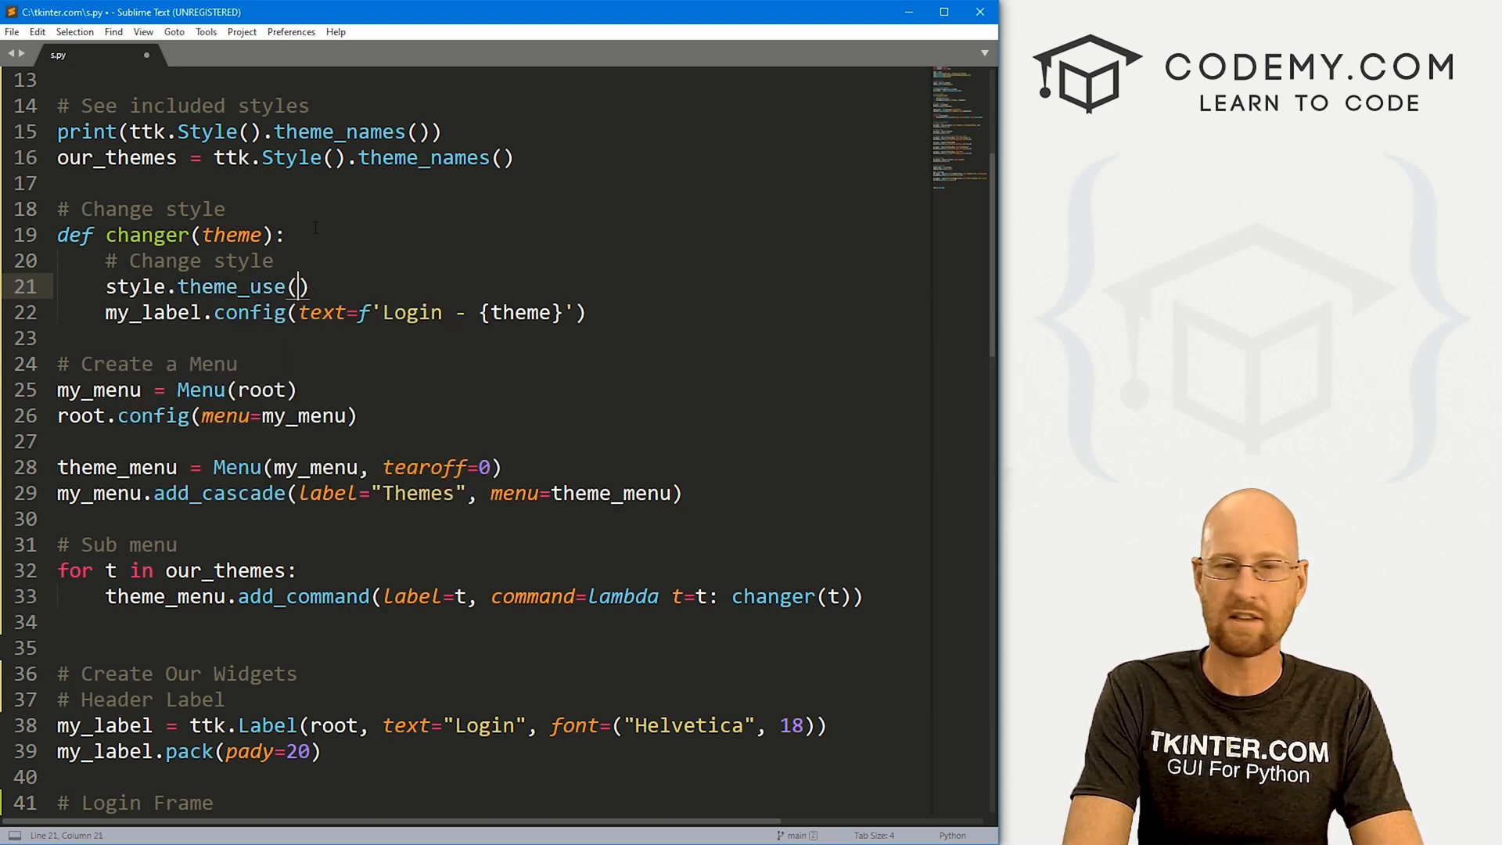
{"action": "type", "text": "theme"}
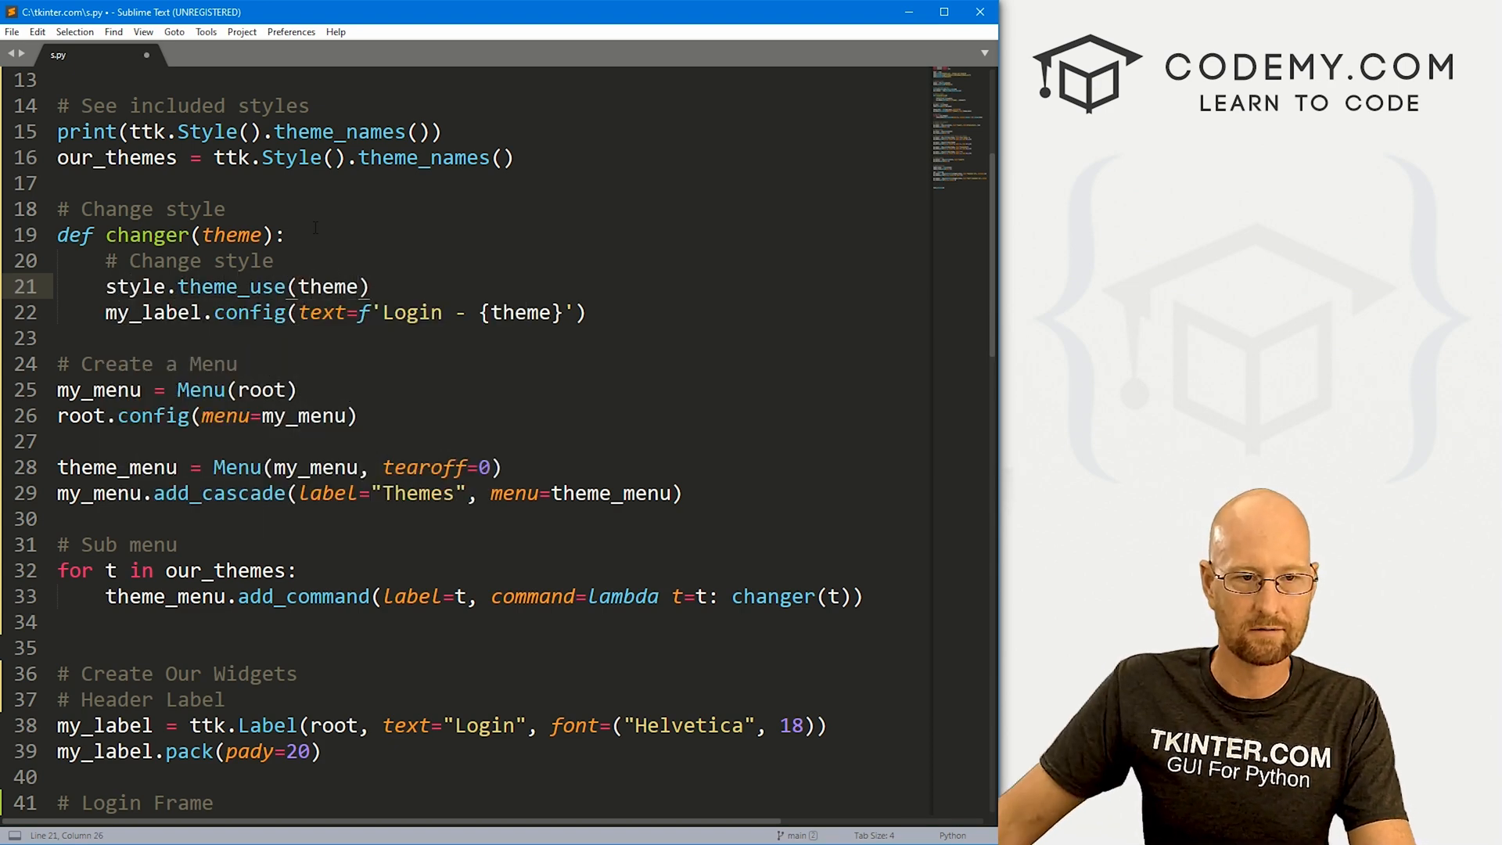
{"action": "type", "text": "T"}
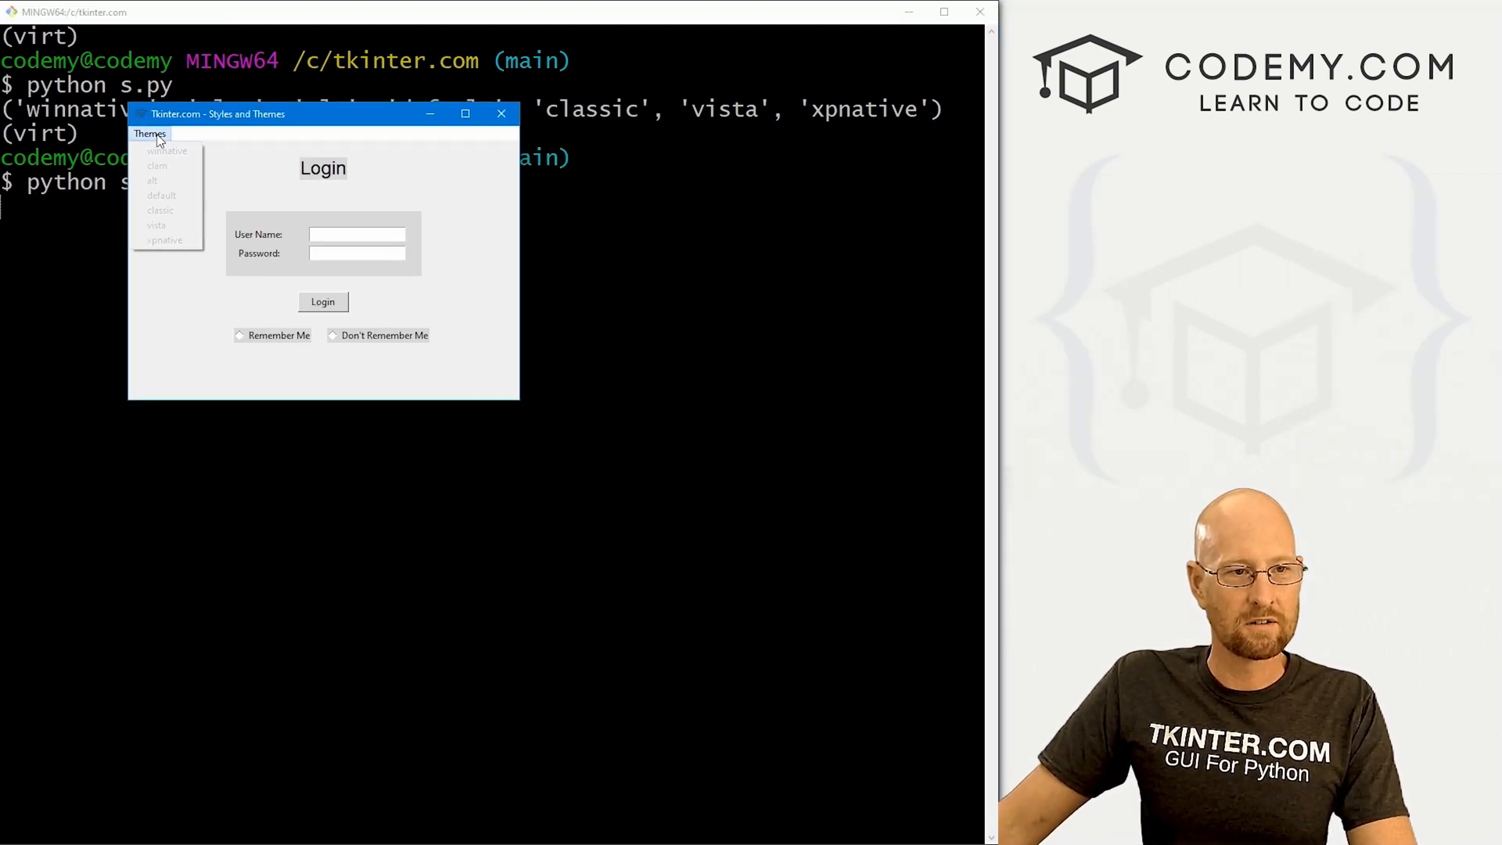
Apply winnative, alt, default, vista and xpnative in turn, watching the form restyle each time
{"action": "left_click", "coordinate": [167, 151]}
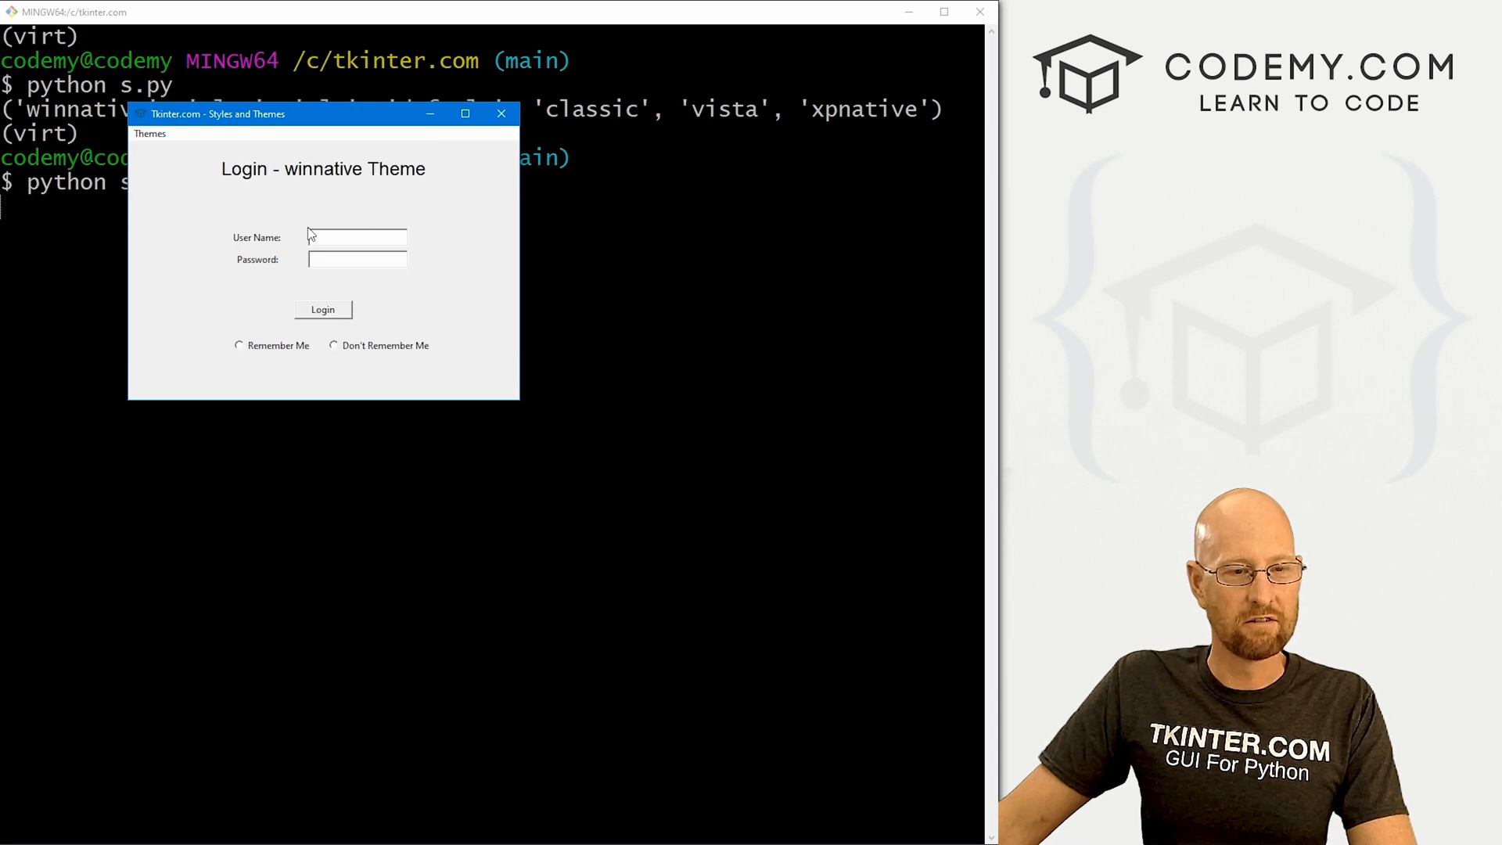
{"action": "left_click", "coordinate": [150, 133]}
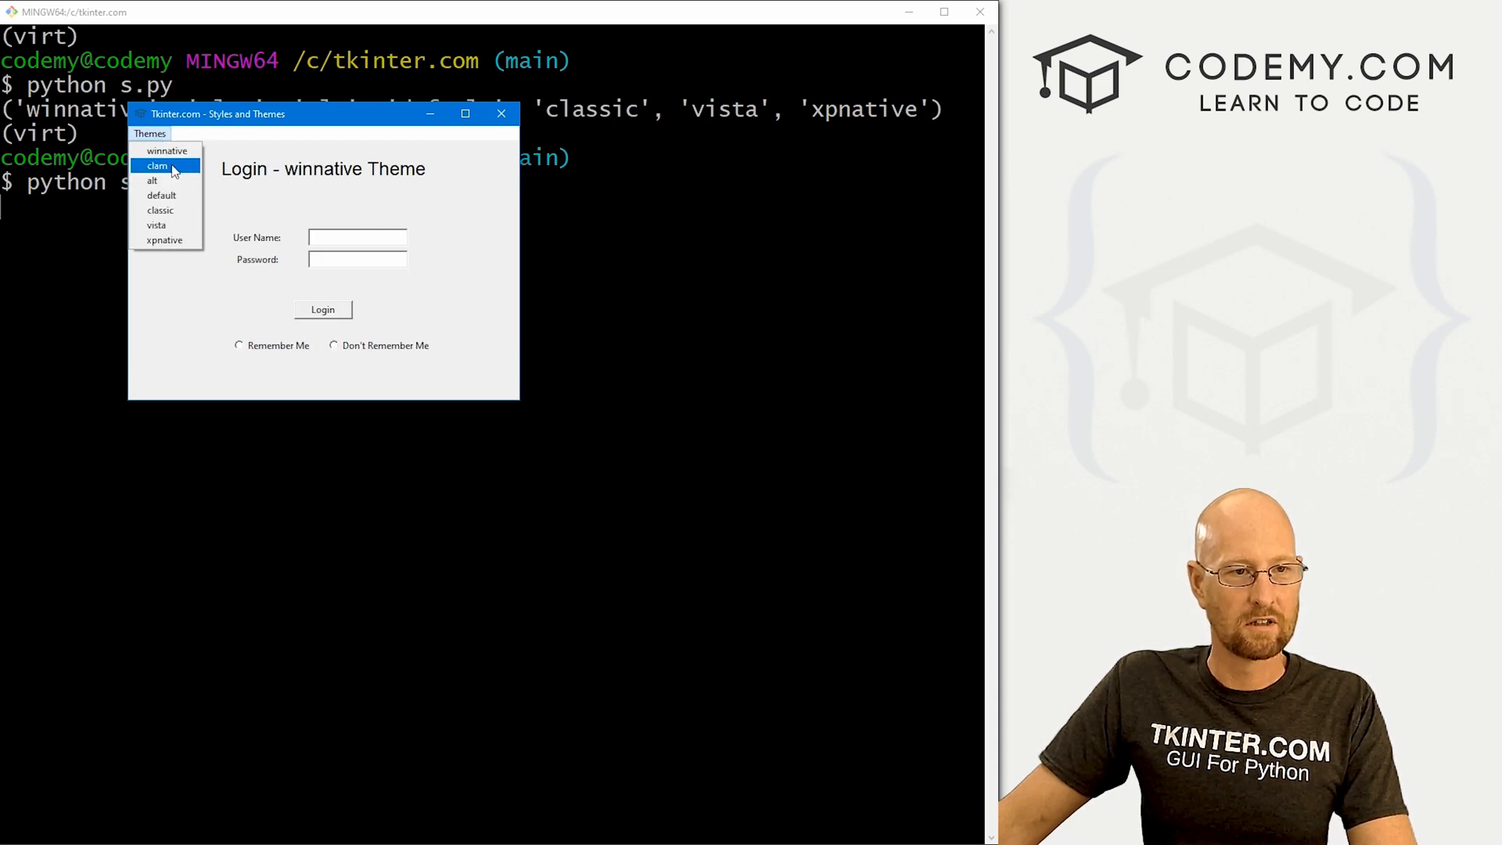
{"action": "left_click", "coordinate": [156, 166]}
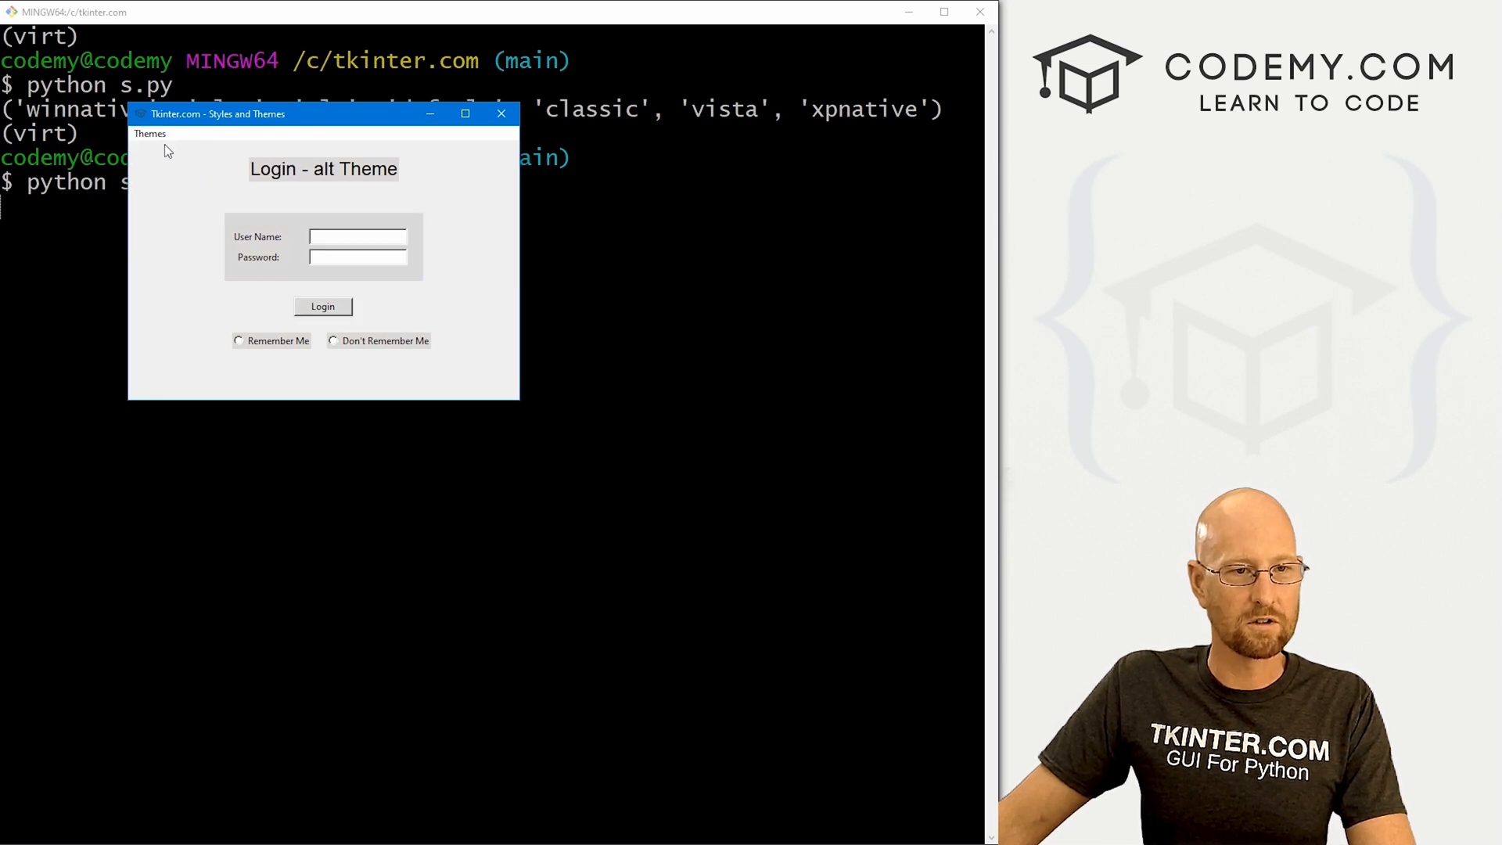
{"action": "left_click", "coordinate": [150, 133]}
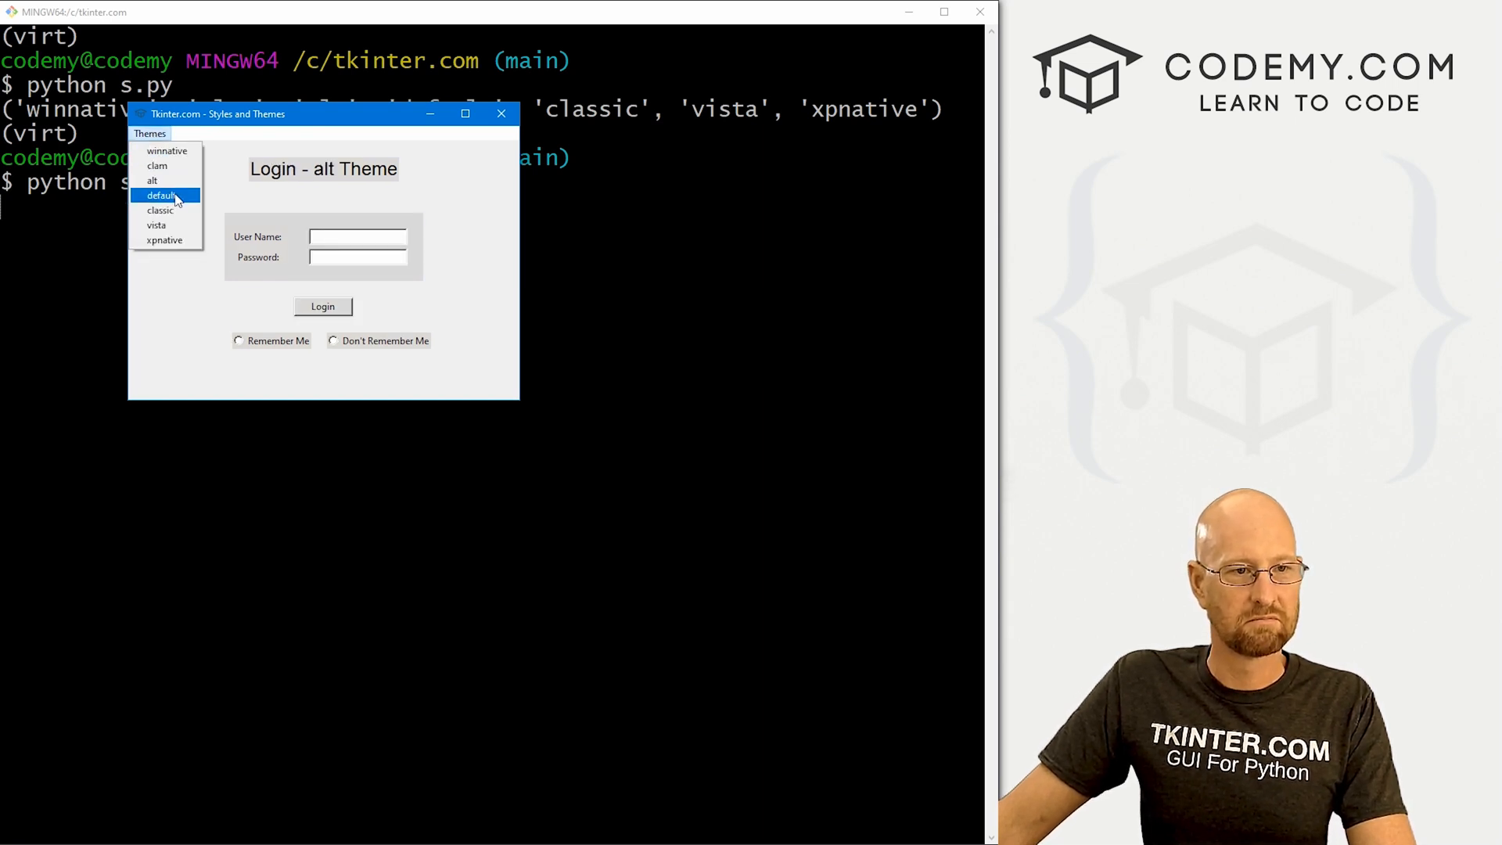
{"action": "left_click", "coordinate": [161, 196]}
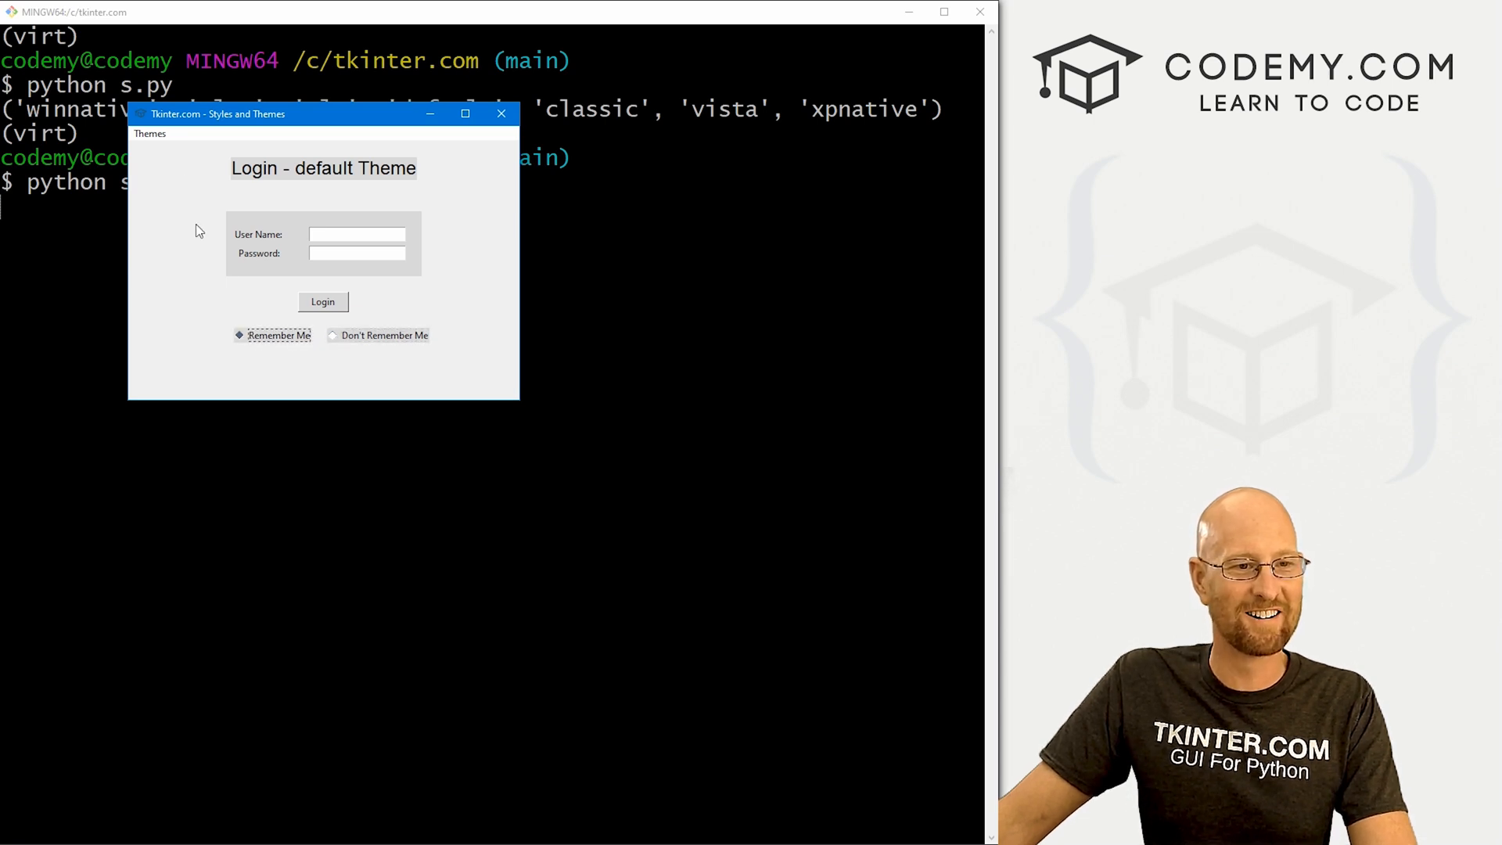
{"action": "left_click", "coordinate": [150, 133]}
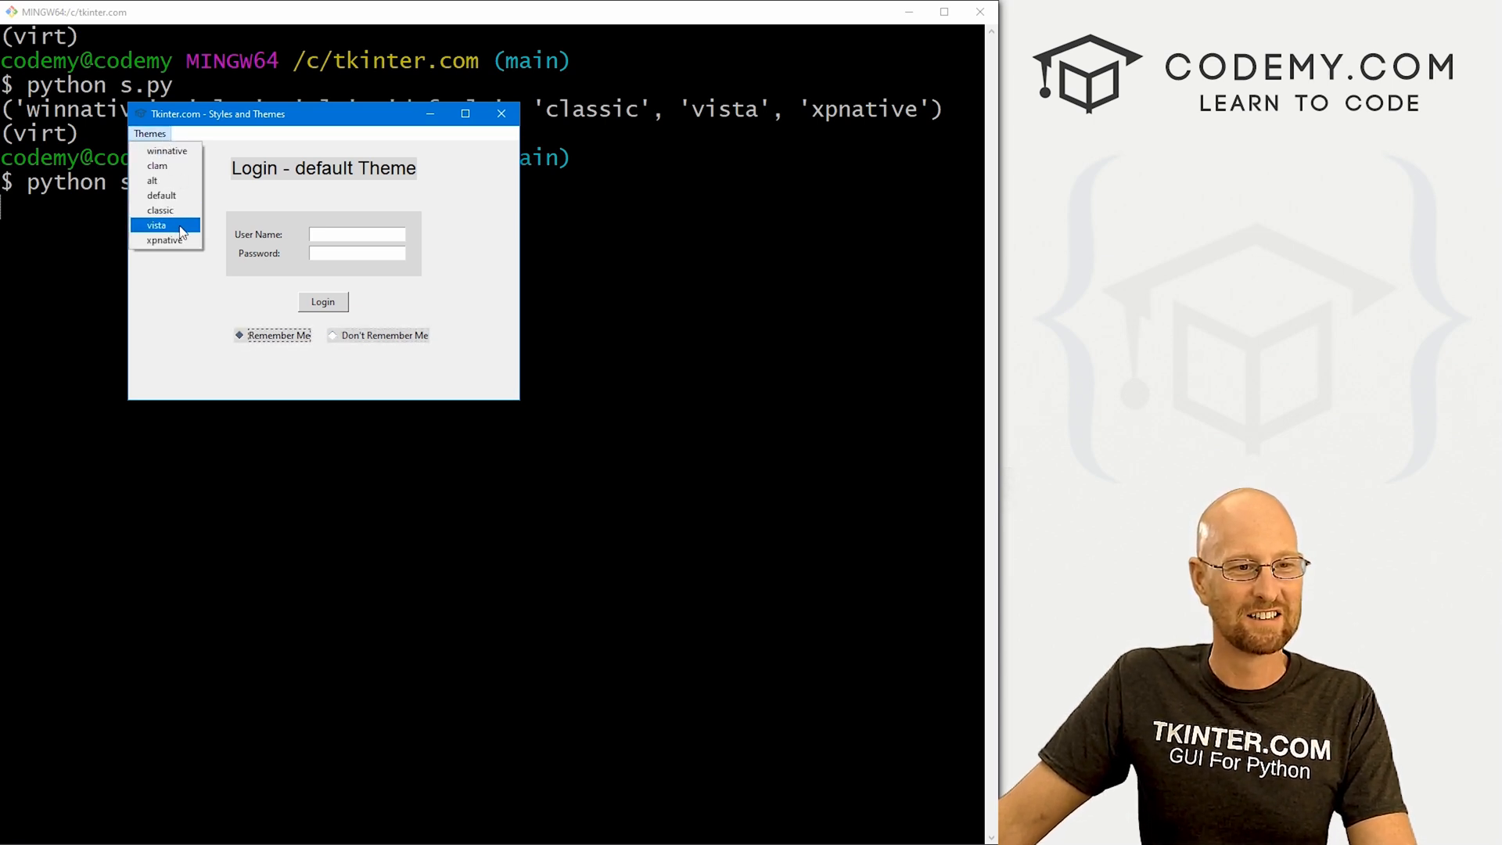
{"action": "left_click", "coordinate": [155, 224]}
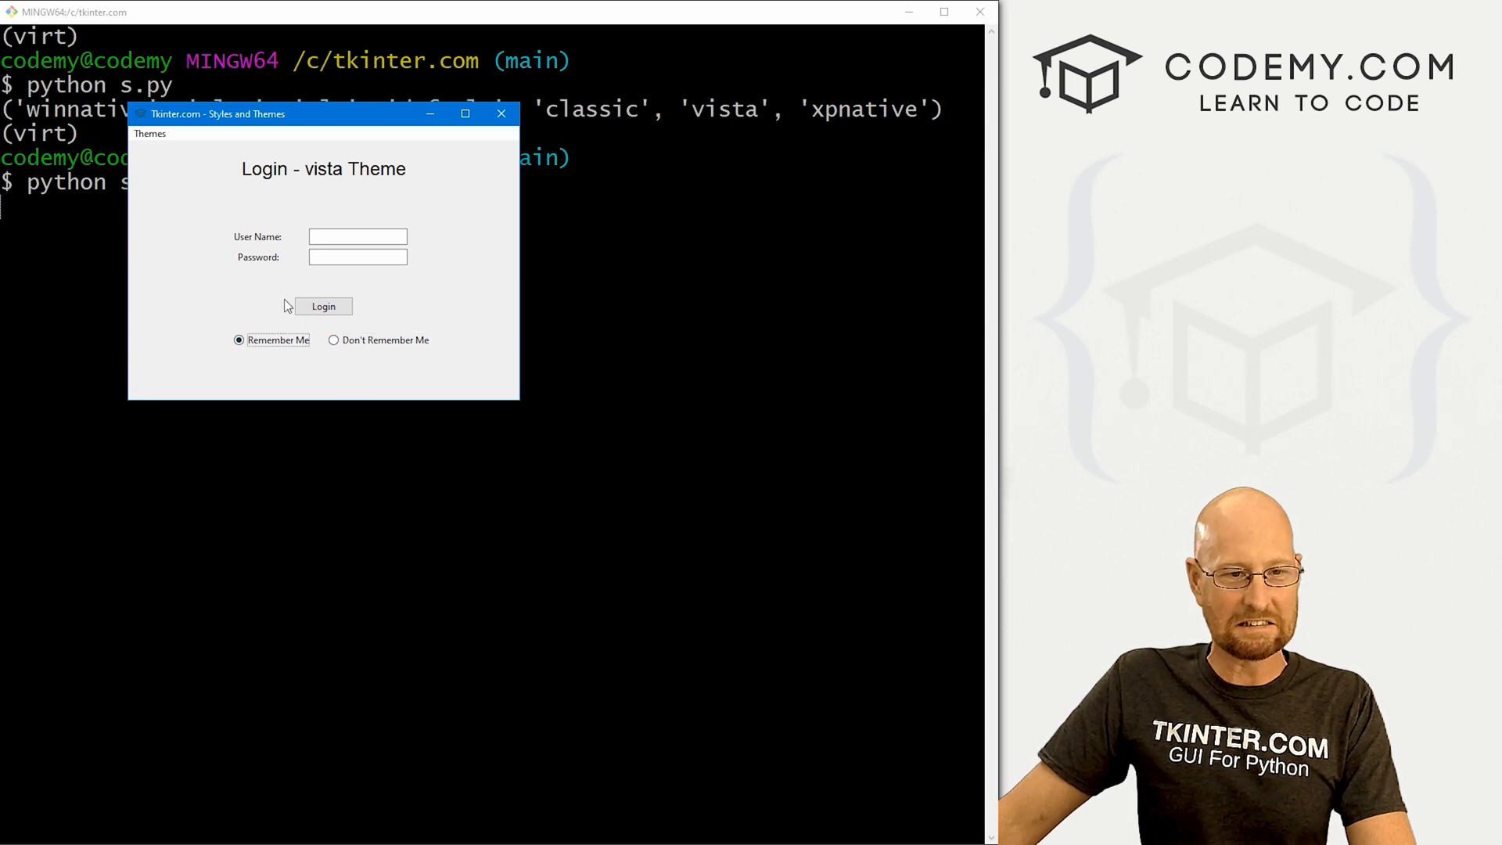
{"action": "left_click", "coordinate": [150, 133]}
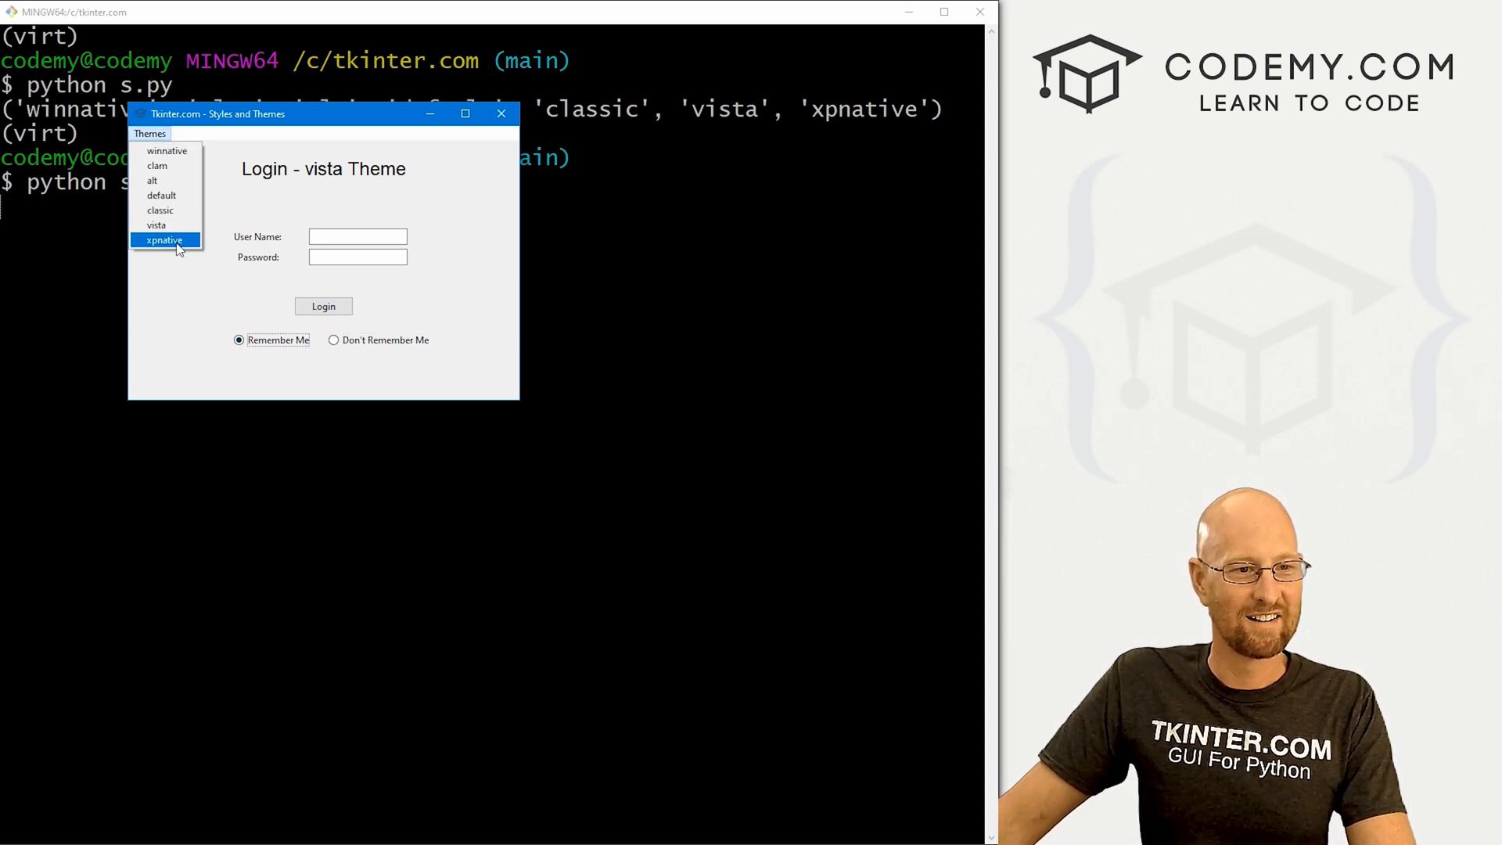
{"action": "left_click", "coordinate": [164, 239]}
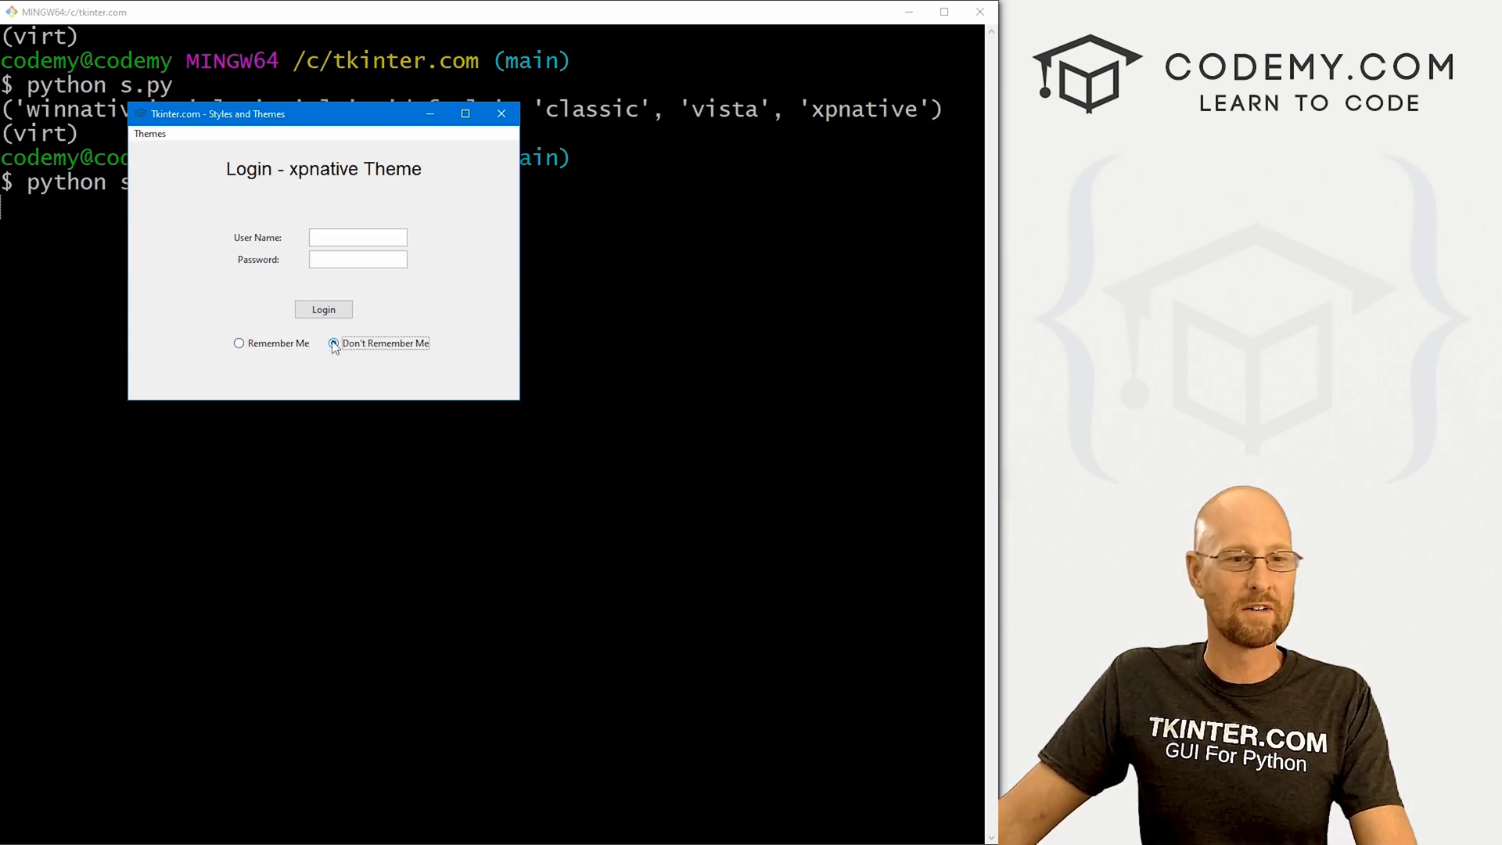
{"action": "left_click", "coordinate": [237, 343]}
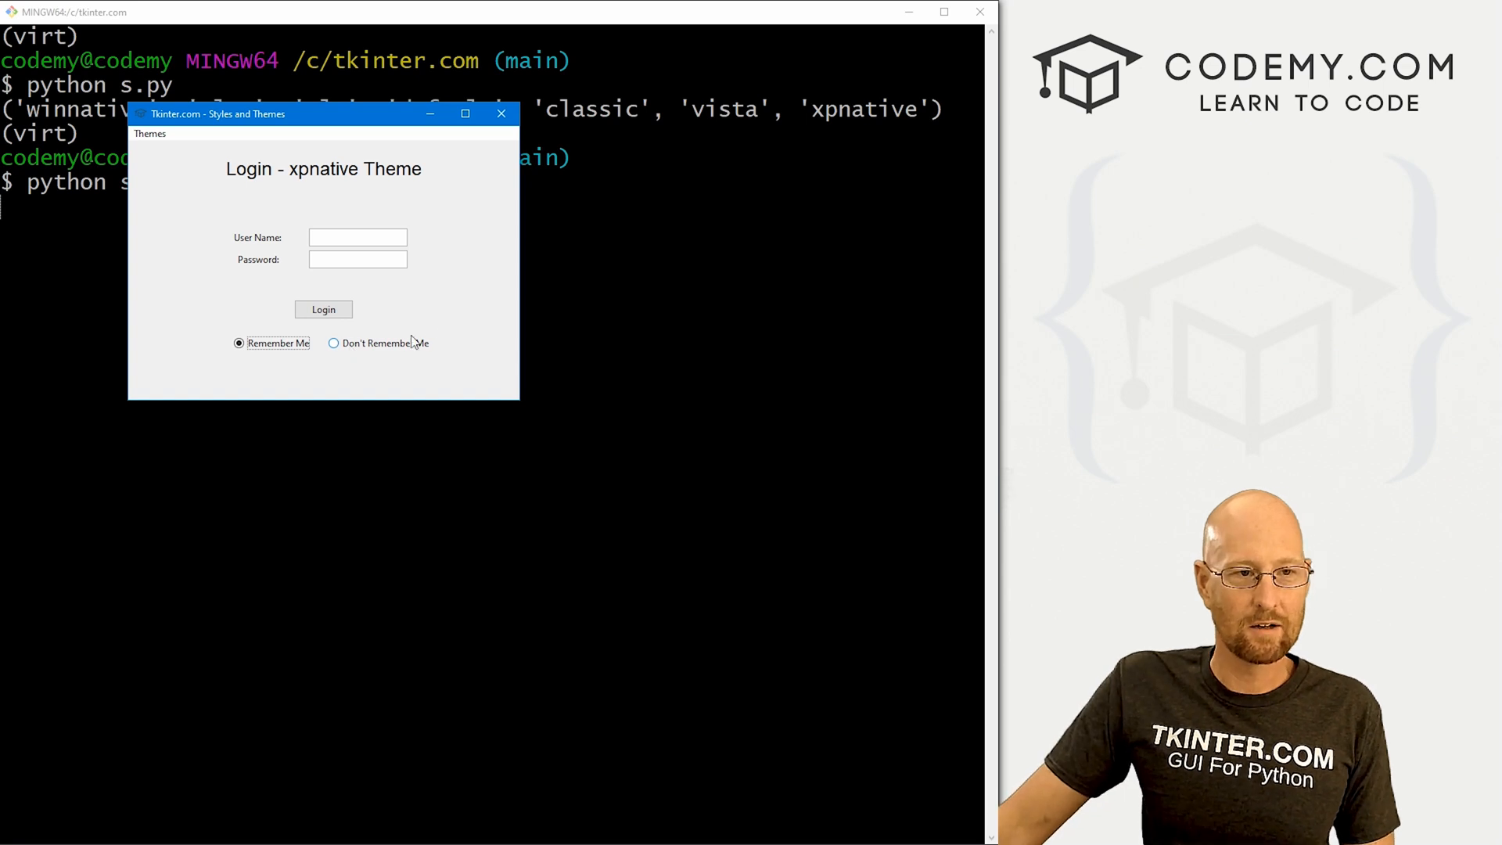
{"action": "left_click", "coordinate": [149, 133]}
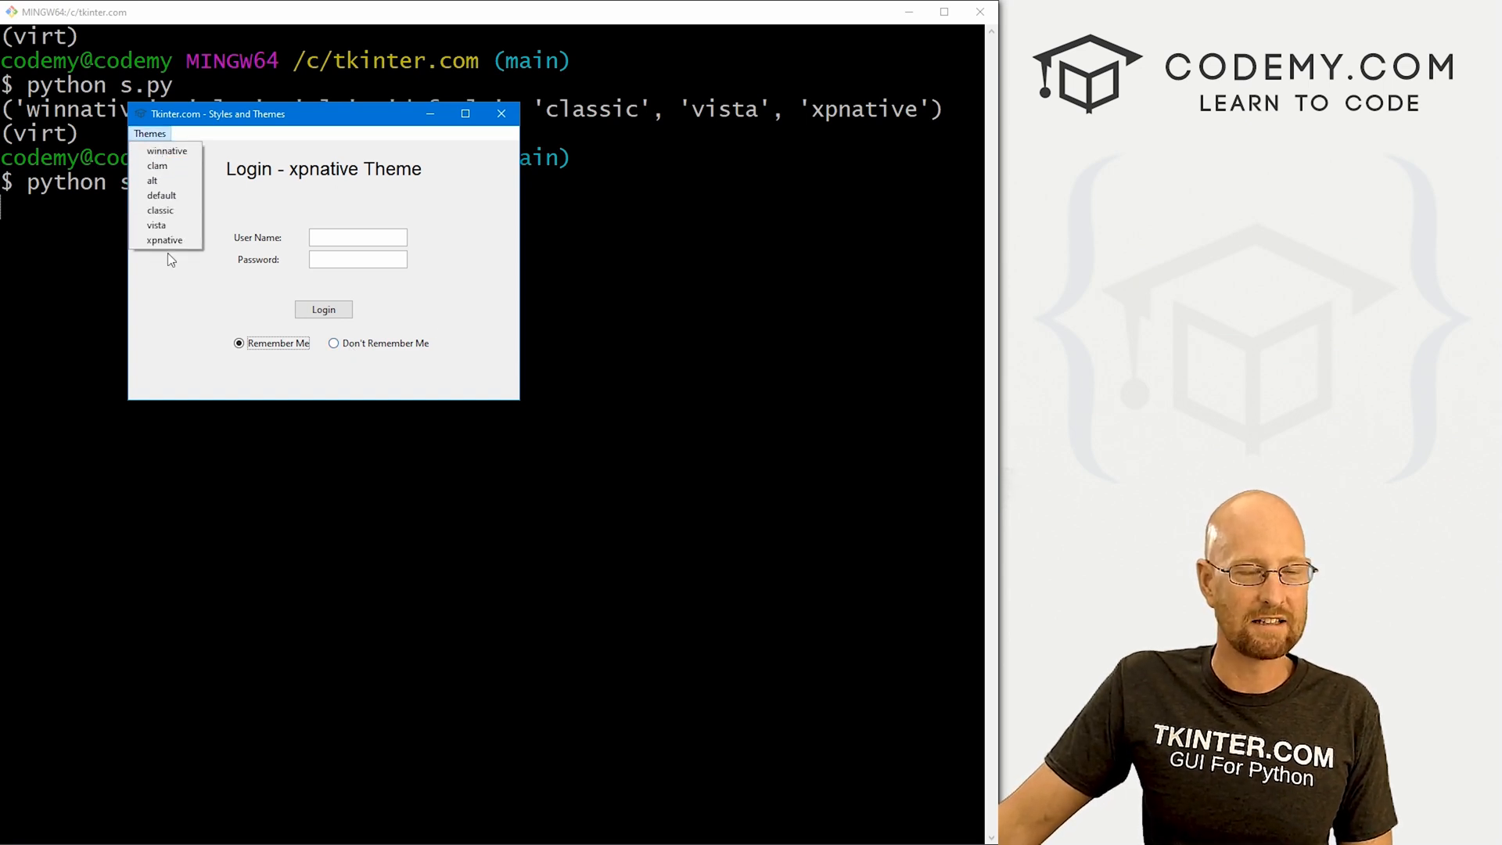
{"action": "mouse_move", "coordinate": [161, 195]}
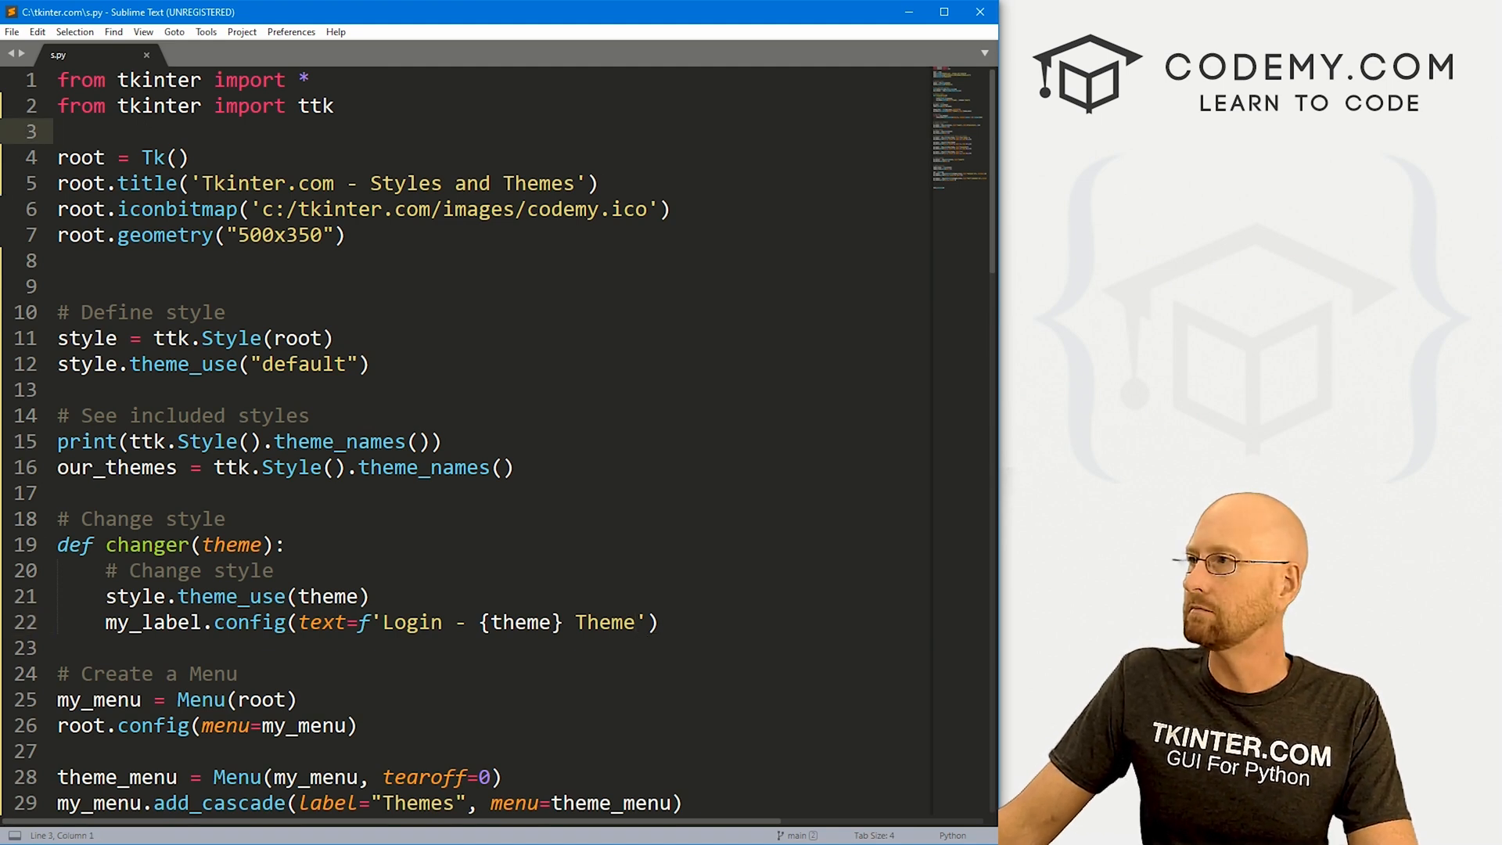
Add 'from ttkthemes import ThemedTk' on line 3
{"action": "type", "text": "from ttk"}
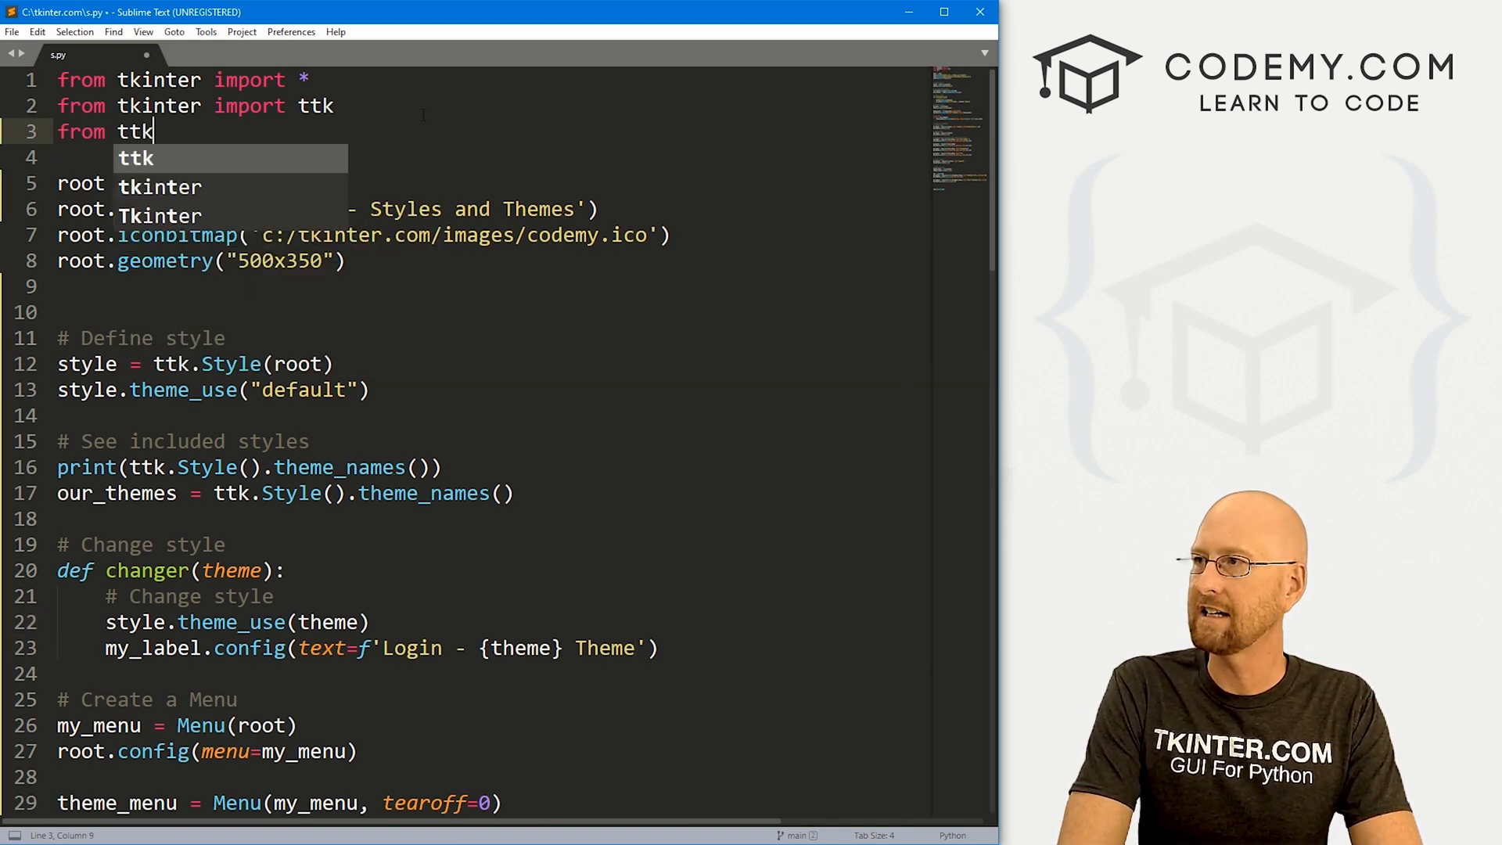
{"action": "type", "text": "themes"}
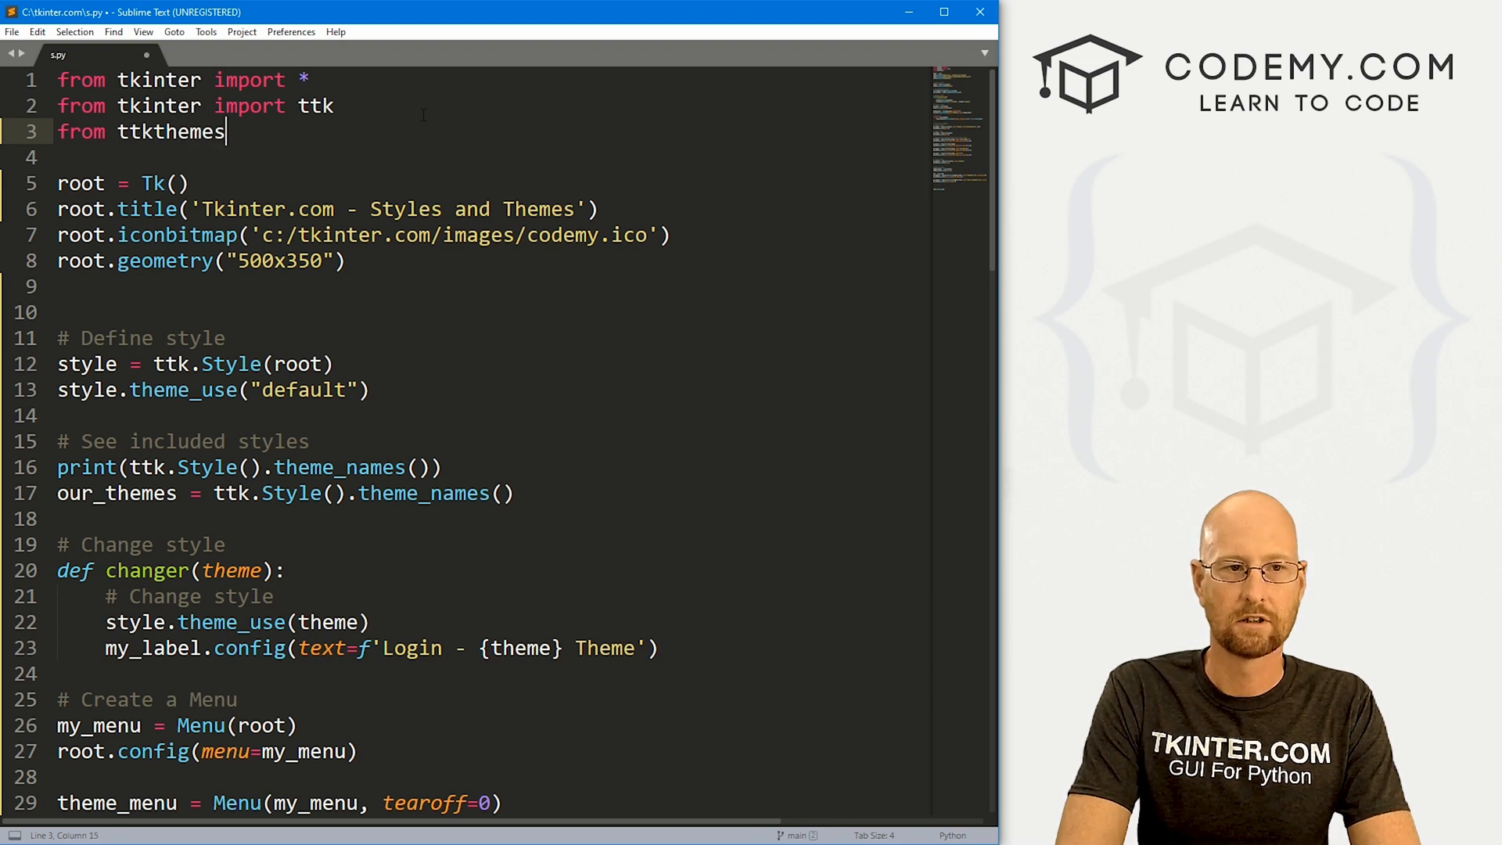
{"action": "type", "text": "import Theme"}
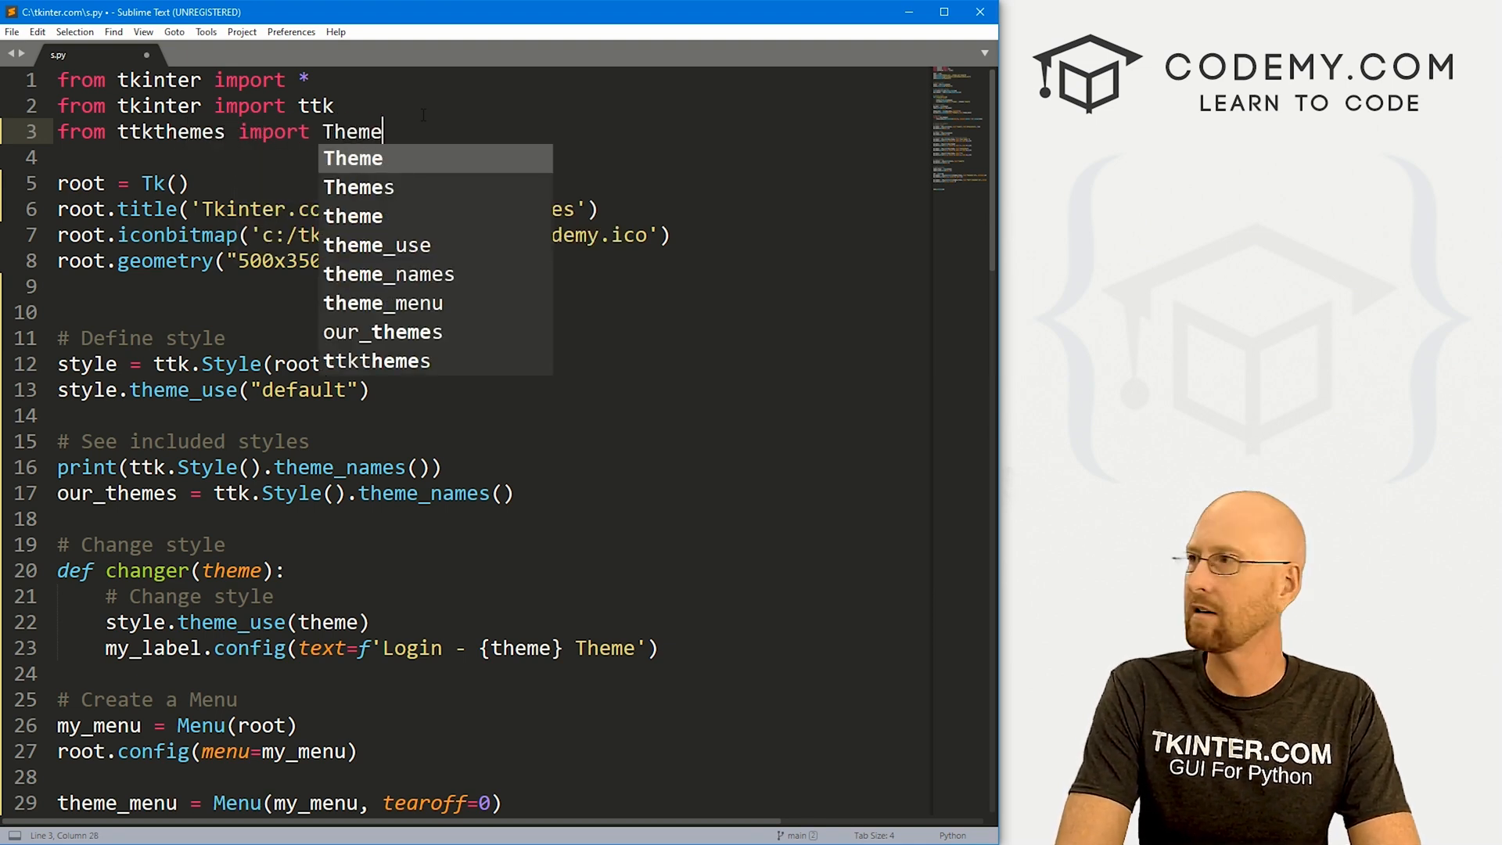
{"action": "type", "text": "dTk"}
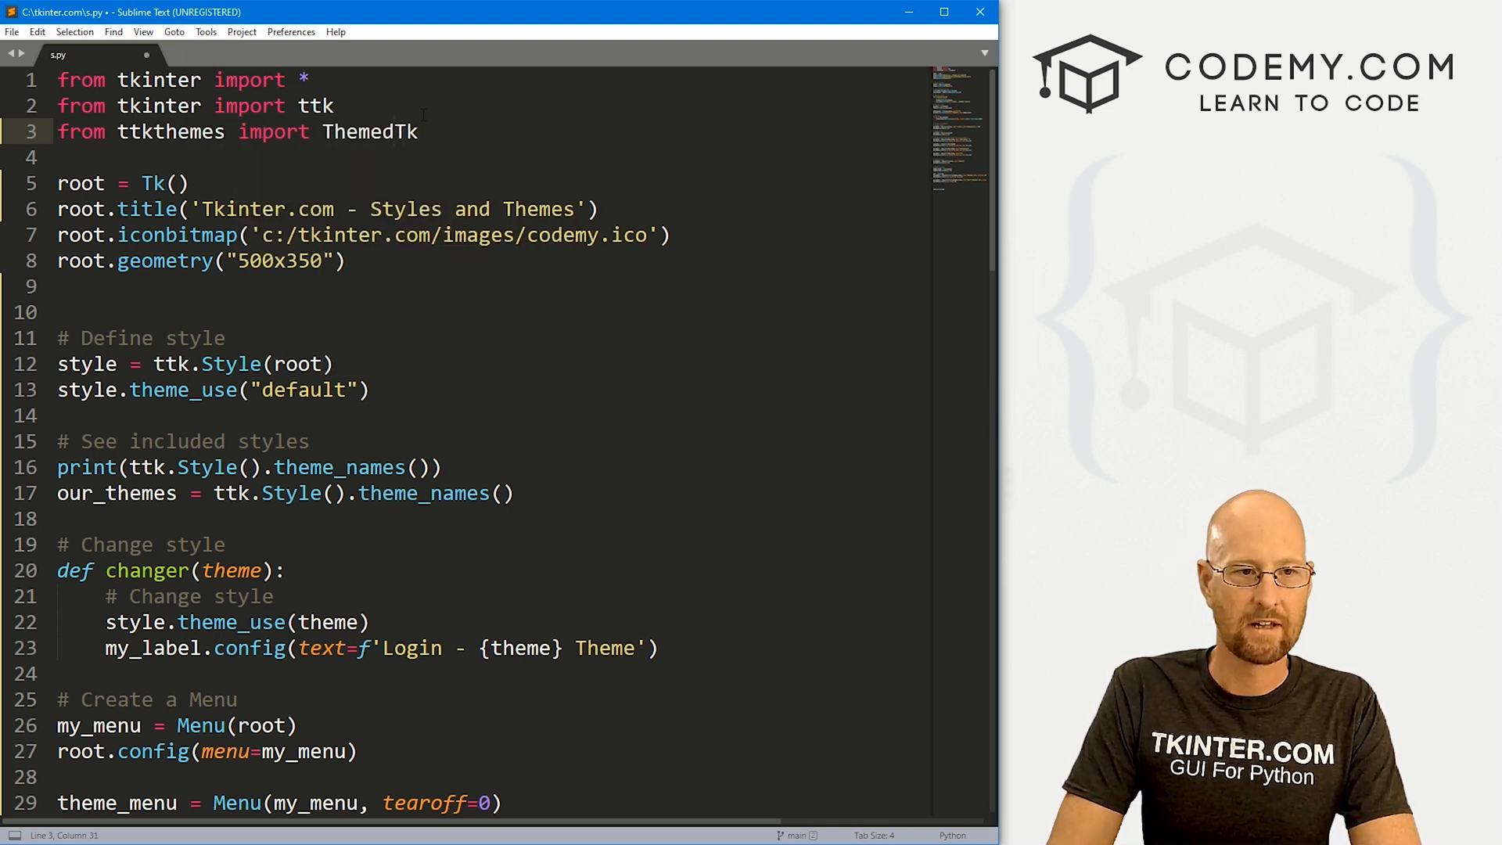
Make root a ThemedTk() instead of Tk(), save, and copy the package name ttkthemes
{"action": "double_click", "coordinate": [369, 131]}
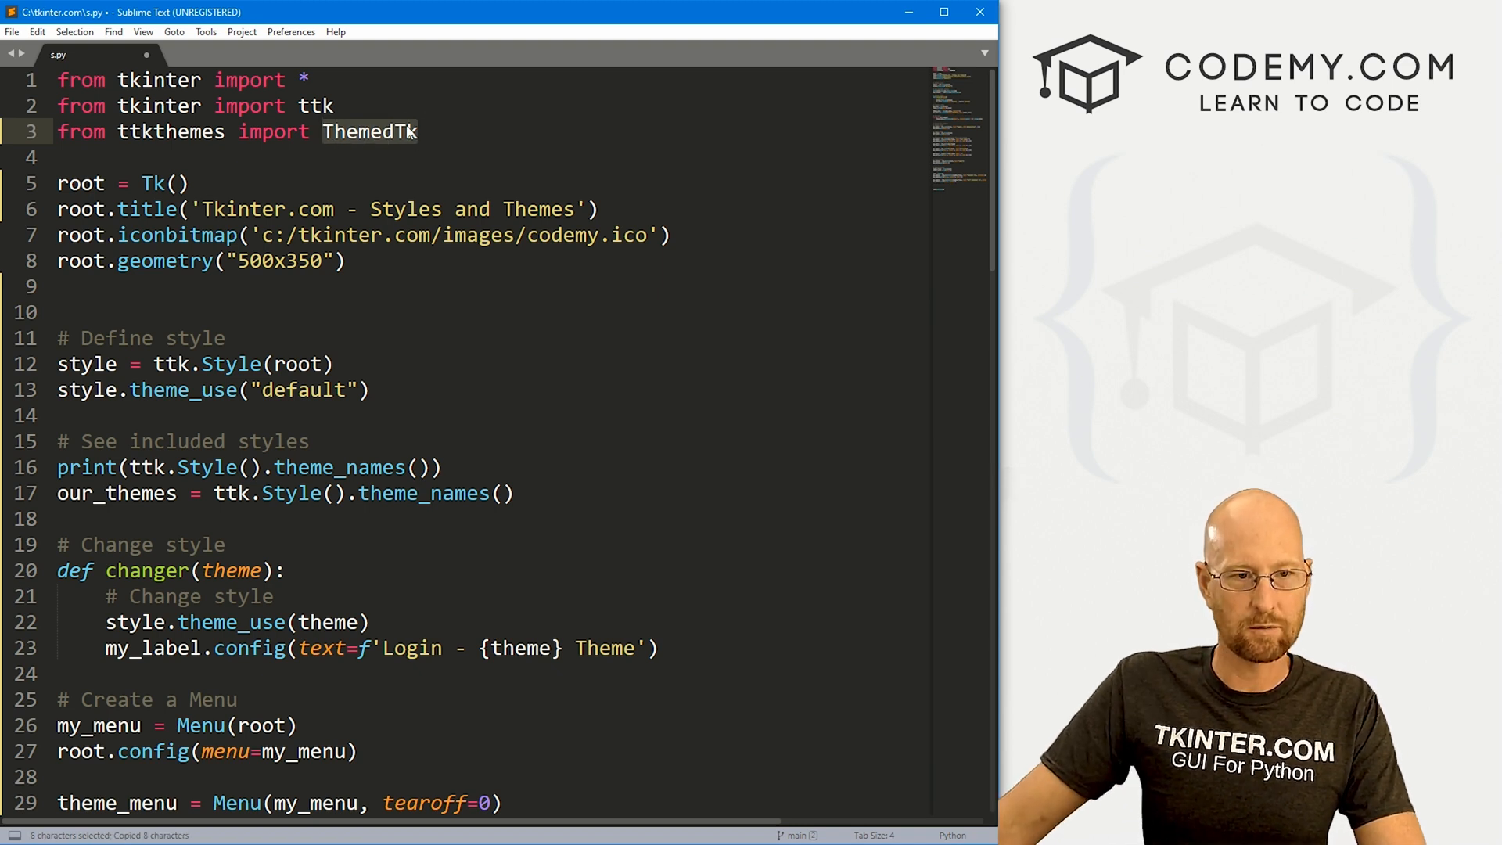
{"action": "left_click", "coordinate": [61, 183]}
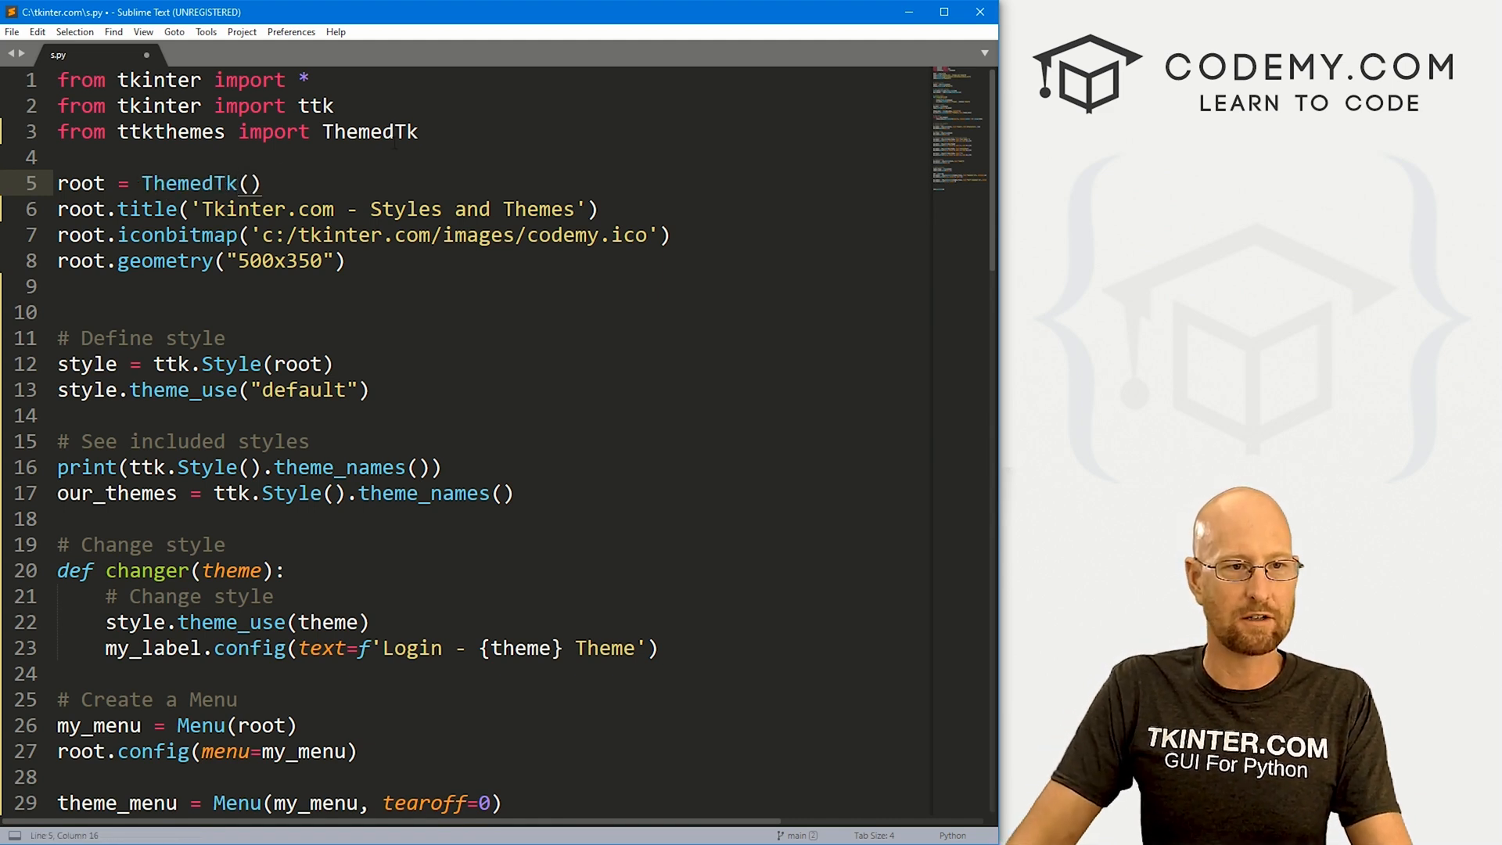
{"action": "key", "text": "ctrl+s"}
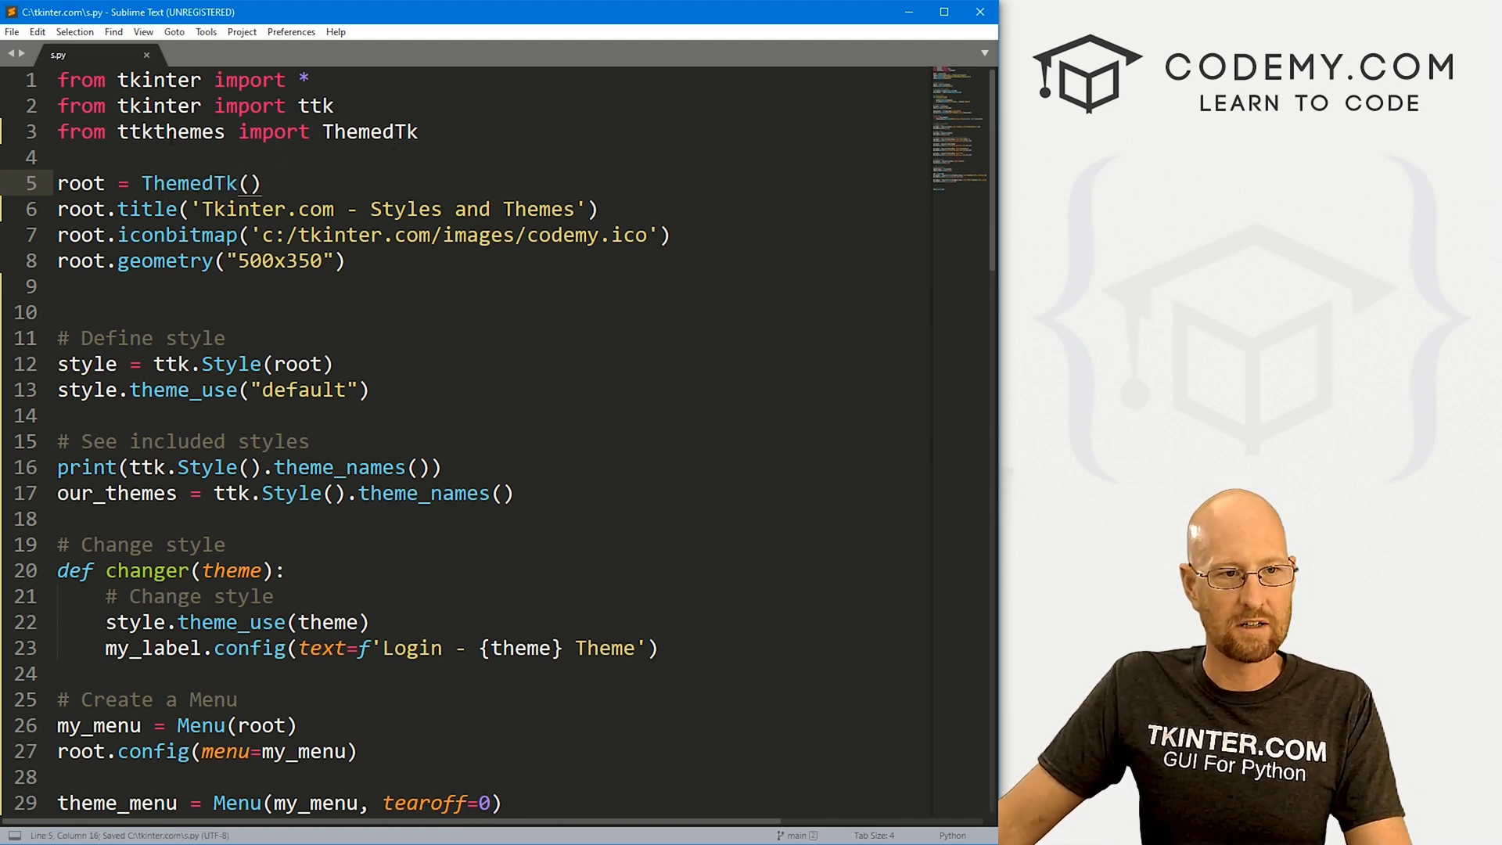
{"action": "double_click", "coordinate": [170, 132]}
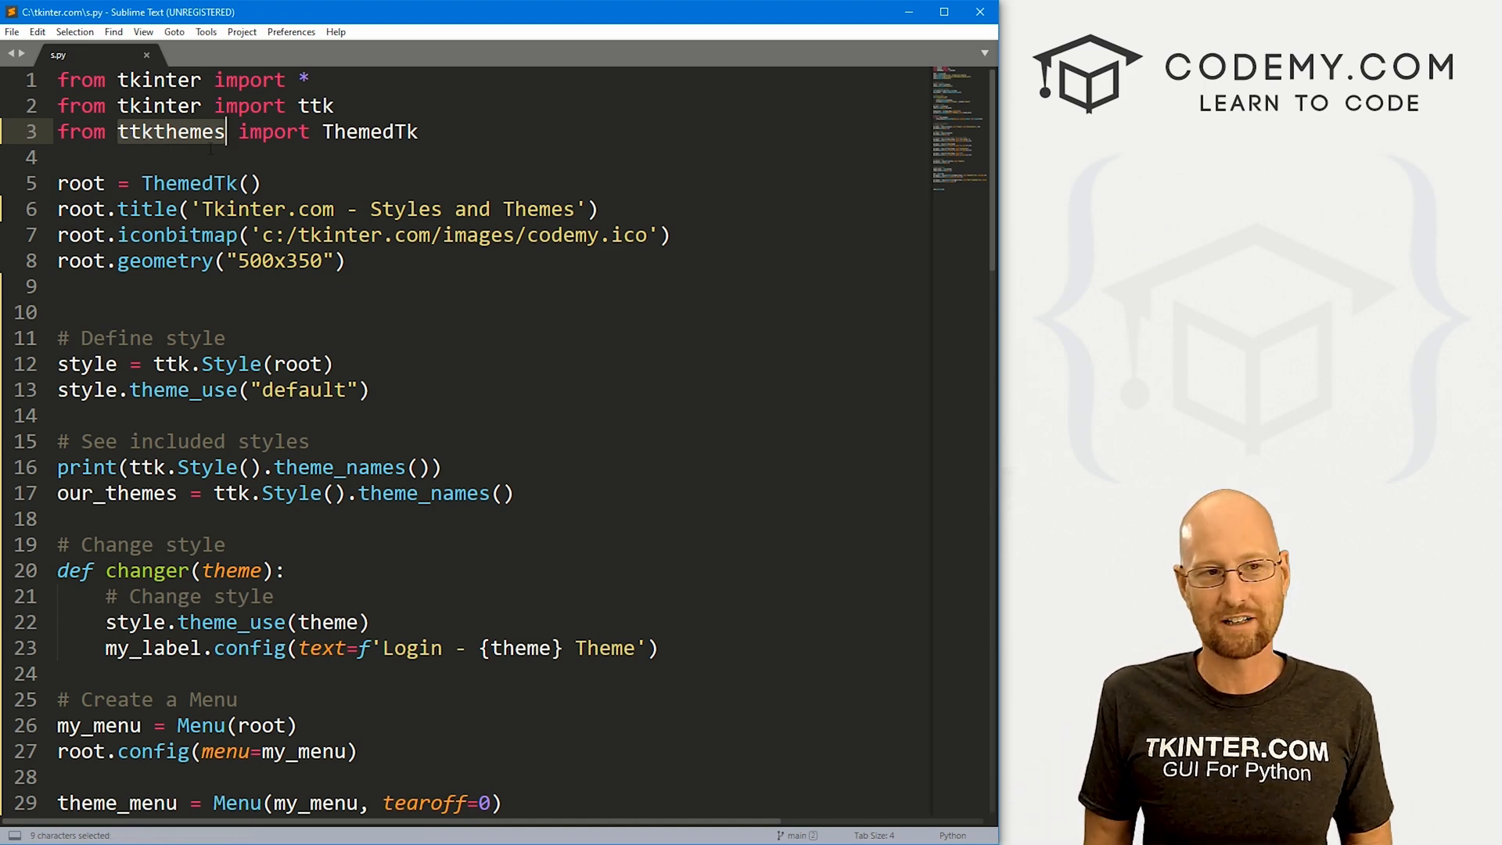
{"action": "key", "text": "ctrl+c"}
{"action": "type", "text": "pip i"}
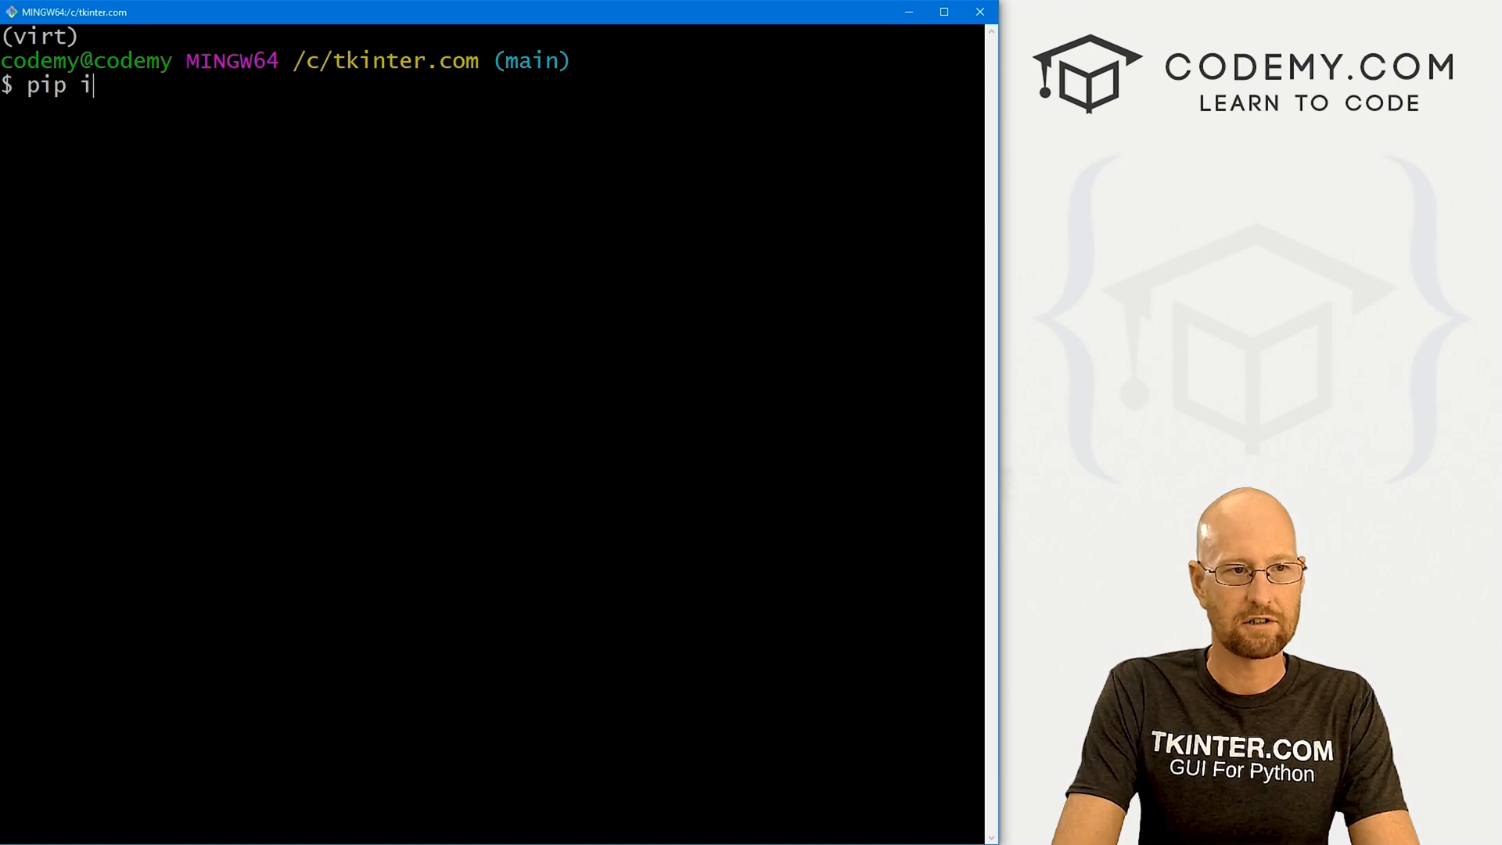
Run 'pip install ttkthemes' (already installed), then 'python s.py' to print the theme names and relaunch the login window
{"action": "right_click", "coordinate": [190, 96]}
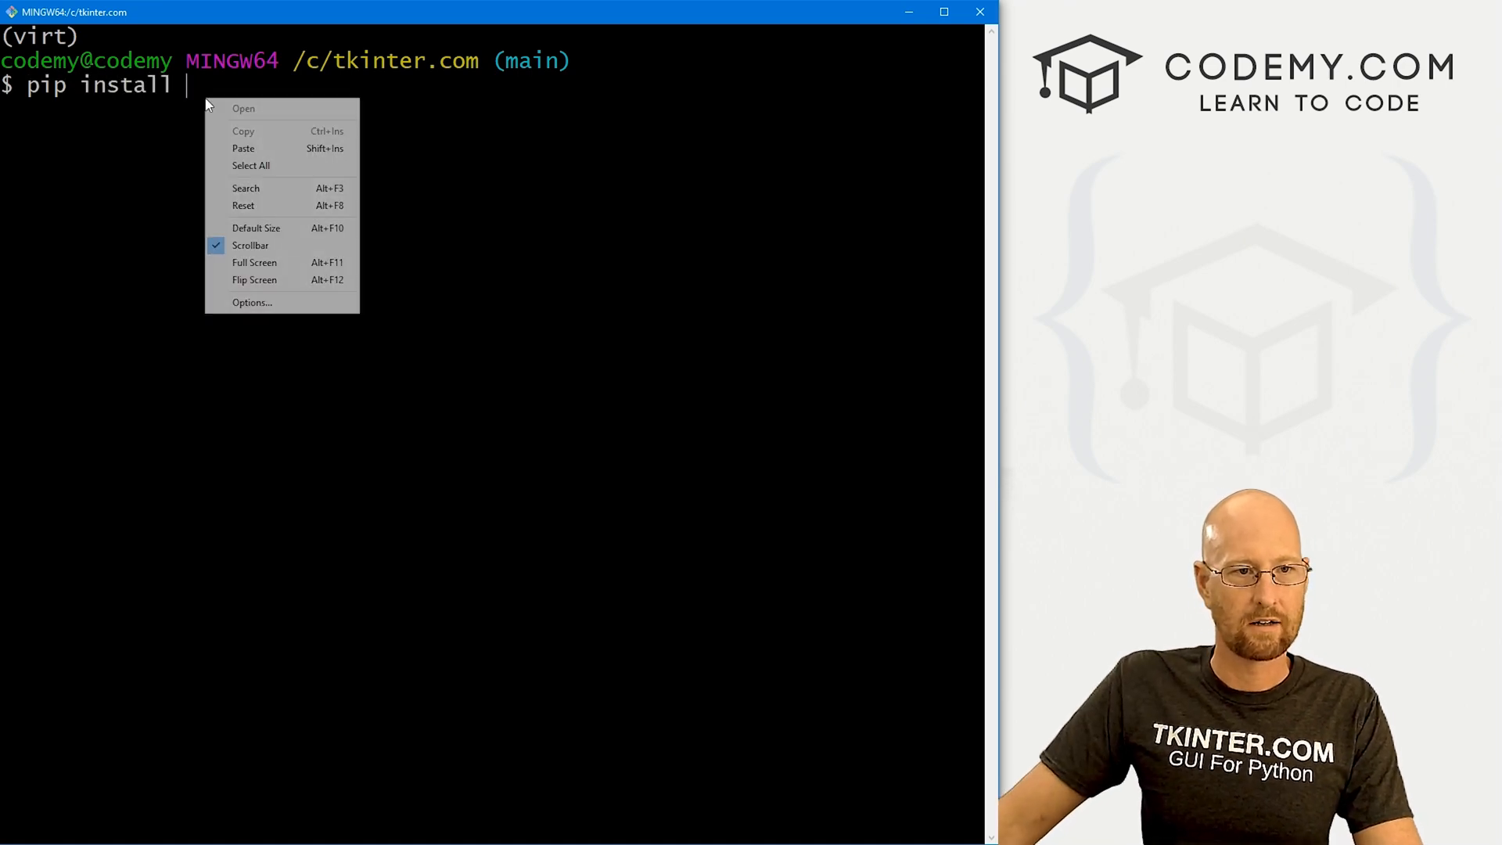
{"action": "type", "text": "ttkthemes"}
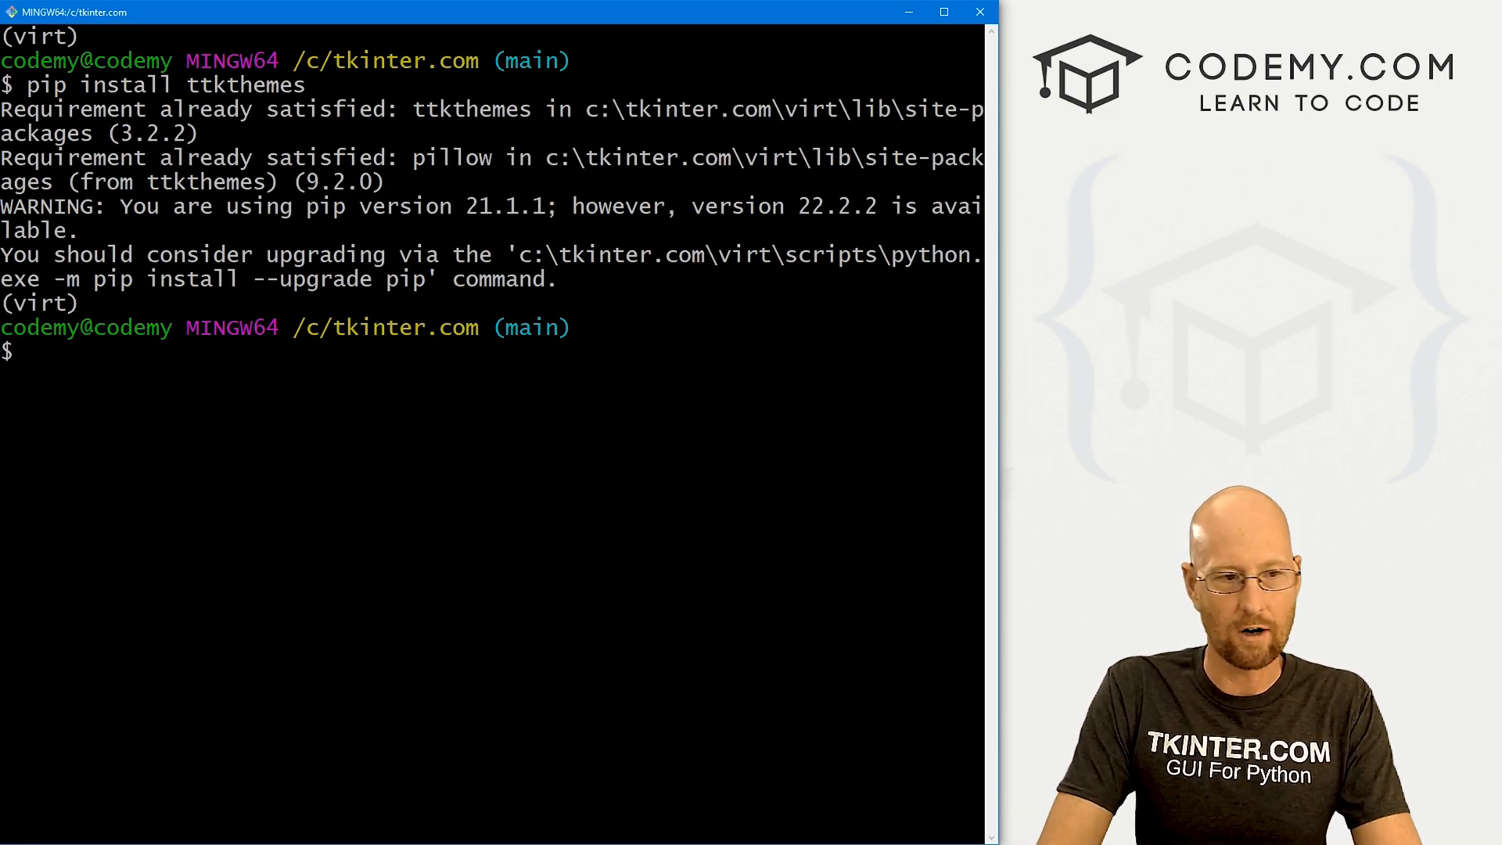
{"action": "type", "text": "python s.py"}
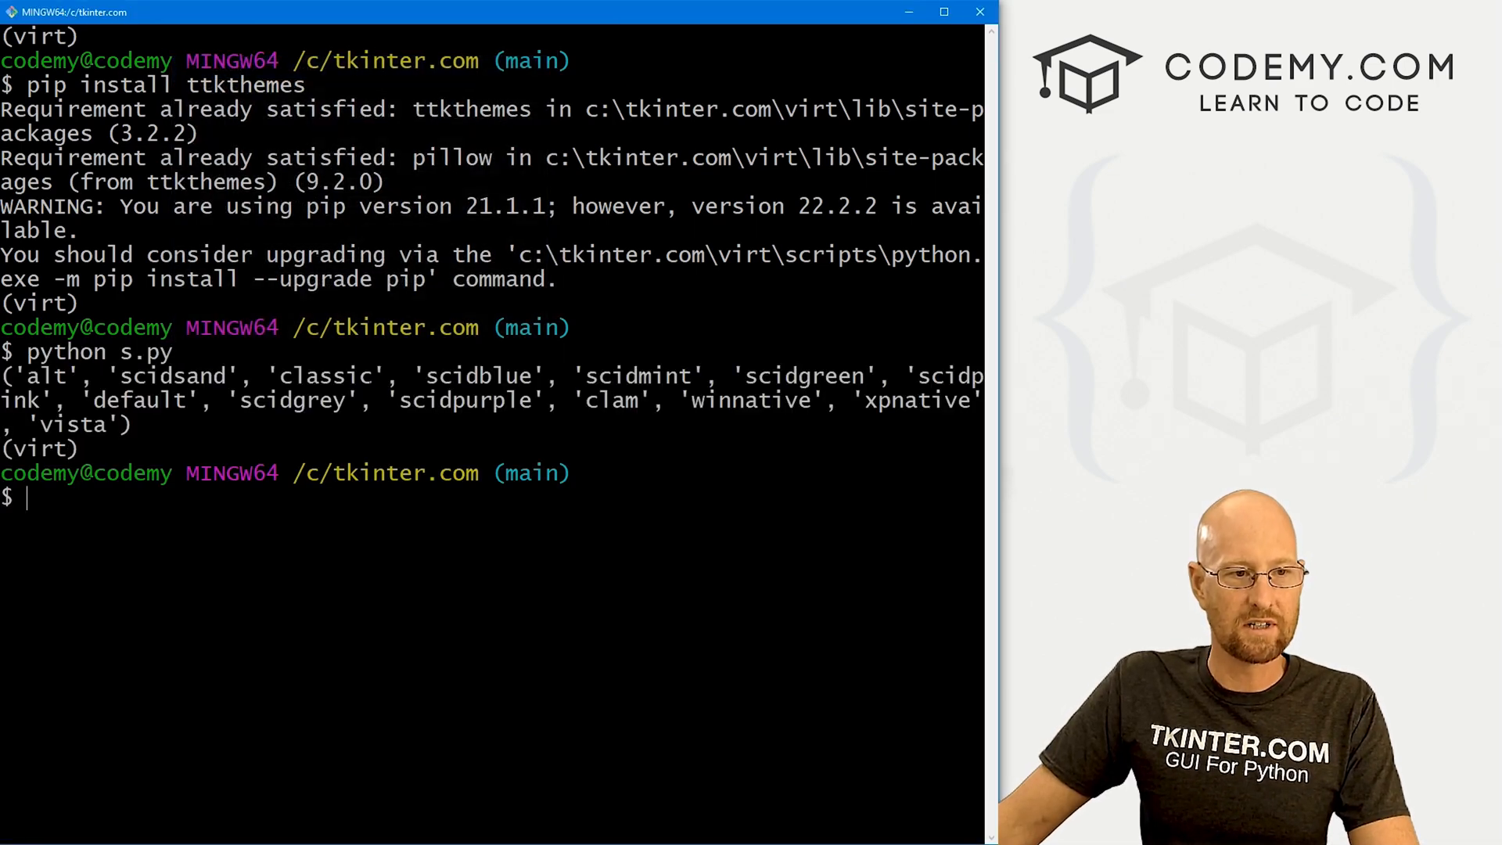
{"action": "double_click", "coordinate": [175, 375]}
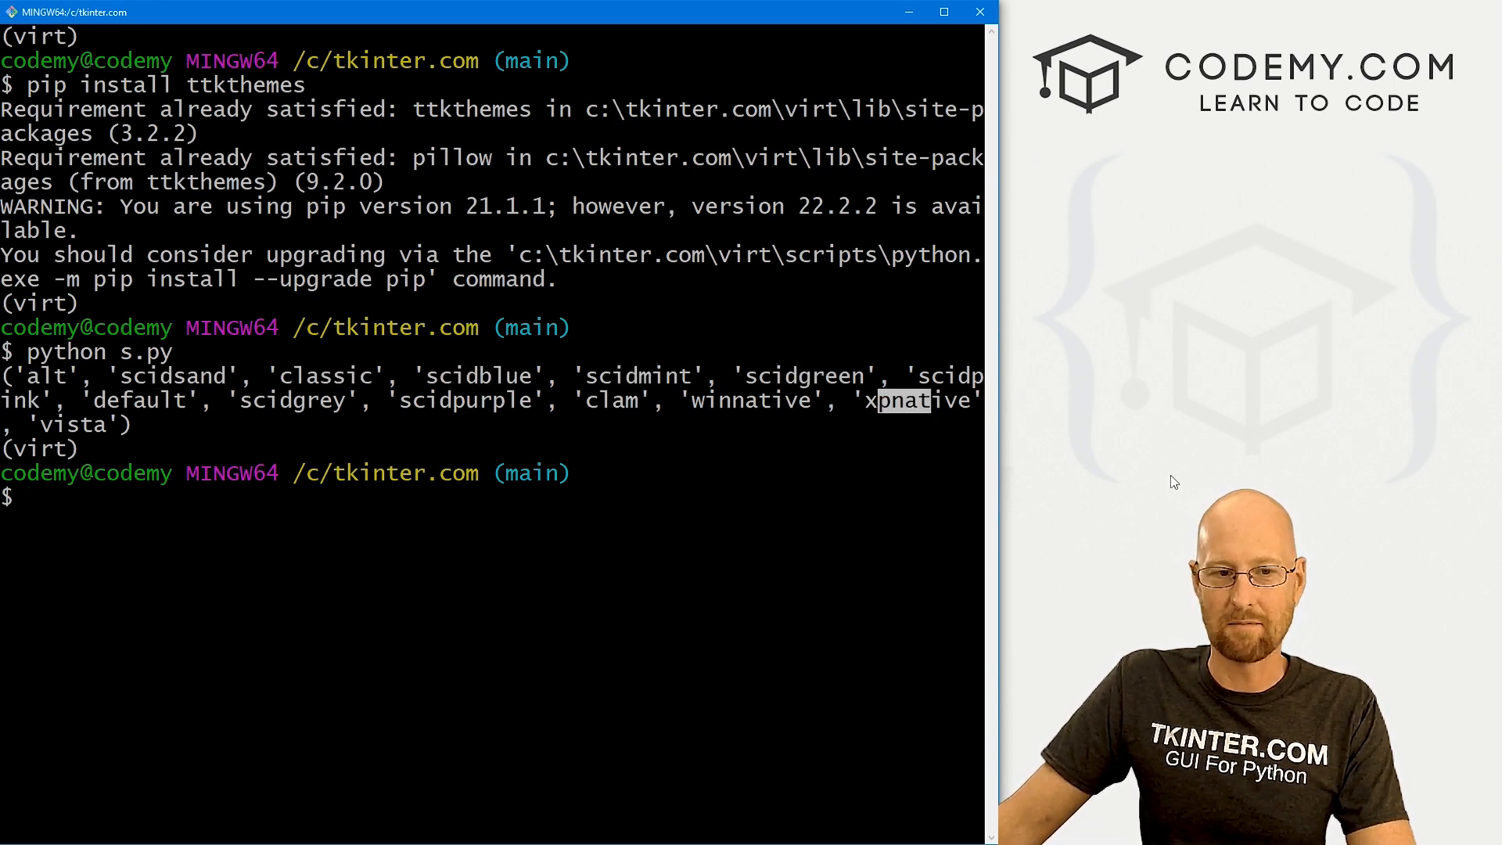
{"action": "type", "text": "python s.py"}
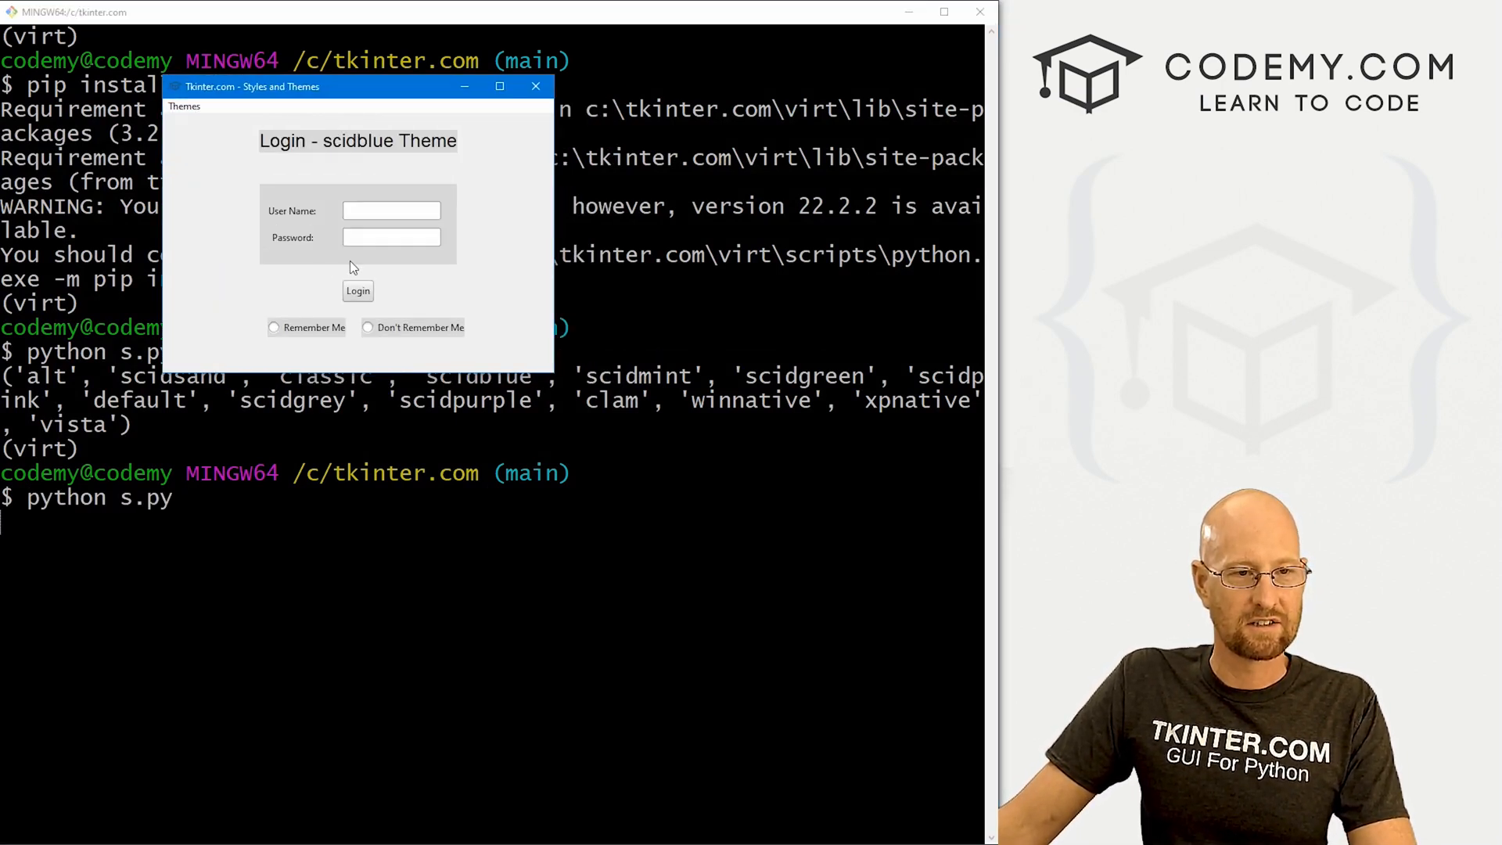
Apply the scidpink theme from the Themes menu and toggle the Don't Remember Me / Remember Me options
{"action": "left_click", "coordinate": [390, 210]}
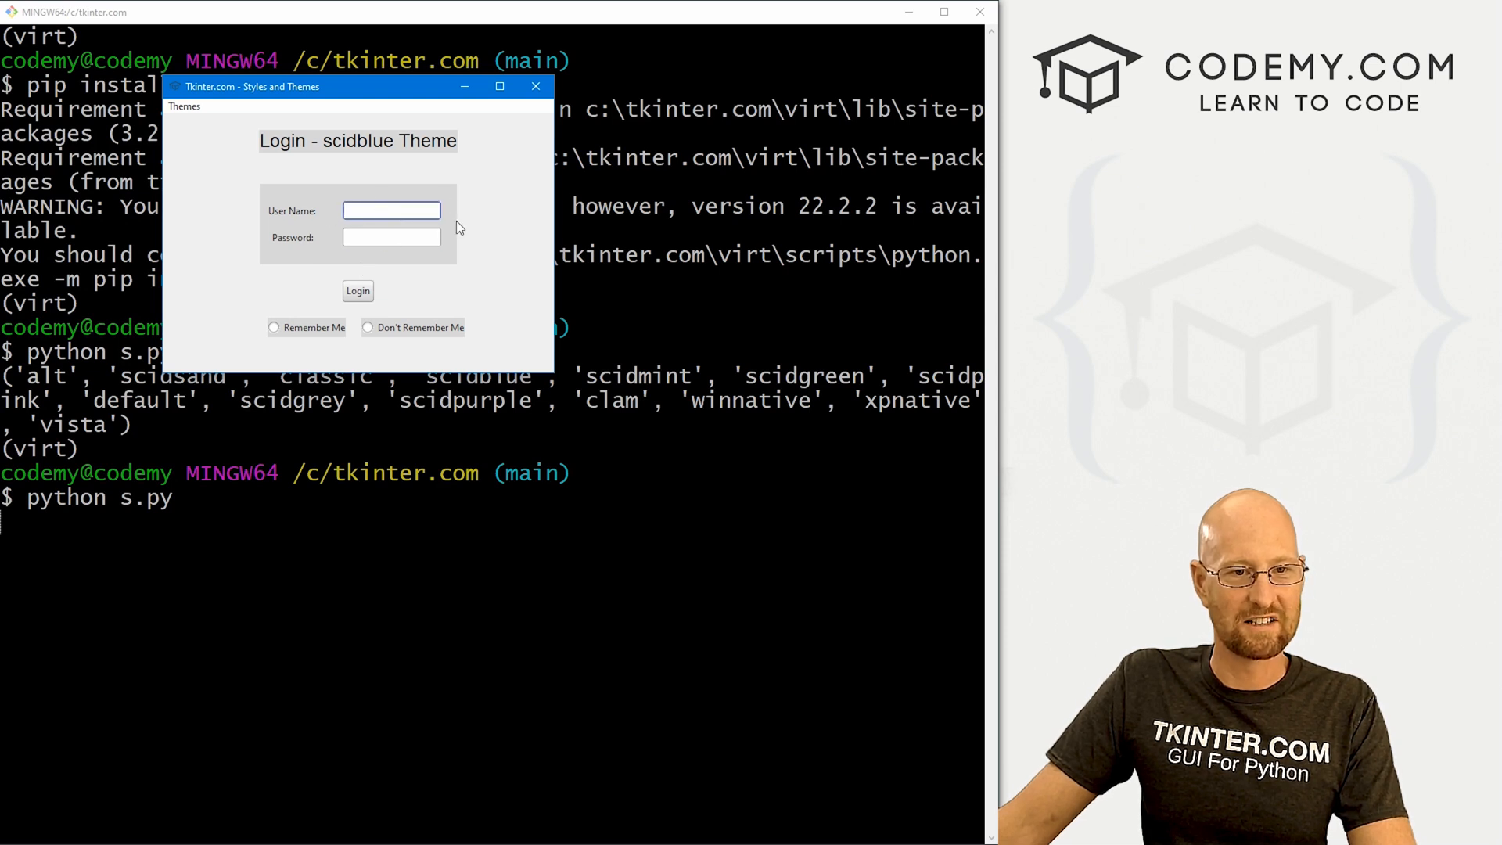
{"action": "left_click", "coordinate": [181, 106]}
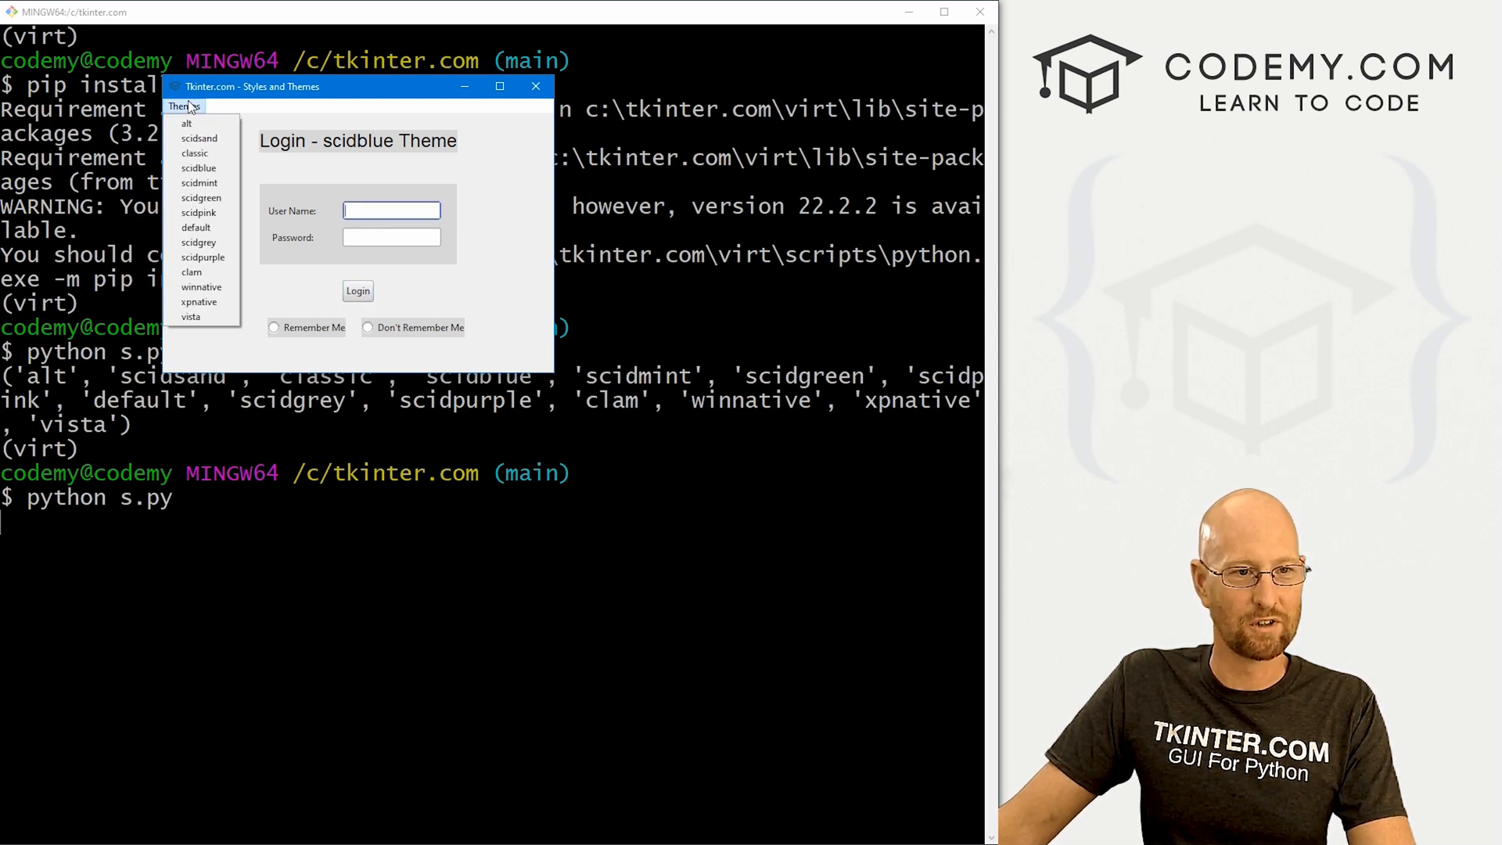
{"action": "left_click", "coordinate": [198, 183]}
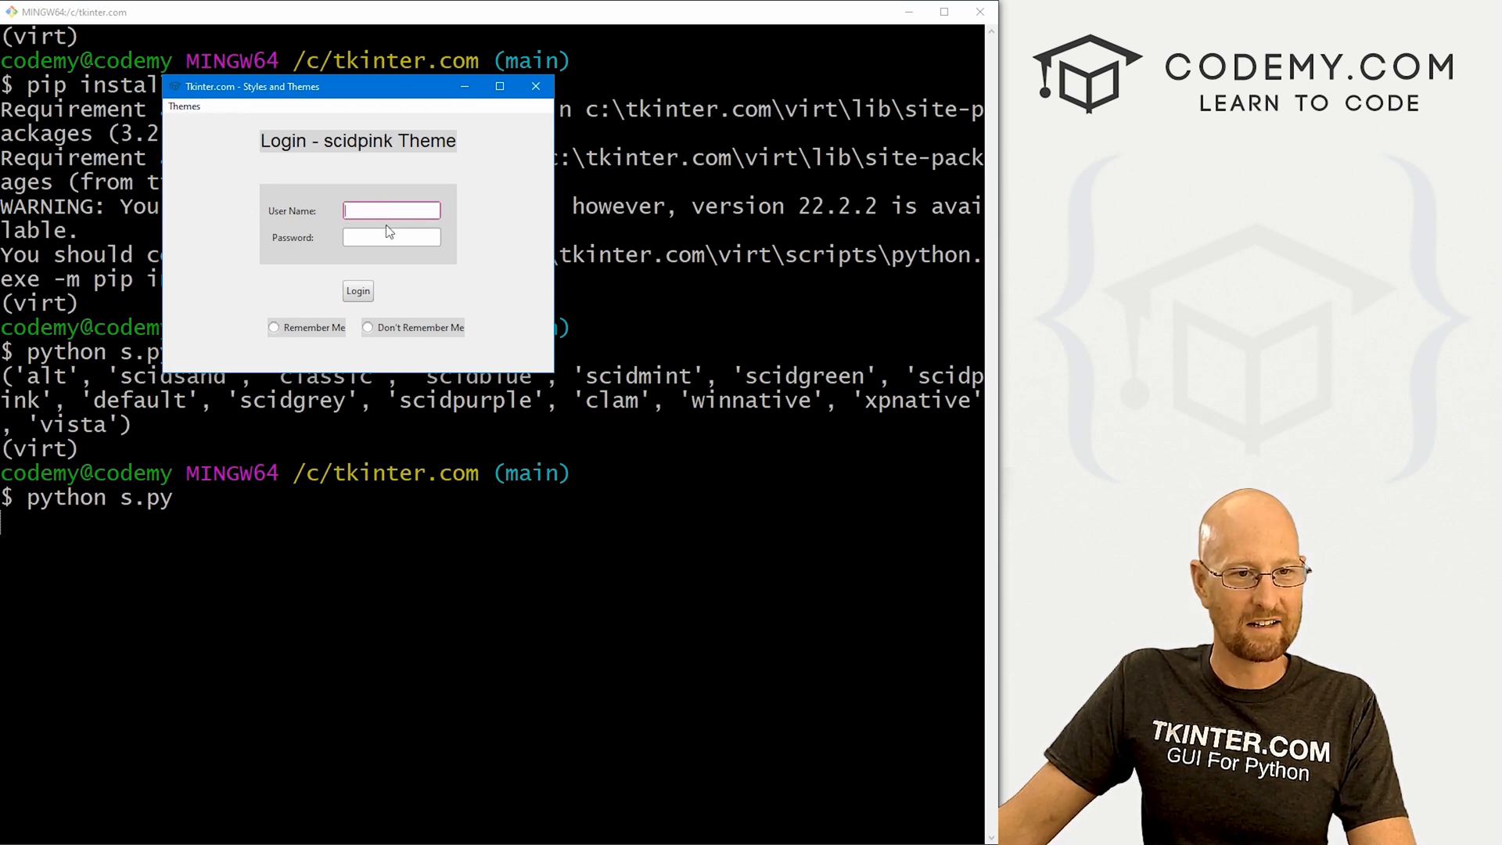
{"action": "left_click", "coordinate": [368, 327]}
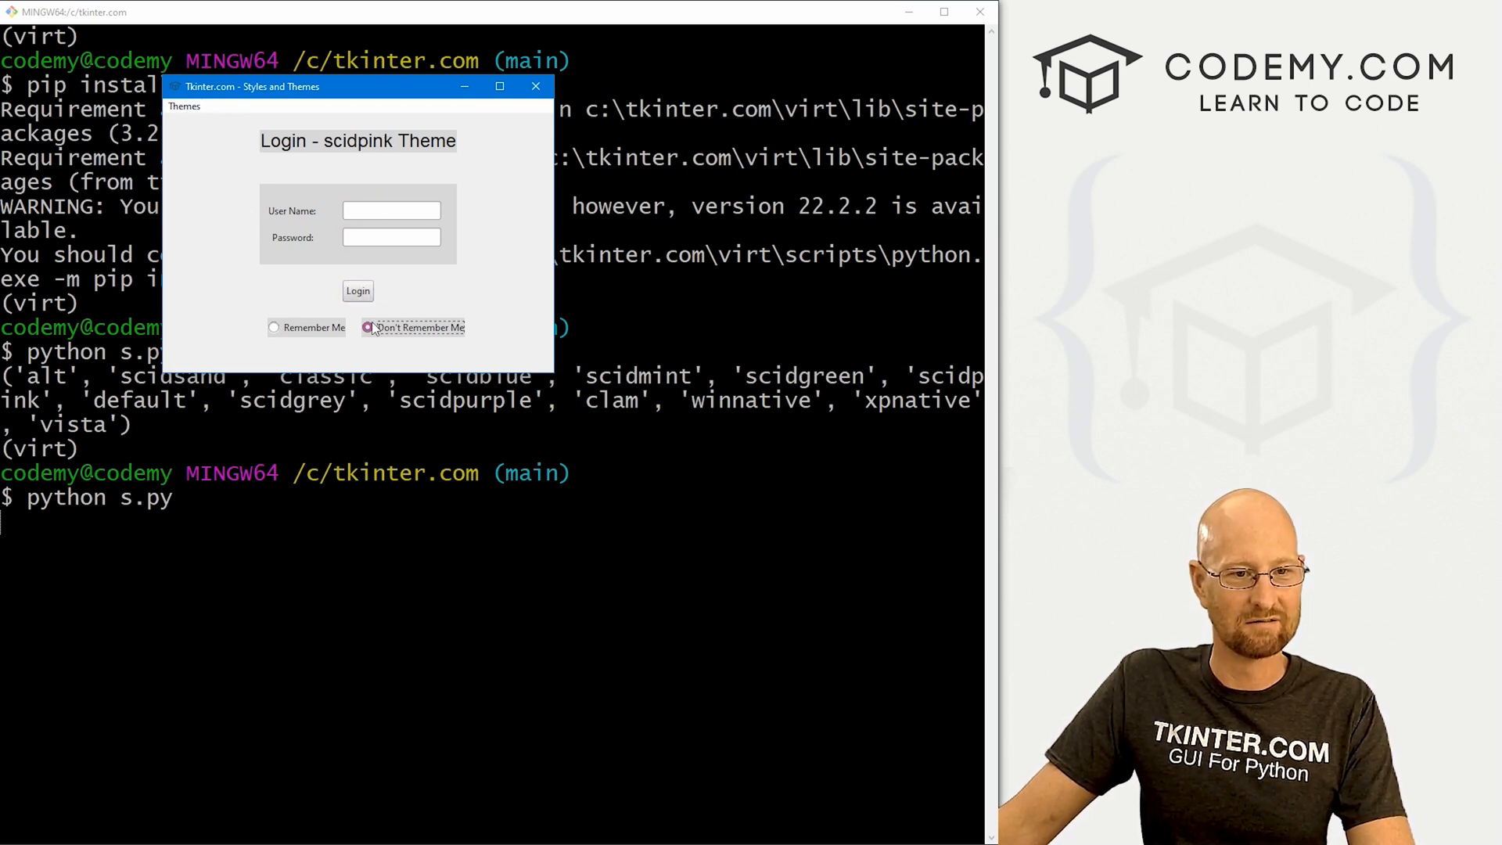
{"action": "left_click", "coordinate": [273, 327]}
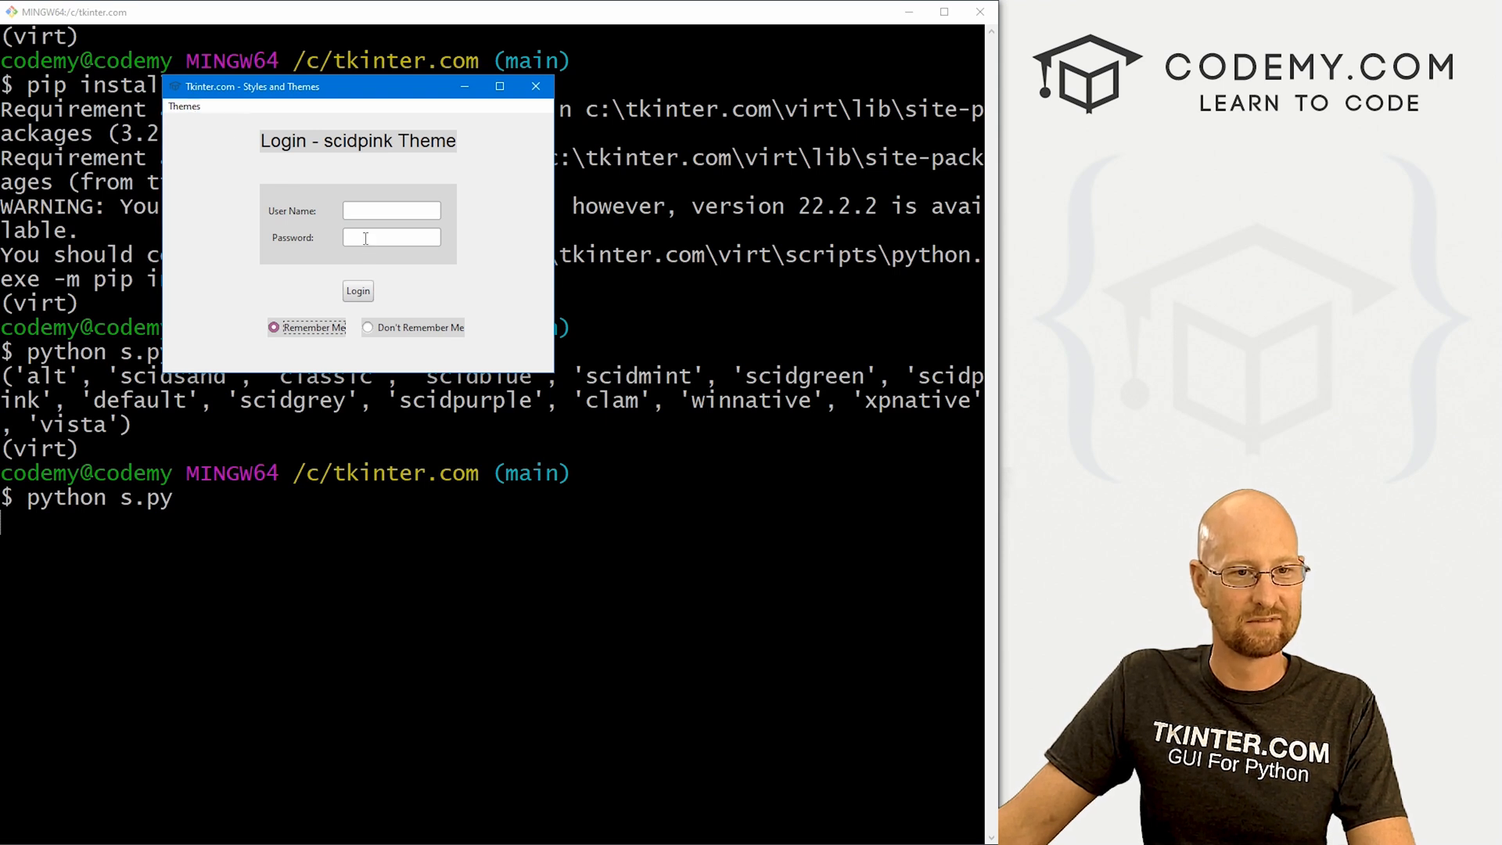
{"action": "type", "text": "sa"}
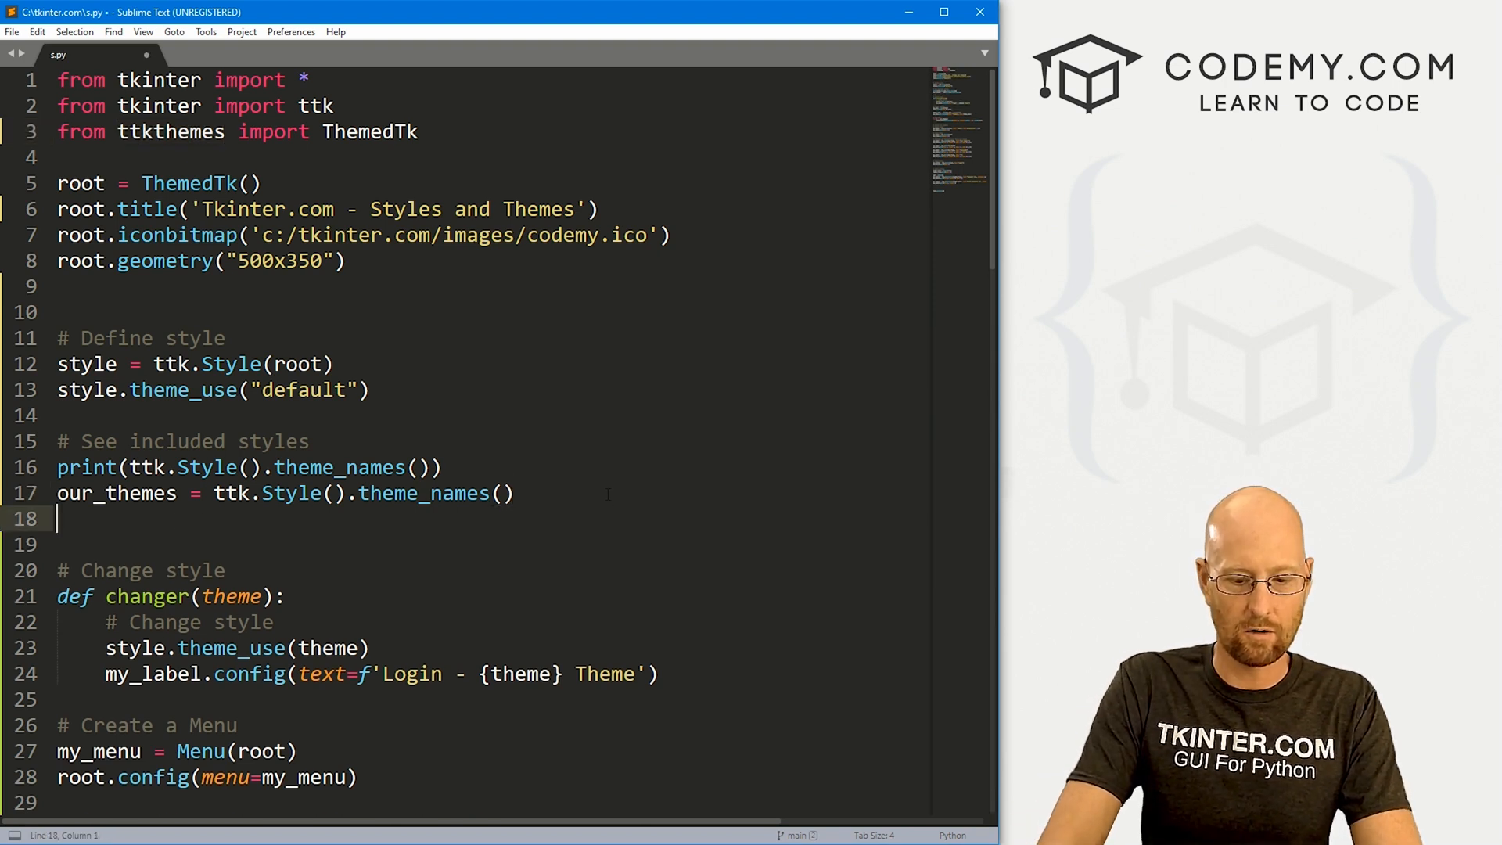
Add 'our_themes2 = root.get_themes()' on line 18 and review the menu code below it
{"action": "type", "text": "our_teh"}
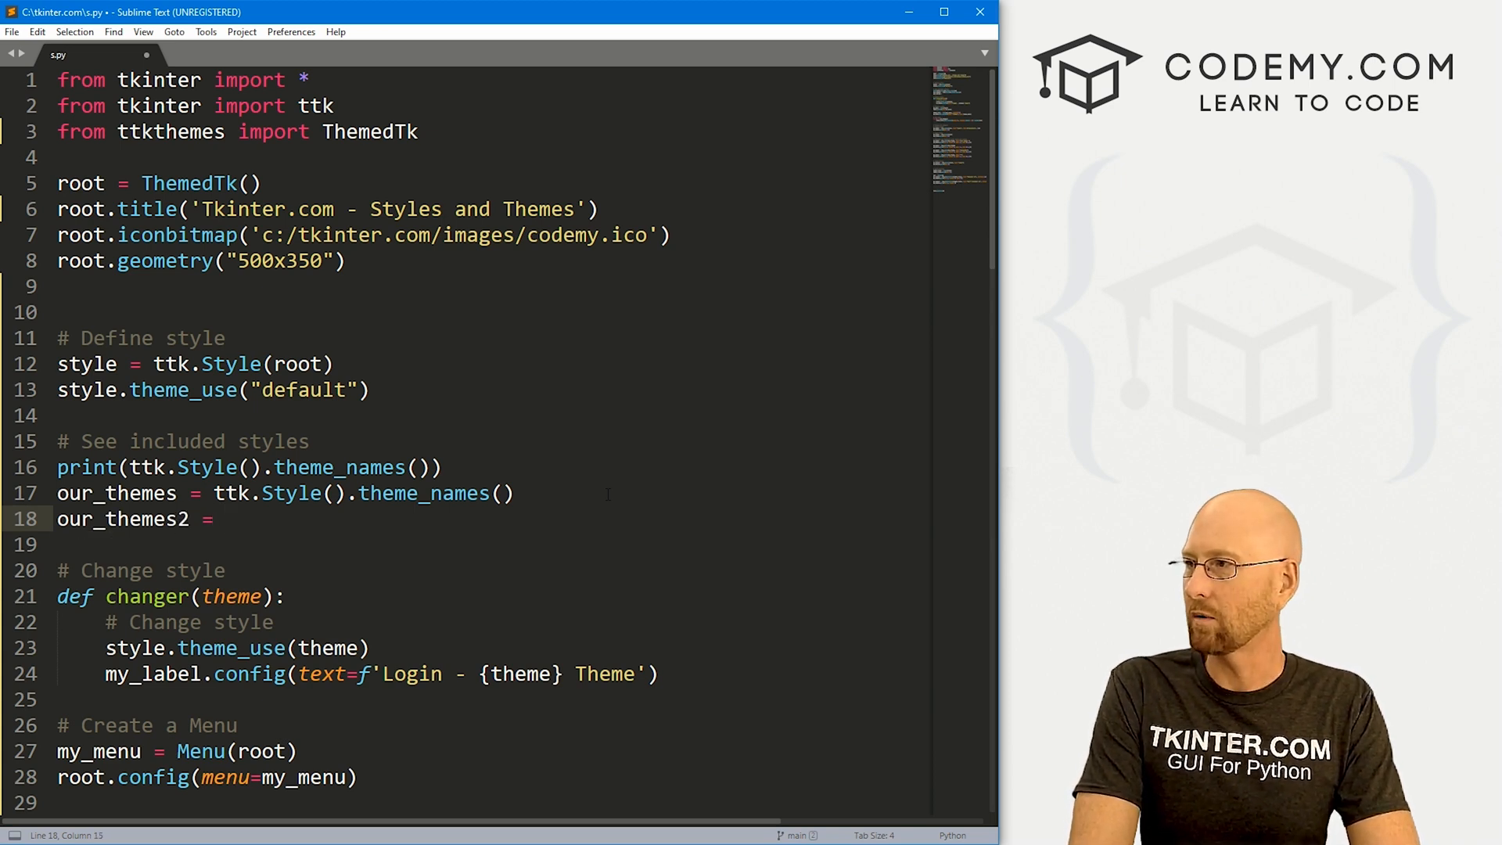
{"action": "type", "text": "root.get_"}
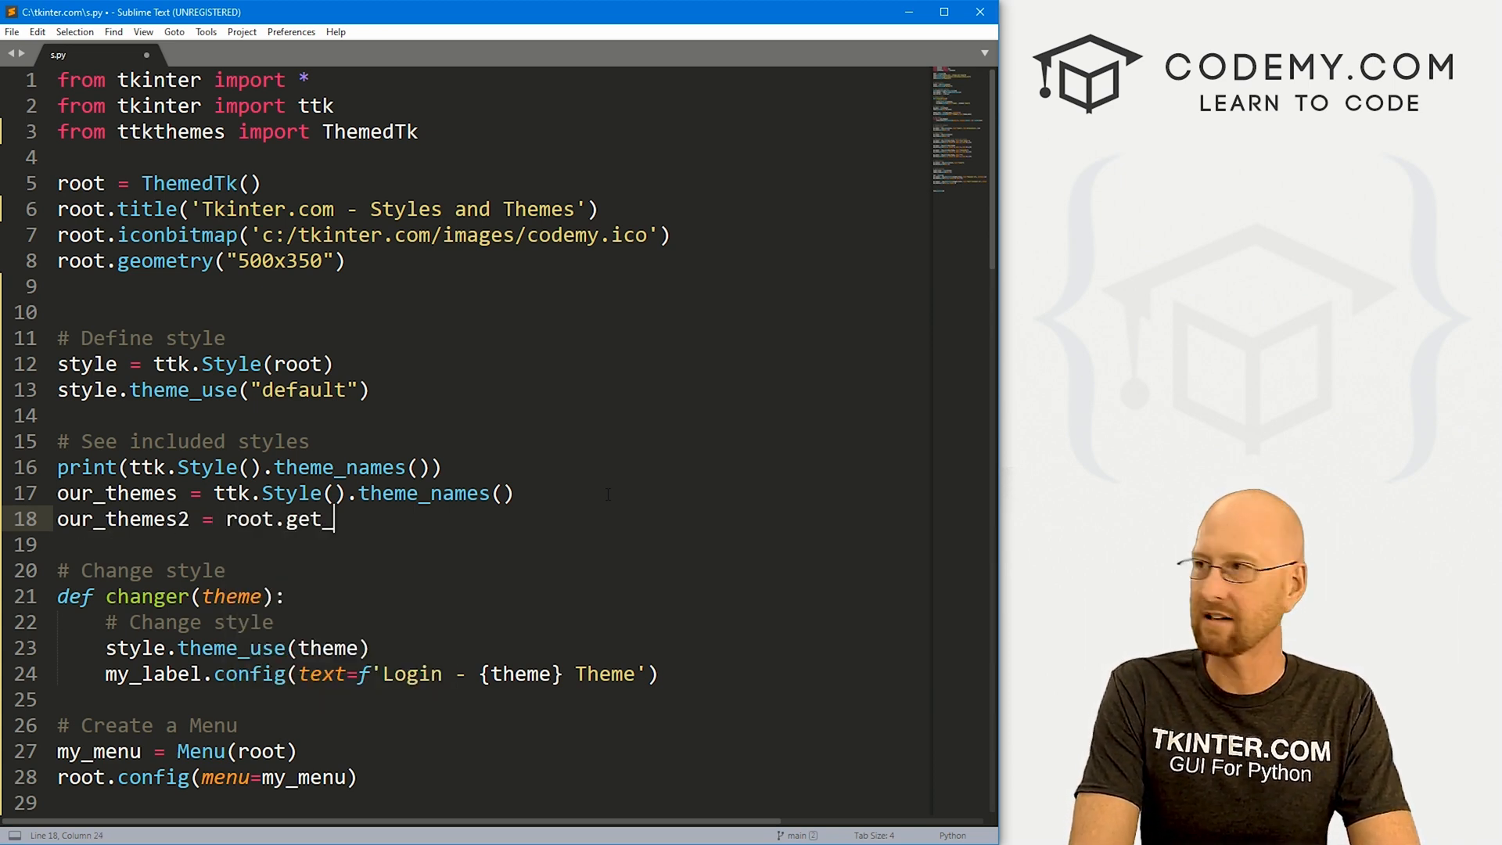
{"action": "type", "text": "them"}
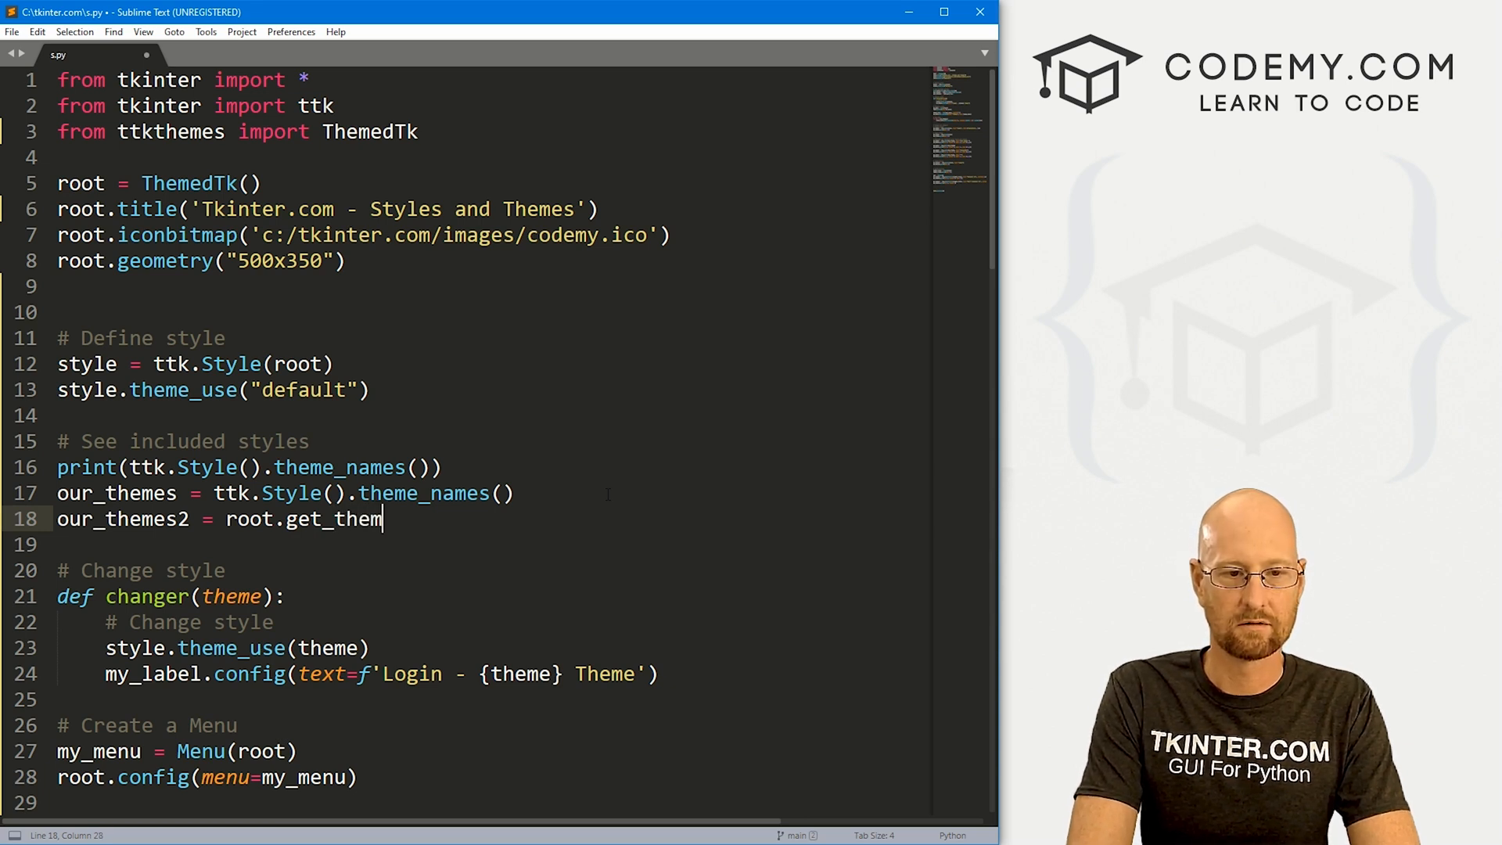
{"action": "type", "text": "es()"}
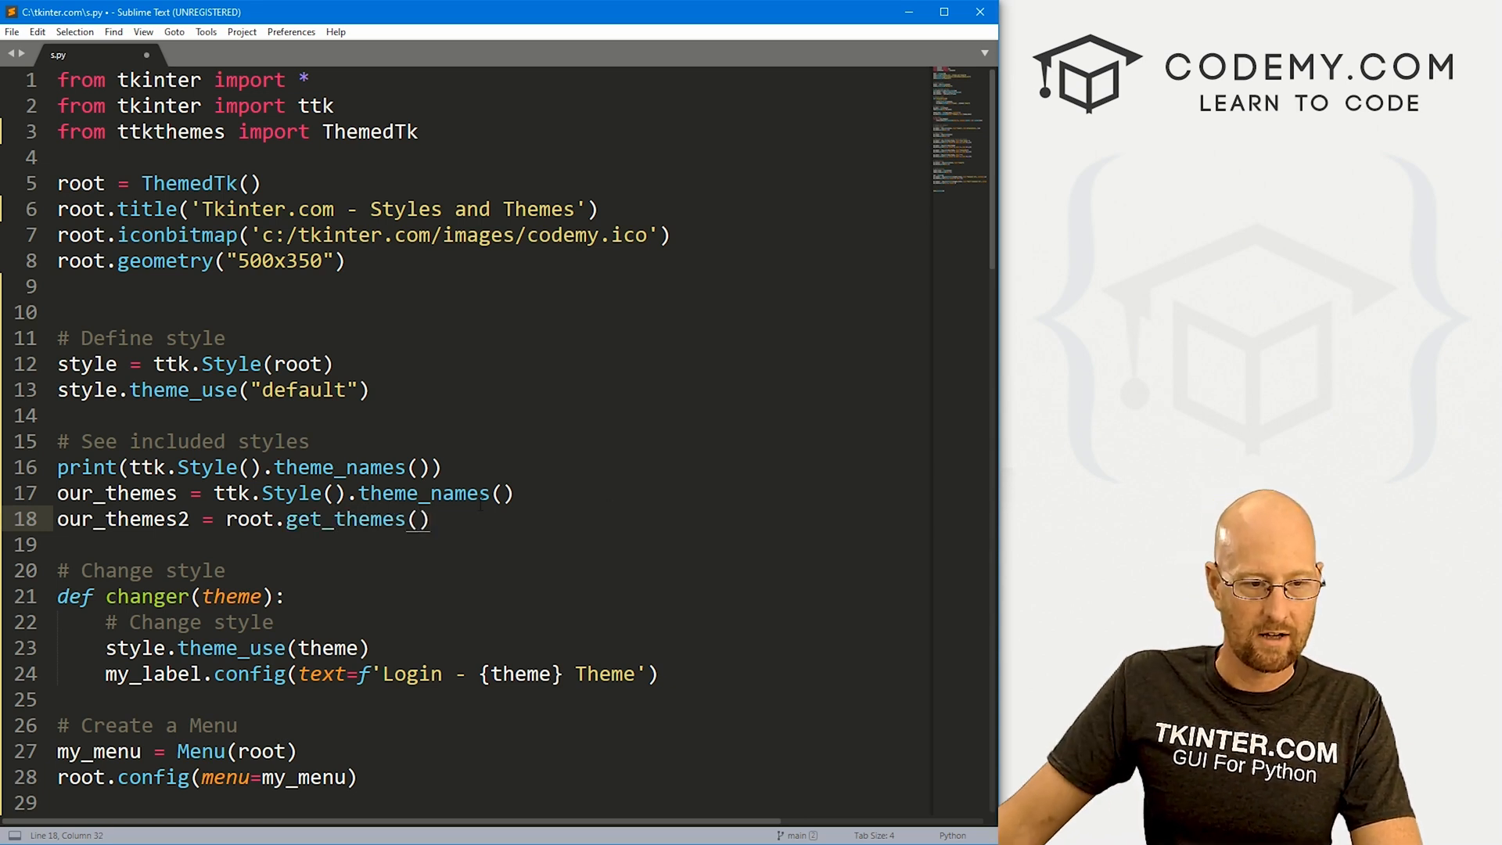
{"action": "scroll", "scroll_direction": "down", "scroll_amount": 3}
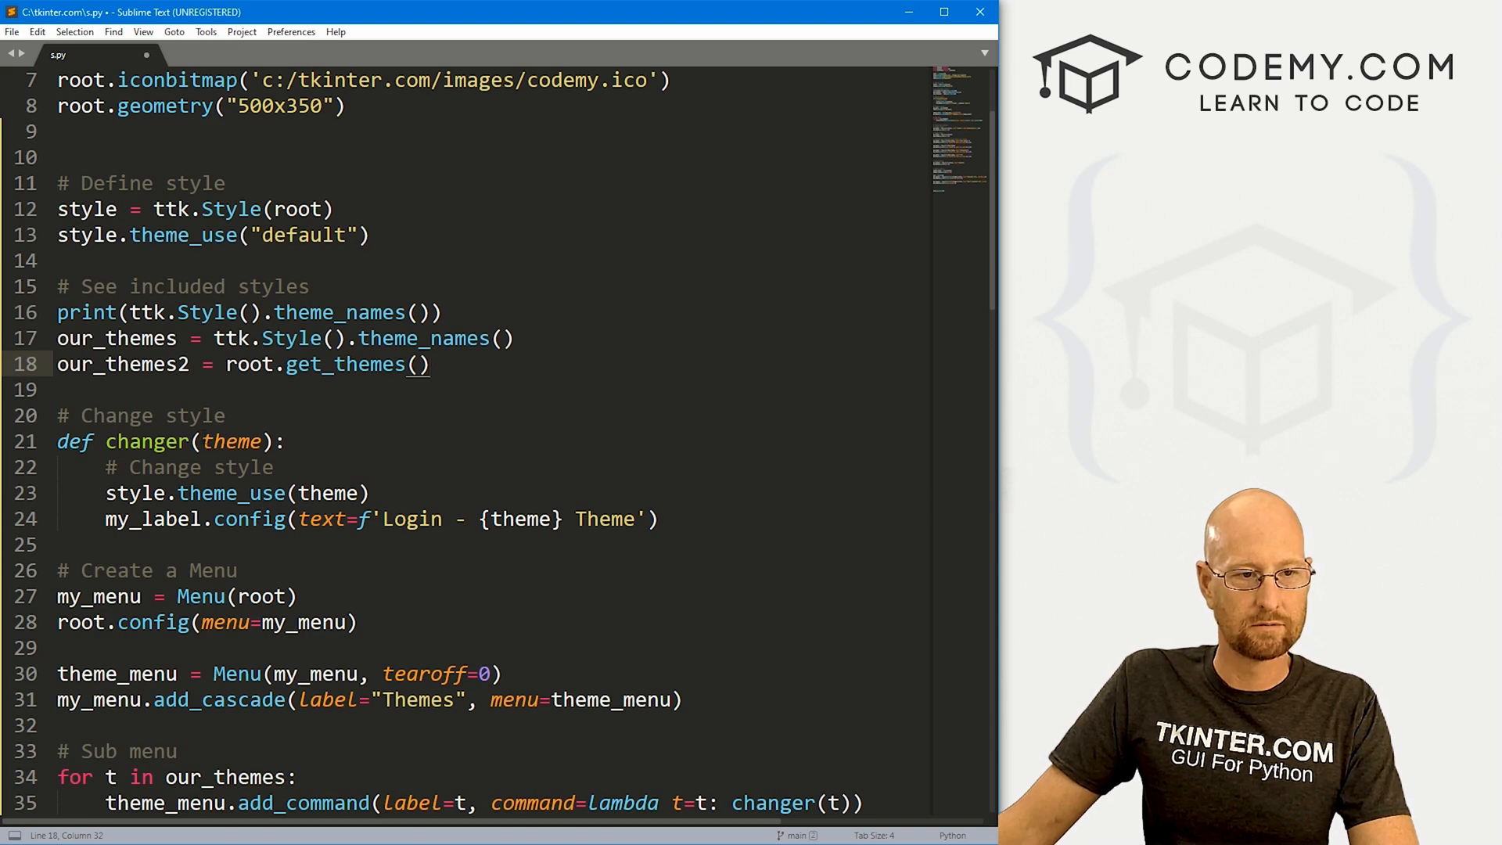
{"action": "scroll", "scroll_direction": "down", "scroll_amount": 3}
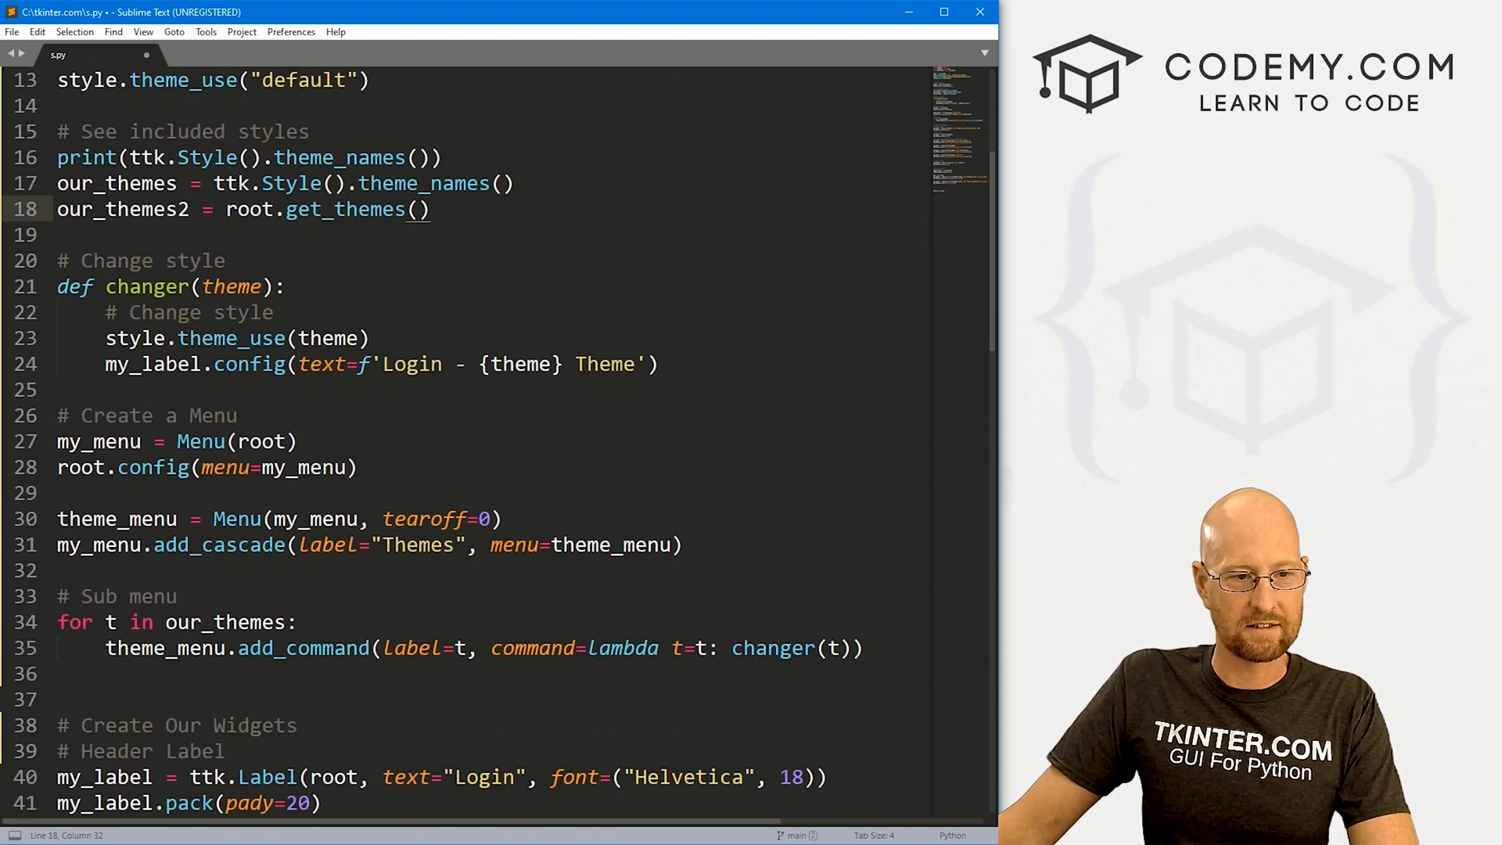
{"action": "scroll", "scroll_direction": "down", "scroll_amount": 3}
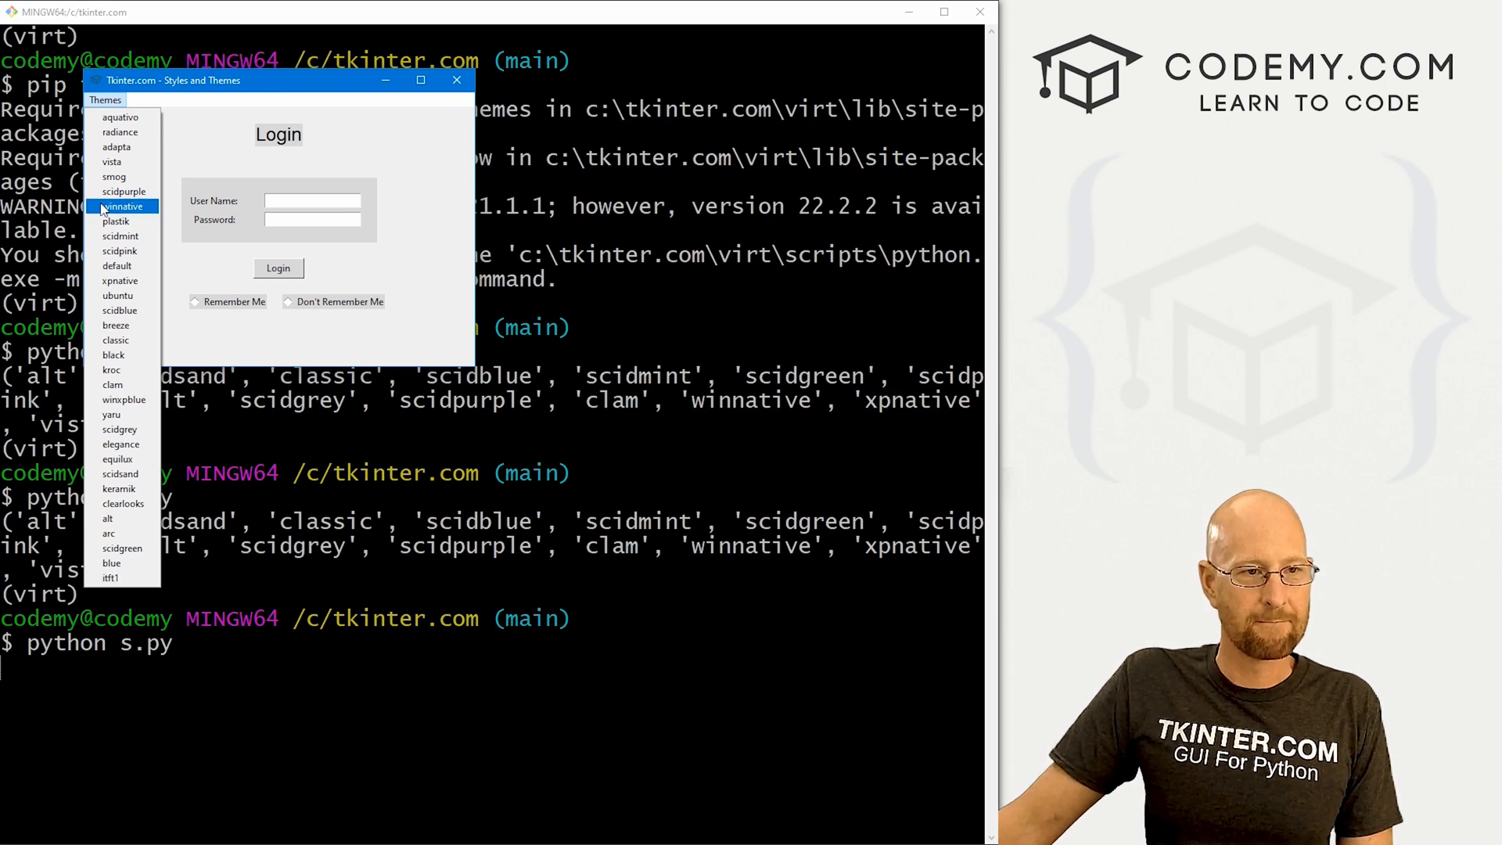
{"action": "mouse_move", "coordinate": [121, 131]}
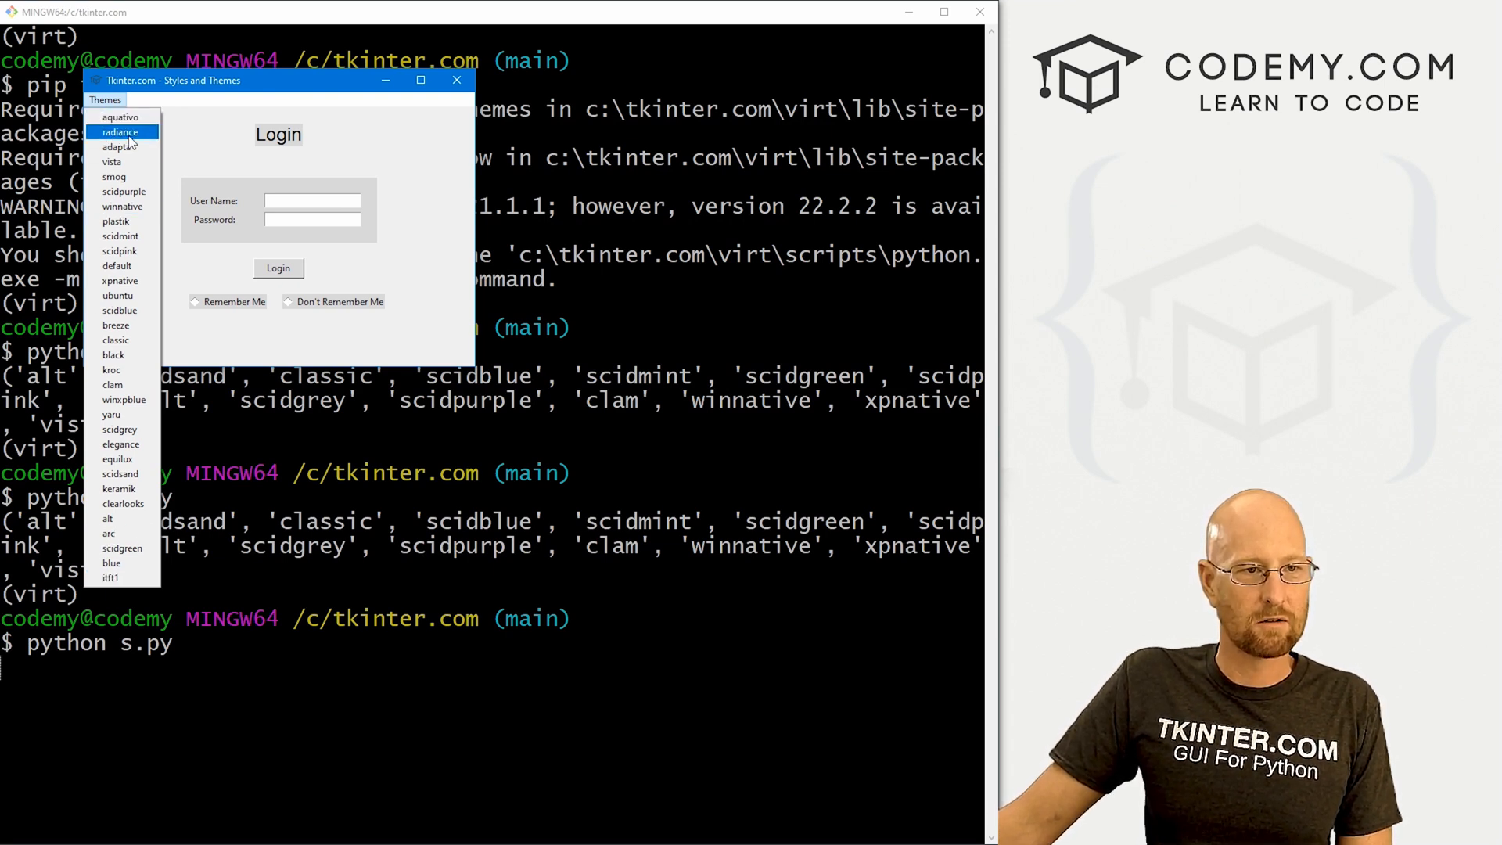
Restyle the login form with radiance, kroc, scidblue, adapta, smog and plastik in turn
{"action": "left_click", "coordinate": [119, 132]}
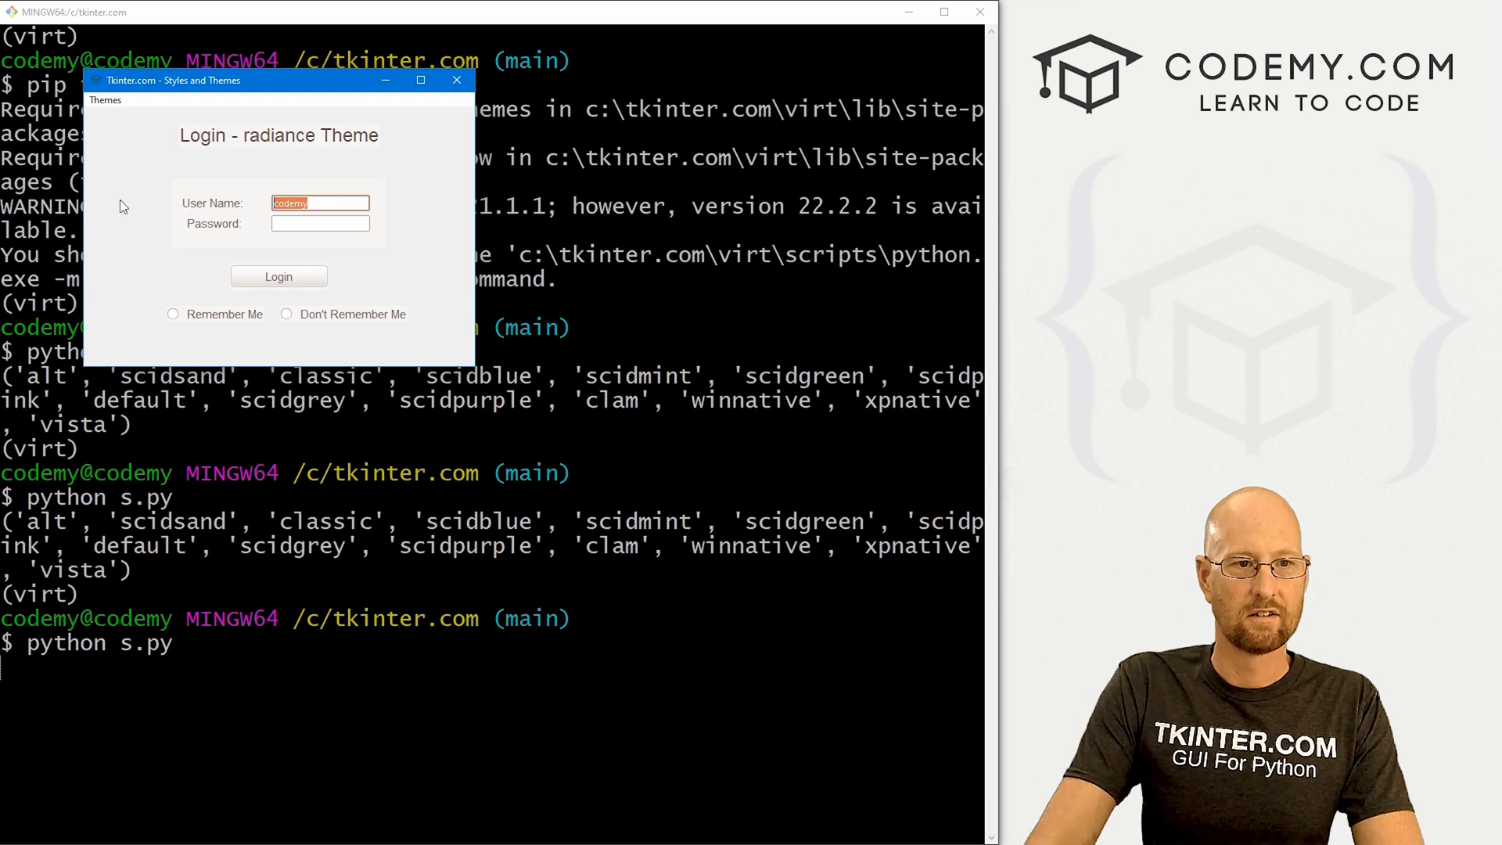
{"action": "left_click", "coordinate": [278, 275]}
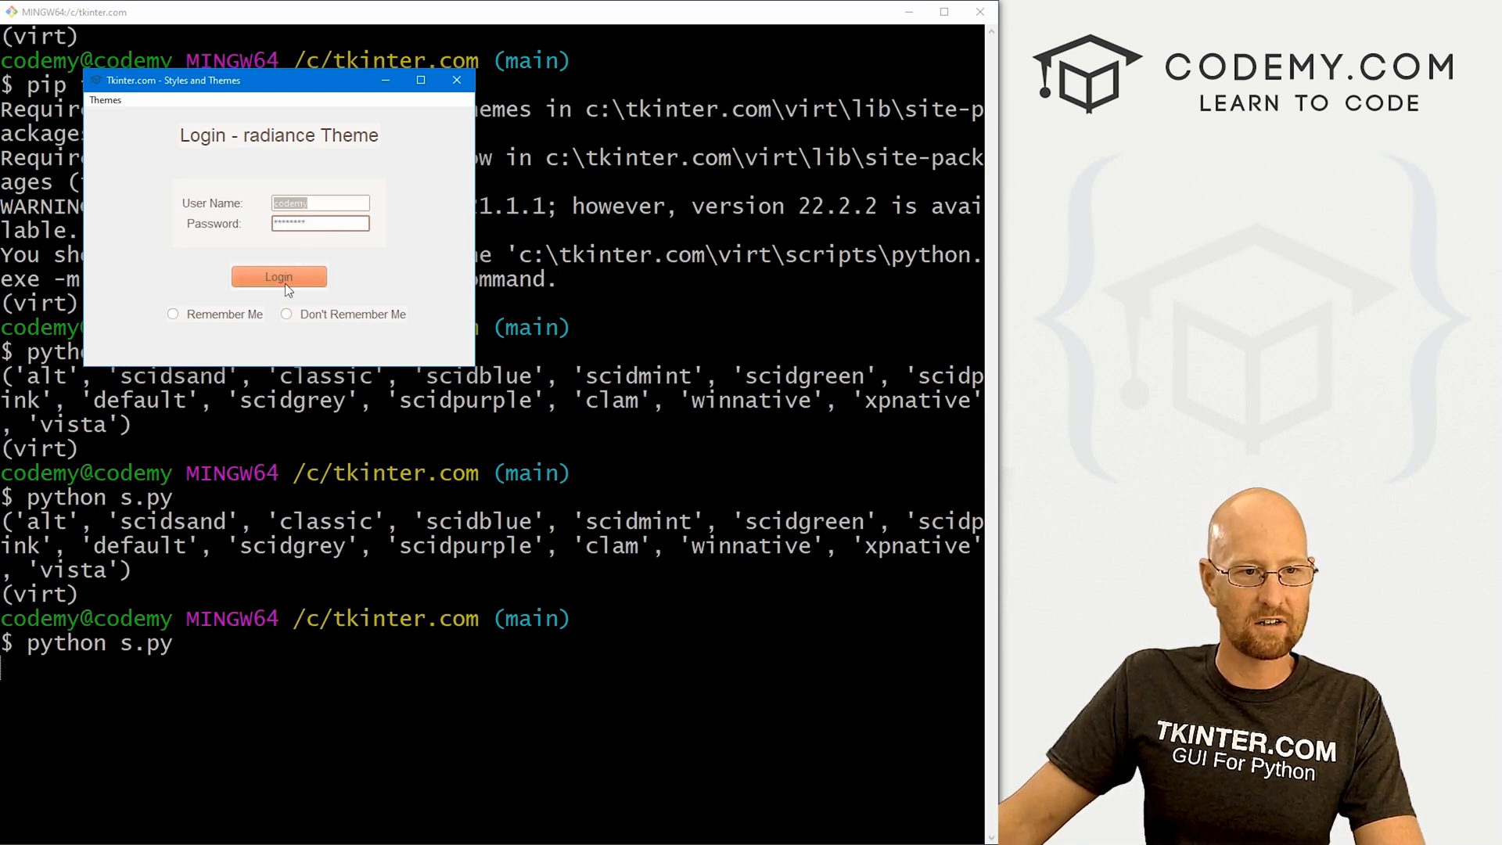
{"action": "left_click", "coordinate": [104, 100]}
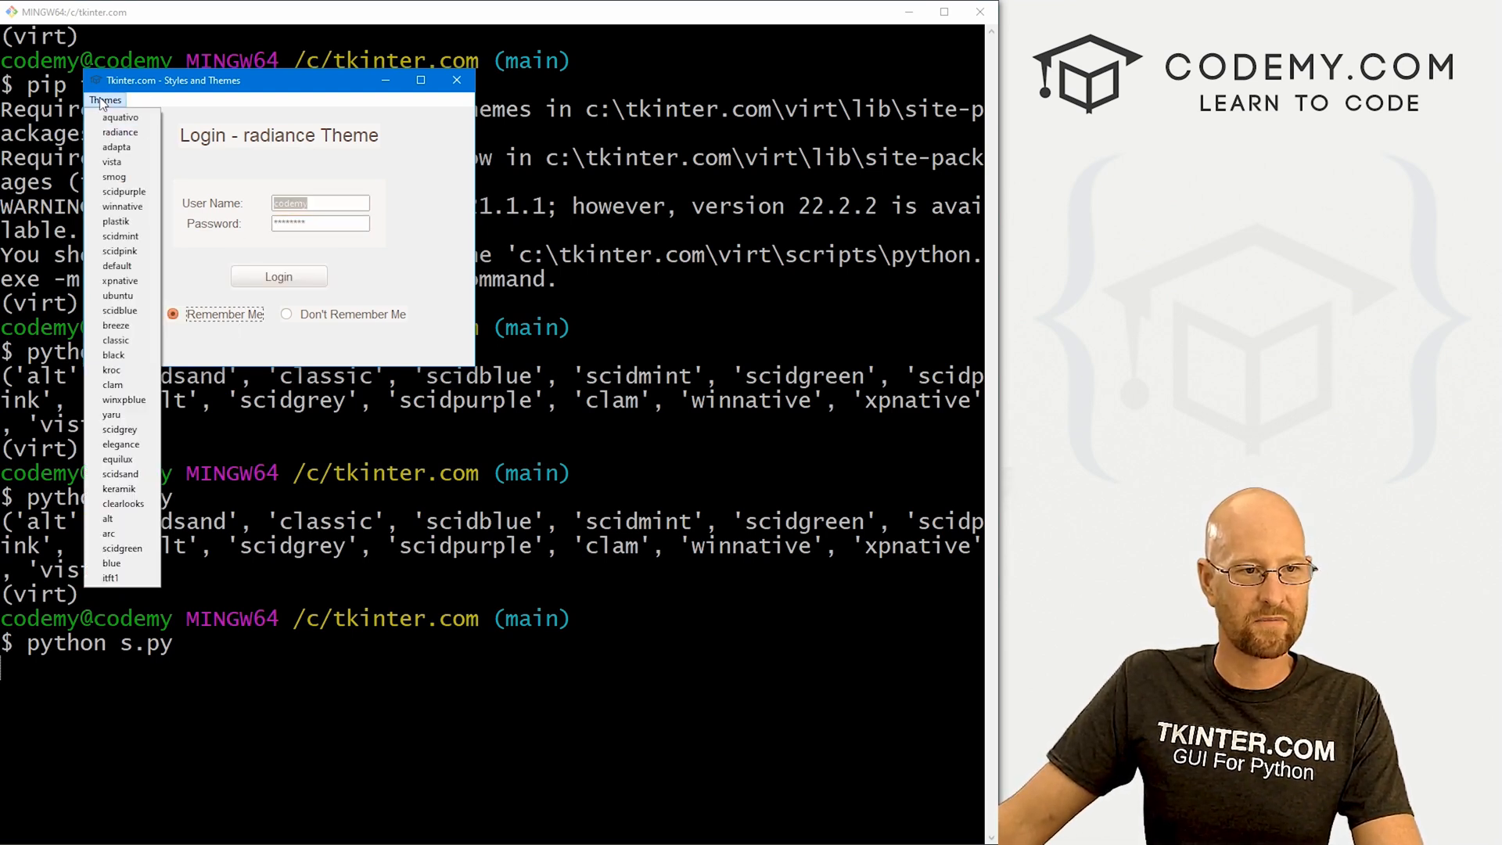
{"action": "left_click", "coordinate": [111, 369]}
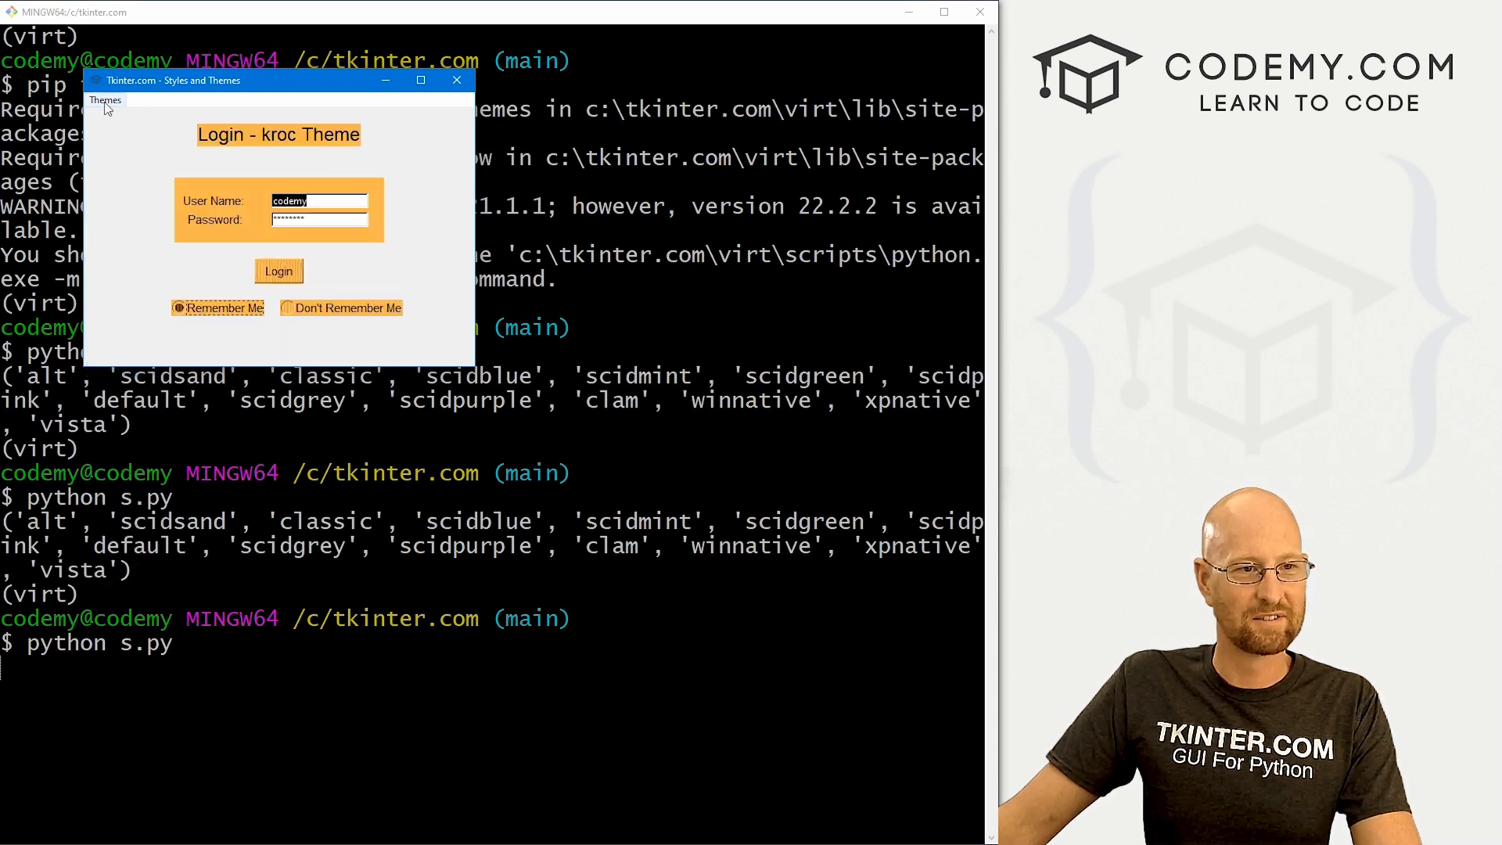
{"action": "left_click", "coordinate": [105, 100]}
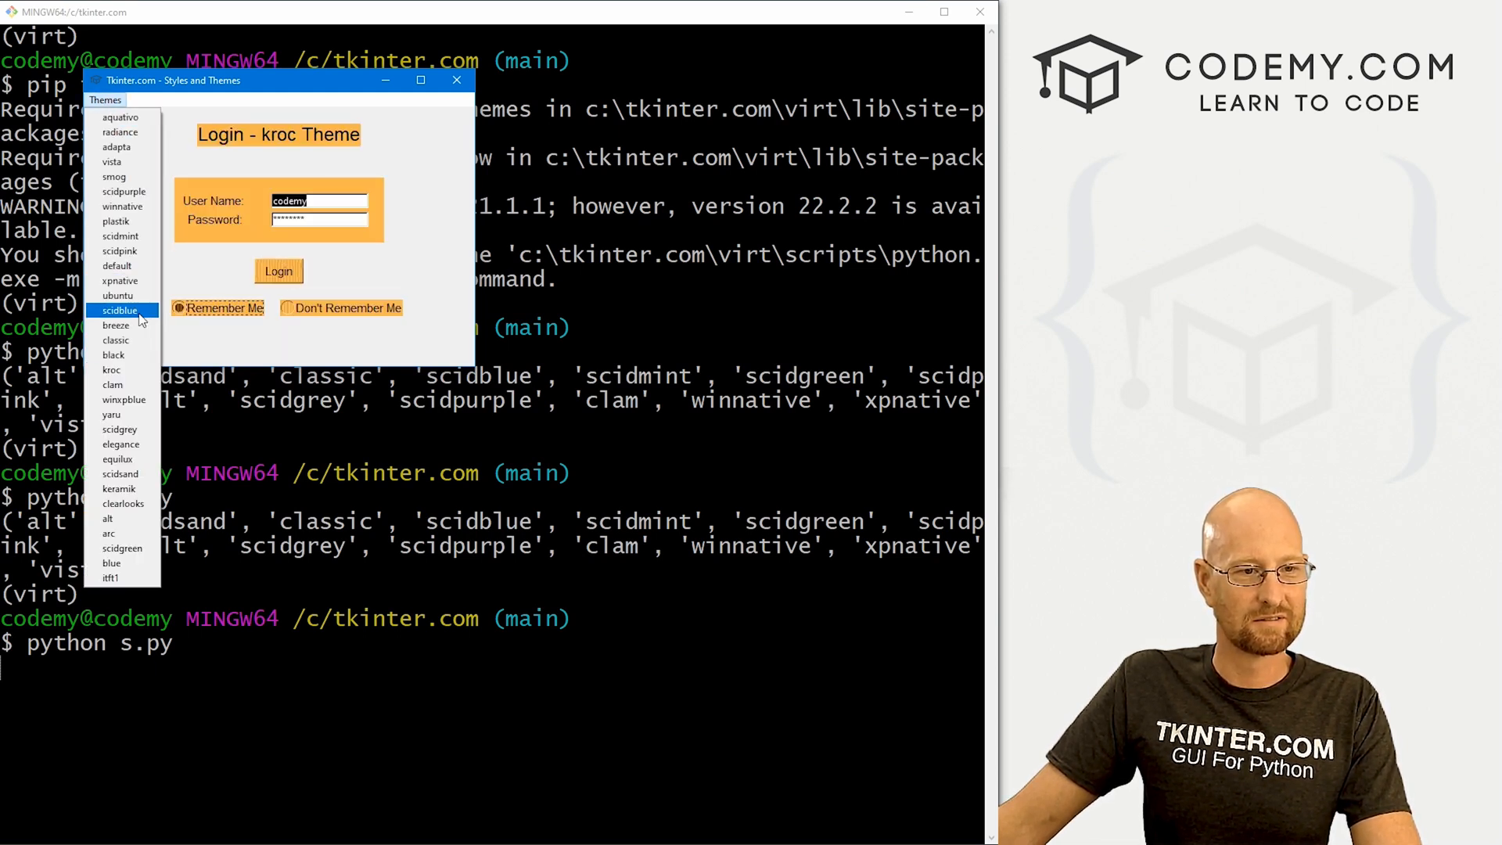
{"action": "left_click", "coordinate": [119, 310]}
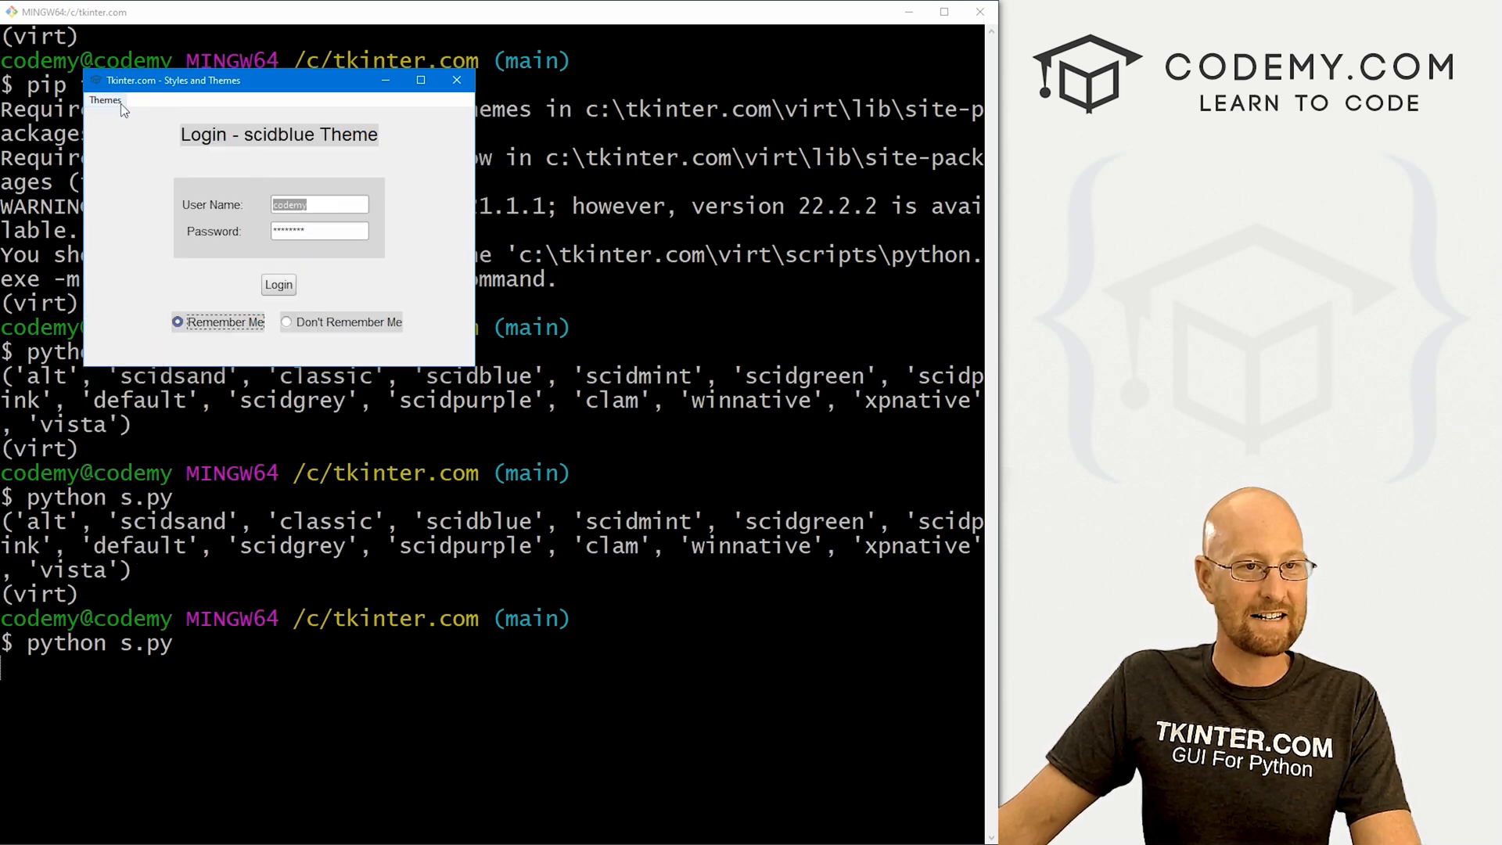
{"action": "left_click", "coordinate": [105, 100]}
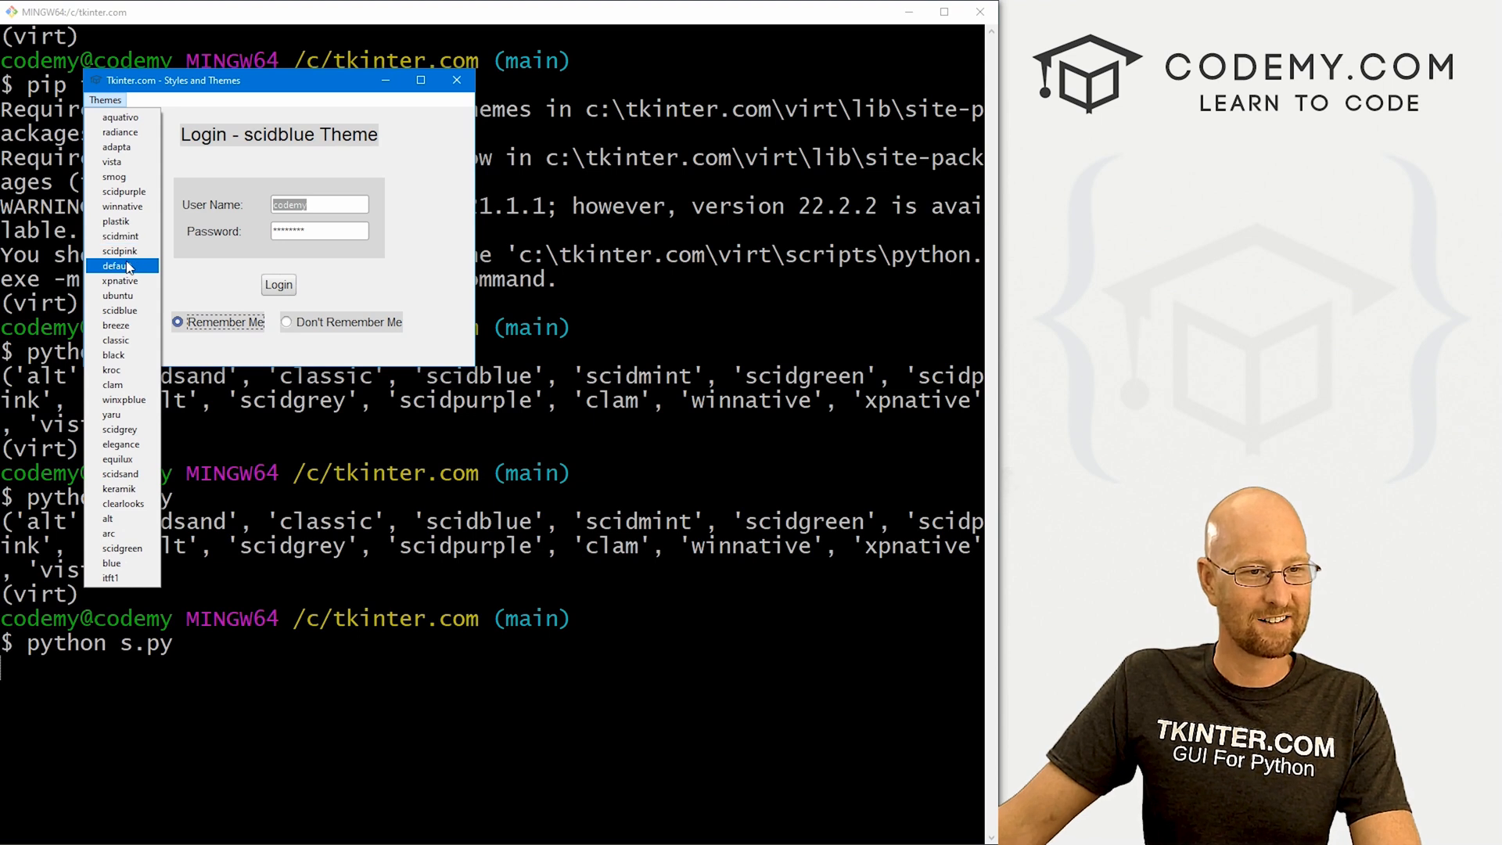
{"action": "left_click", "coordinate": [114, 220]}
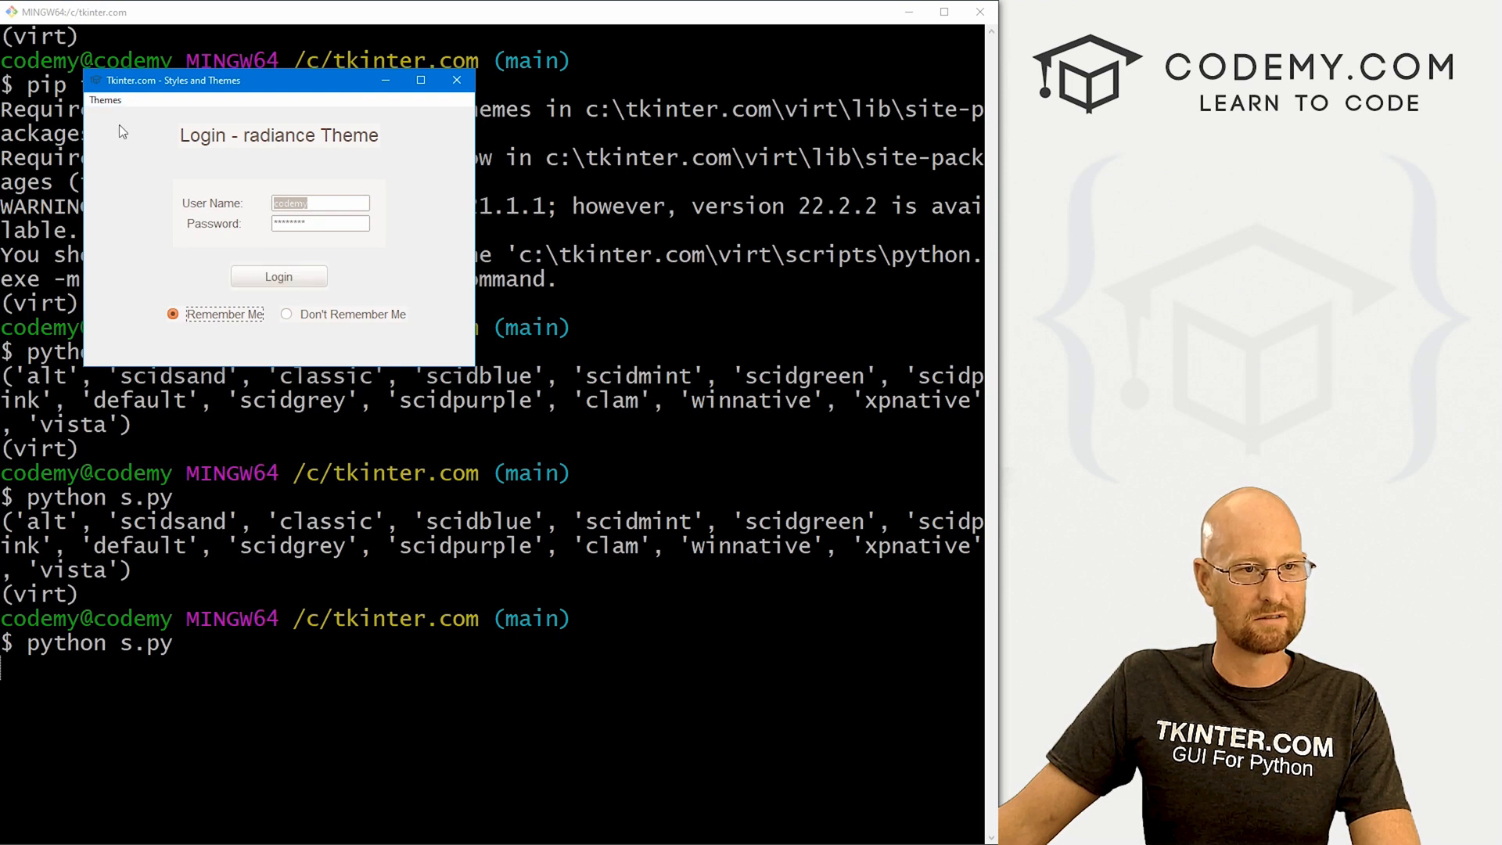
{"action": "left_click", "coordinate": [119, 147]}
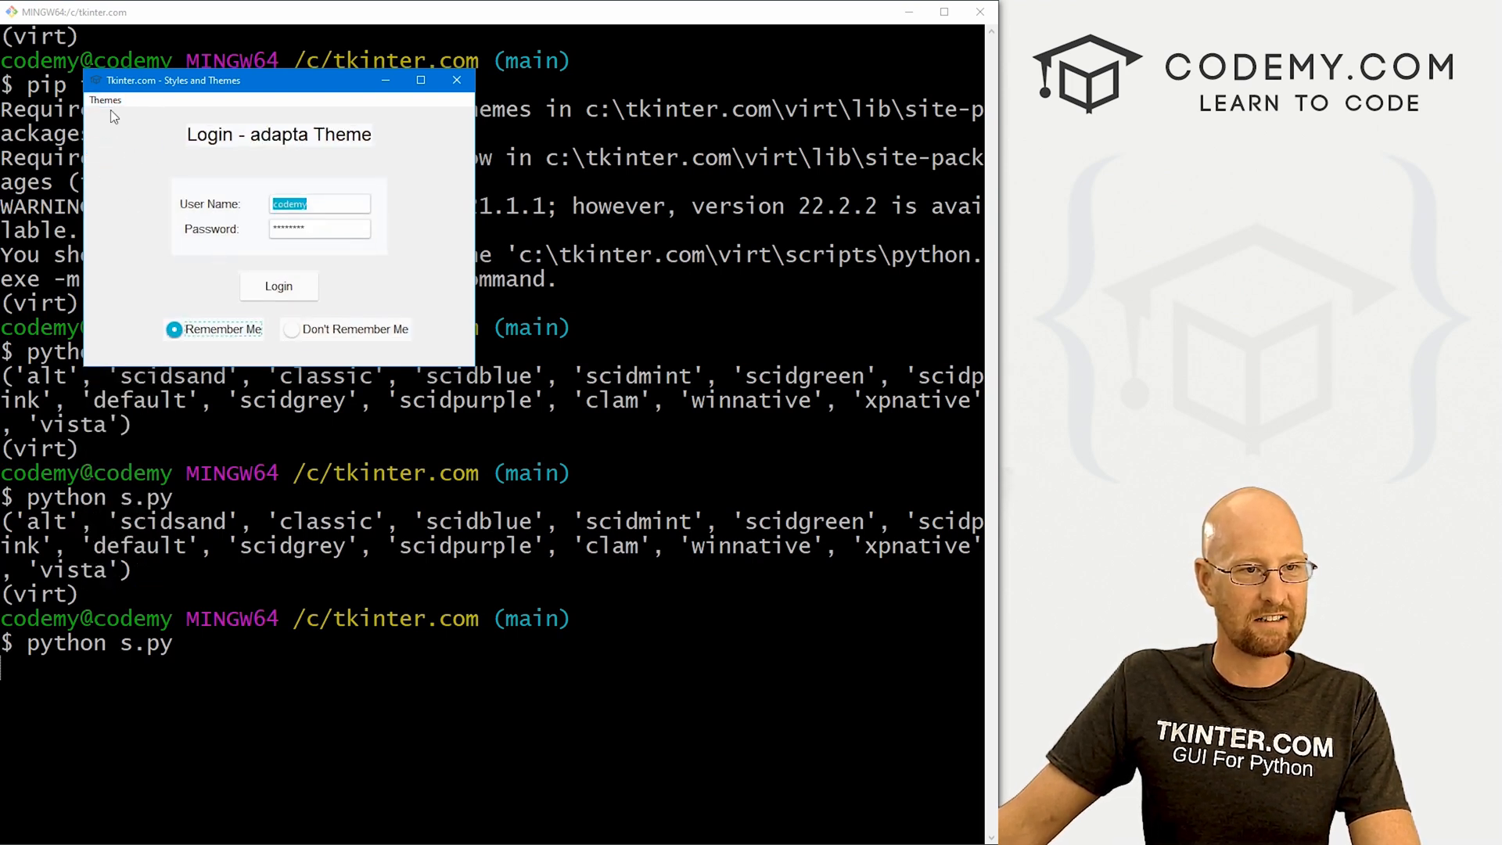
{"action": "left_click", "coordinate": [105, 100]}
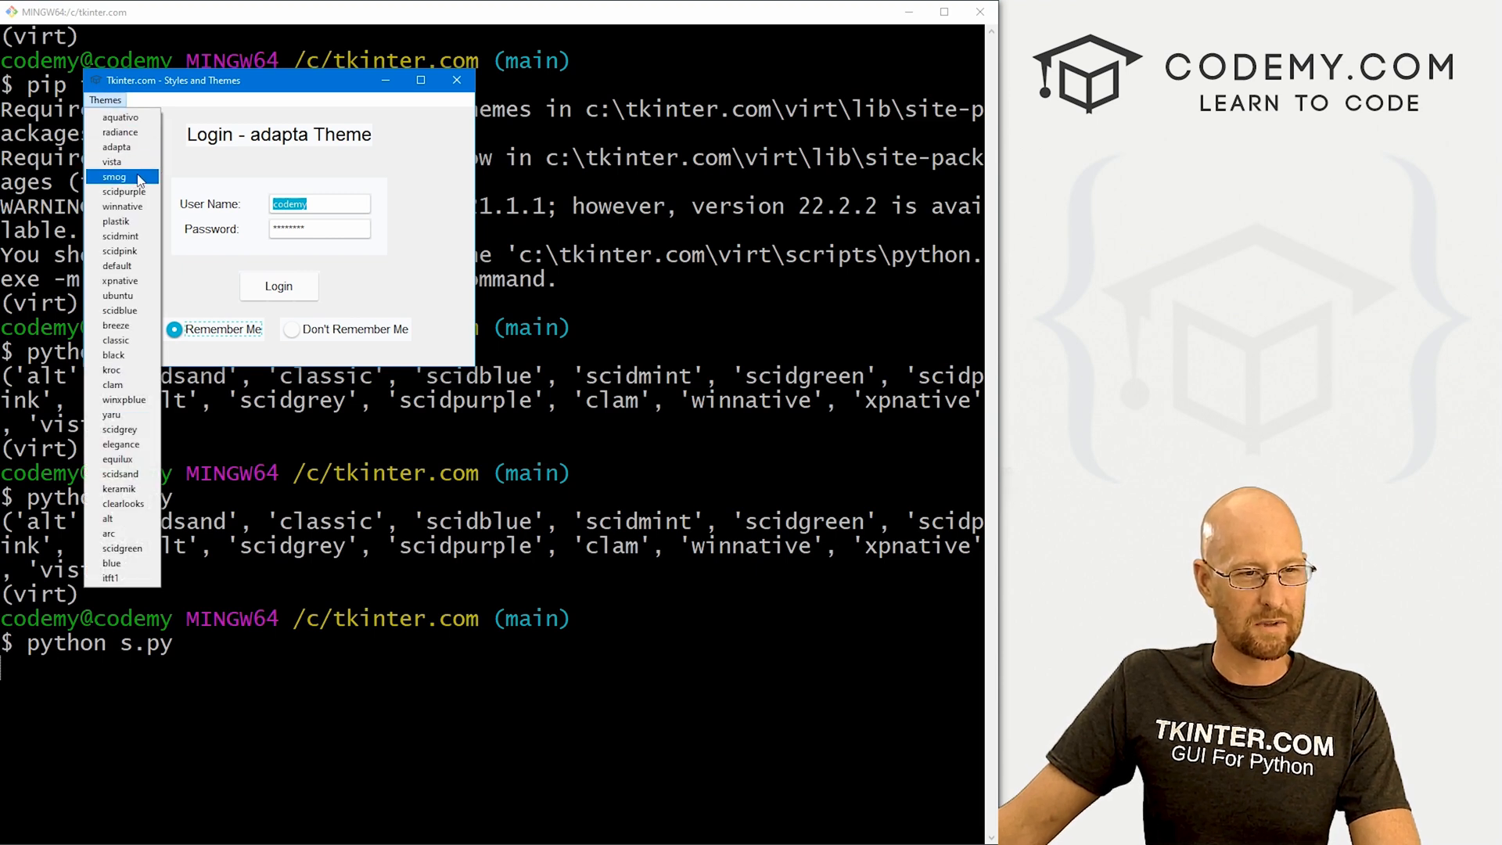
{"action": "left_click", "coordinate": [115, 177]}
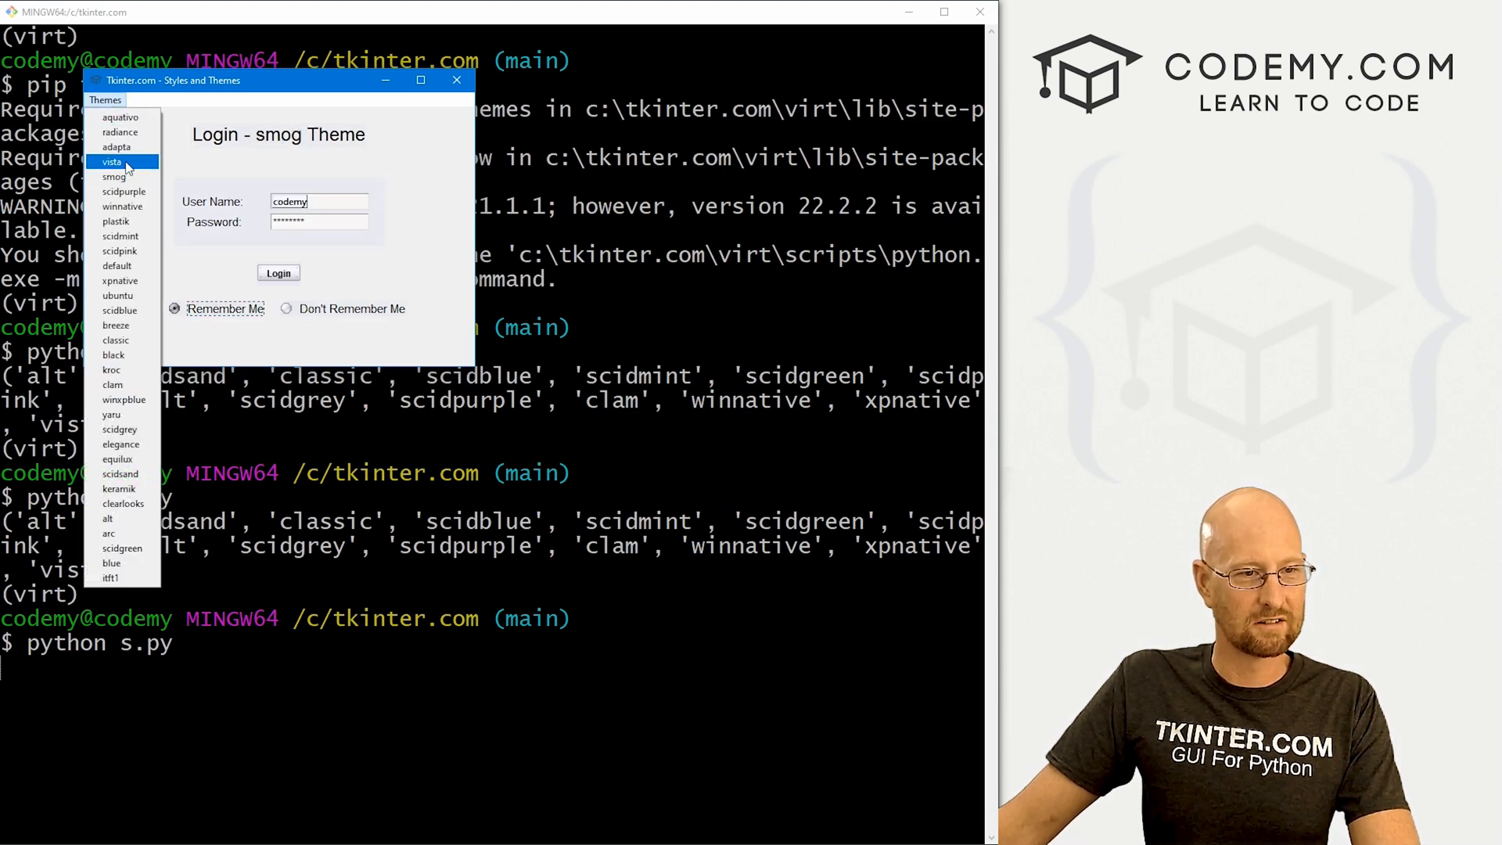
{"action": "mouse_move", "coordinate": [141, 207]}
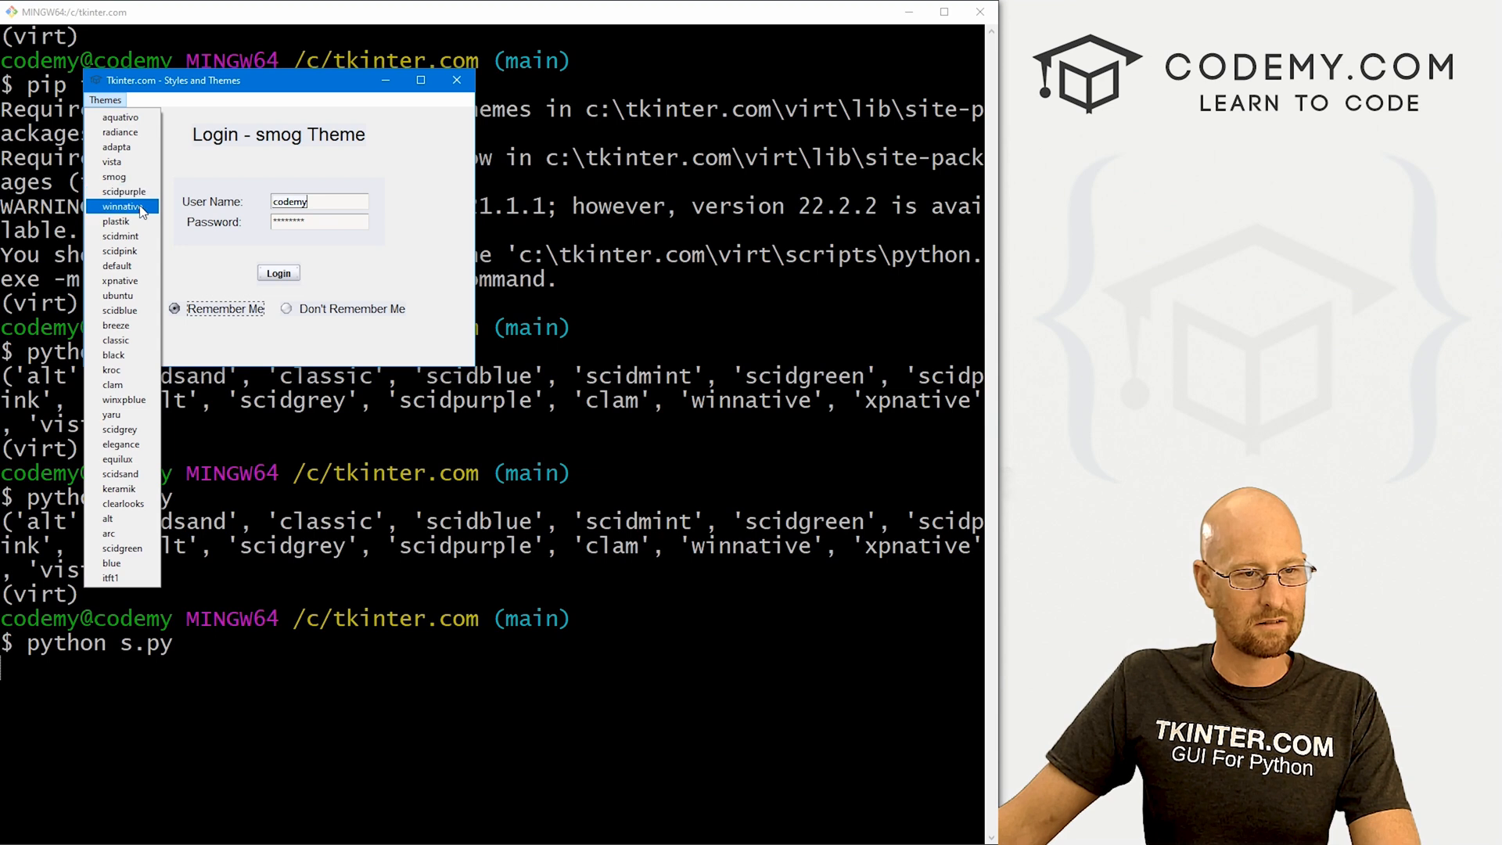
{"action": "left_click", "coordinate": [115, 221]}
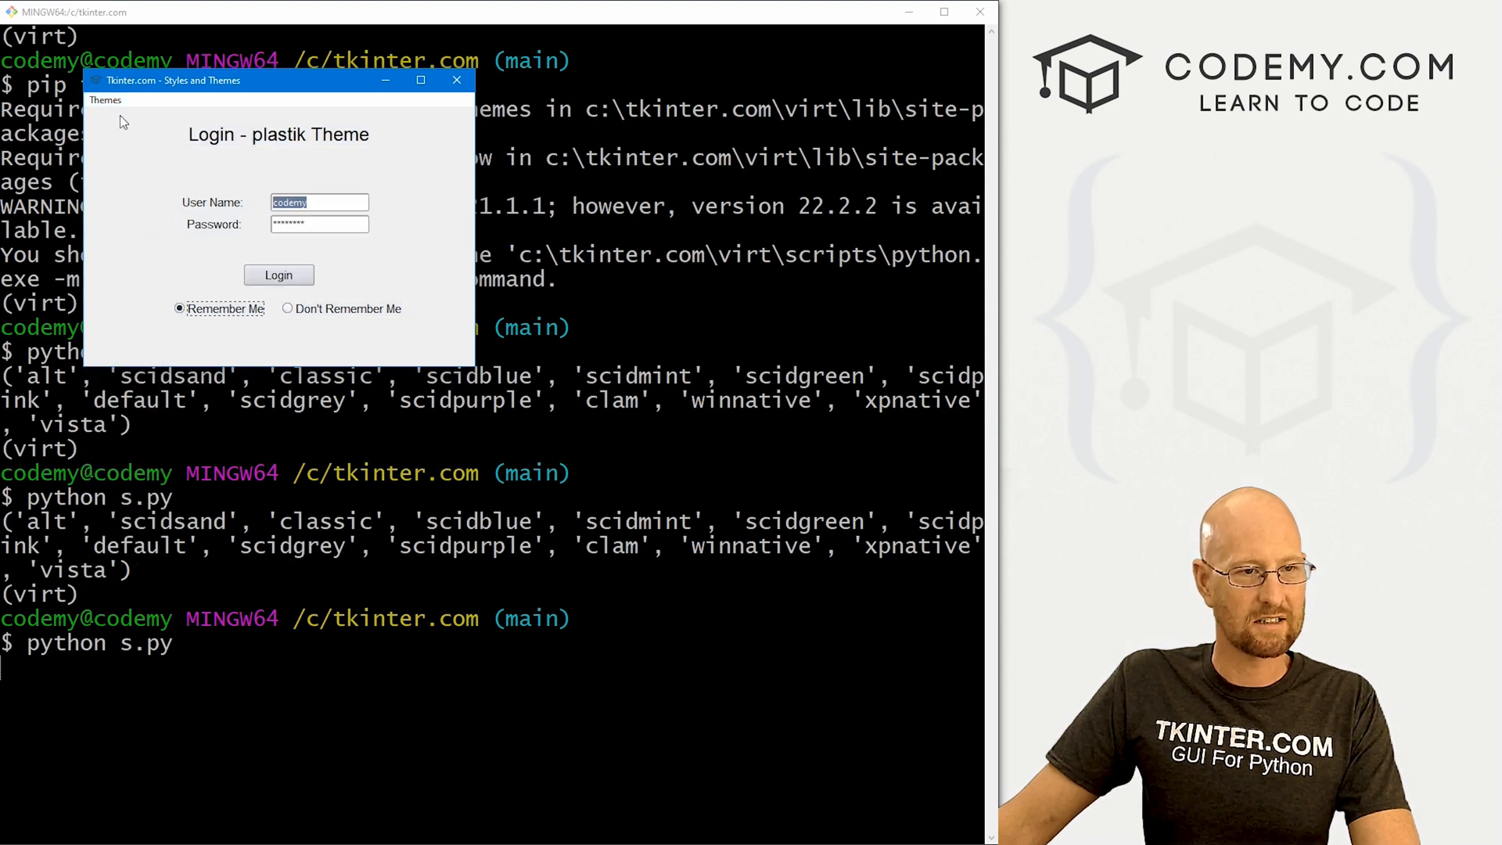
Try scidpink, ubuntu, breeze, black, yaru, elegance and equilux, toggling Don't Remember Me along the way
{"action": "left_click", "coordinate": [105, 100]}
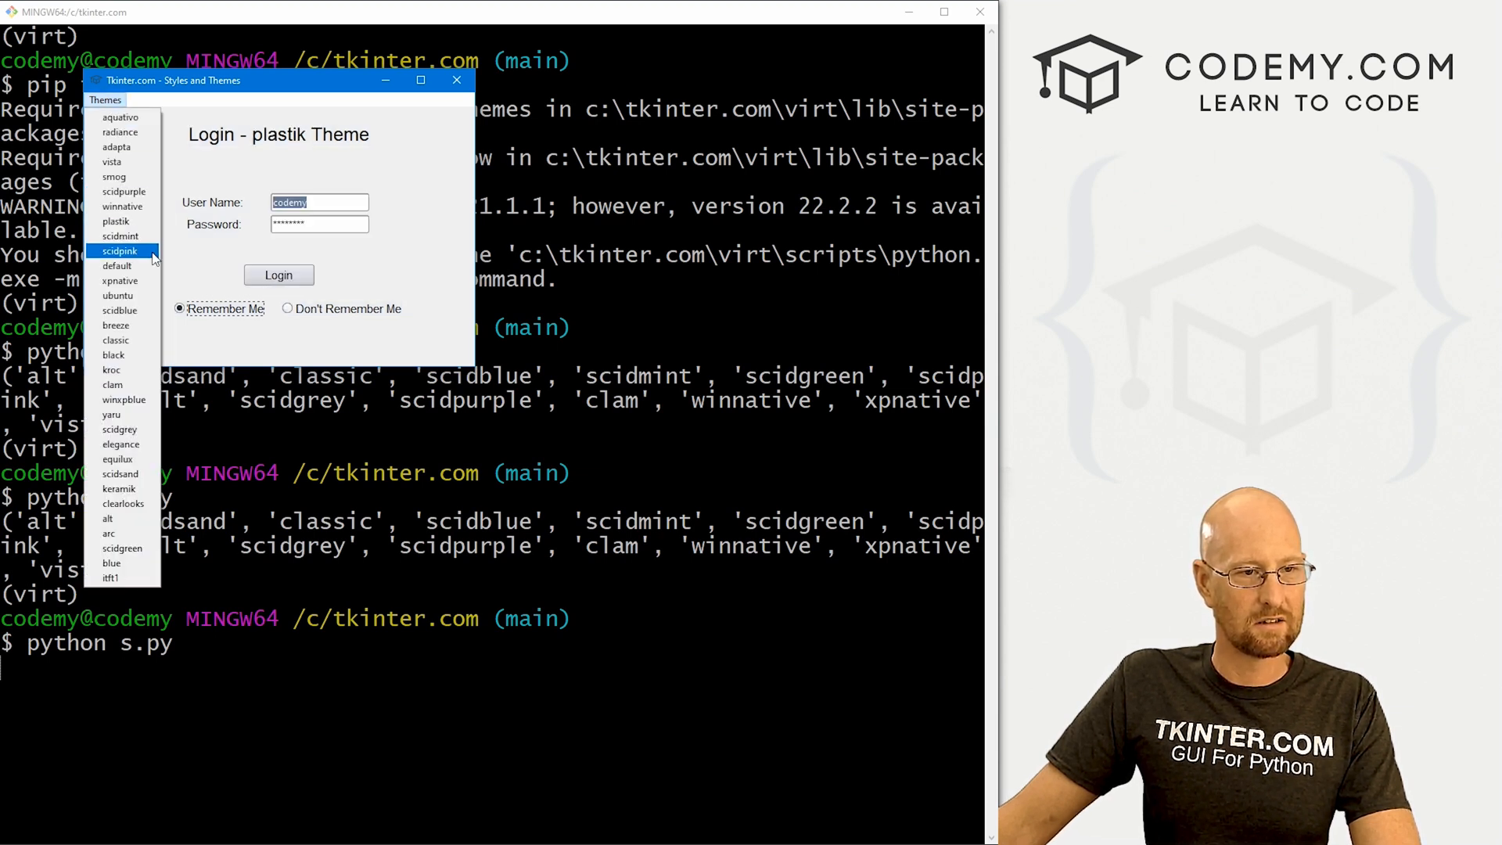
{"action": "left_click", "coordinate": [120, 236]}
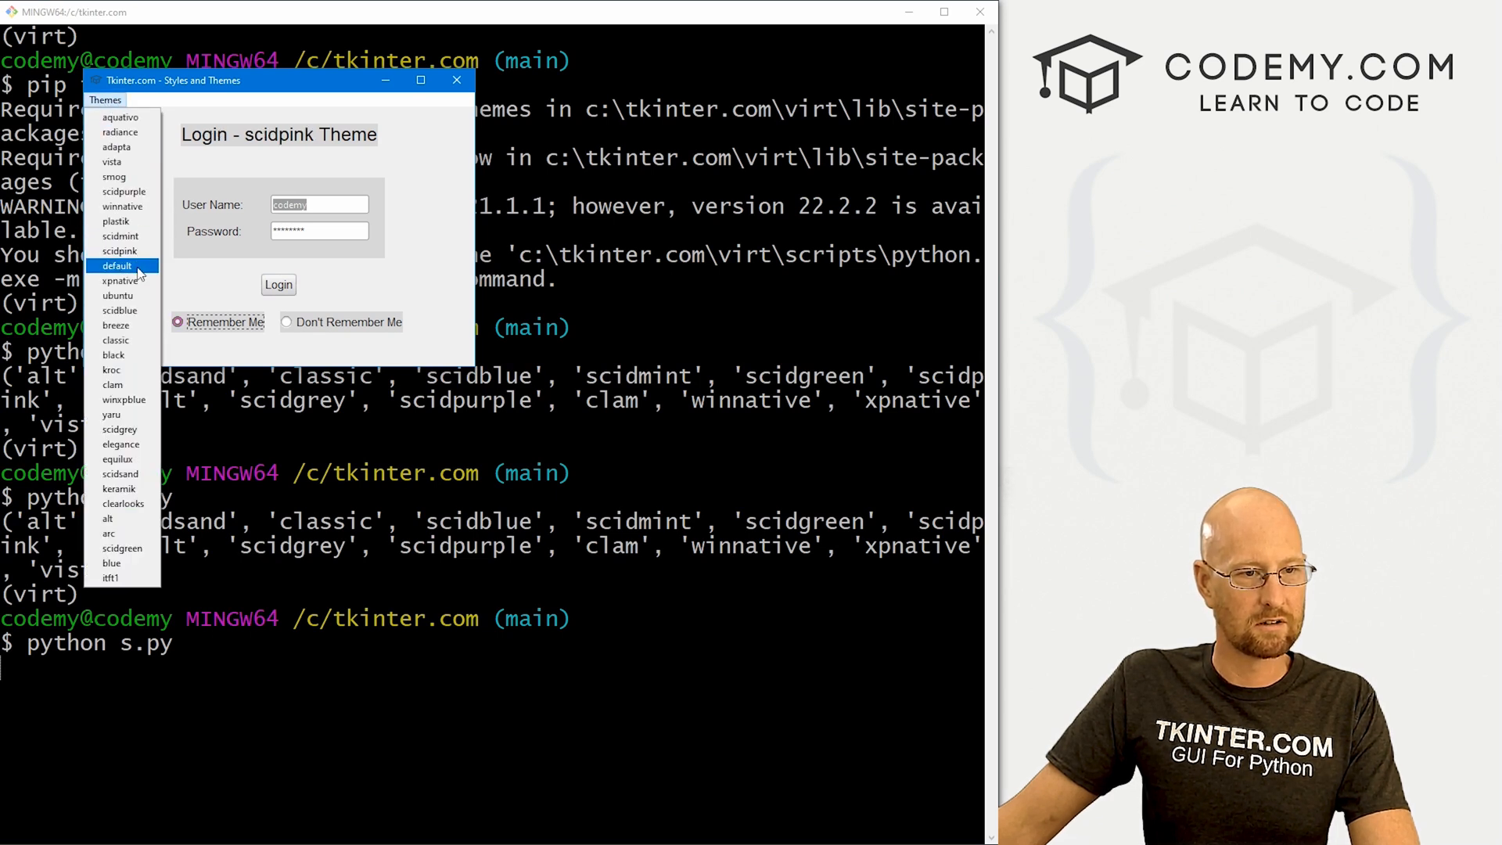
{"action": "left_click", "coordinate": [117, 295]}
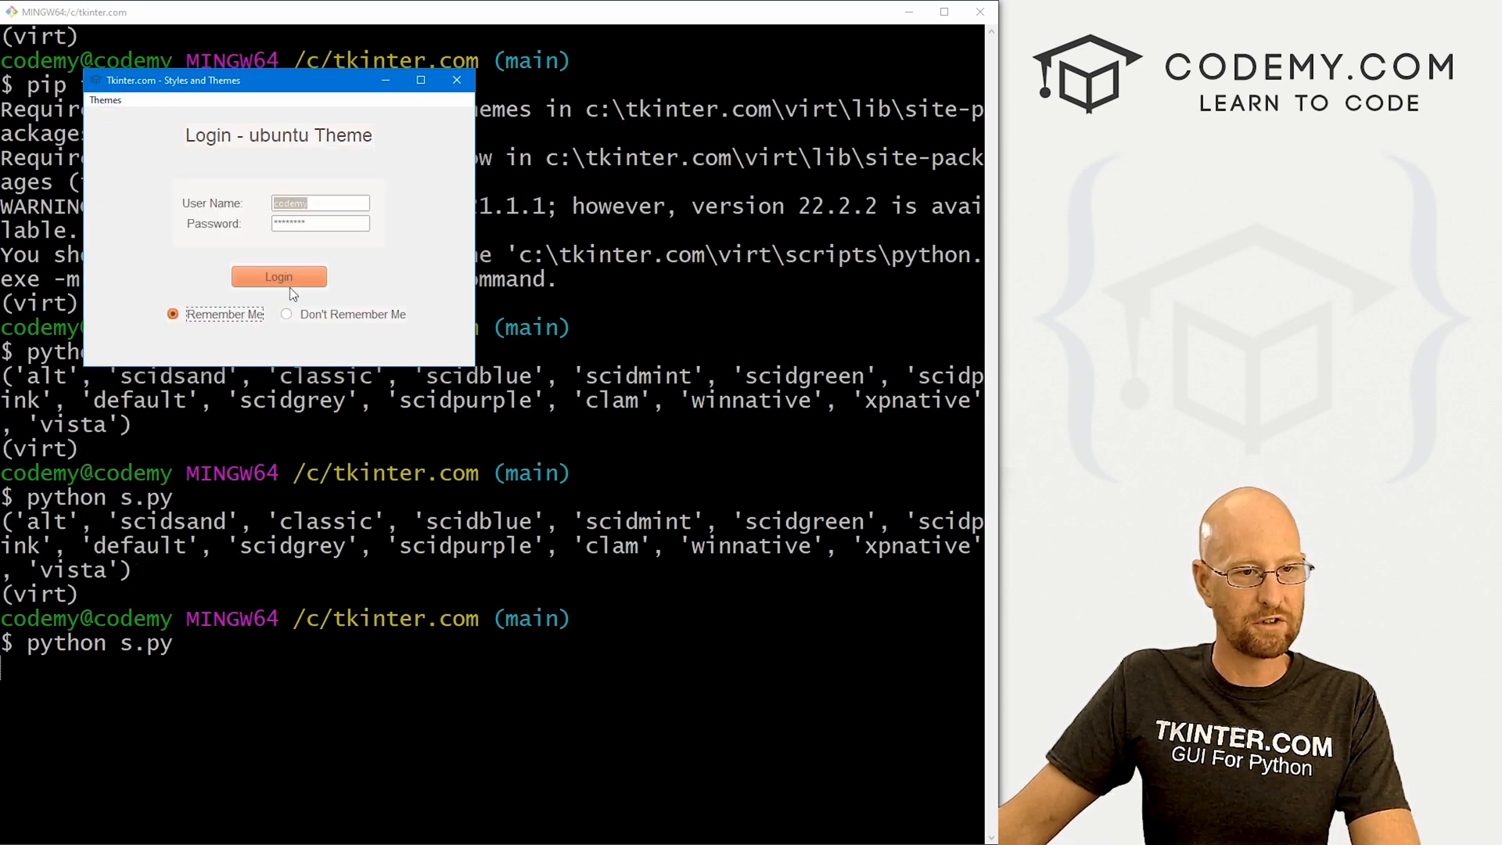
{"action": "left_click", "coordinate": [105, 100]}
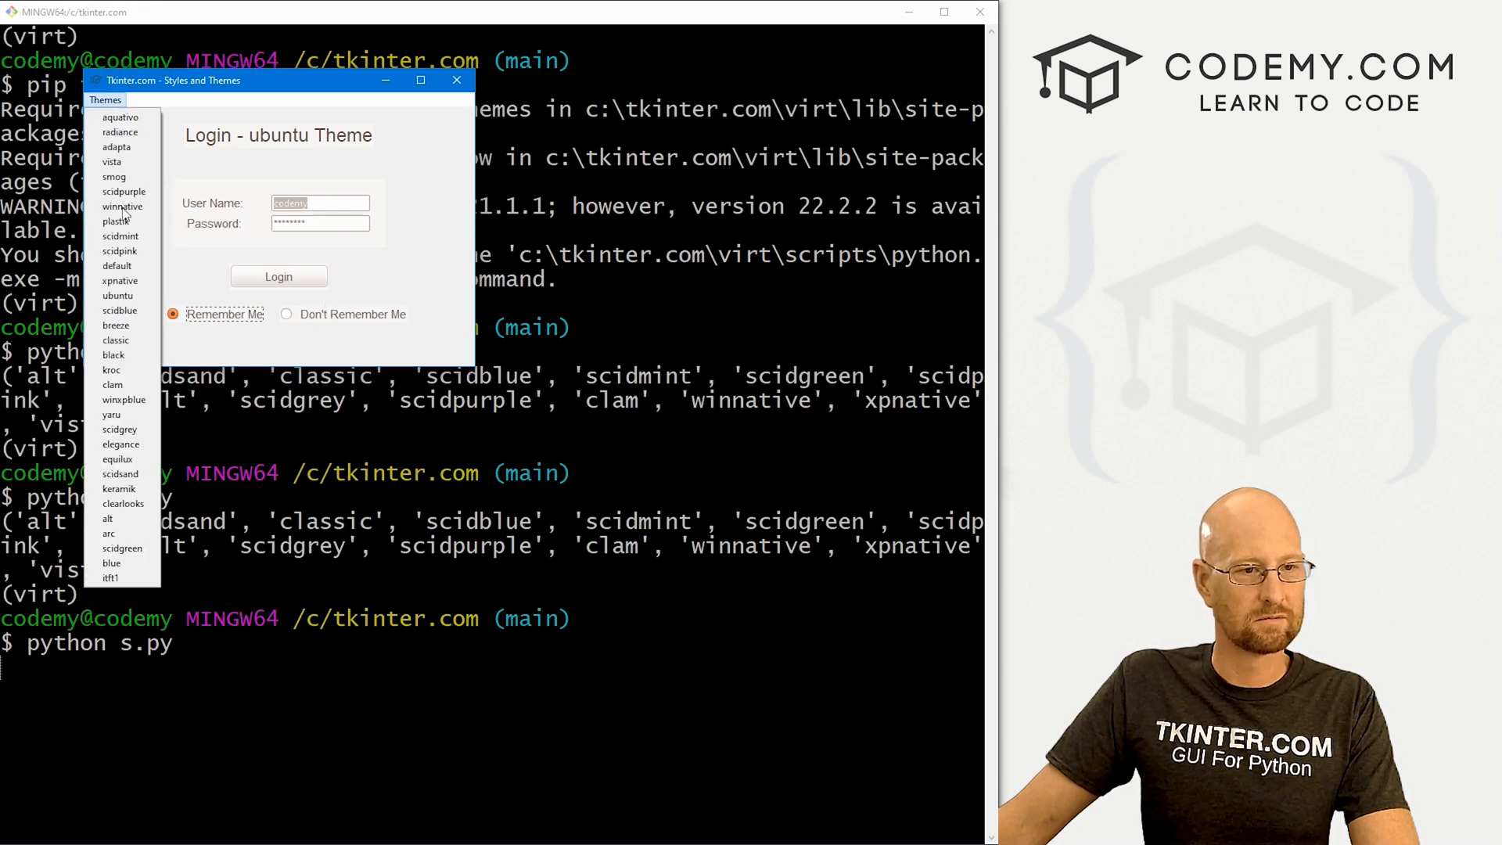
{"action": "left_click", "coordinate": [114, 326]}
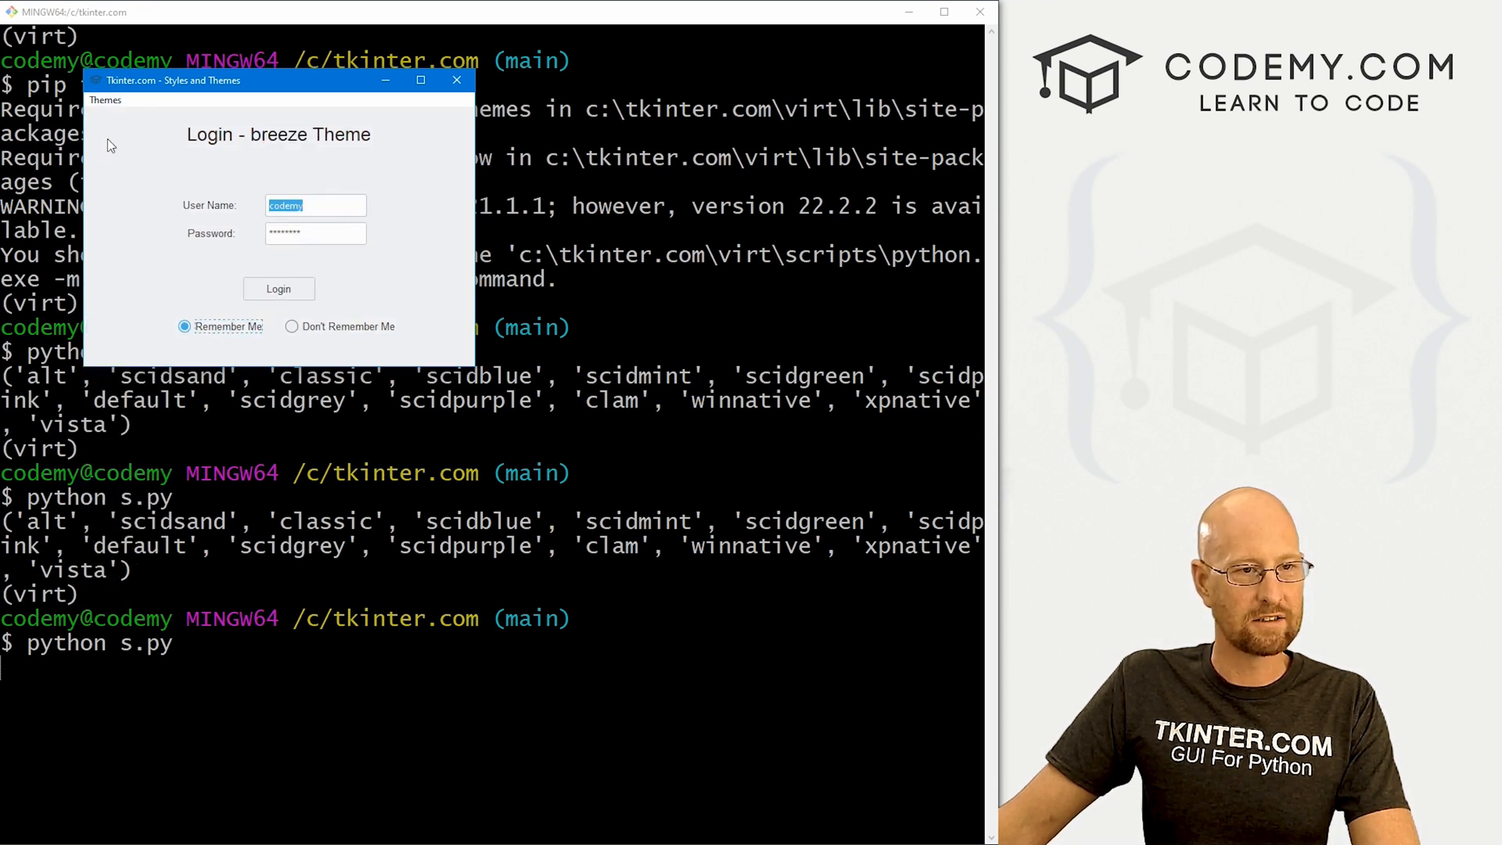
{"action": "left_click", "coordinate": [105, 100]}
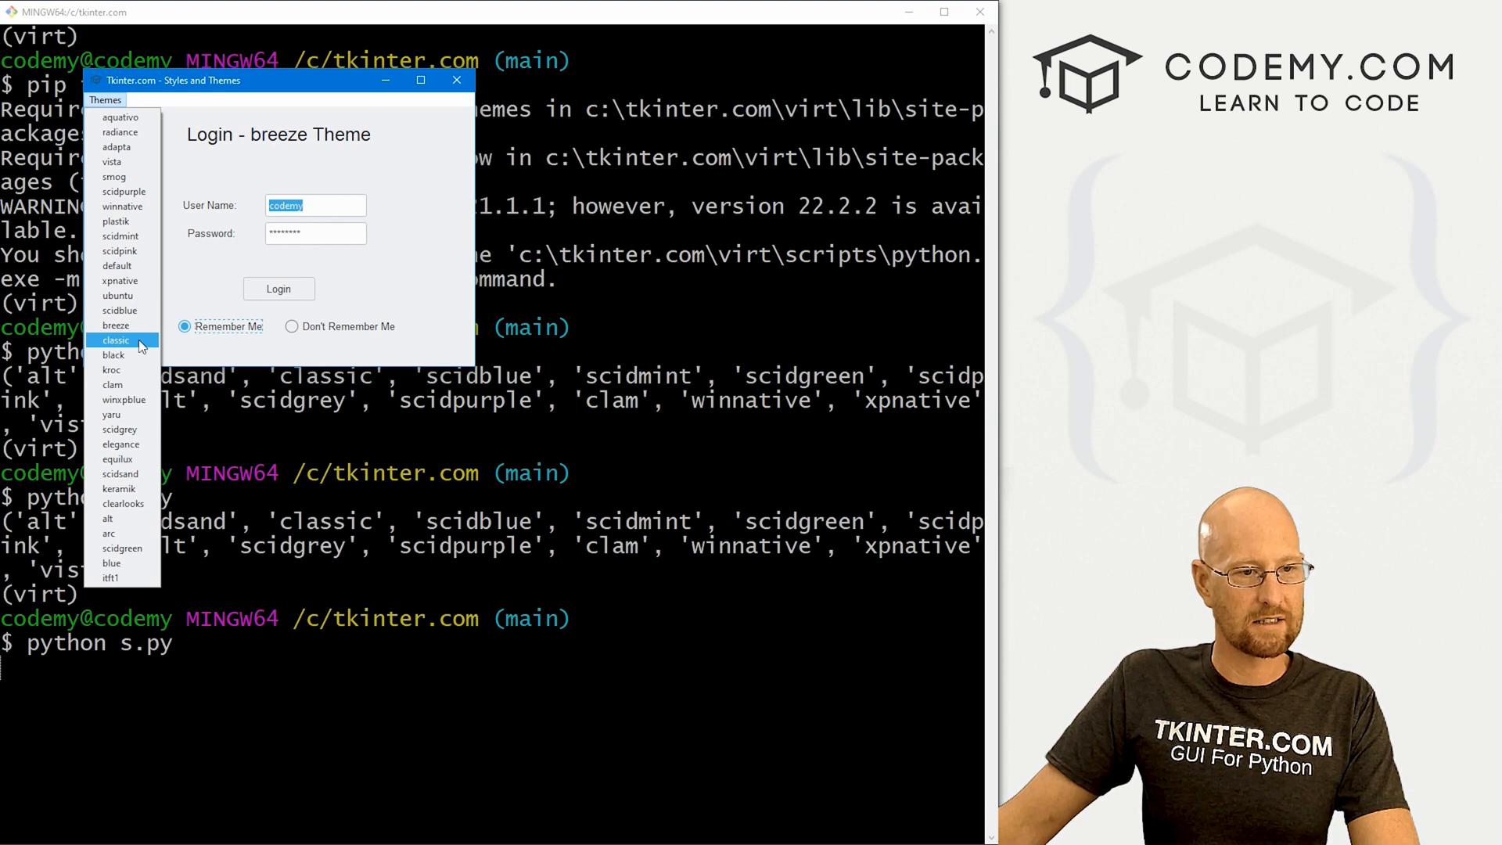
{"action": "left_click", "coordinate": [113, 355]}
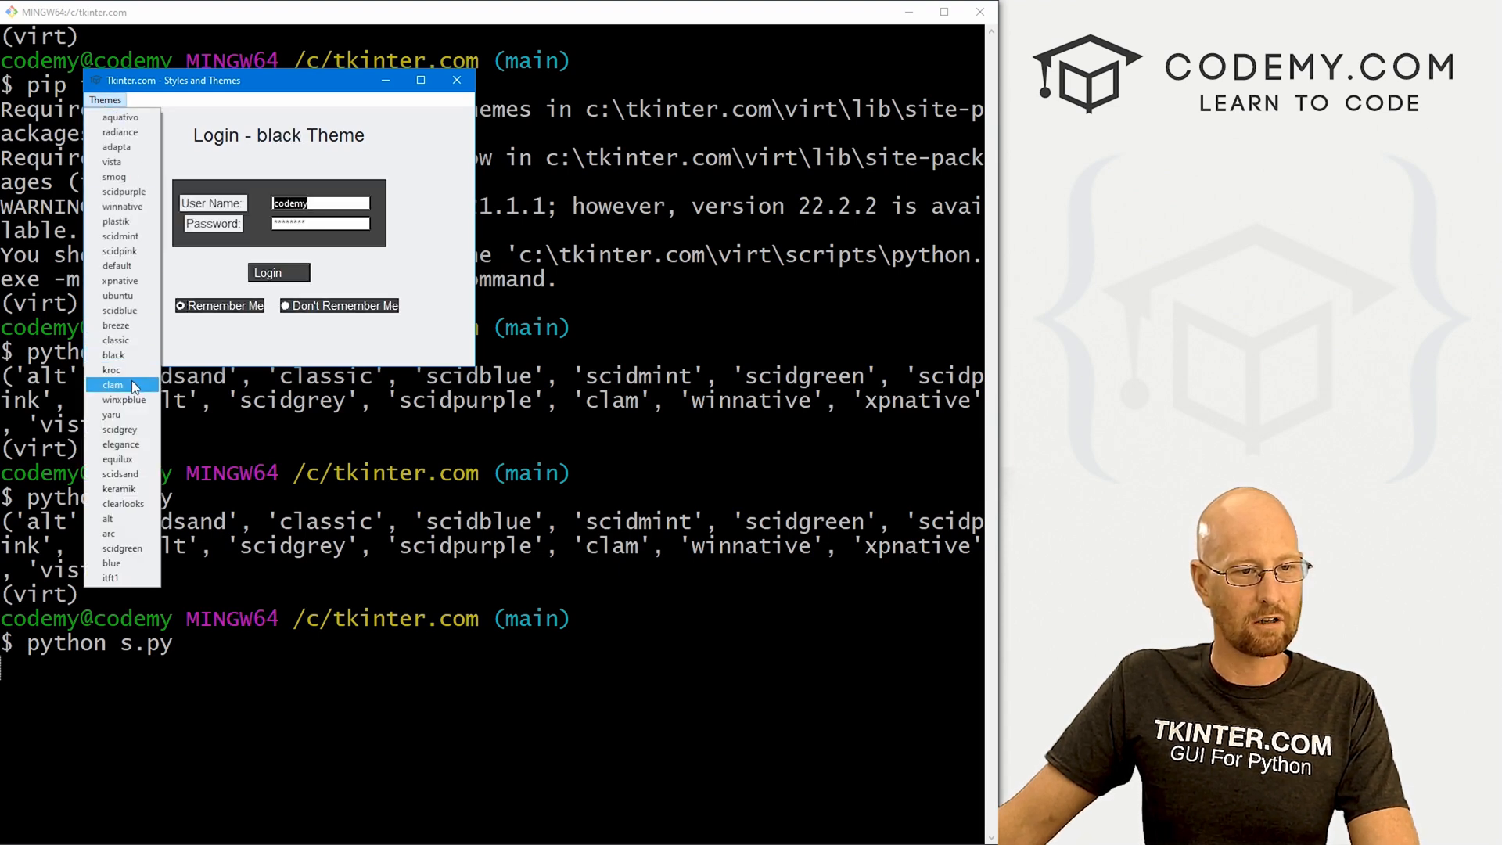
{"action": "left_click", "coordinate": [111, 415]}
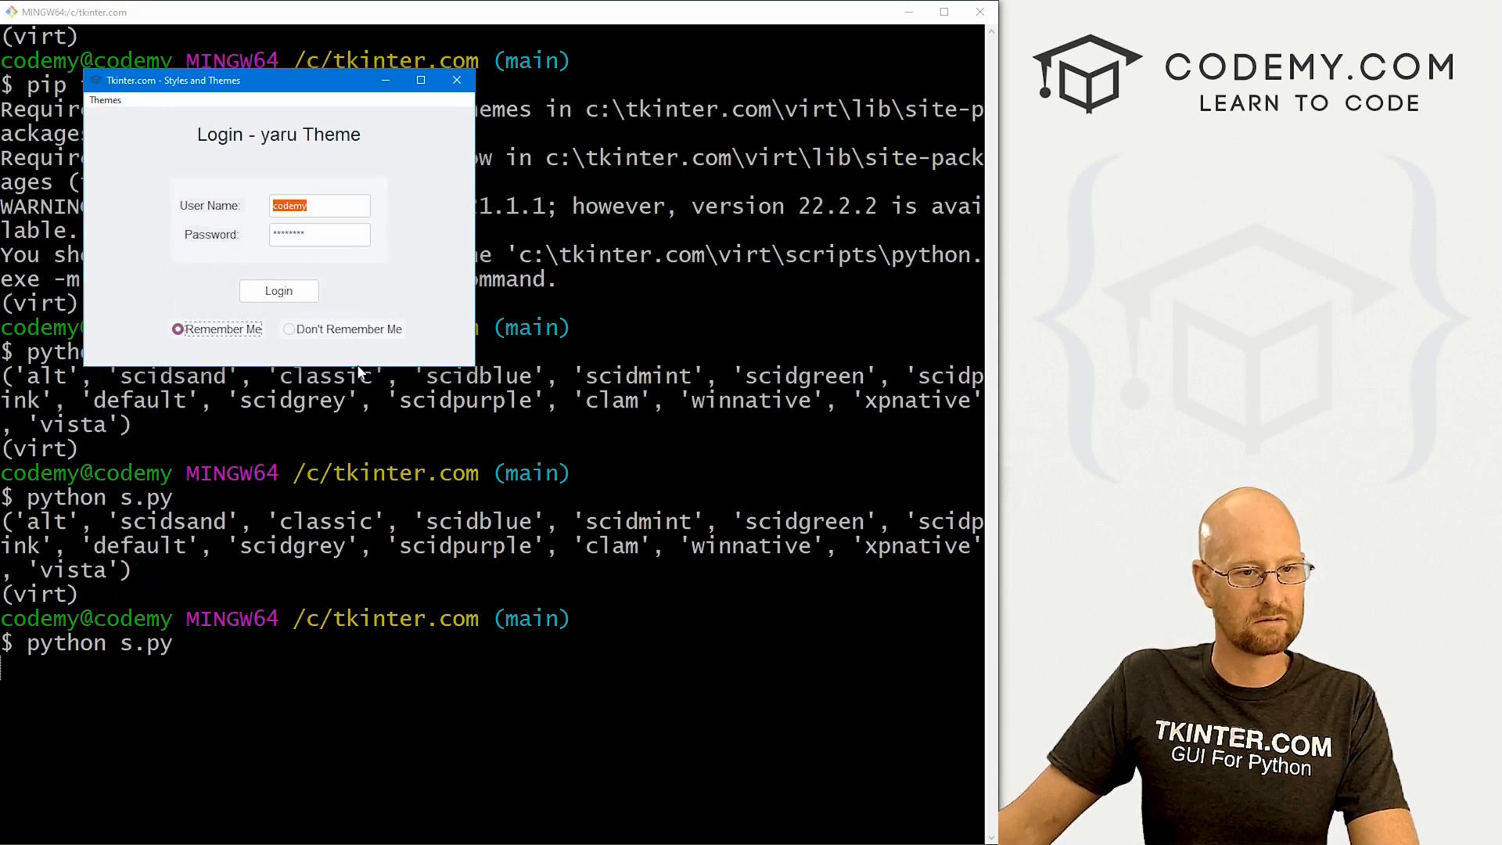
{"action": "left_click", "coordinate": [289, 328]}
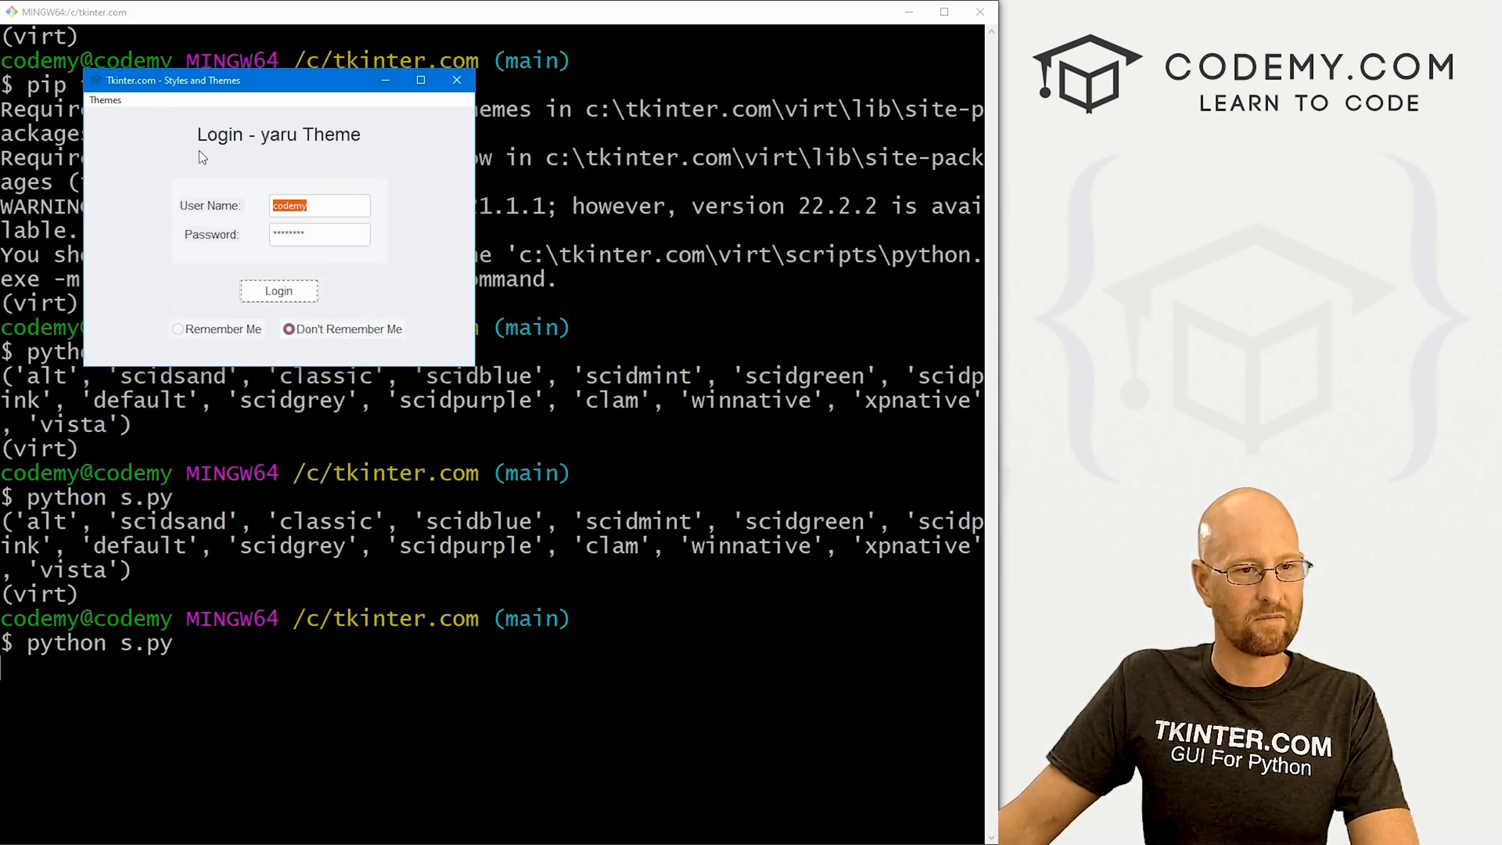
{"action": "left_click", "coordinate": [105, 100]}
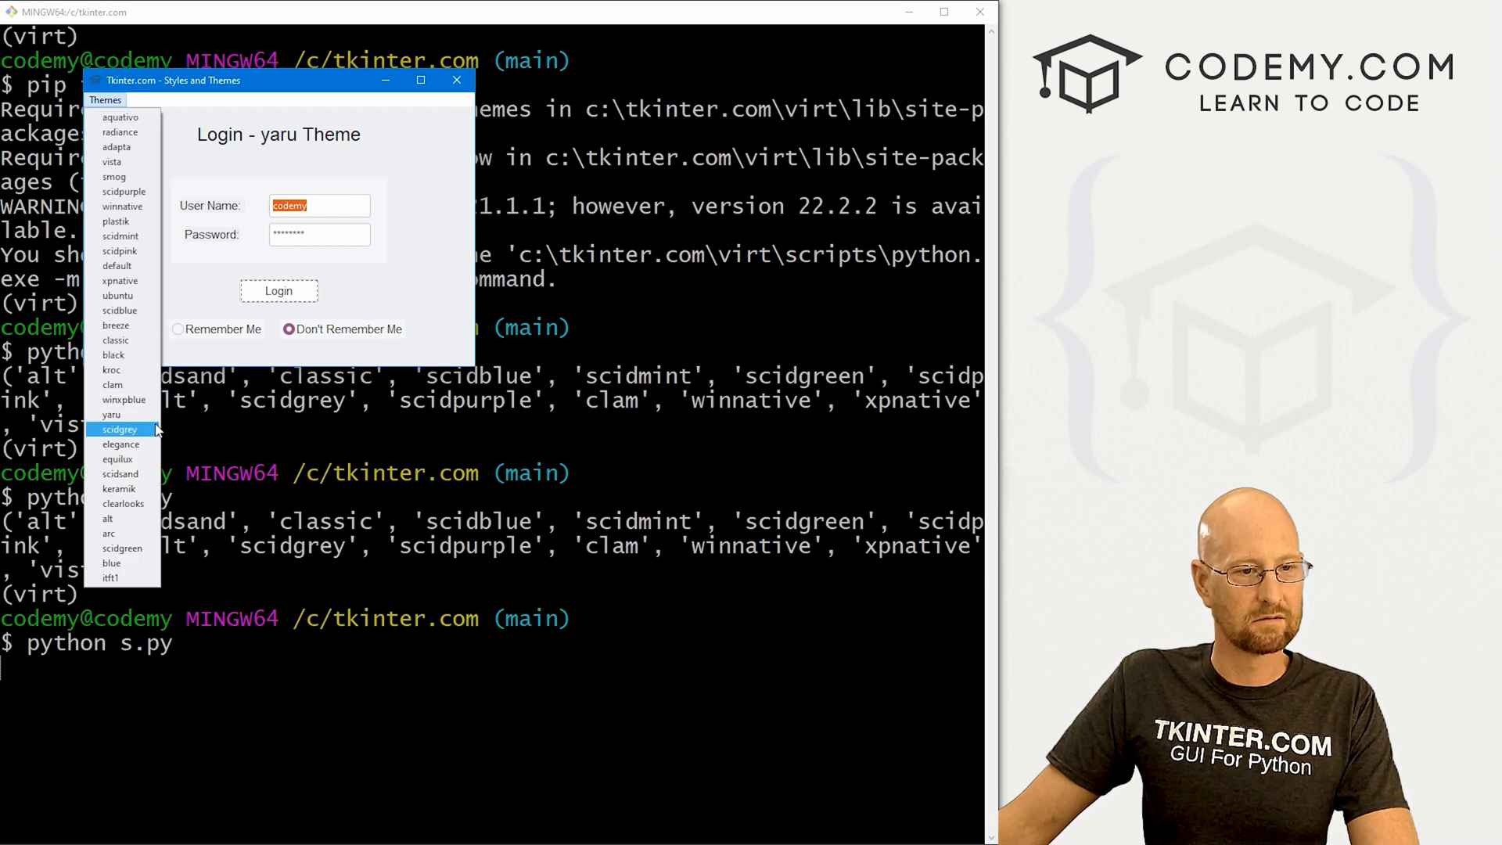
{"action": "left_click", "coordinate": [121, 444]}
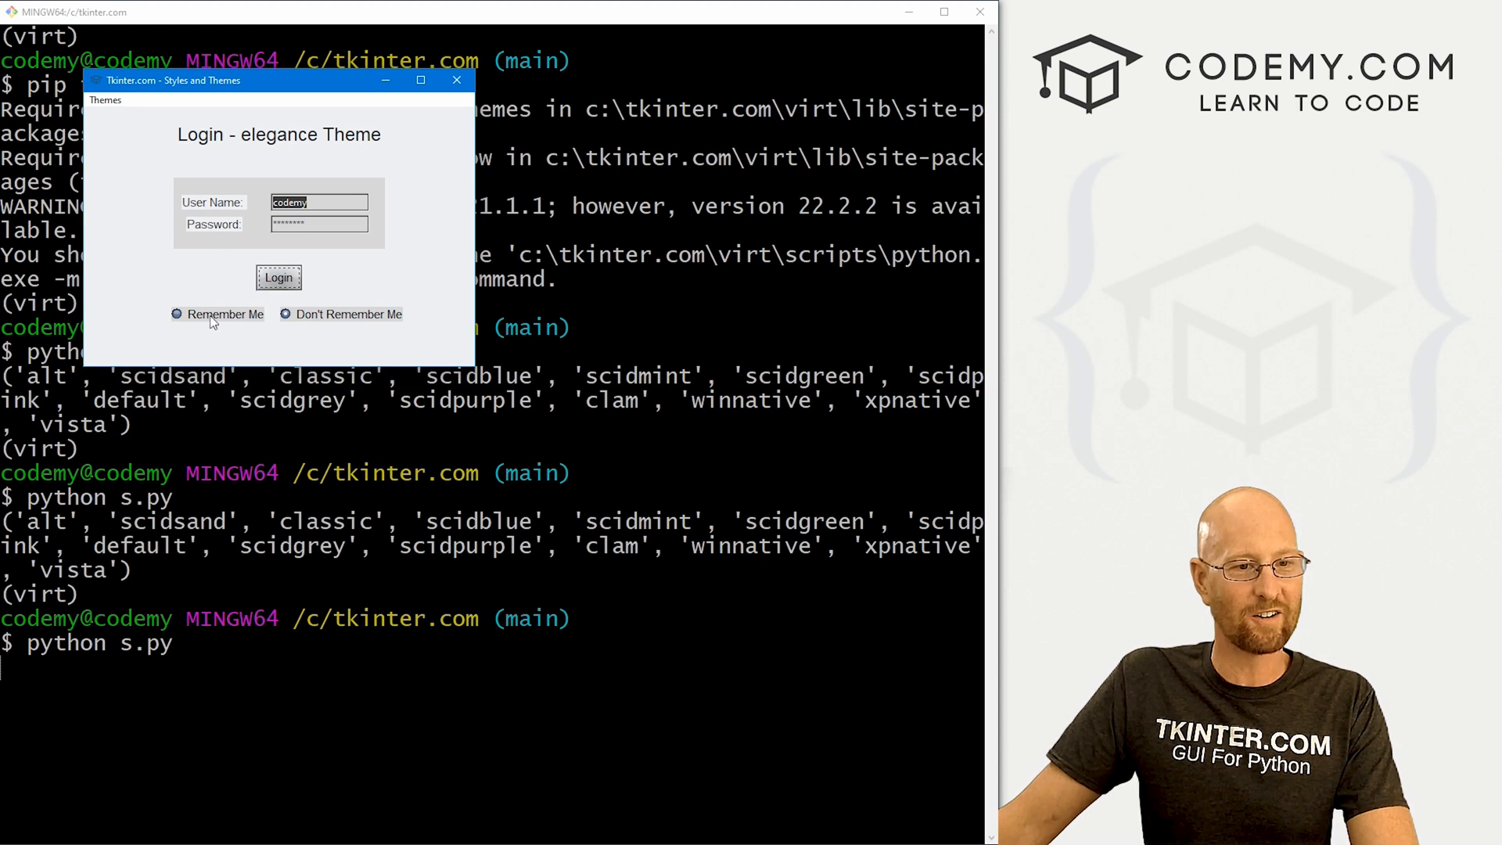
{"action": "left_click", "coordinate": [105, 100]}
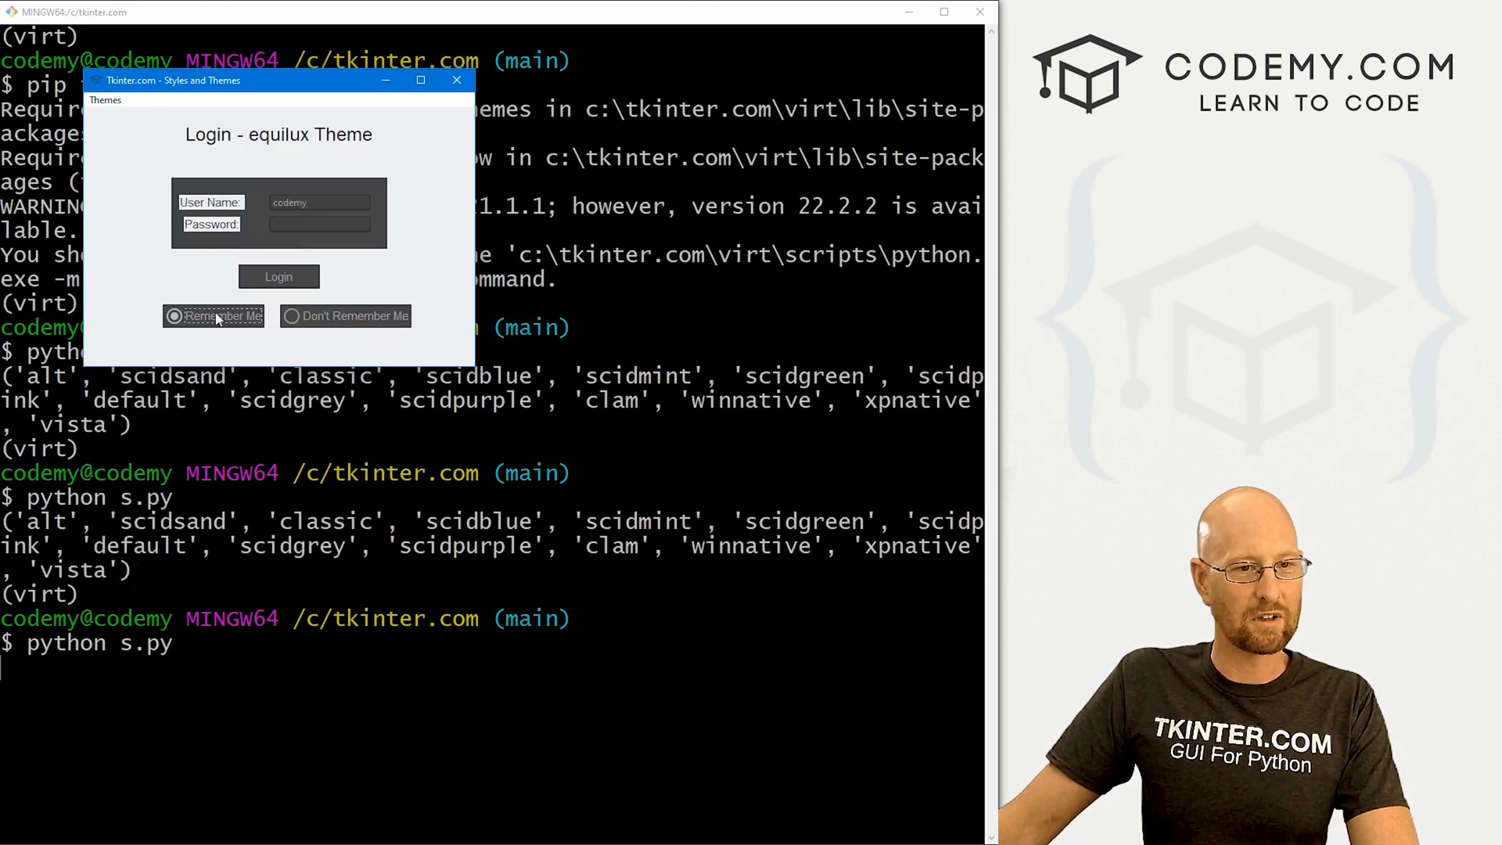
Apply scidsand, keramik, clearlooks and blue, test the Login button and the Remember Me options, then pick another theme
{"action": "left_click", "coordinate": [105, 100]}
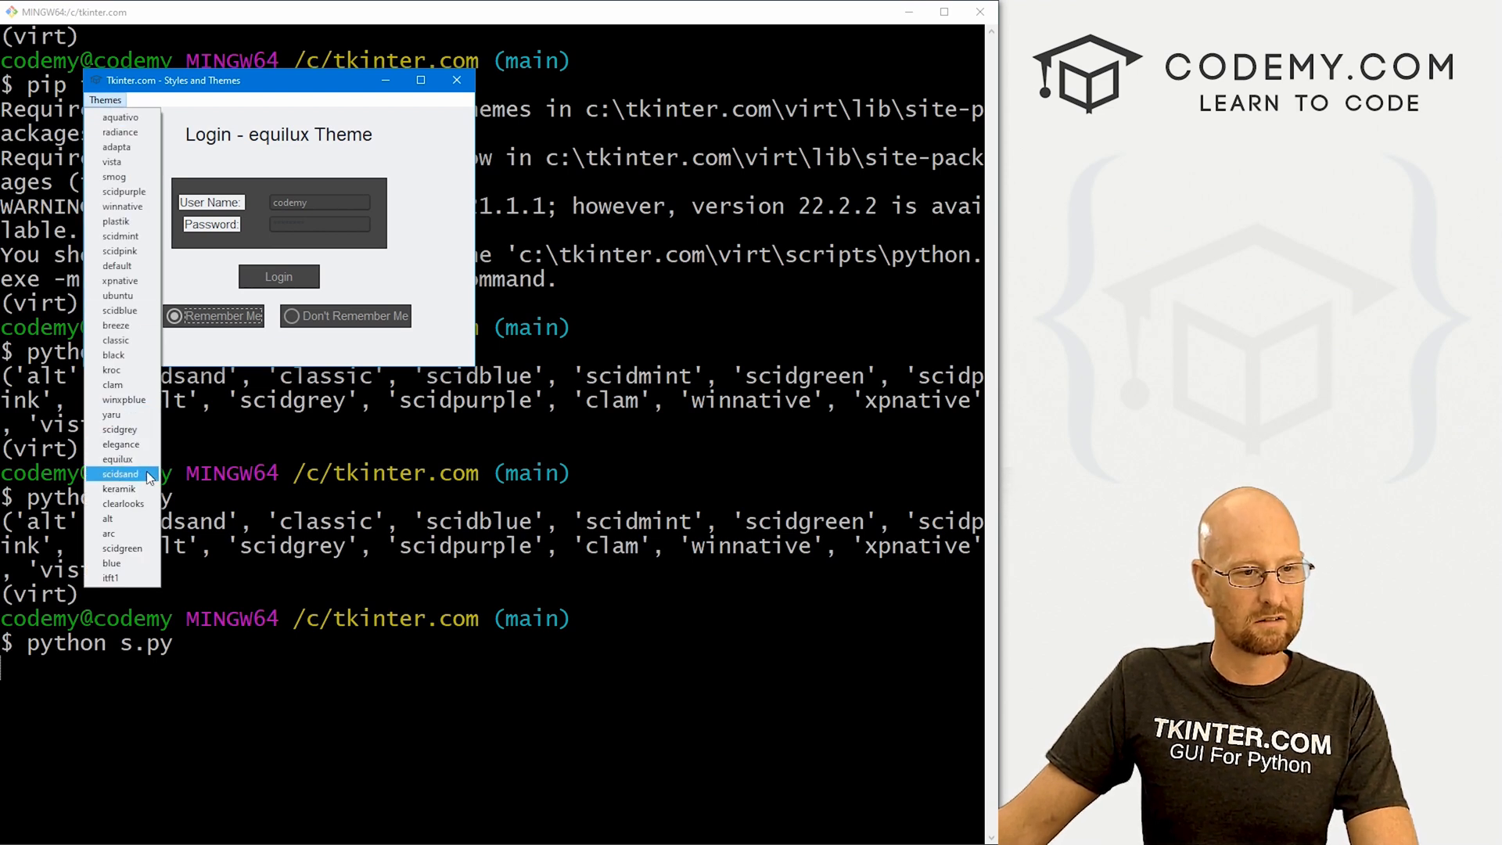
{"action": "left_click", "coordinate": [121, 473]}
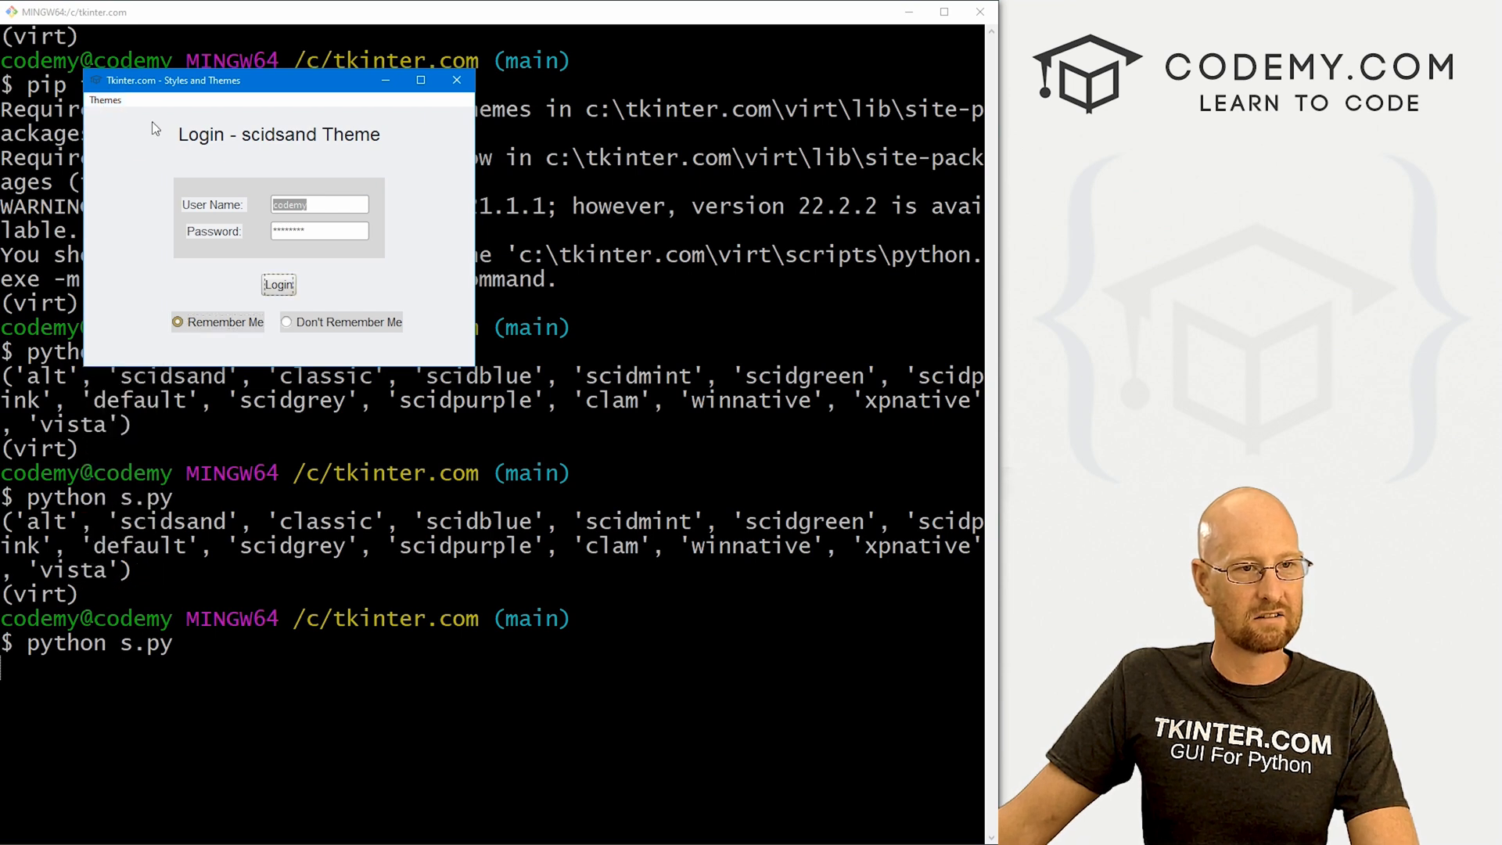
{"action": "left_click", "coordinate": [105, 100]}
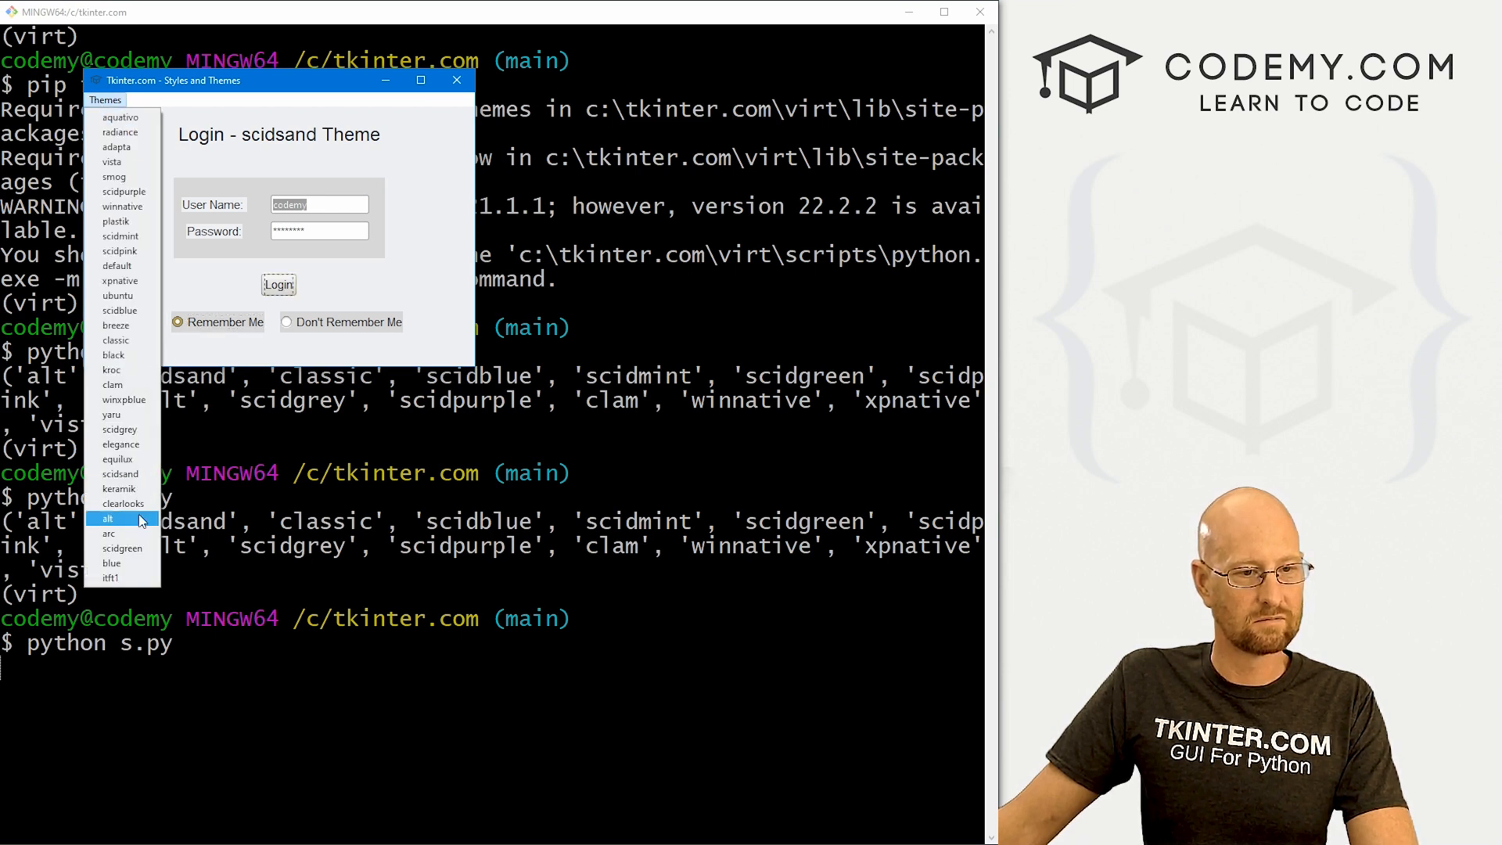
{"action": "left_click", "coordinate": [118, 488]}
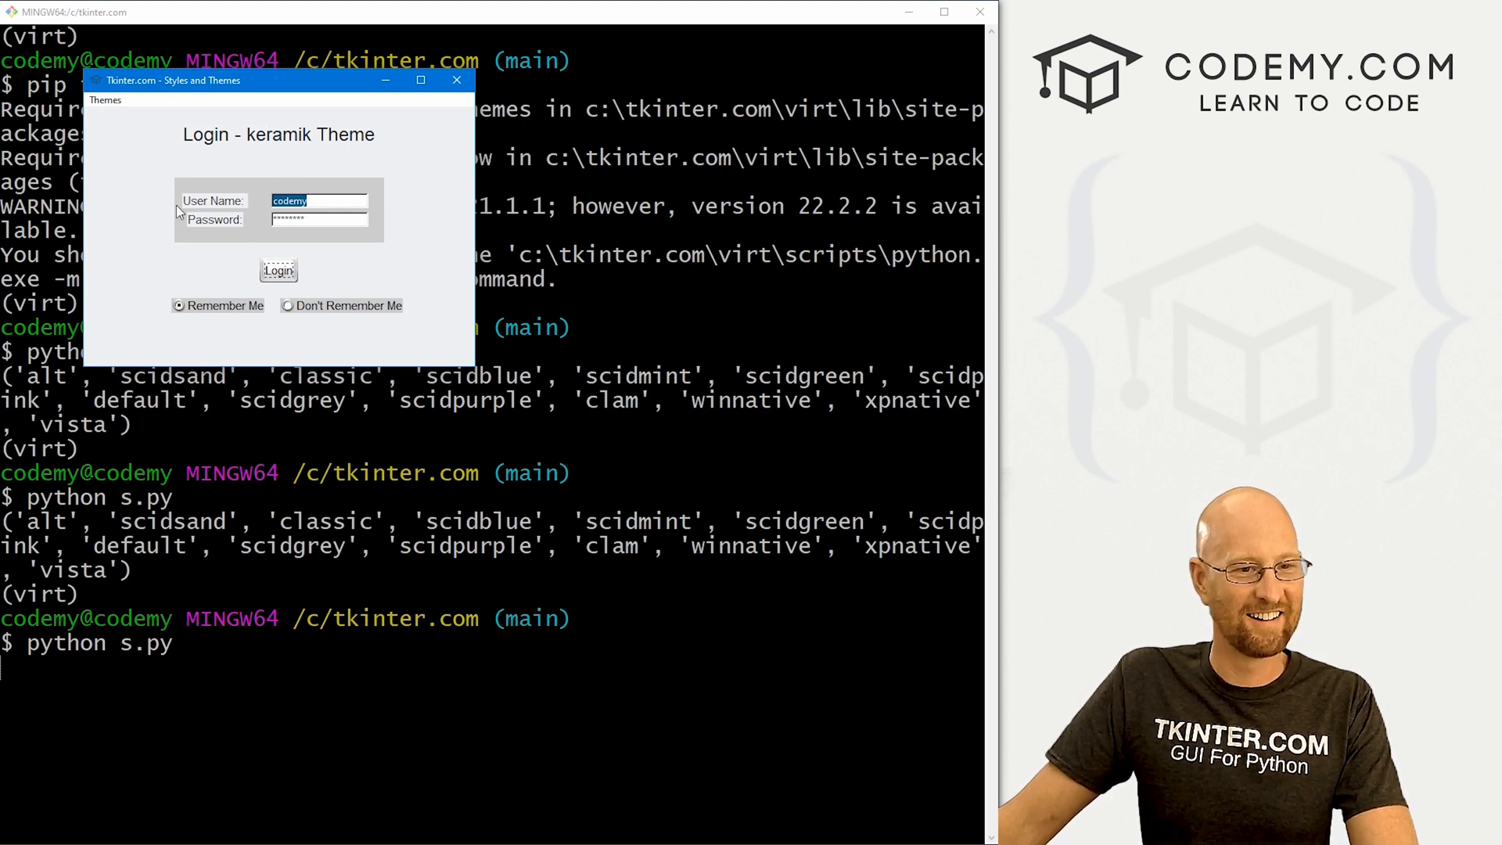
{"action": "left_click", "coordinate": [105, 100]}
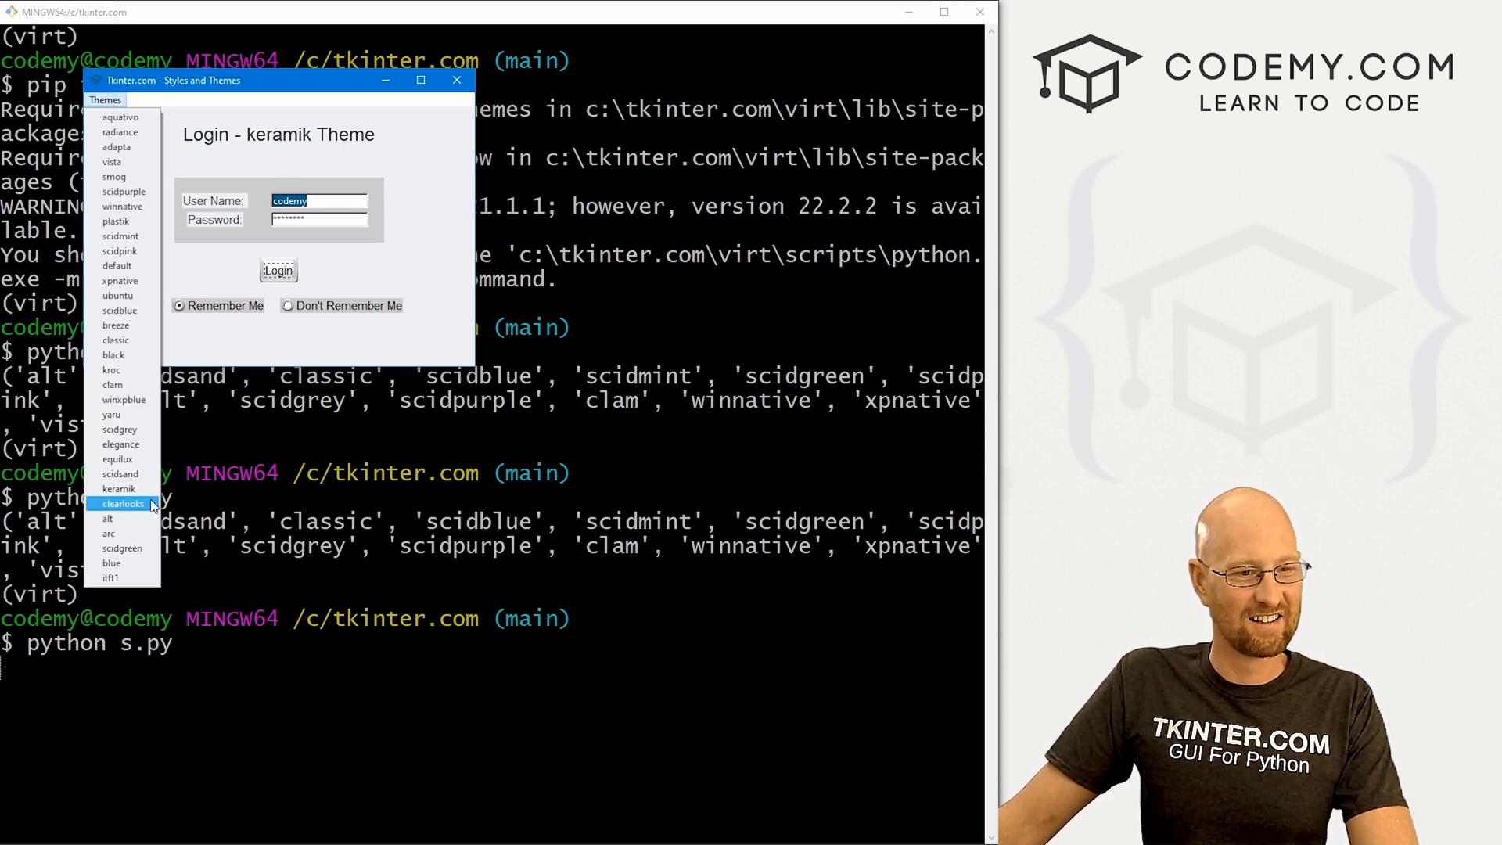
{"action": "left_click", "coordinate": [122, 504]}
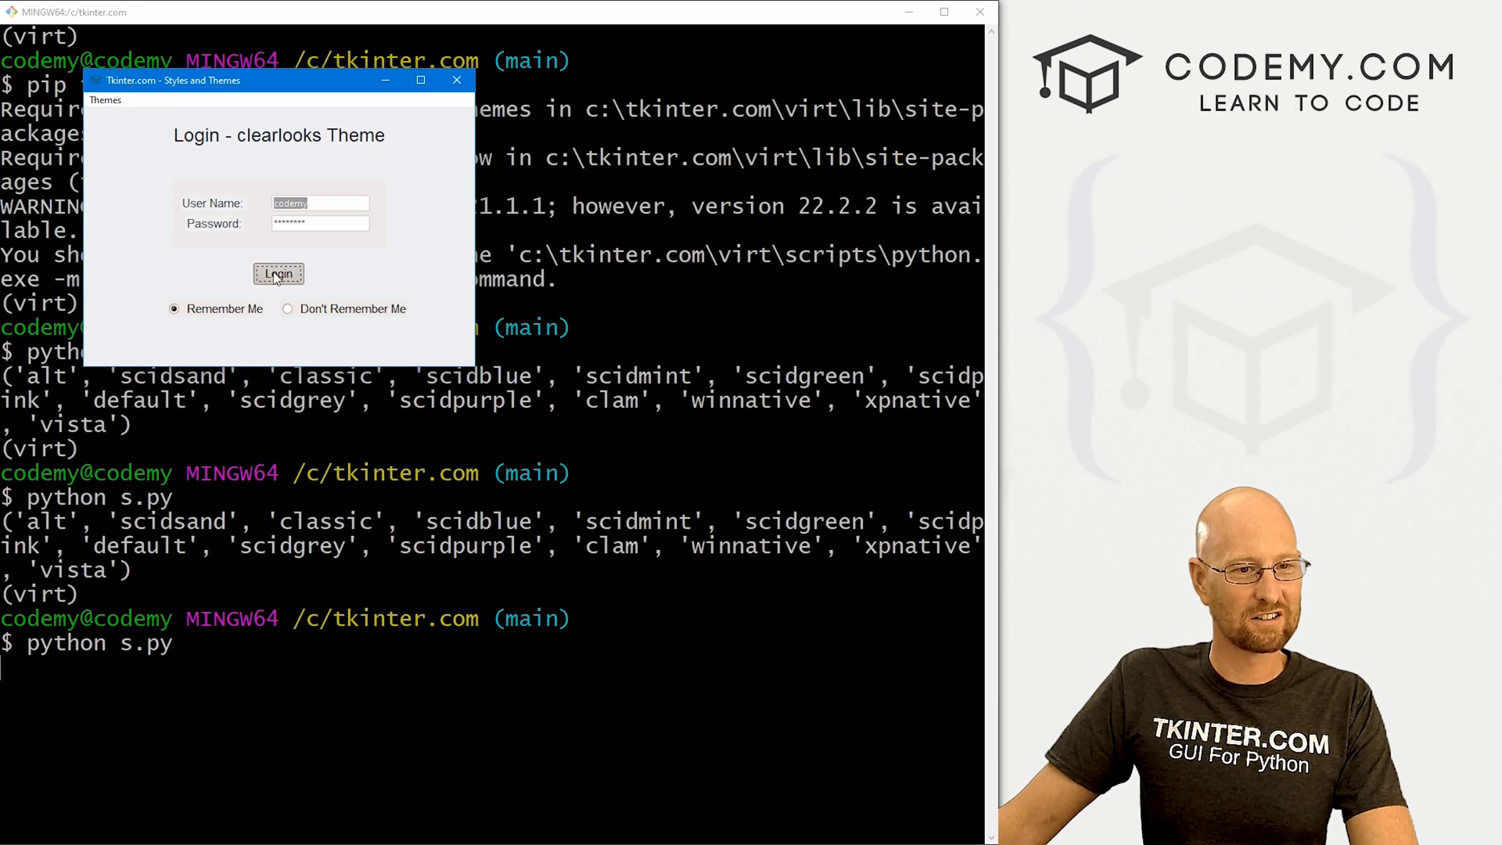
{"action": "left_click", "coordinate": [105, 100]}
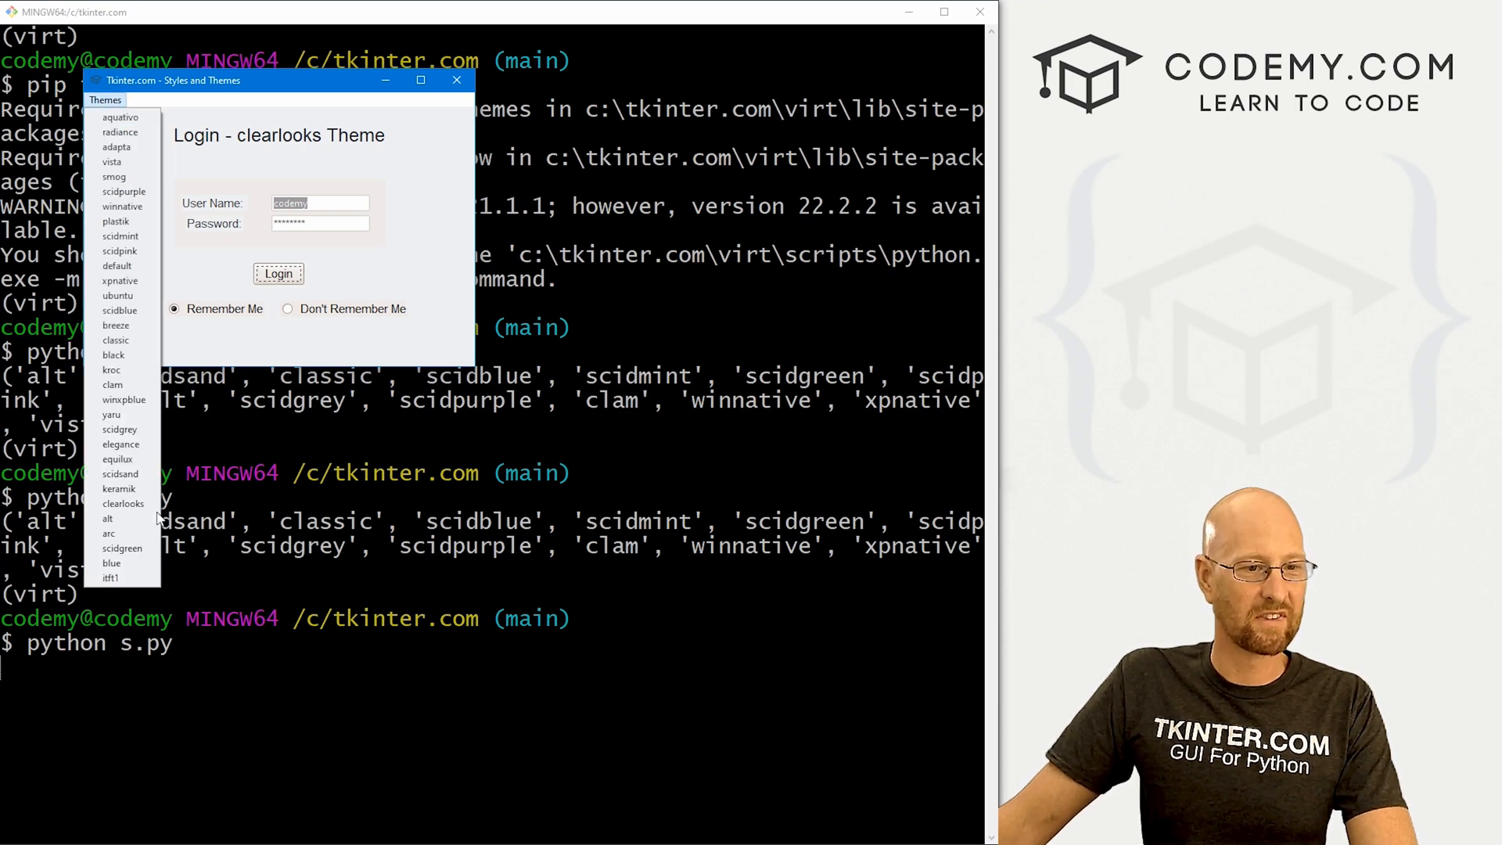
{"action": "left_click", "coordinate": [108, 518]}
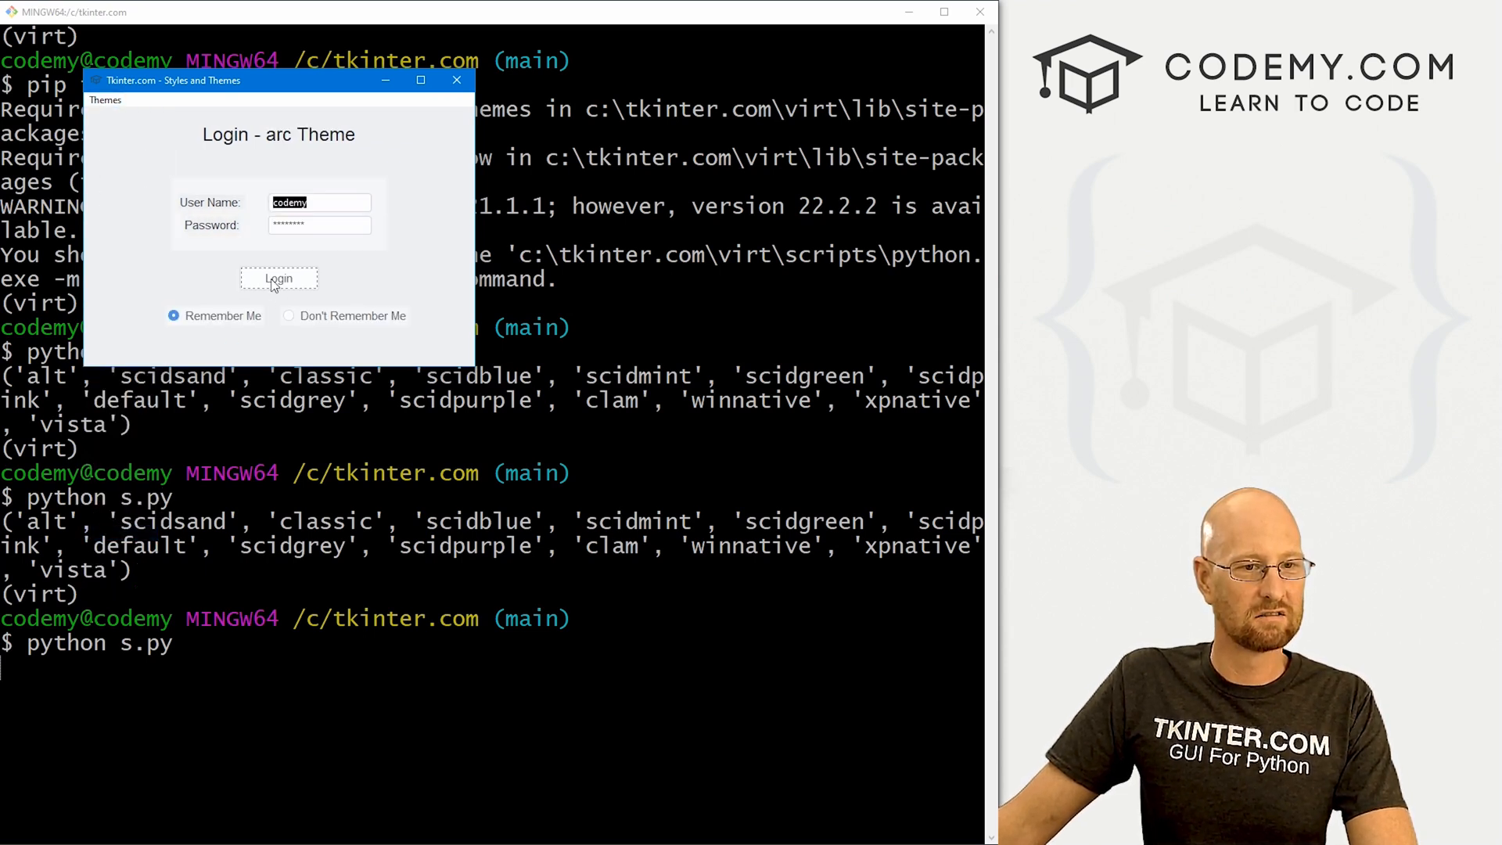
{"action": "left_click", "coordinate": [105, 100]}
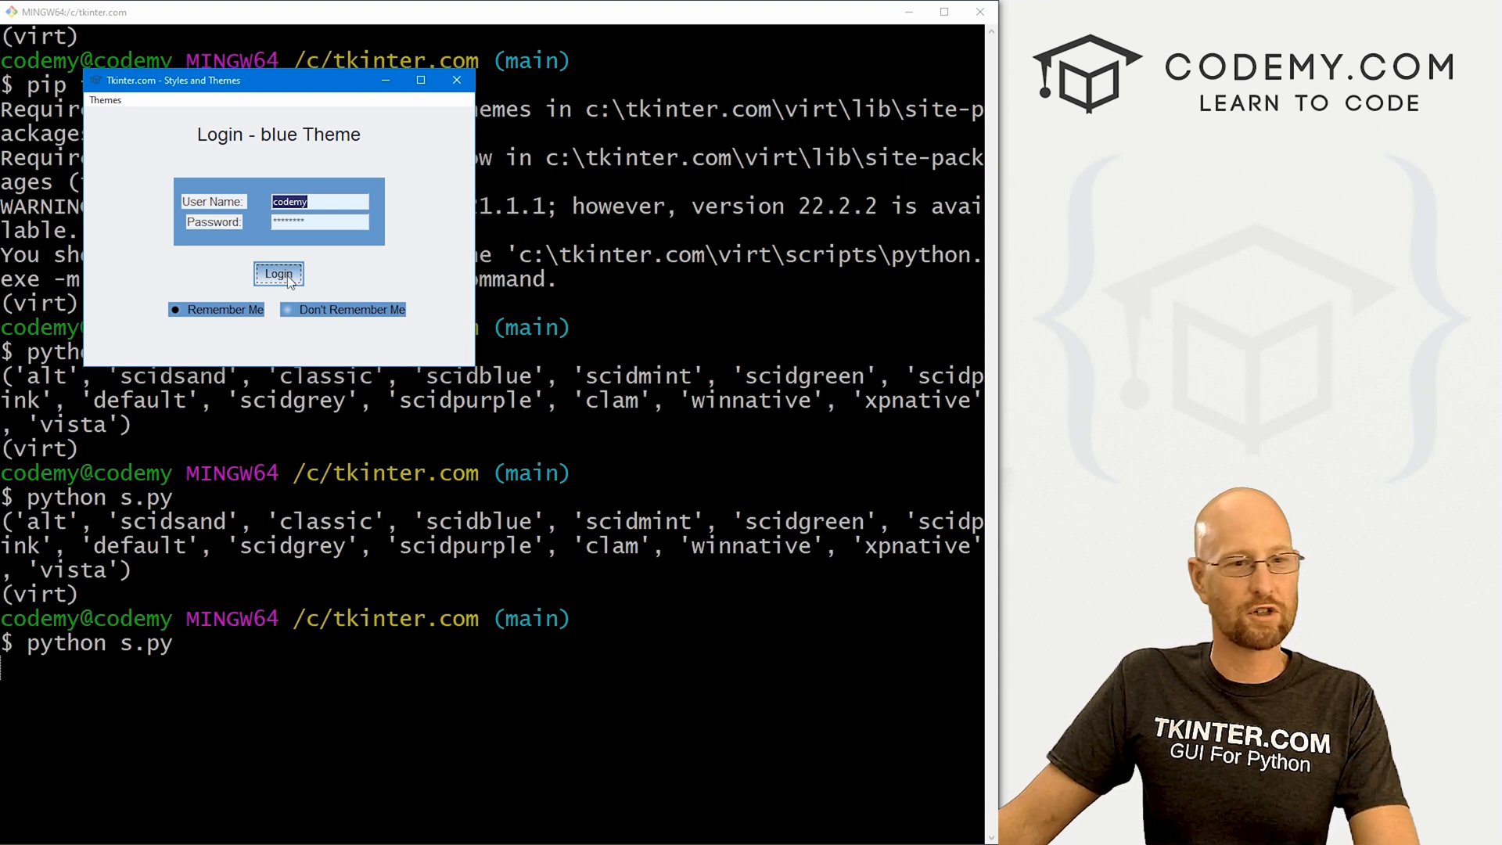
{"action": "left_click", "coordinate": [286, 310]}
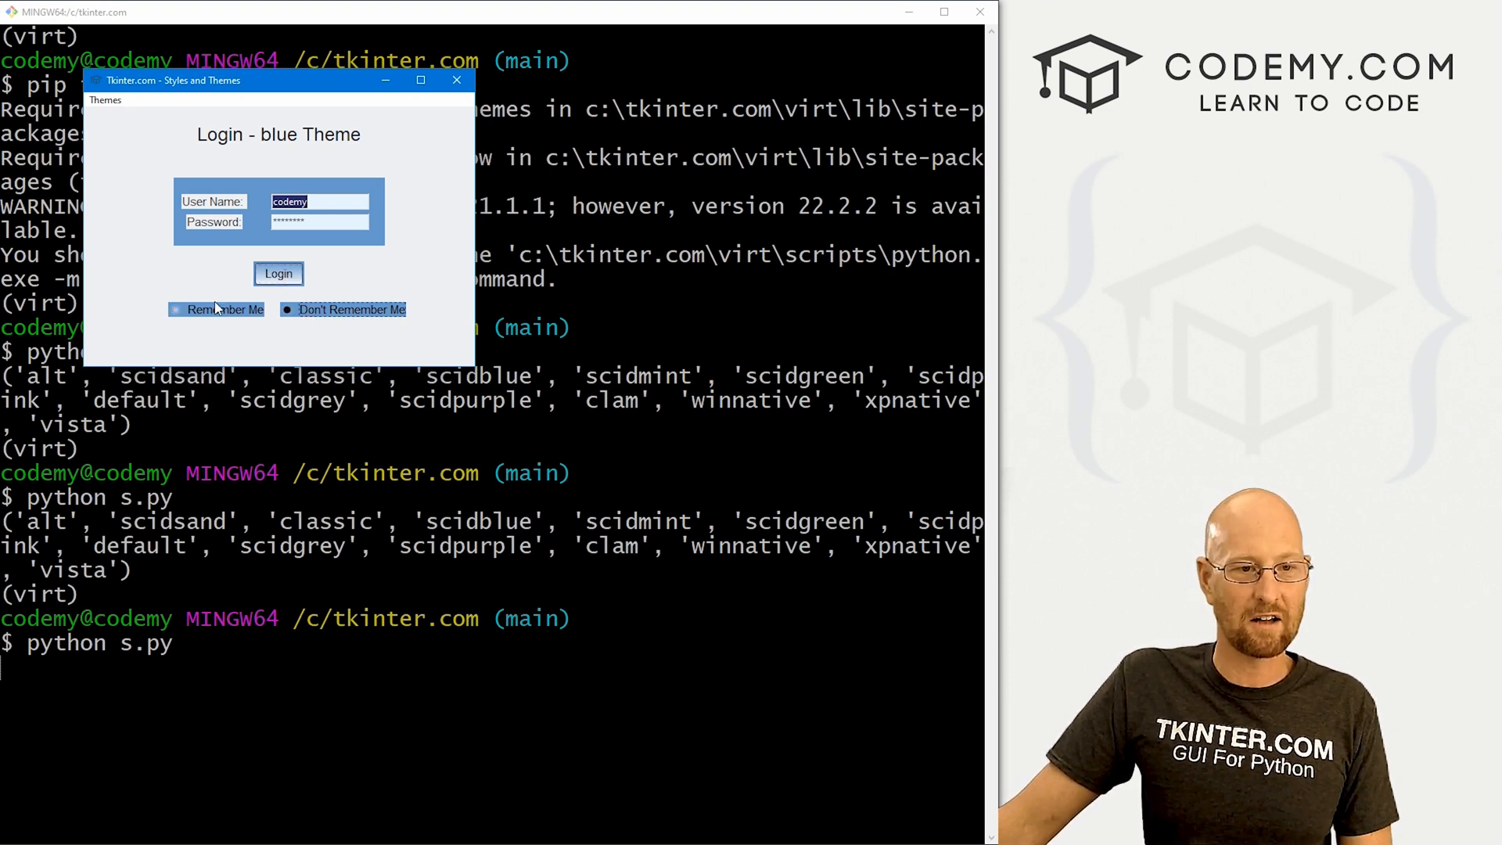
{"action": "left_click", "coordinate": [175, 310]}
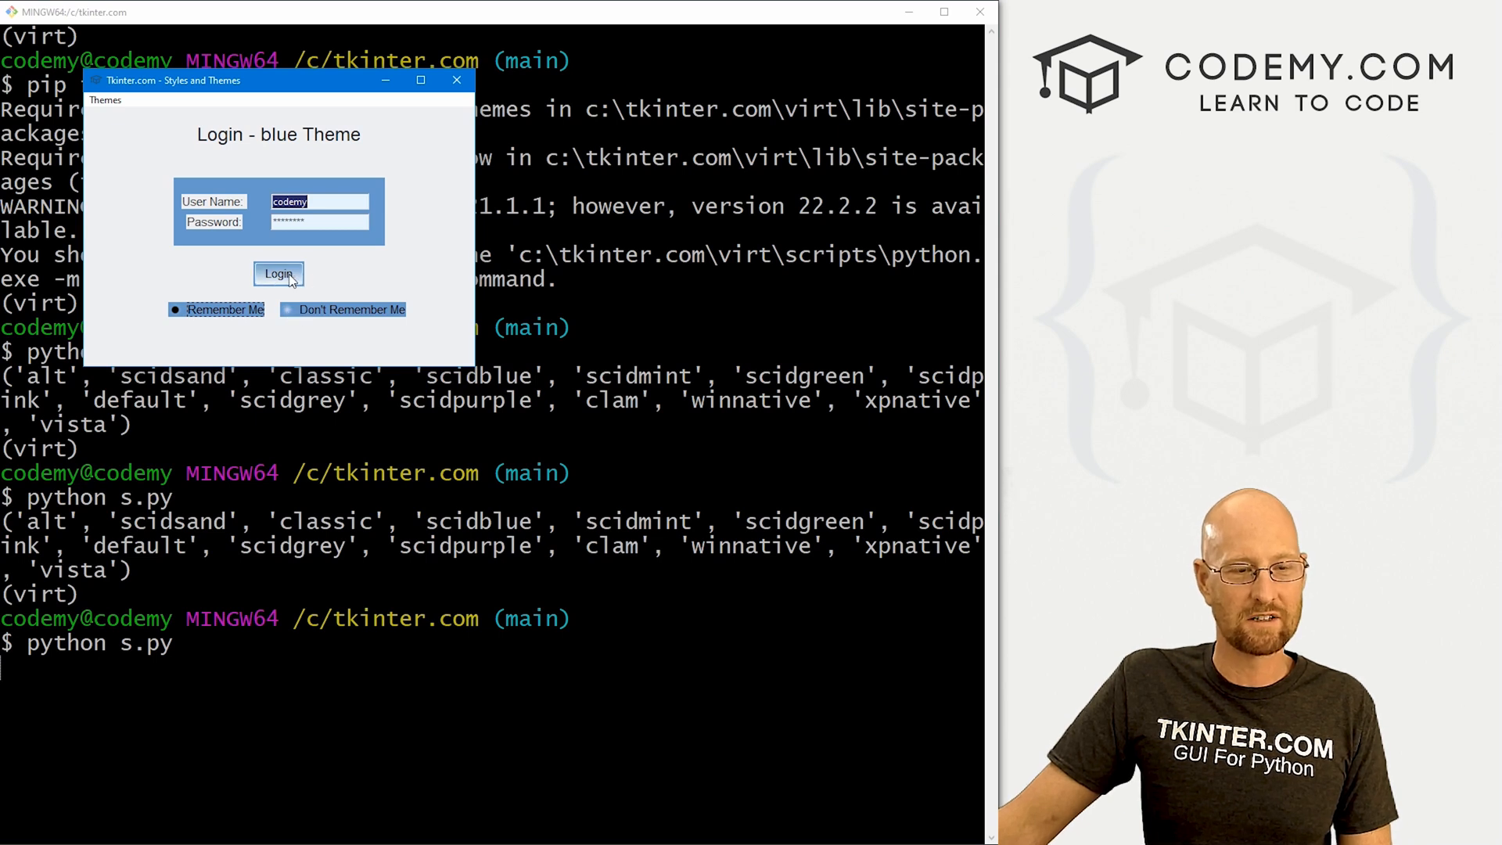
{"action": "left_click", "coordinate": [104, 100]}
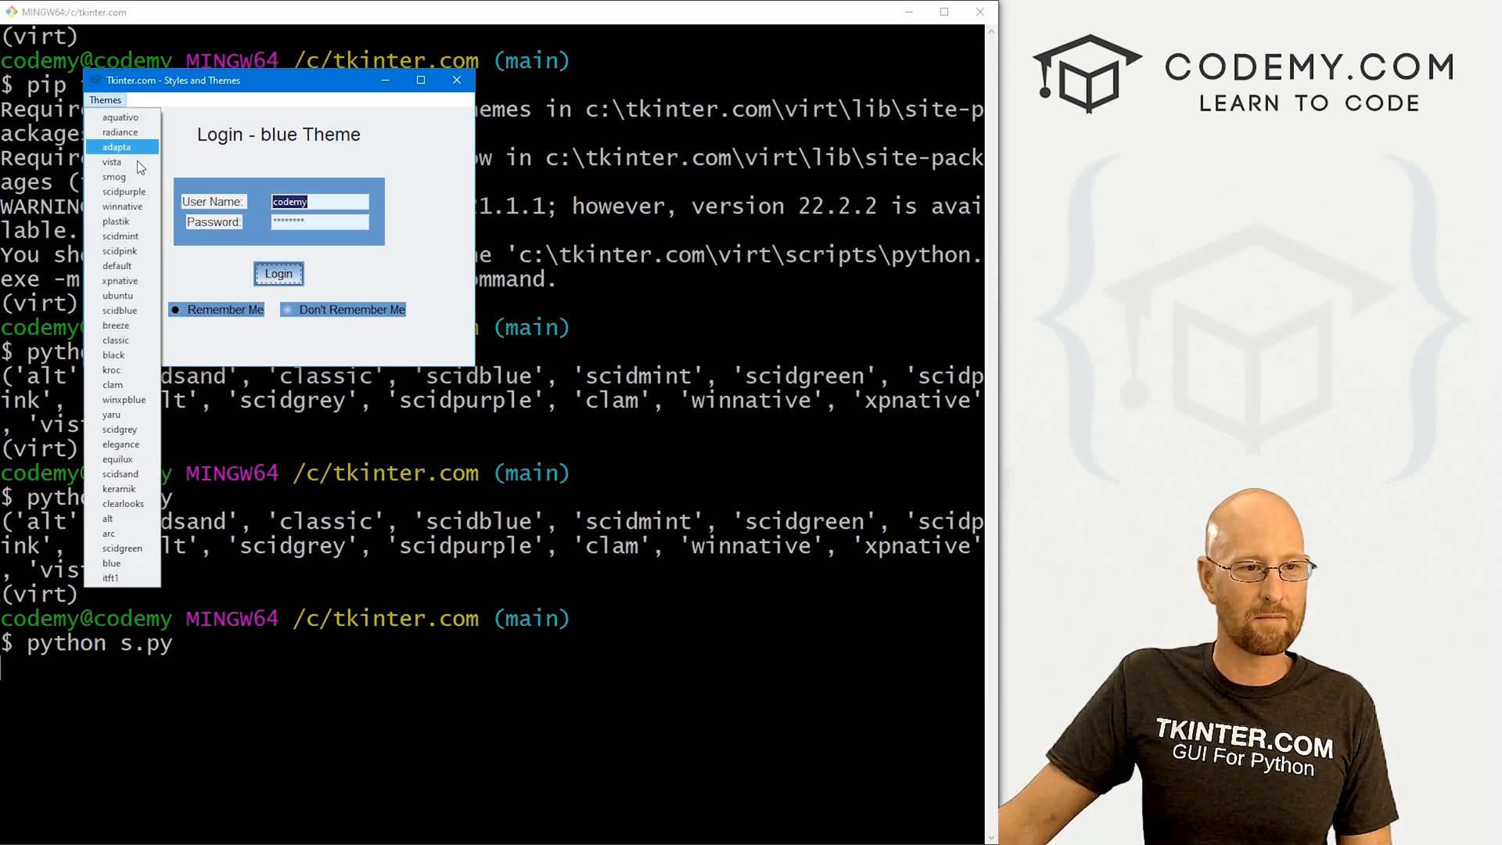
{"action": "left_click", "coordinate": [109, 577]}
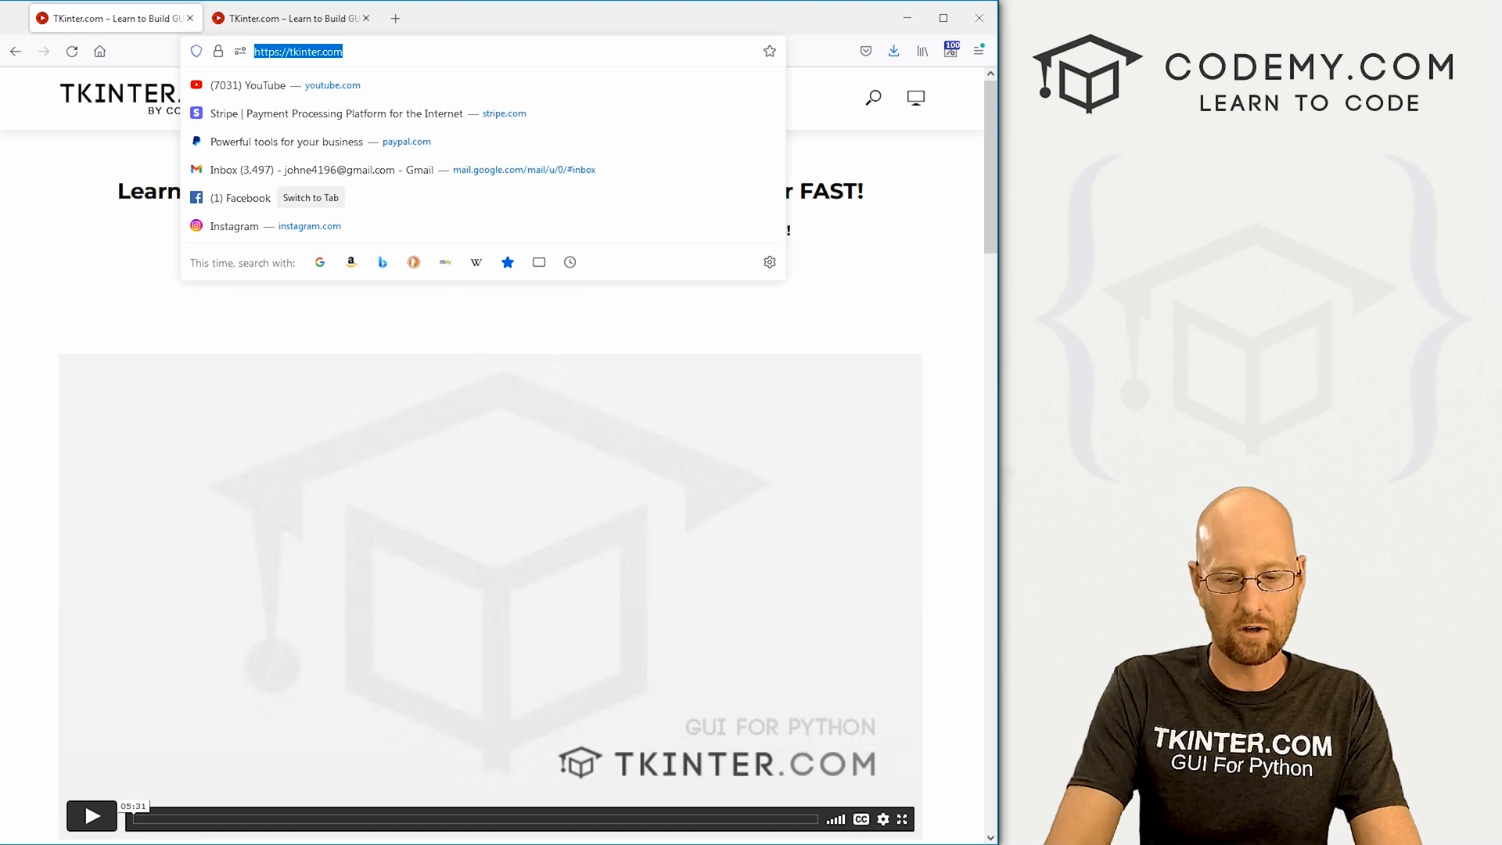
Search Google for 'tkinter ttkthemes' and open the 'Example — ttkthemes documentation' result
{"action": "type", "text": "tkinter t"}
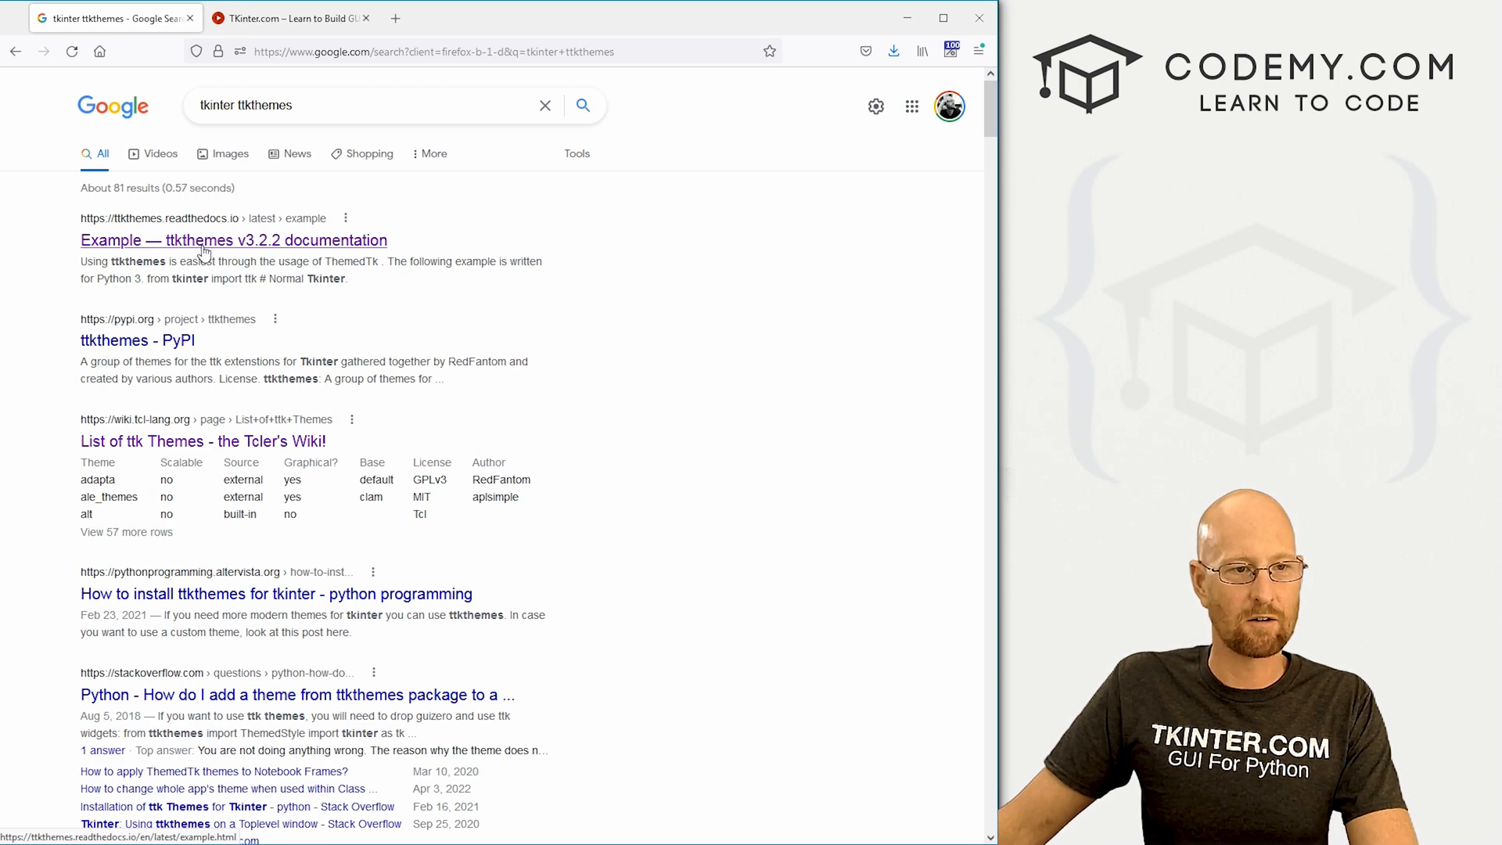
{"action": "left_click", "coordinate": [233, 241]}
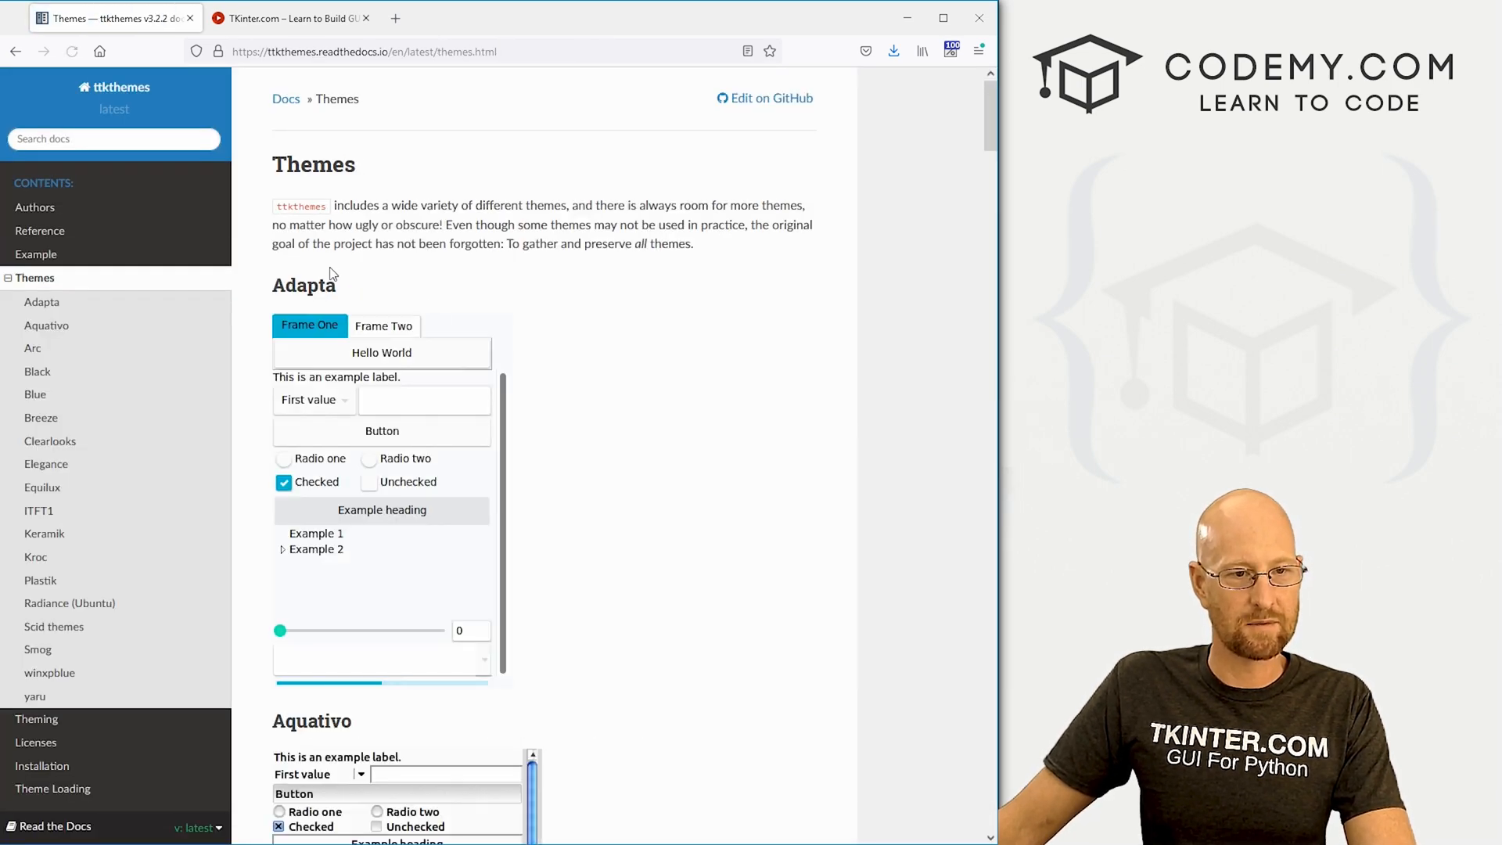
Scroll through the Themes page previews (Black, Elegance, Keramik, Kroc) and return to Sublime Text
{"action": "scroll", "scroll_direction": "down", "scroll_amount": 3}
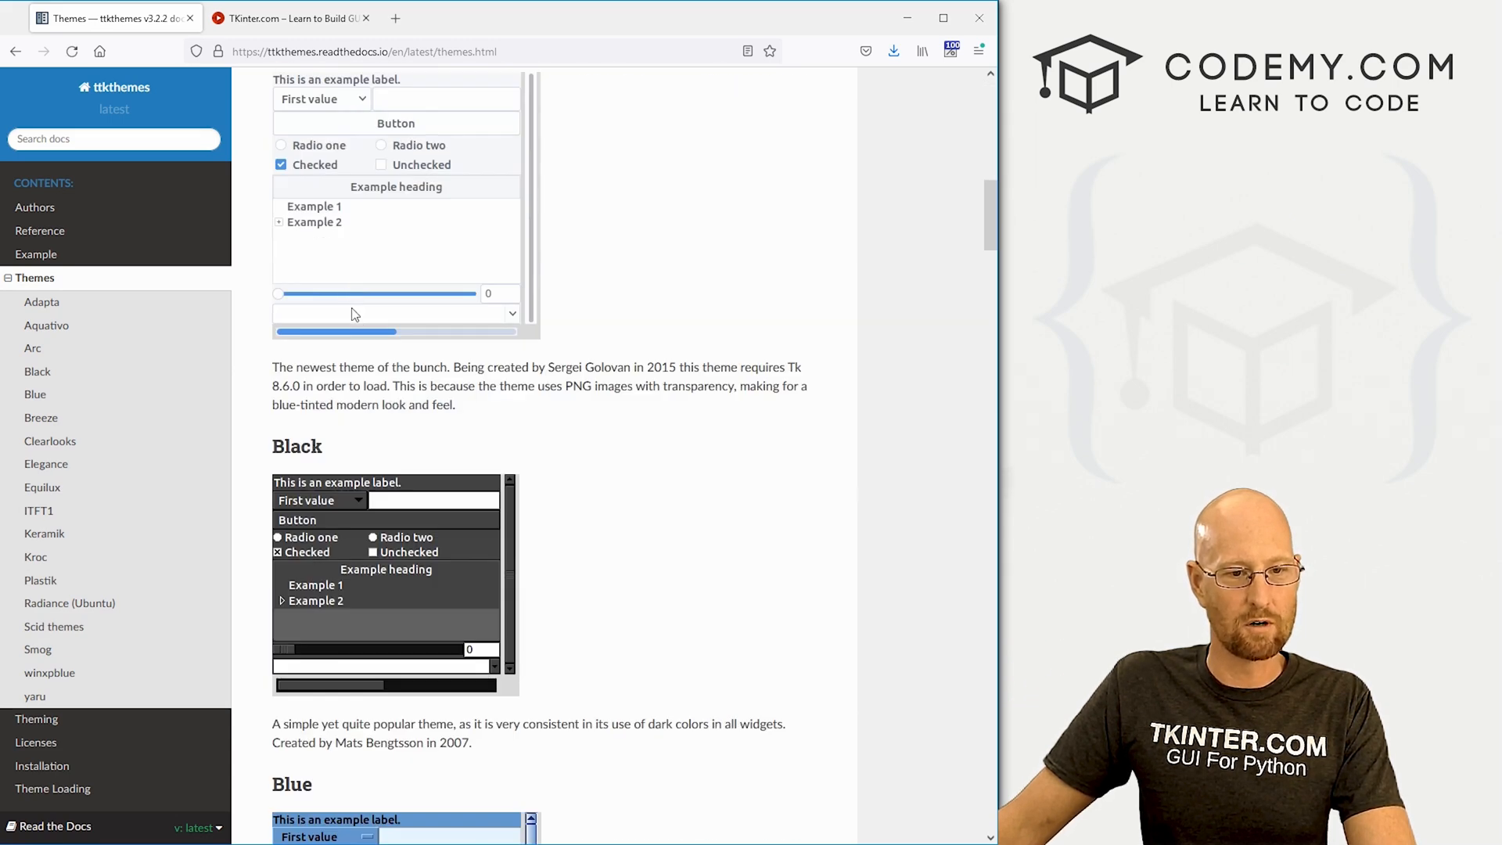
{"action": "scroll", "scroll_direction": "down", "scroll_amount": 3}
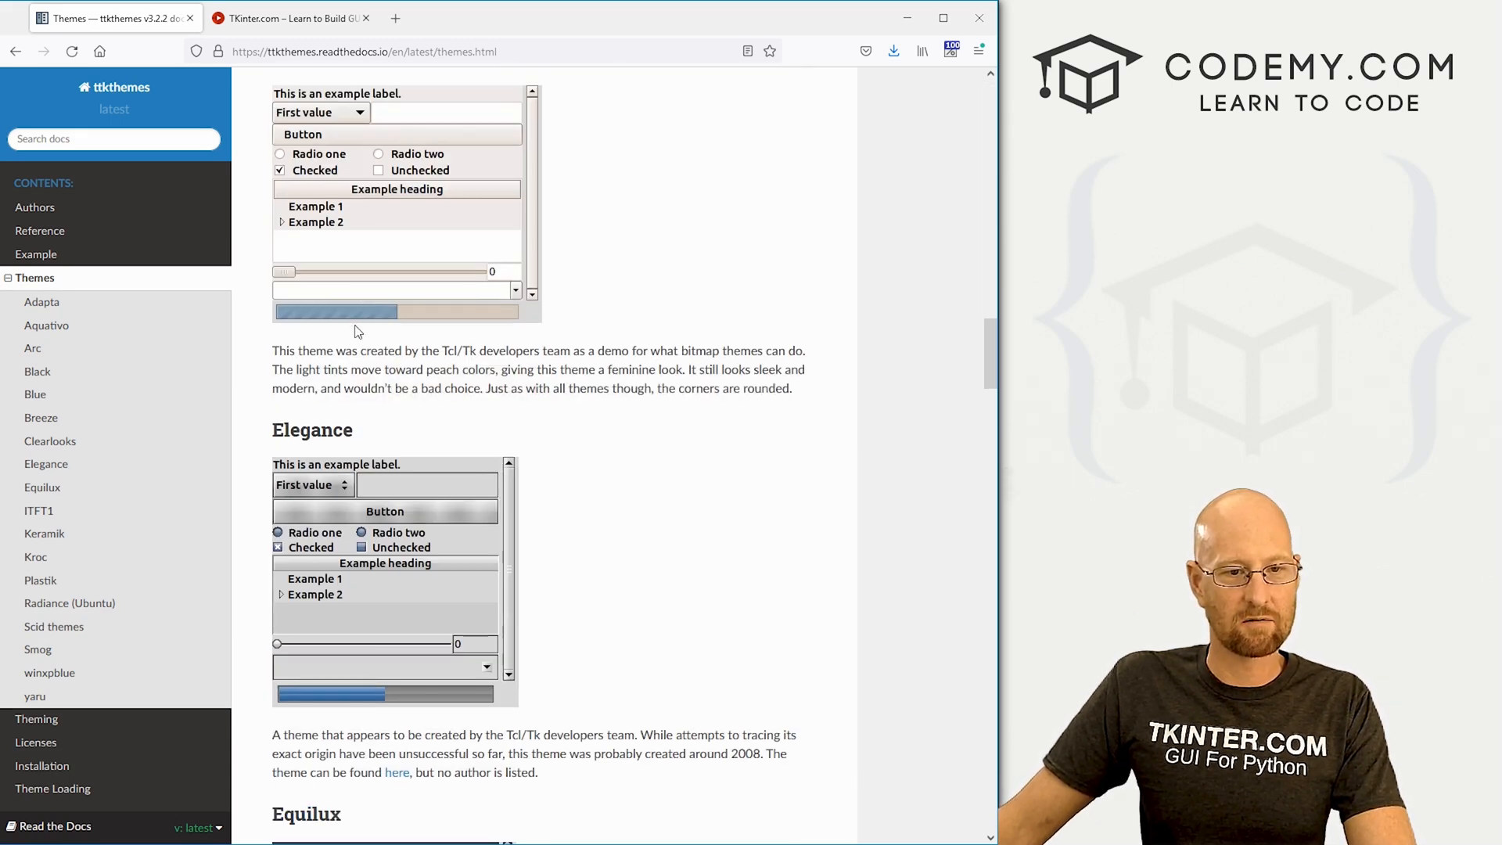
{"action": "scroll", "scroll_direction": "down", "scroll_amount": 3}
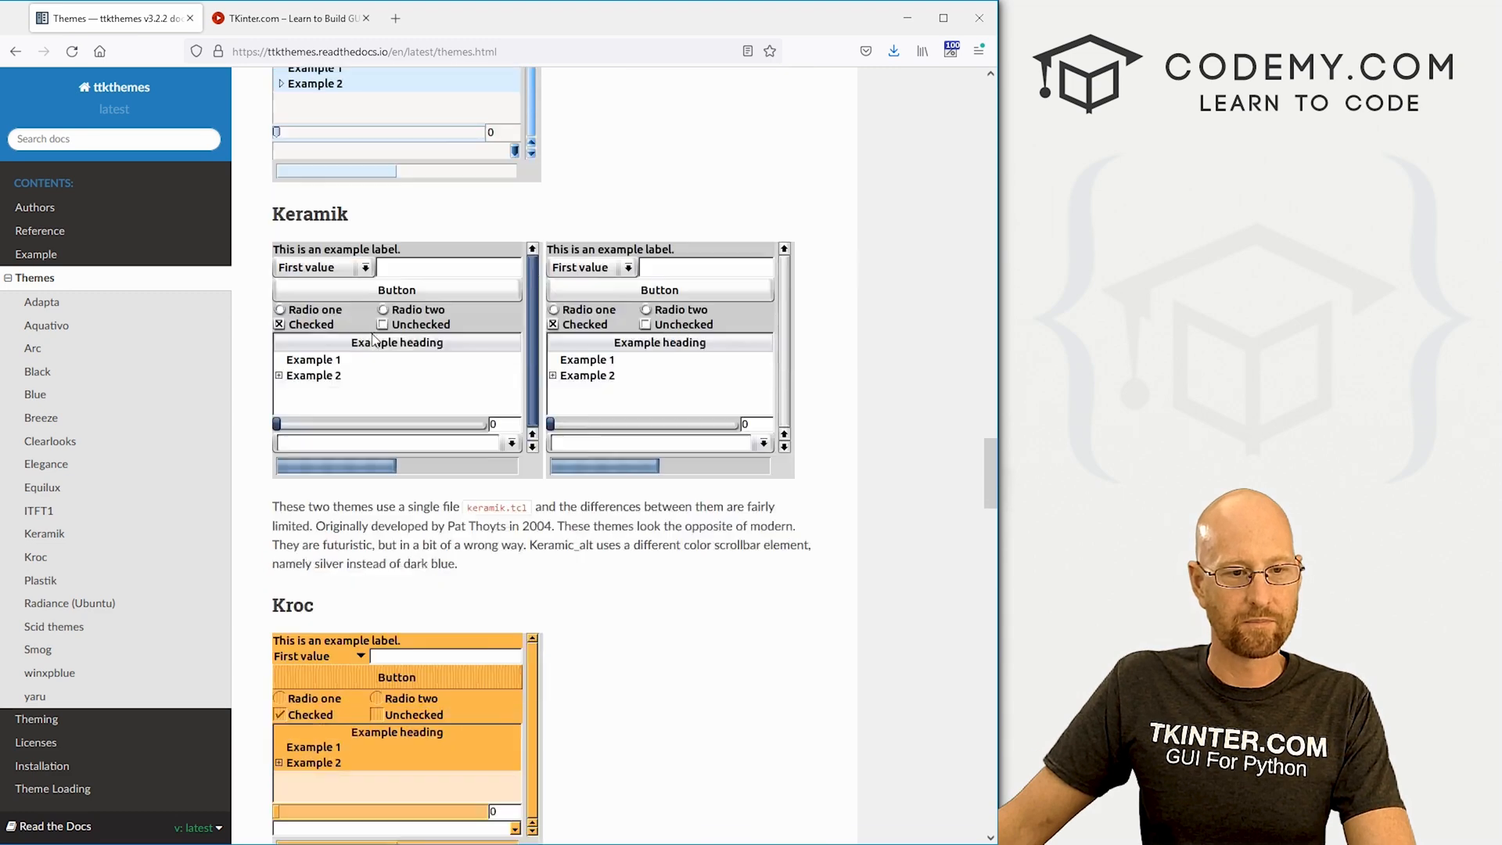
{"action": "scroll", "scroll_direction": "down", "scroll_amount": 3}
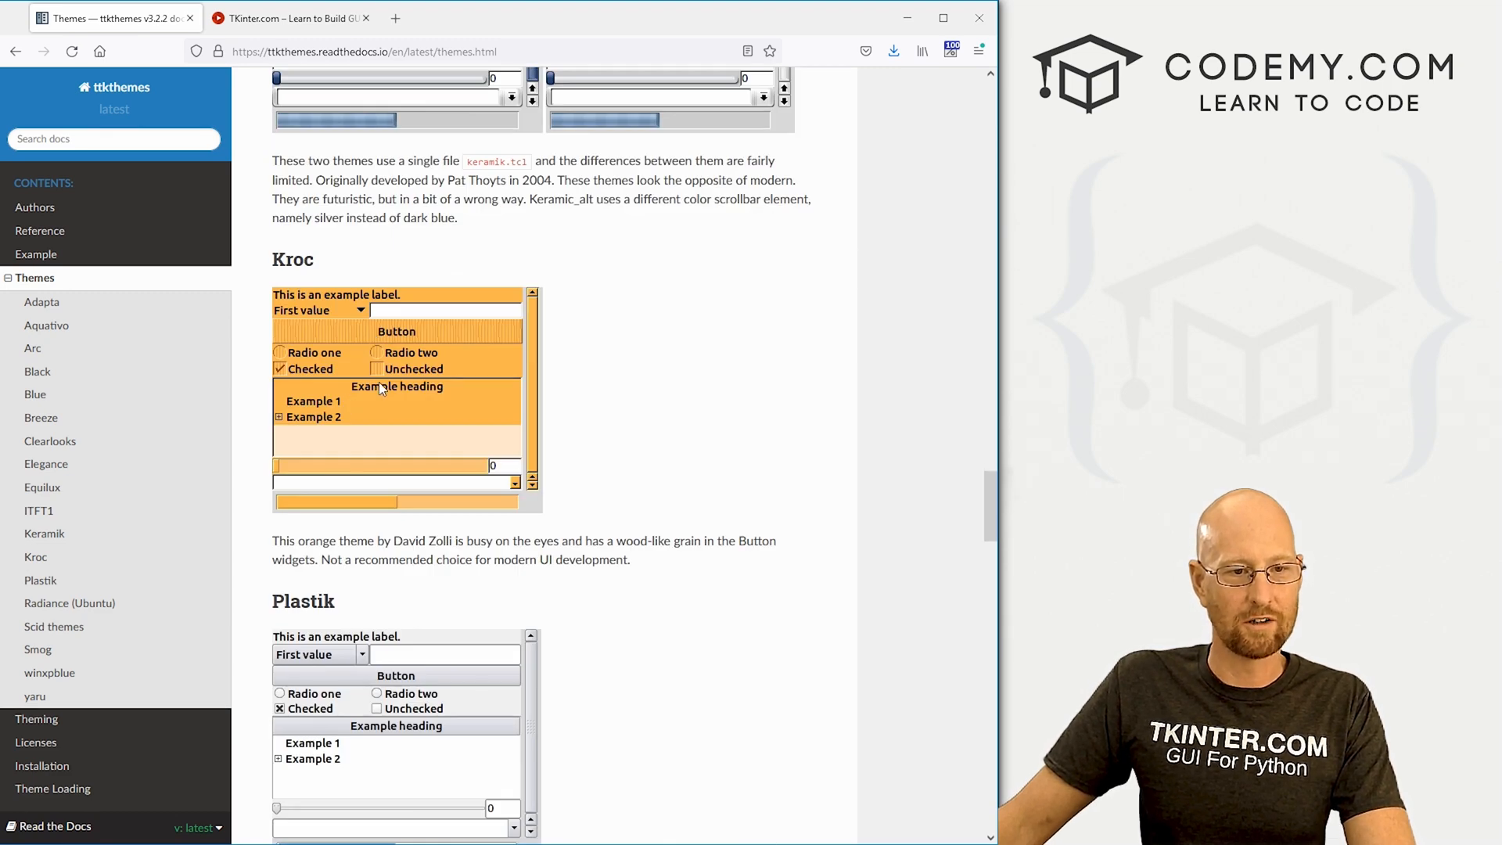
{"action": "scroll", "scroll_direction": "down", "scroll_amount": 3}
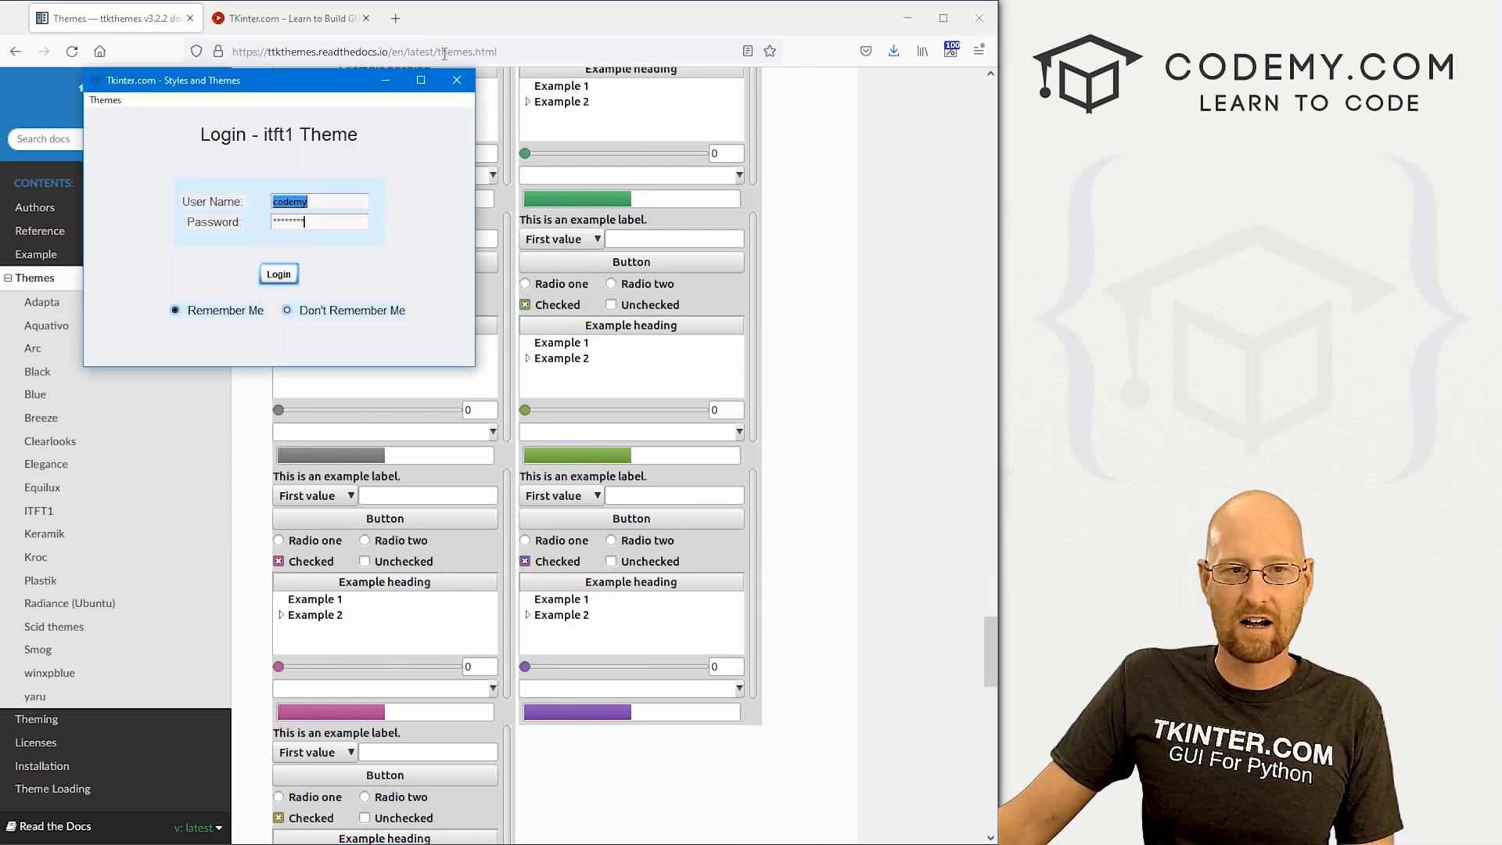
{"action": "left_click", "coordinate": [457, 80]}
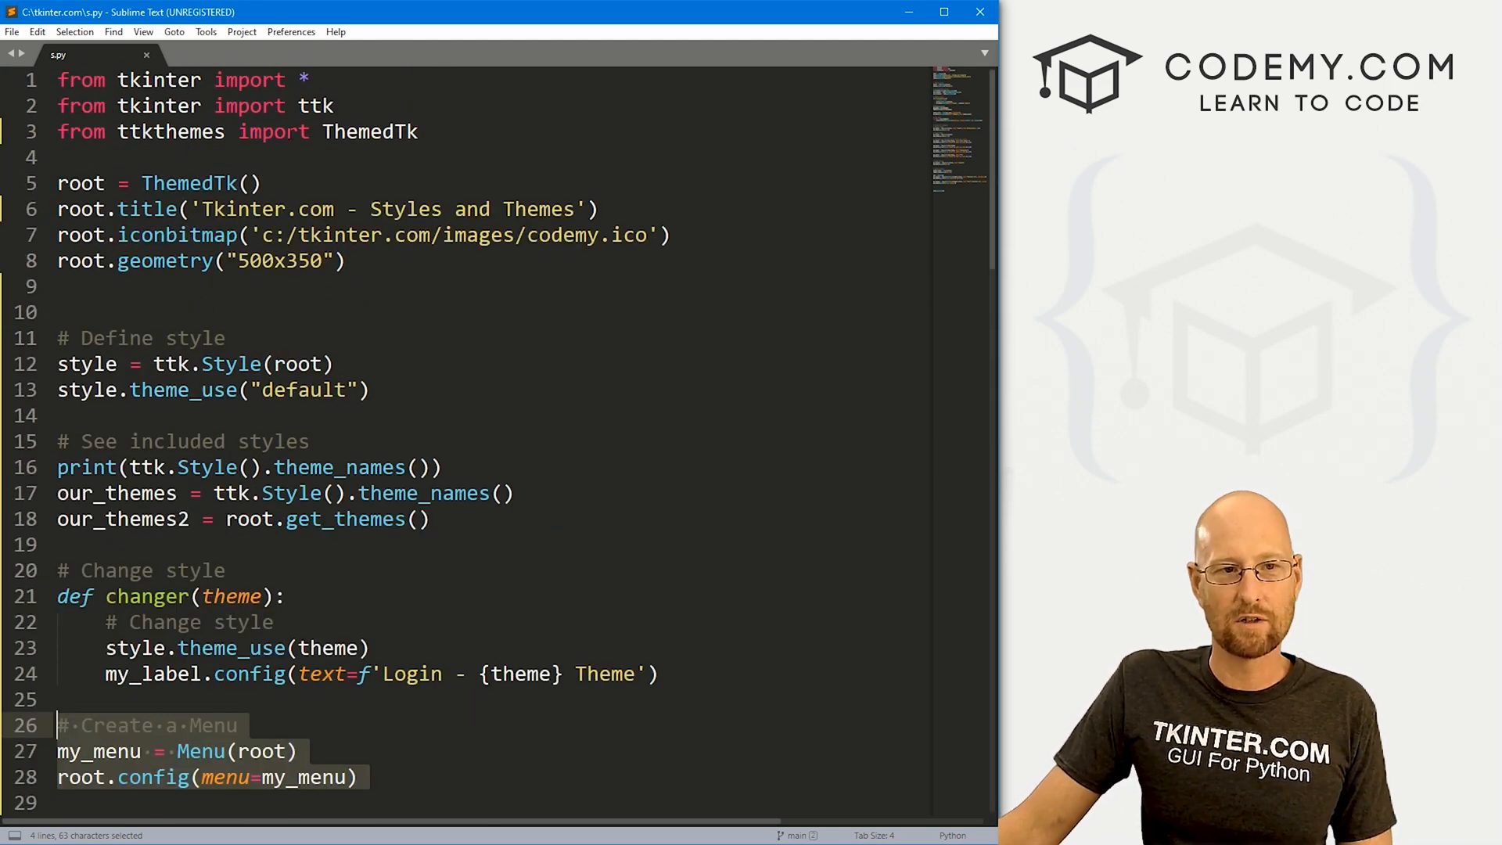
In changer, replace the theme argument of style.theme_use with the hard-coded 'kroc'
{"action": "left_click", "coordinate": [262, 183]}
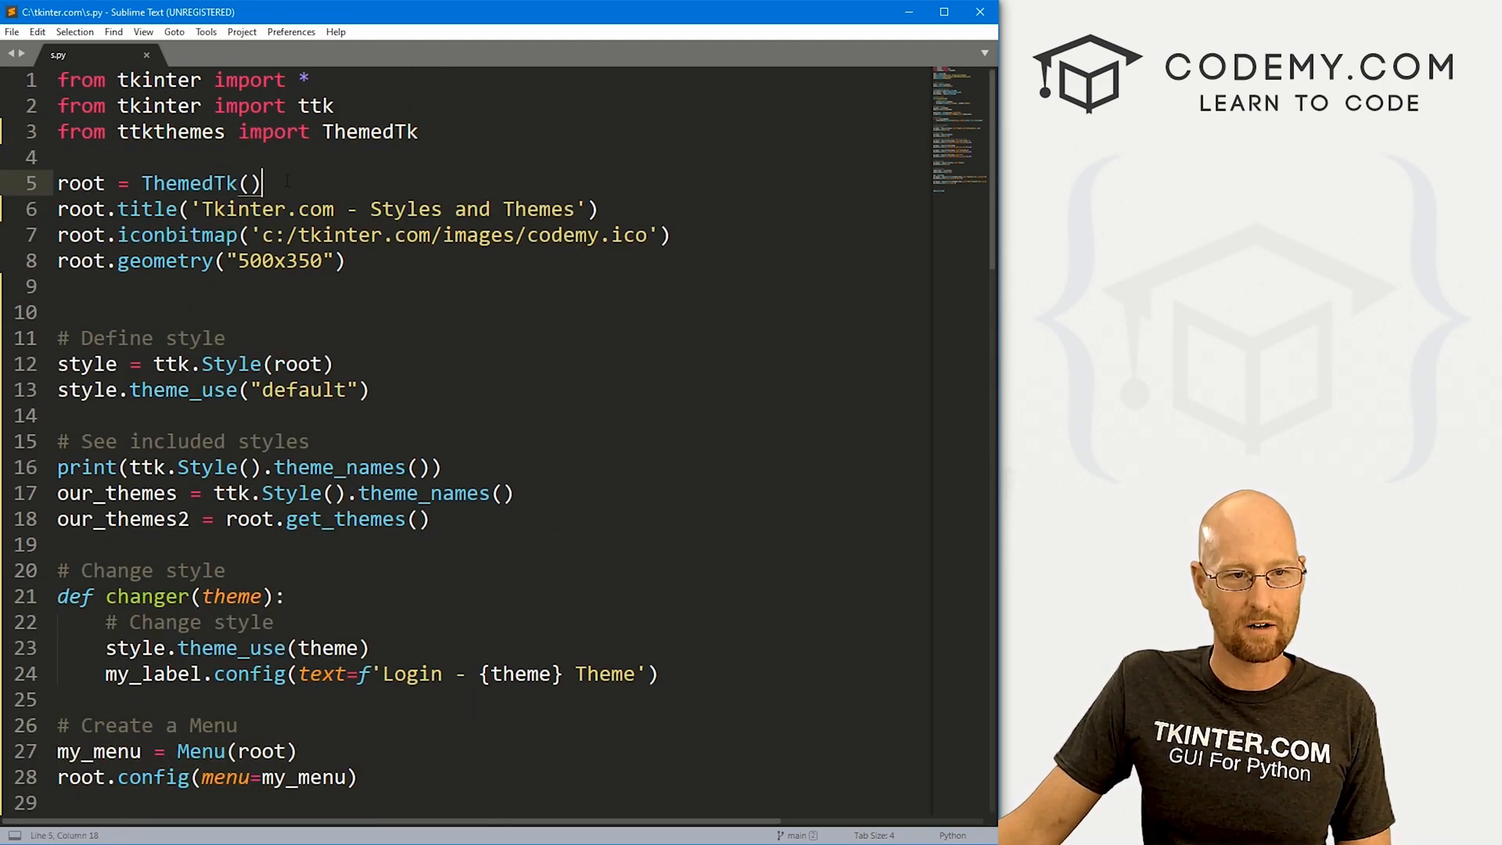
{"action": "double_click", "coordinate": [188, 183]}
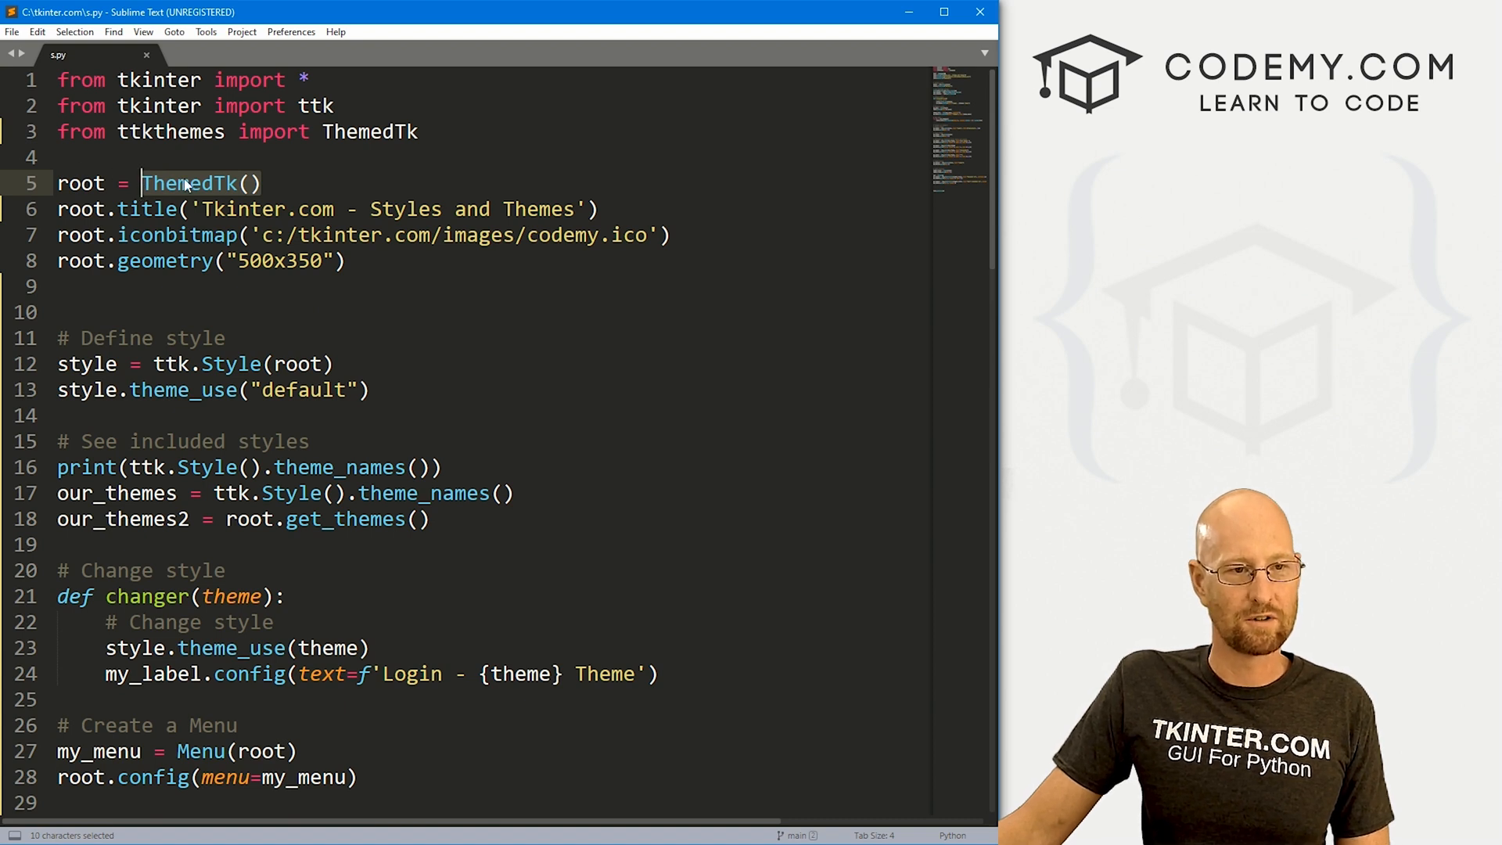
{"action": "left_click", "coordinate": [202, 183]}
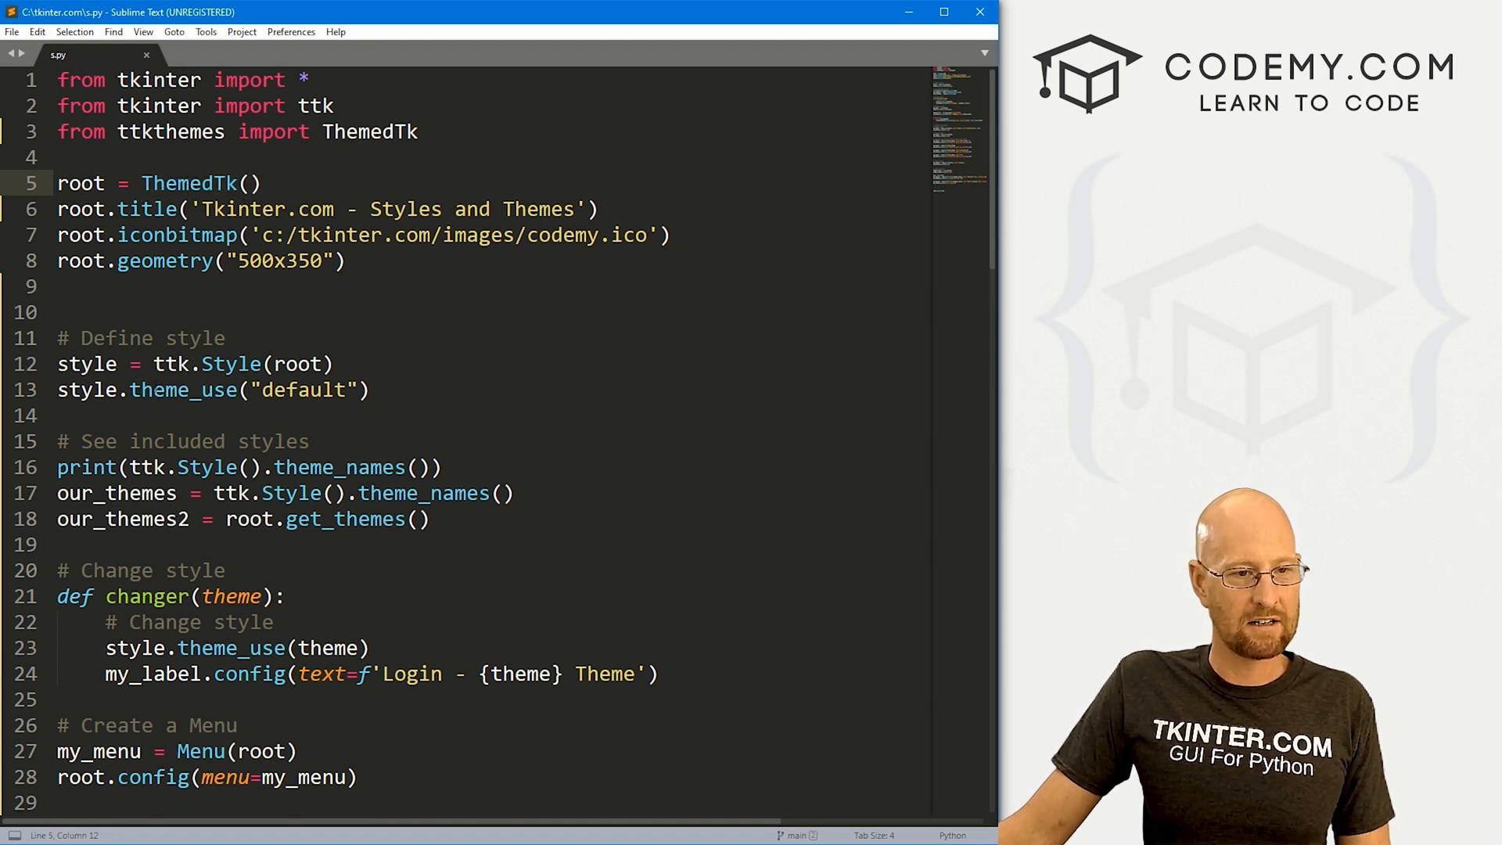
{"action": "triple_click", "coordinate": [212, 390]}
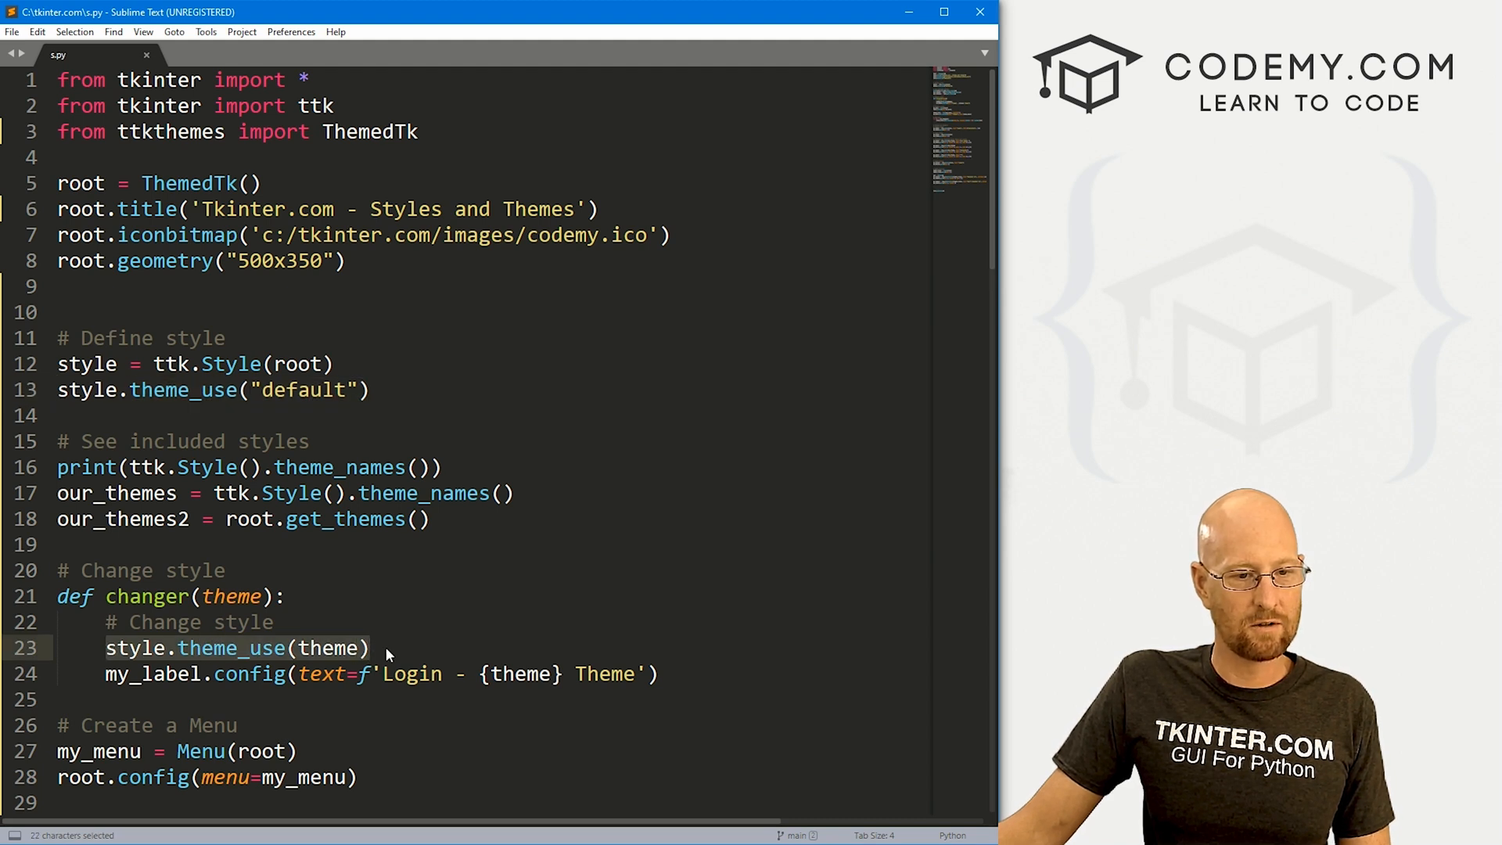
{"action": "double_click", "coordinate": [325, 647]}
{"action": "type", "text": "'"}
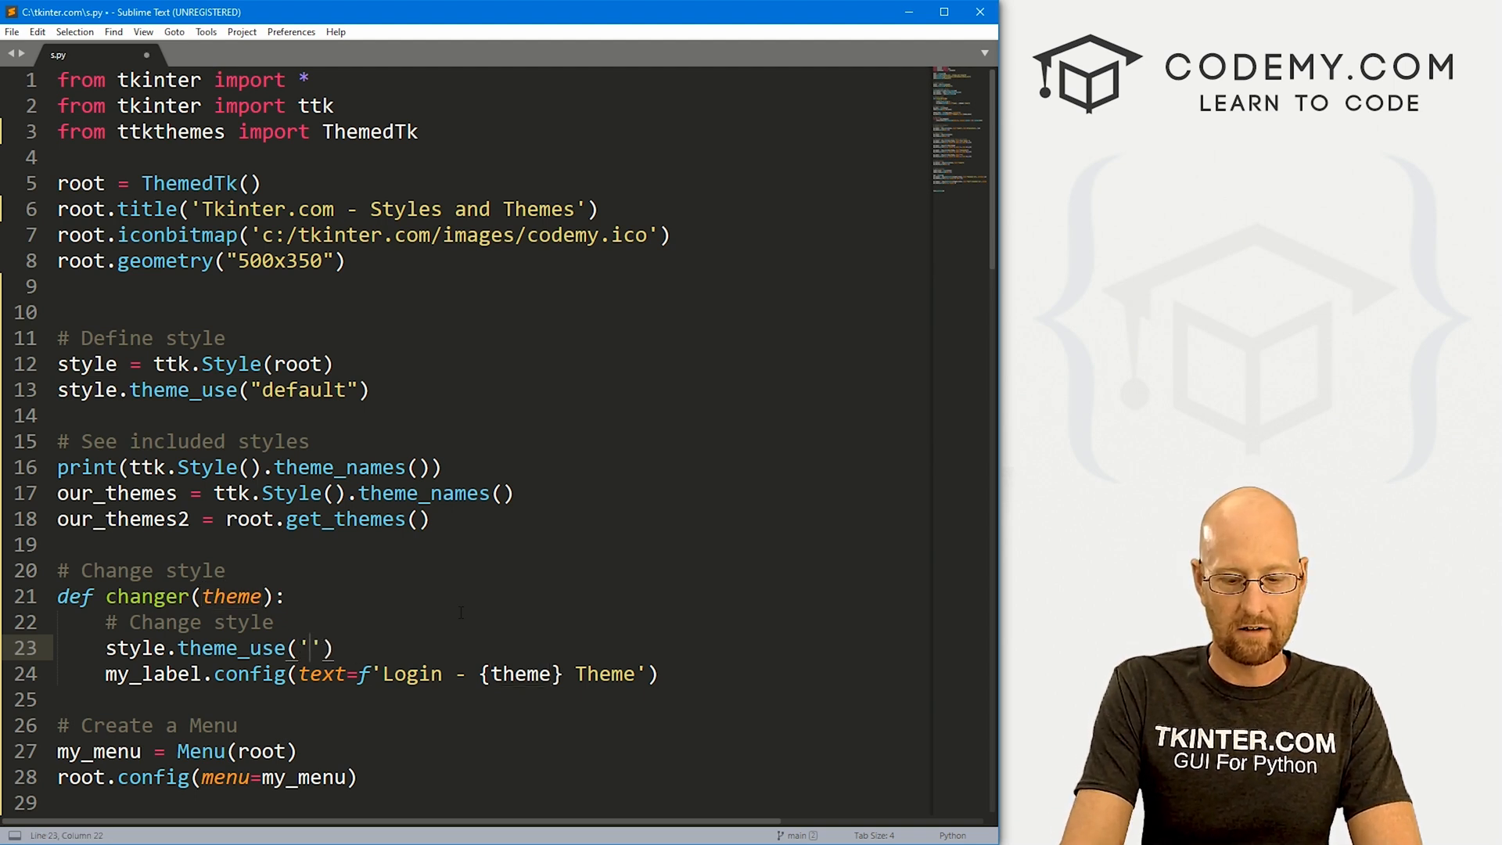
{"action": "type", "text": "kroc"}
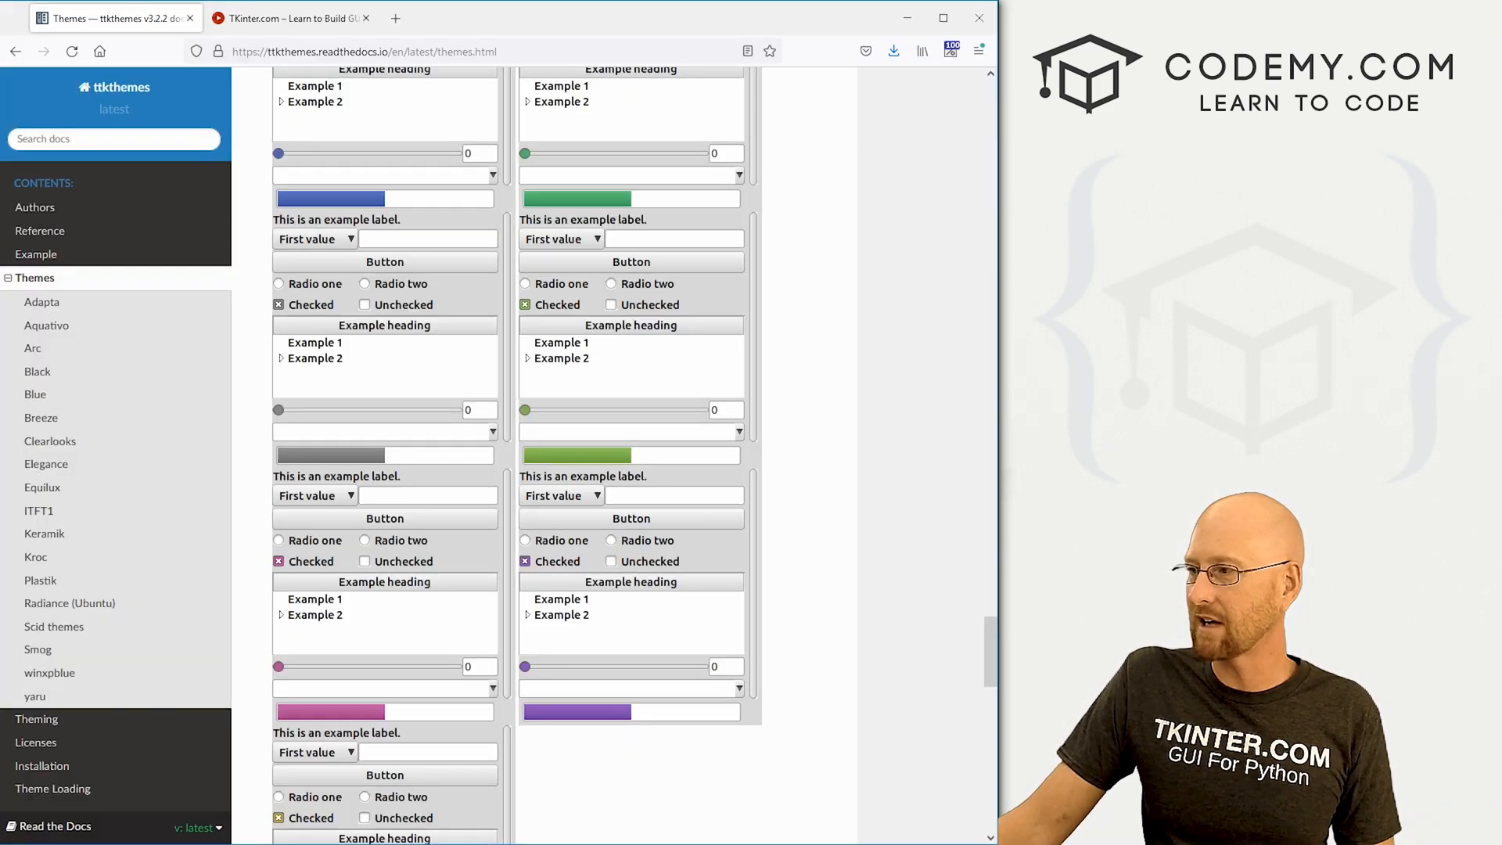
Scroll the Themes page to the Kroc, Plastik and Equilux previews
{"action": "scroll", "scroll_direction": "down", "scroll_amount": 3}
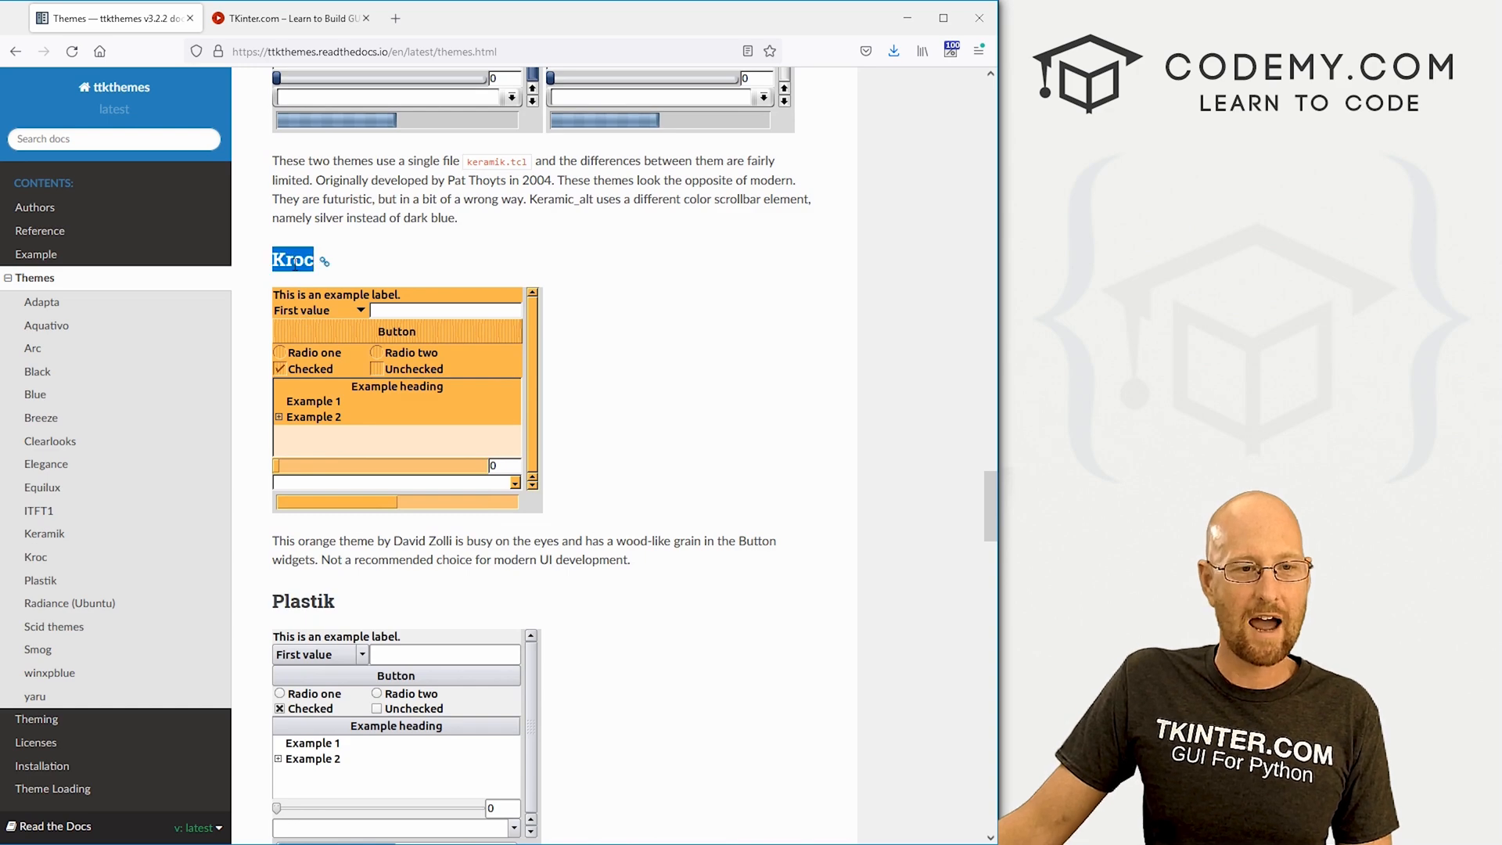
{"action": "mouse_move", "coordinate": [490, 186]}
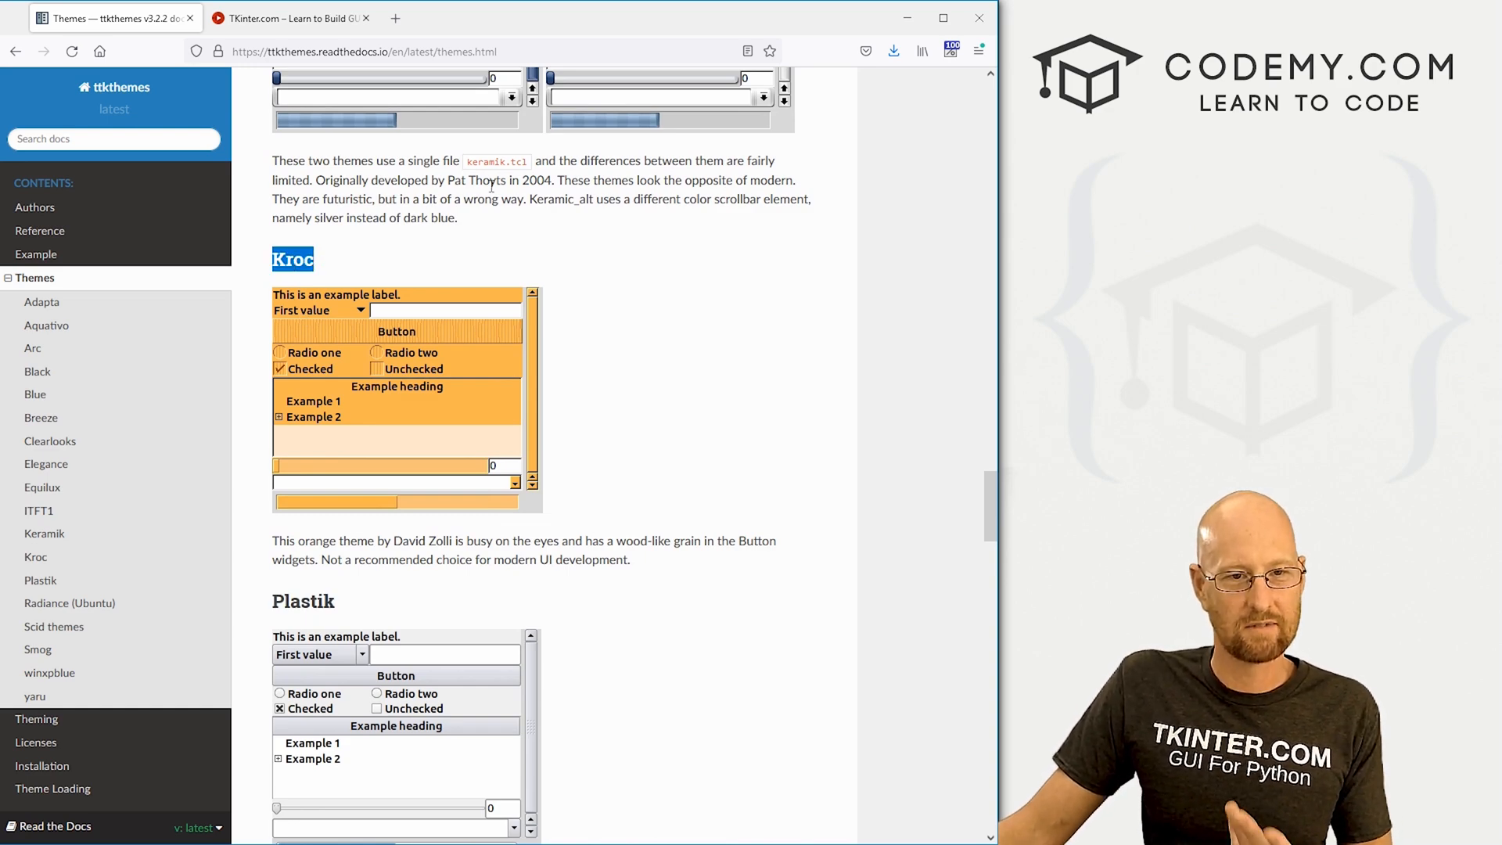
{"action": "scroll", "scroll_direction": "down", "scroll_amount": 3}
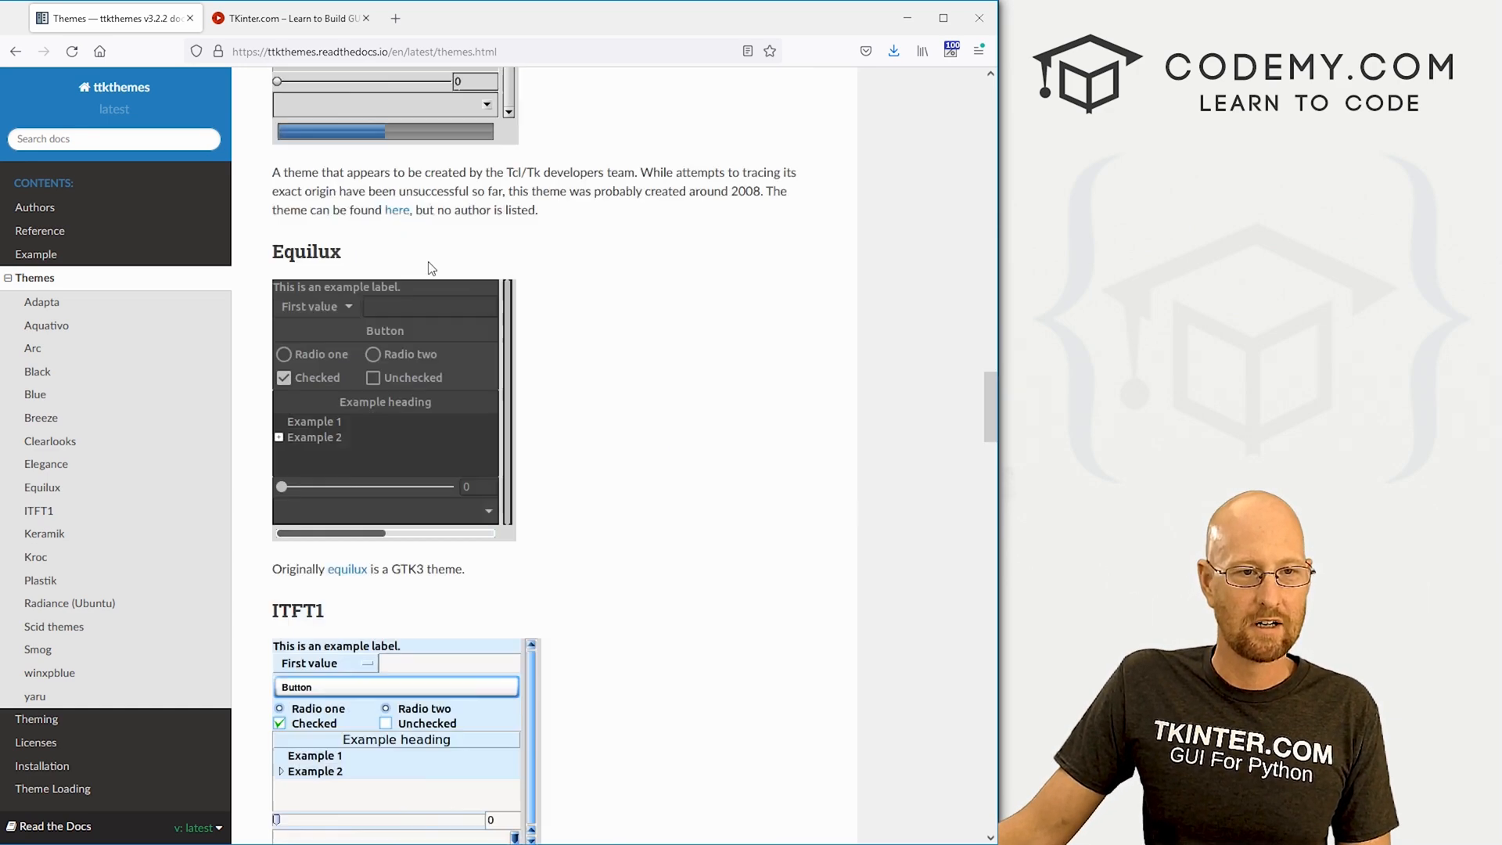
{"action": "scroll", "scroll_direction": "down", "scroll_amount": 3}
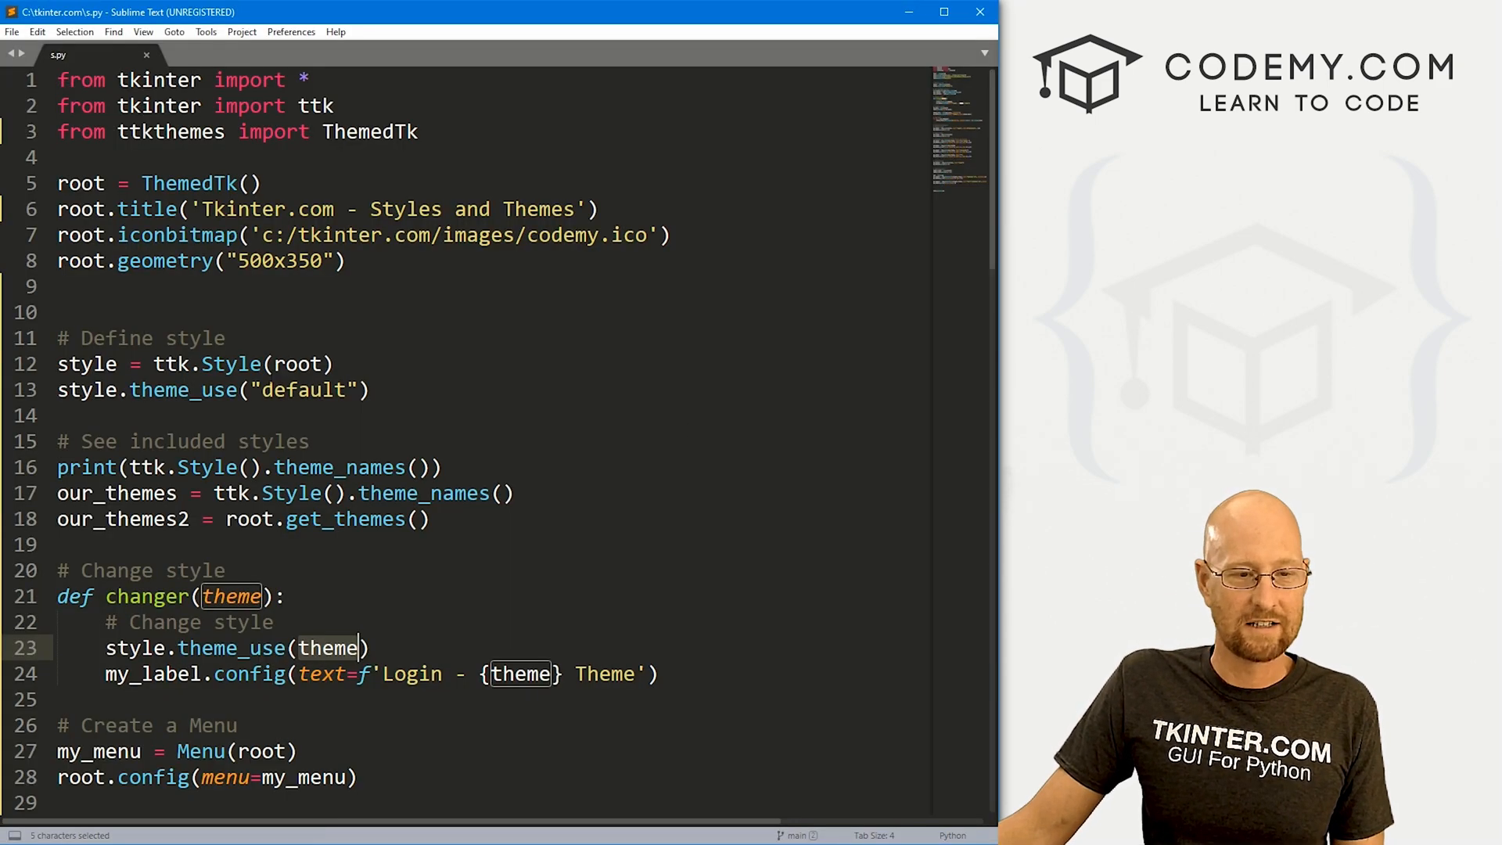
Restore style.theme_use(theme) in changer and review the Themes menu loop over our_themes2
{"action": "scroll", "scroll_direction": "down", "scroll_amount": 3}
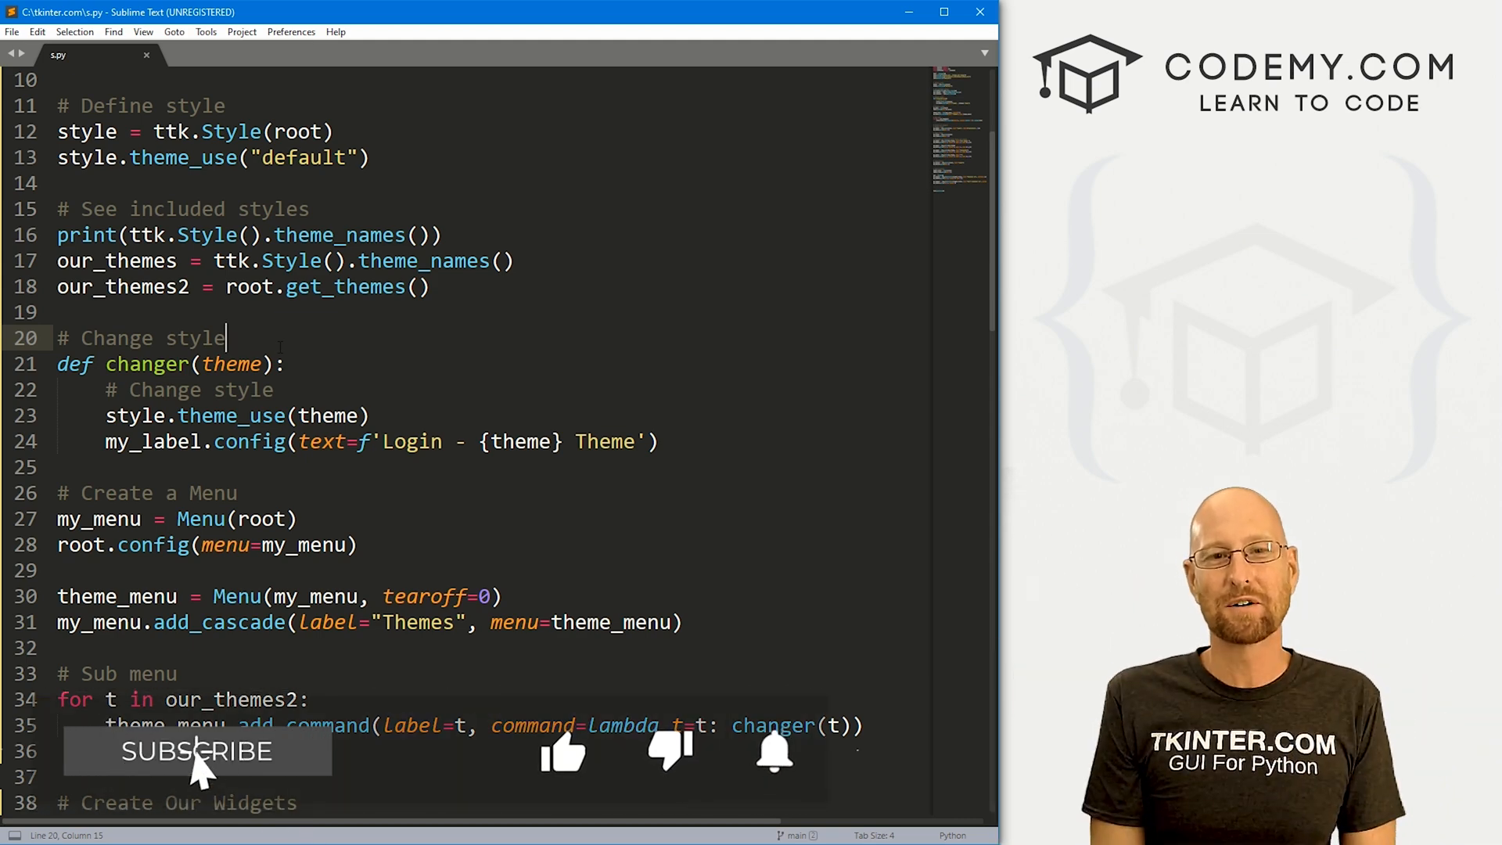
{"action": "left_click", "coordinate": [197, 751]}
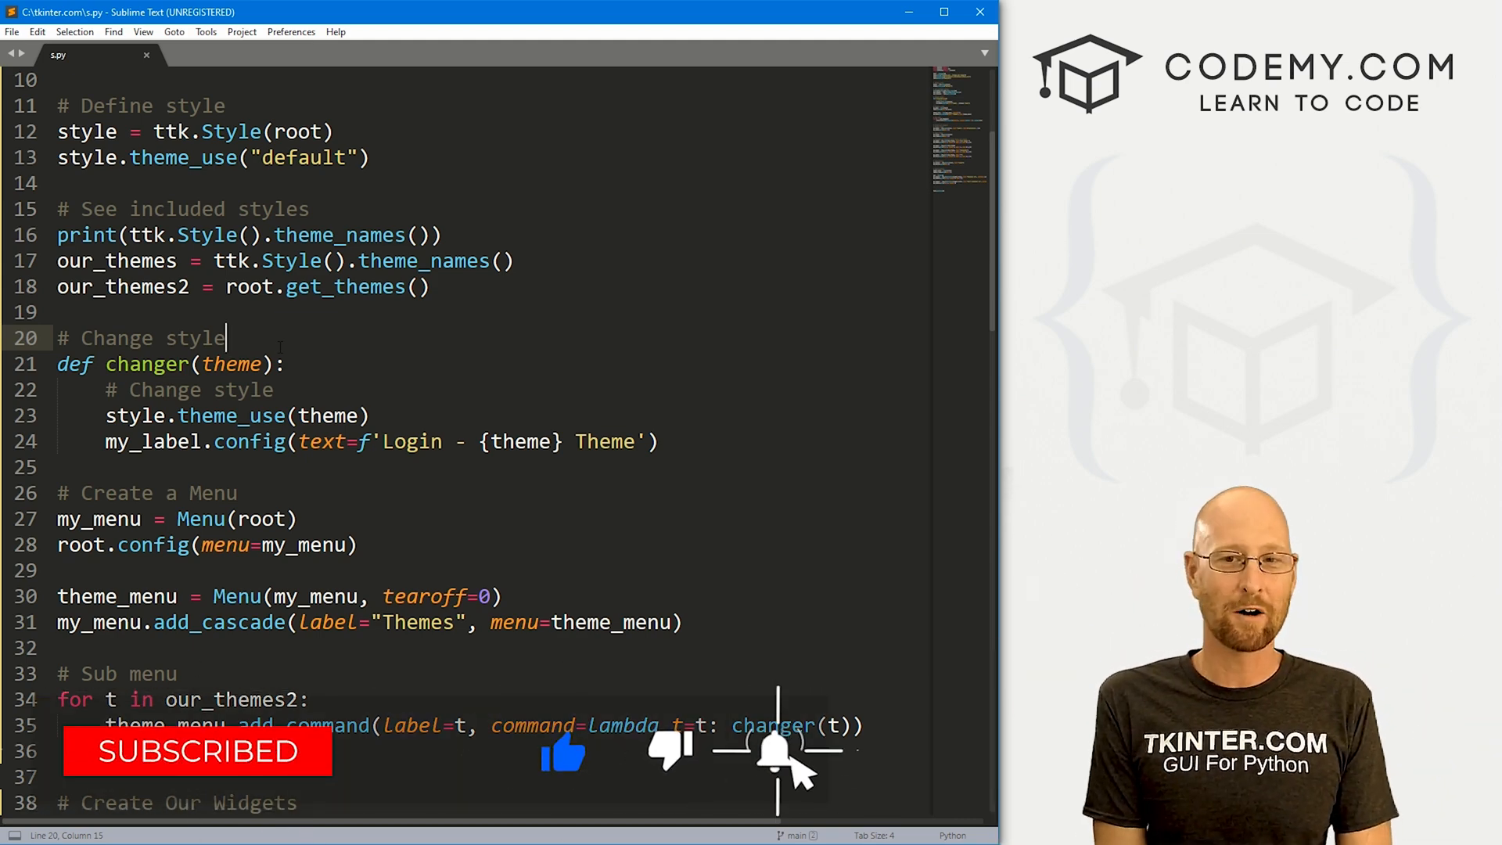